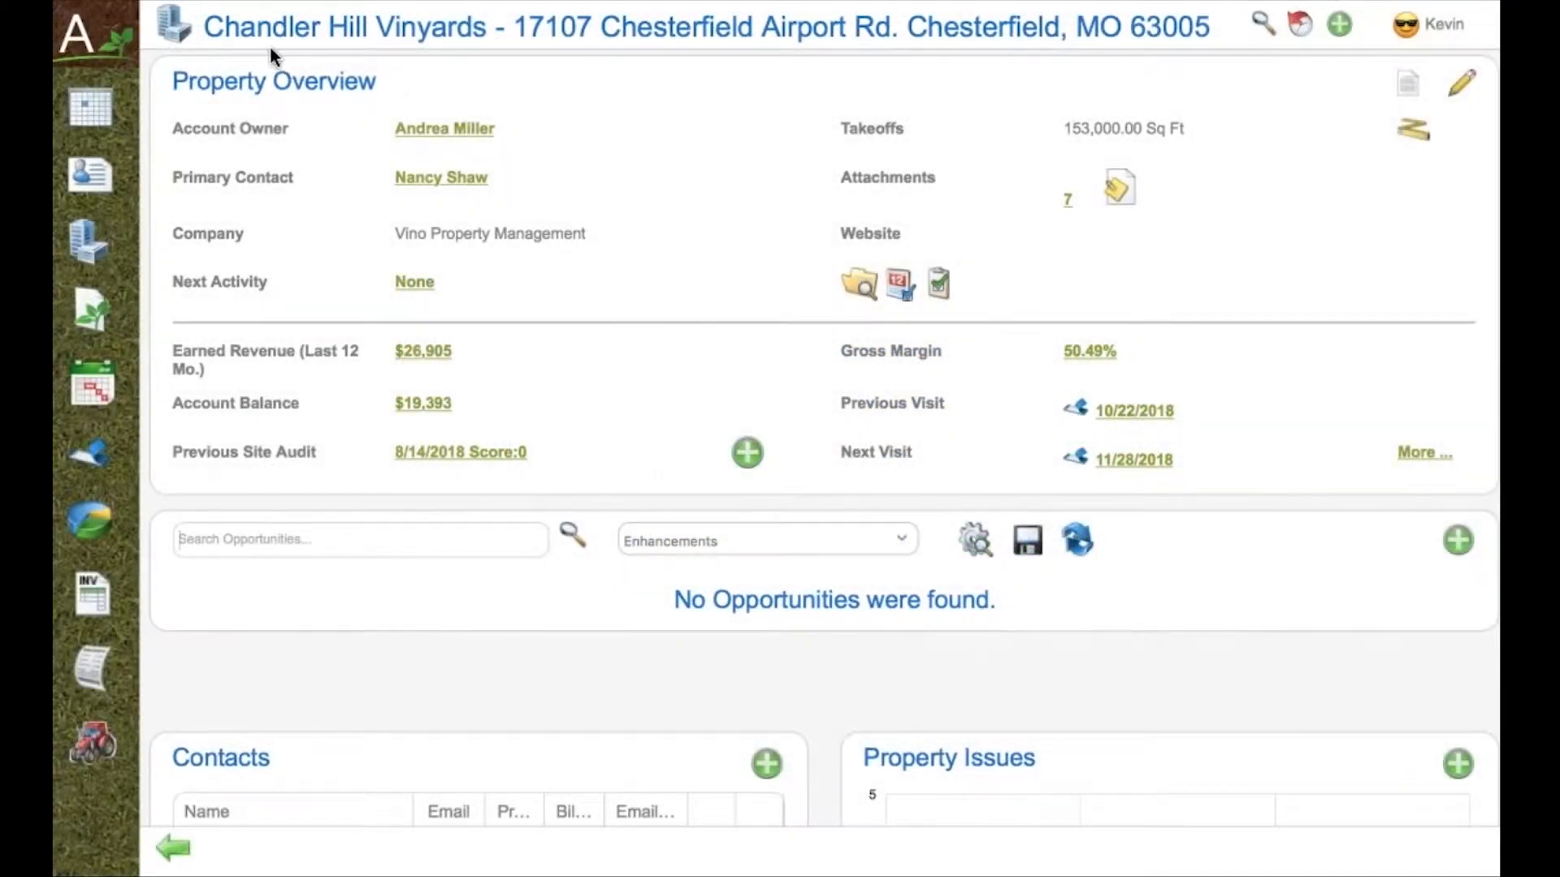
mouse_move(521, 67)
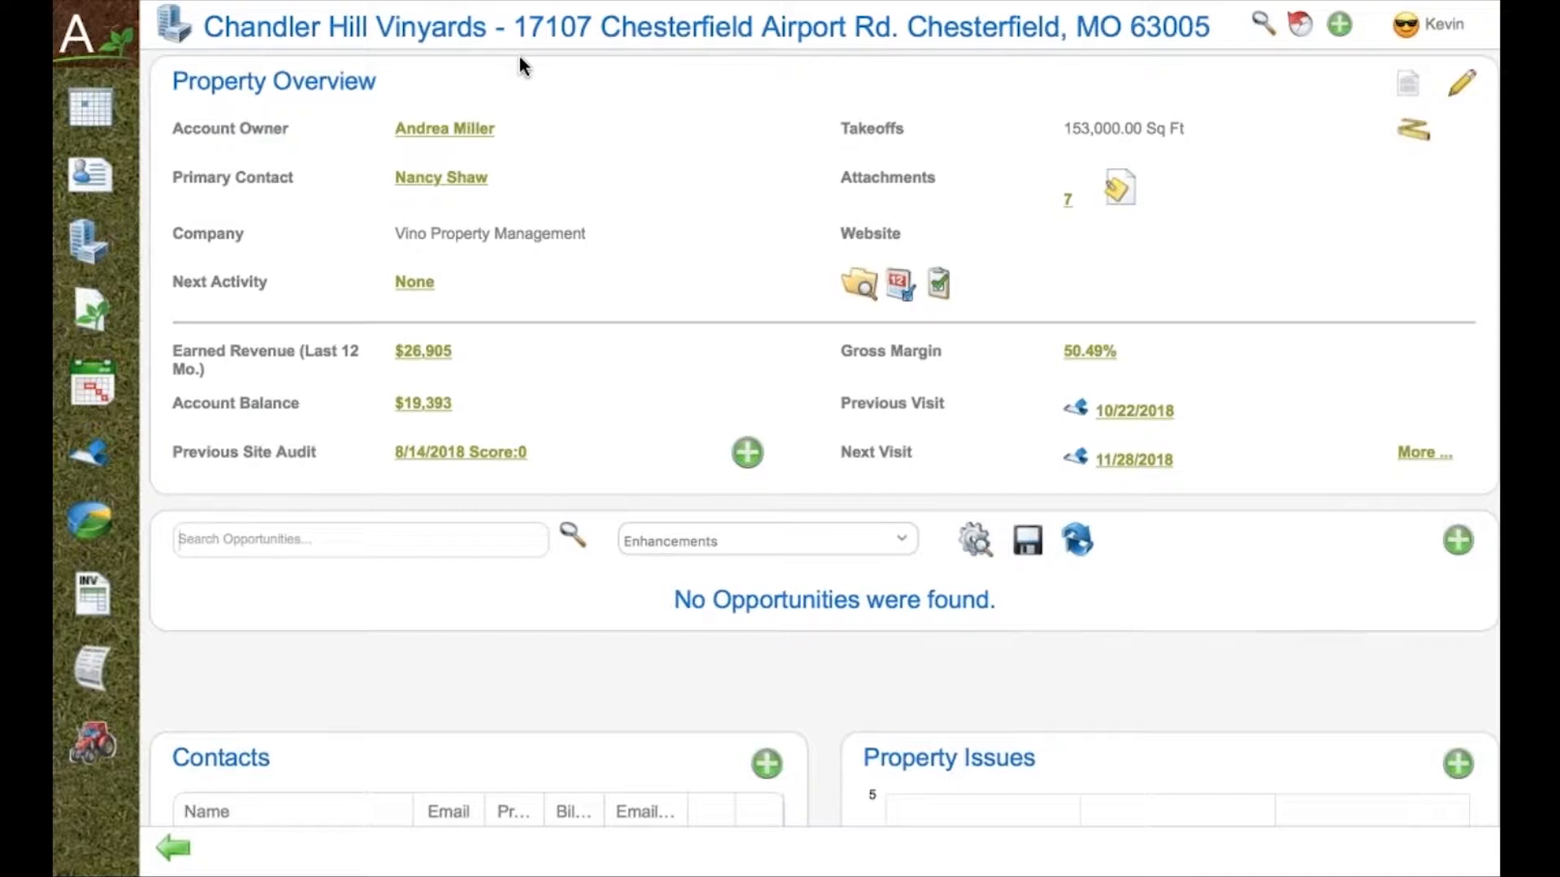
mouse_move(890, 132)
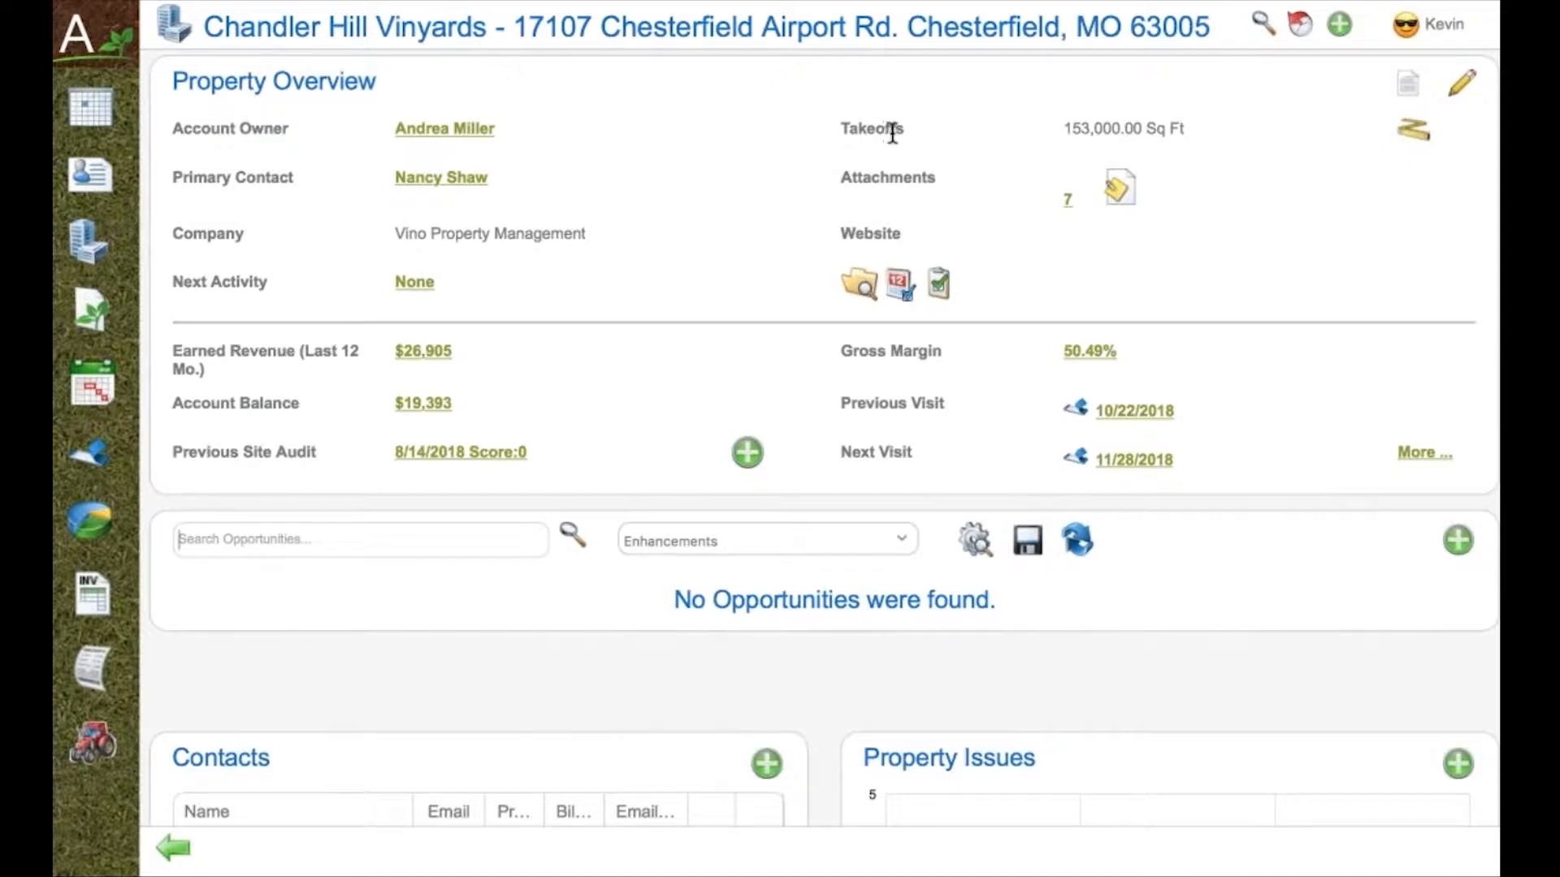
Review the property's takeoff measurements with all categories expanded, then return to the overview.
left_click(1412, 127)
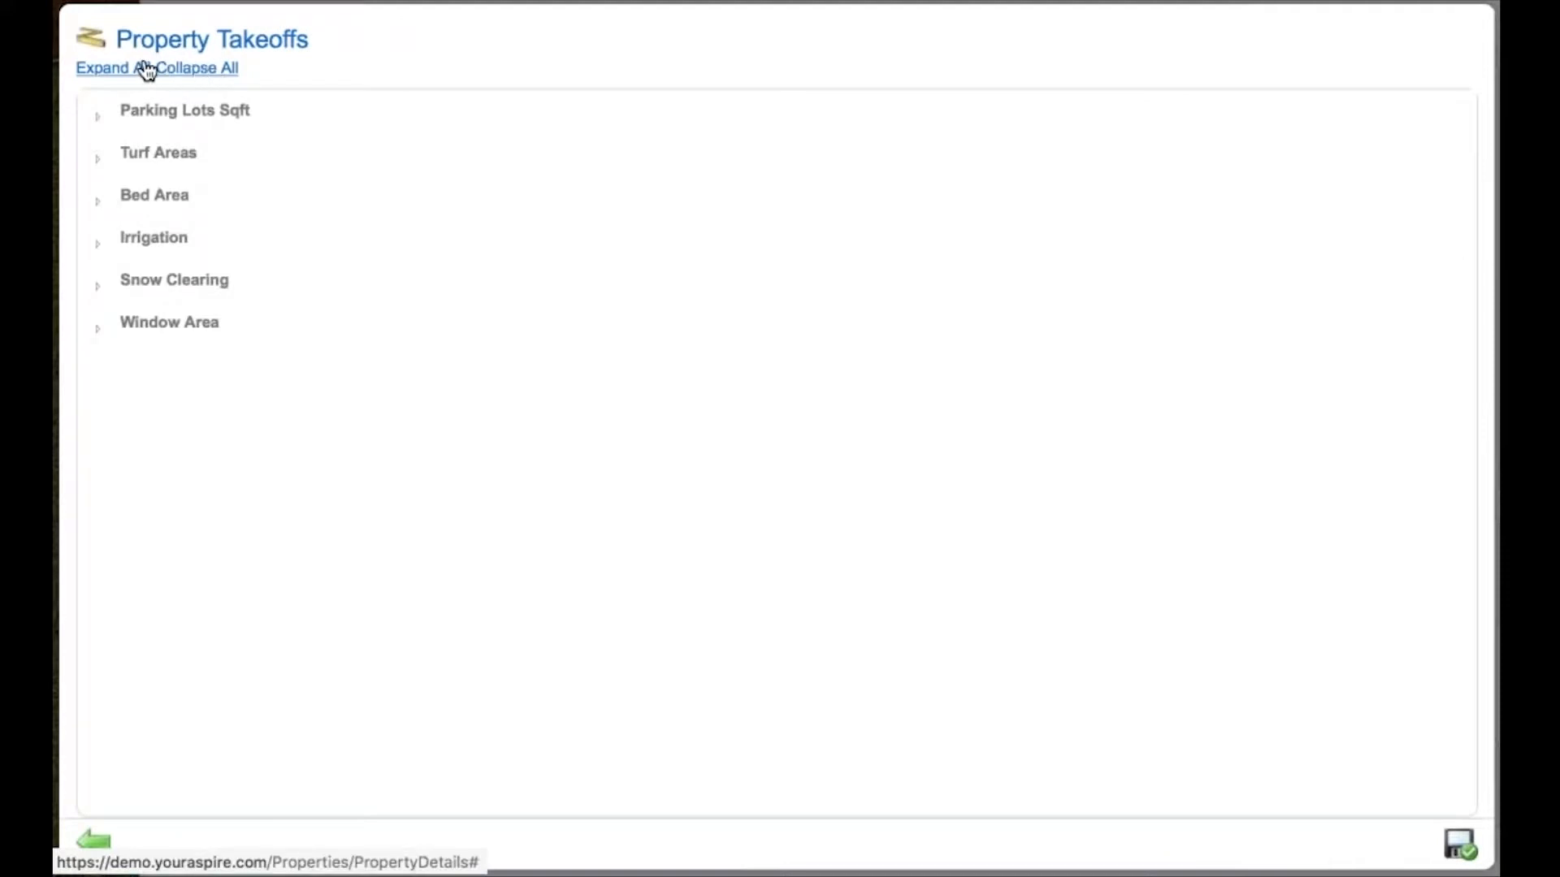
left_click(112, 69)
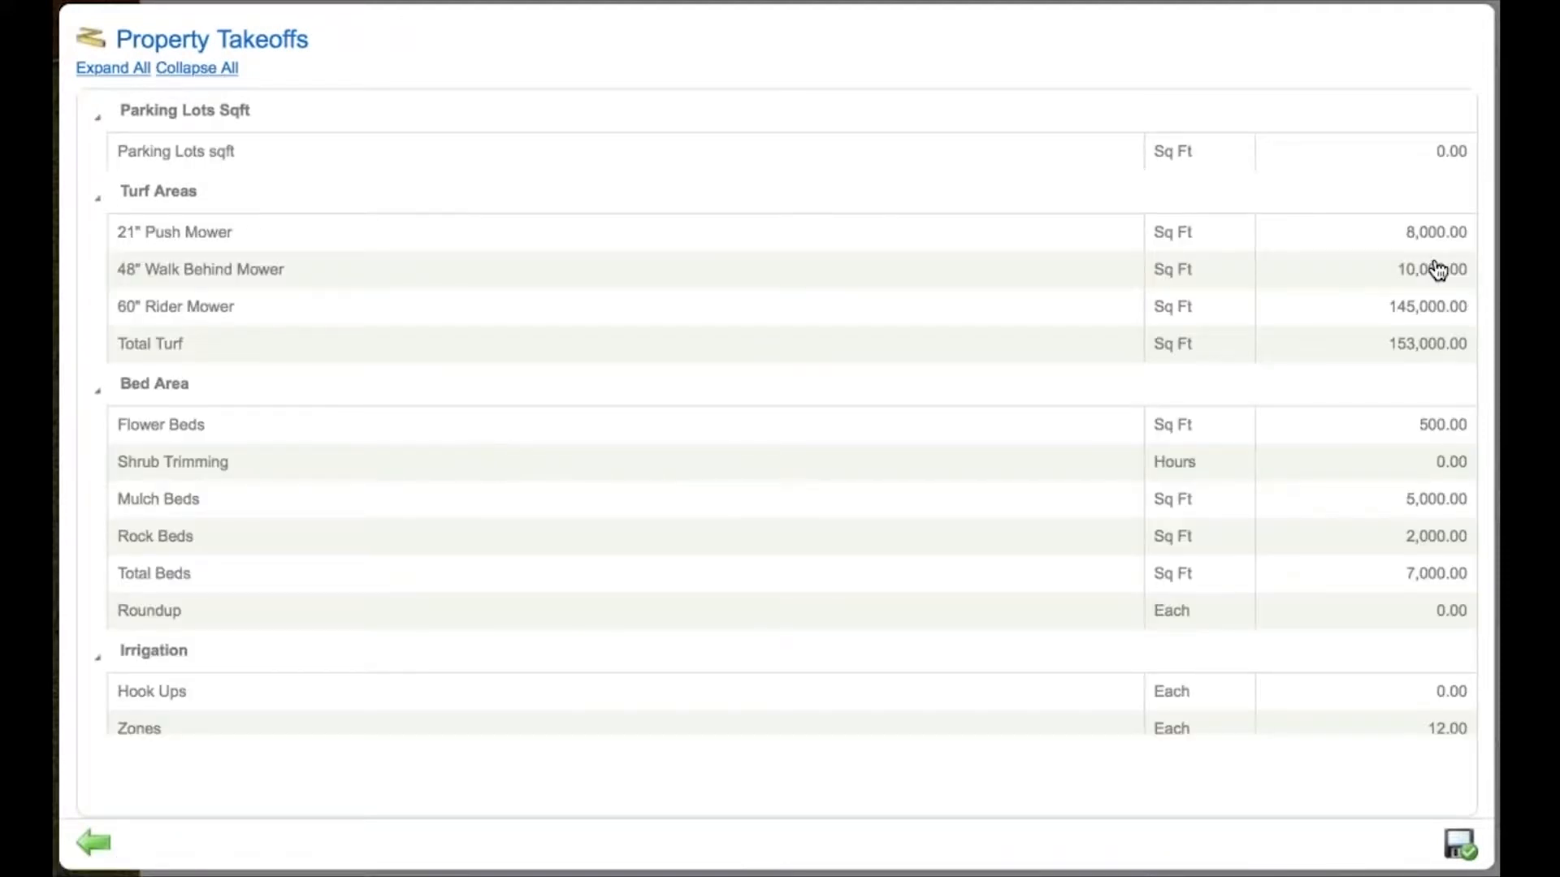
mouse_move(1362, 237)
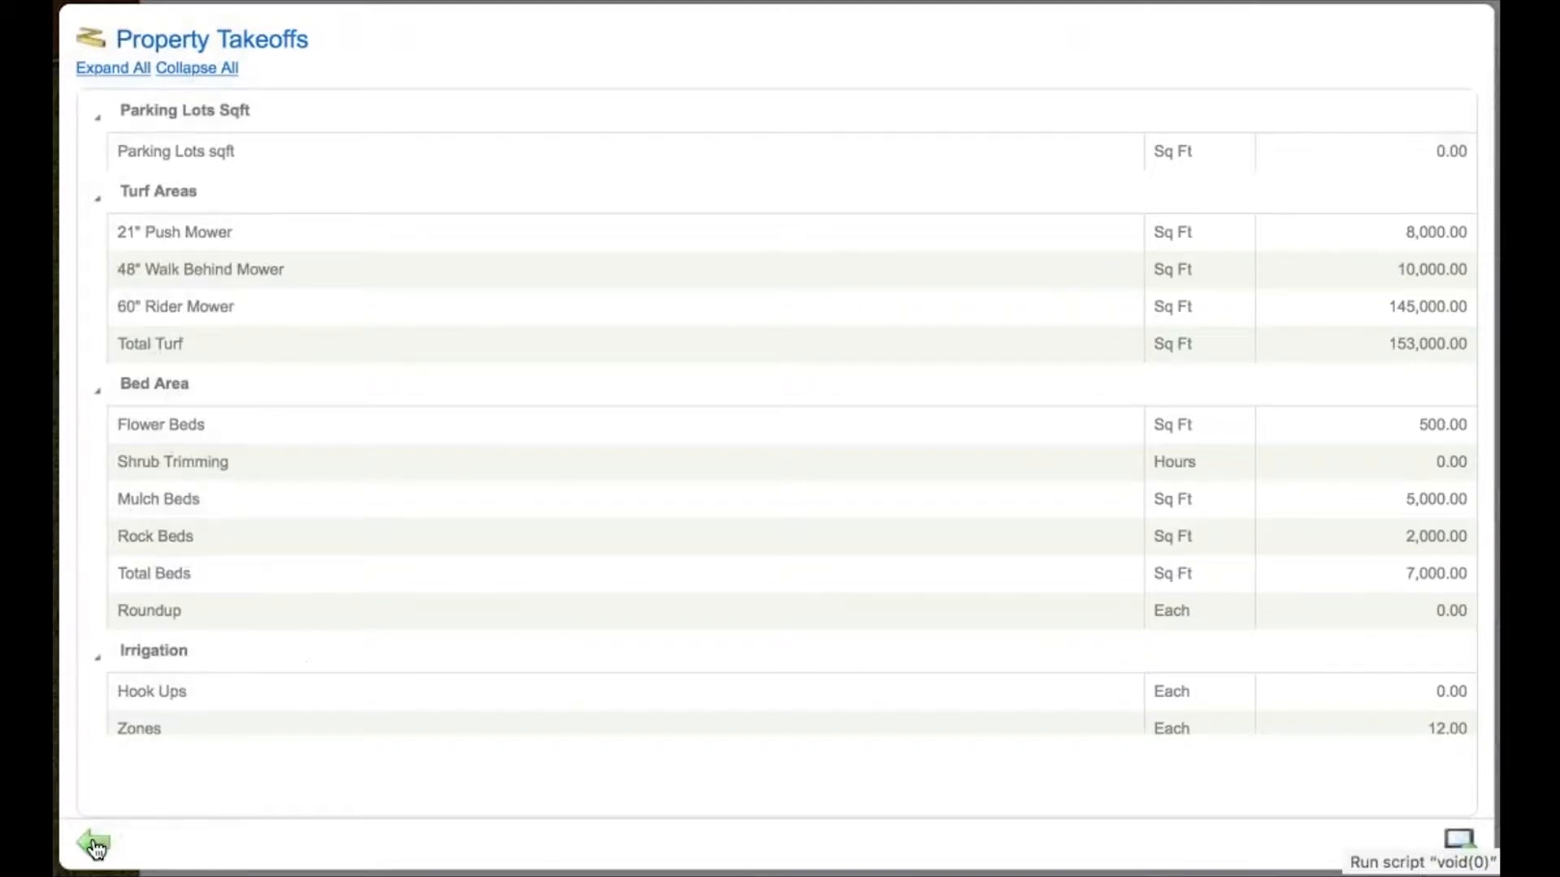
left_click(91, 844)
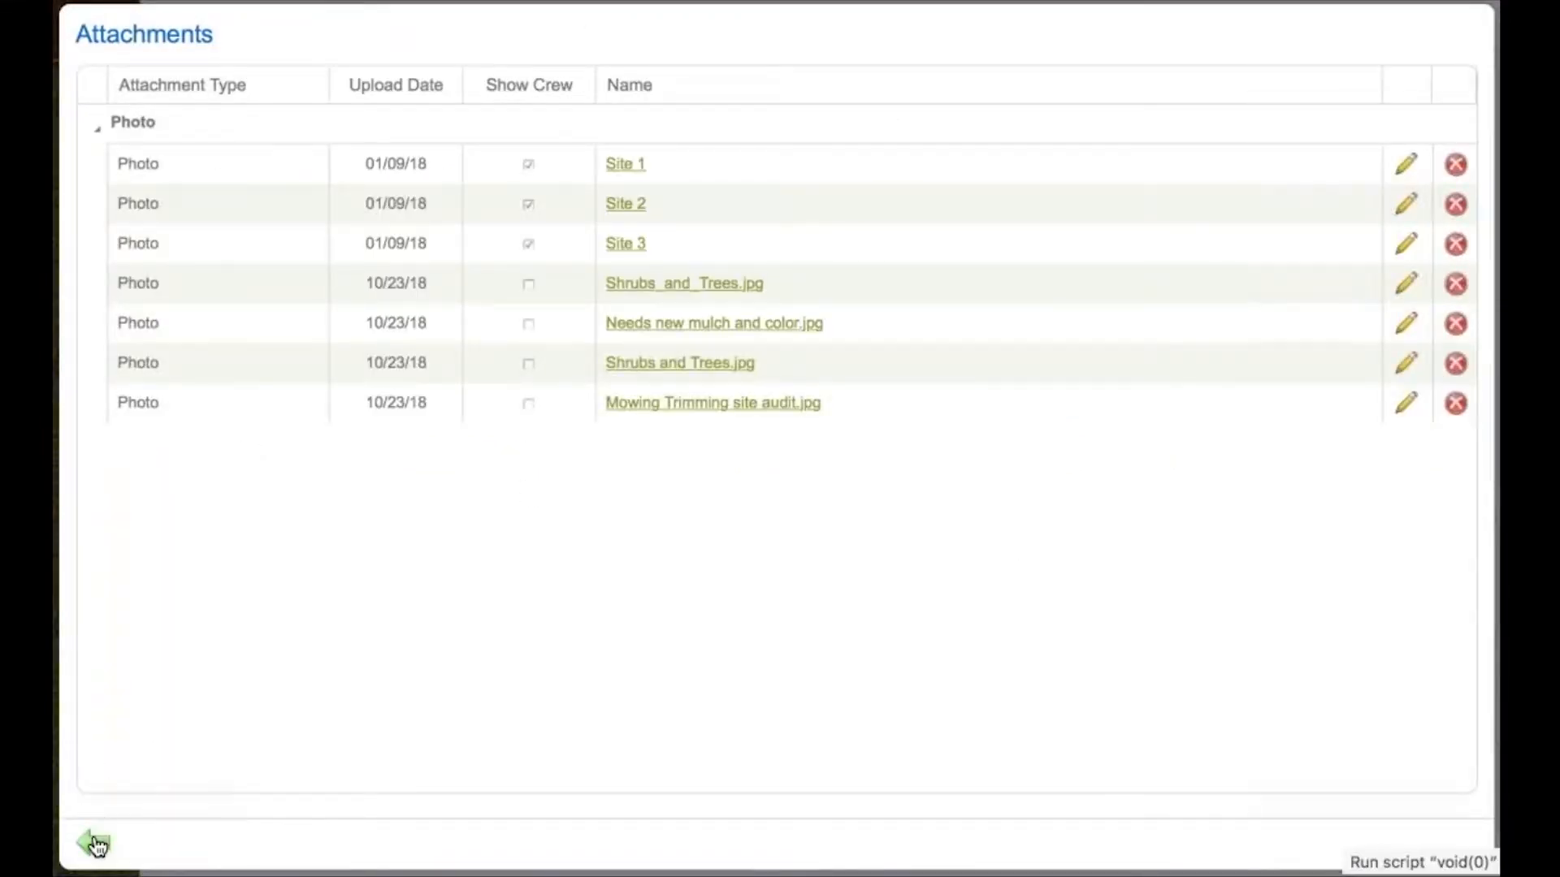
left_click(93, 843)
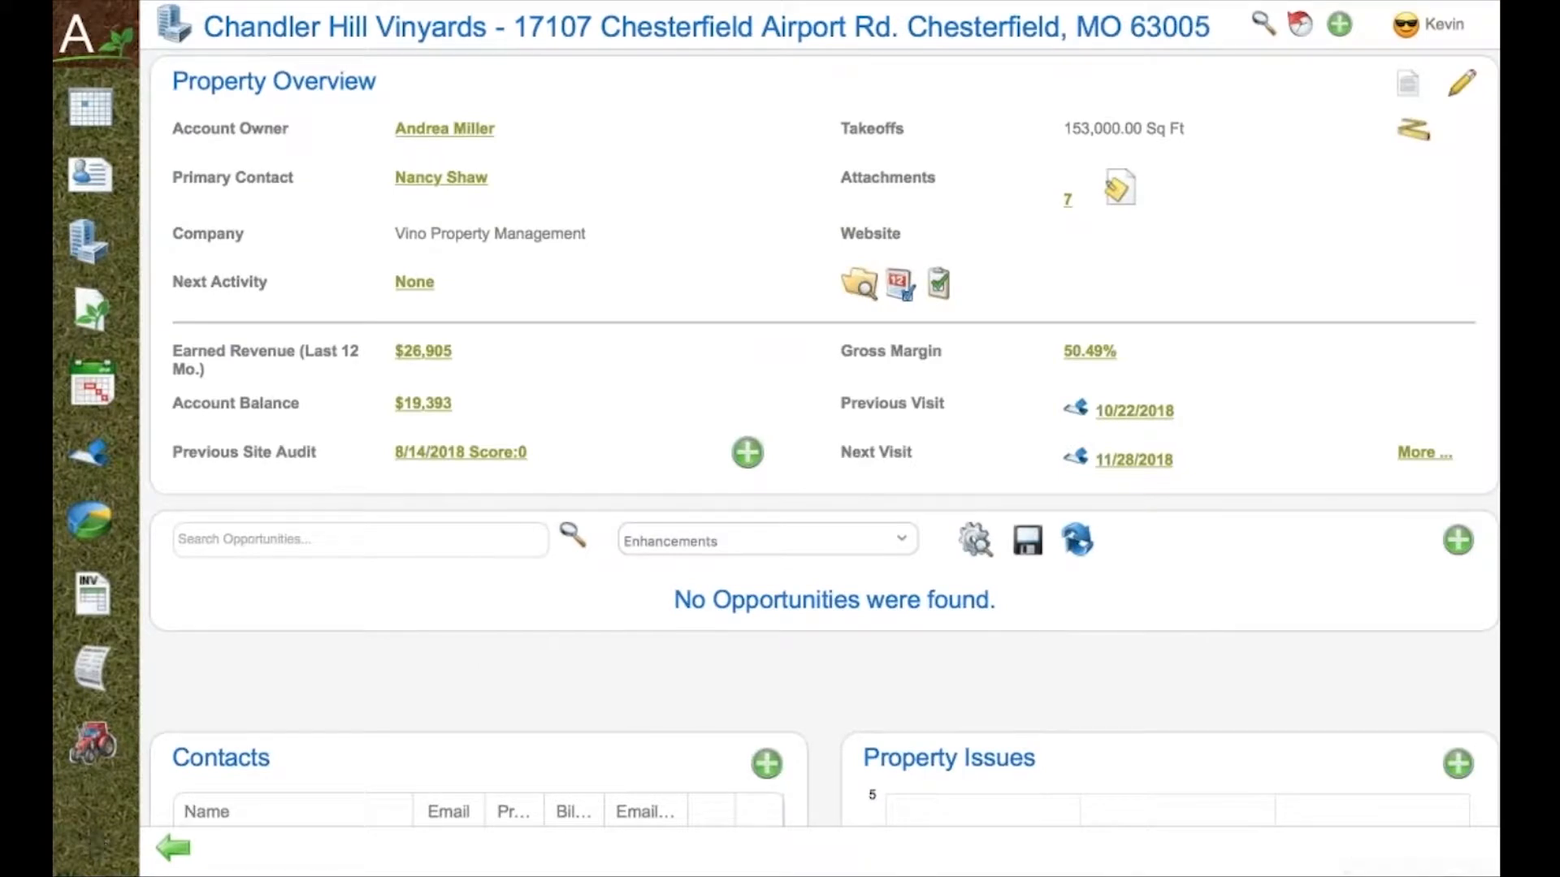
mouse_move(982, 400)
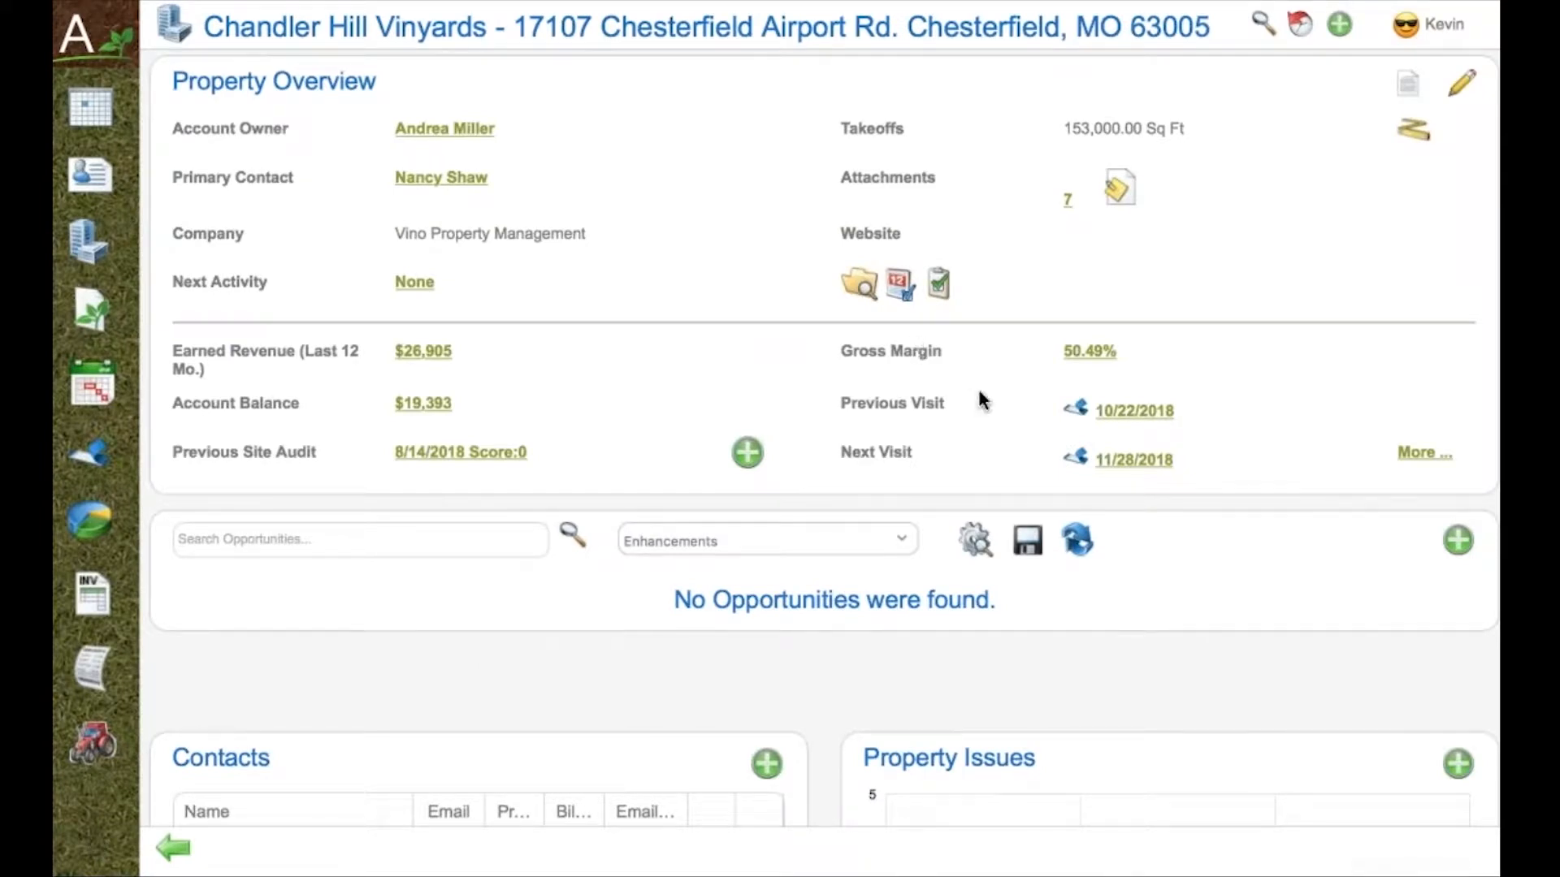
mouse_move(1233, 526)
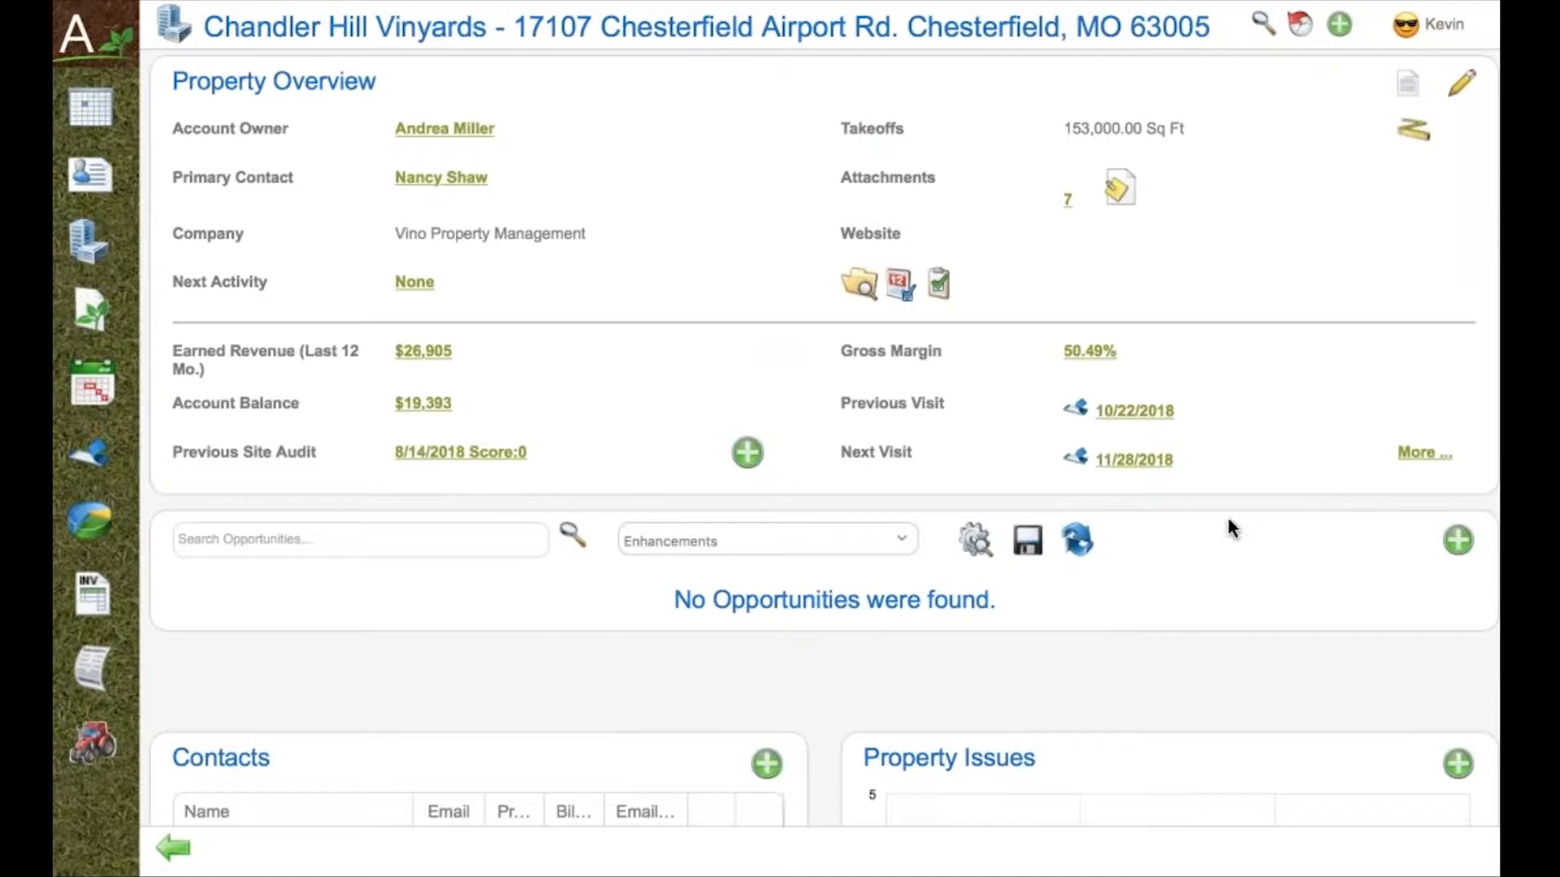
Start a new opportunity from the Opportunities panel so the Templates chooser appears.
left_click(1459, 540)
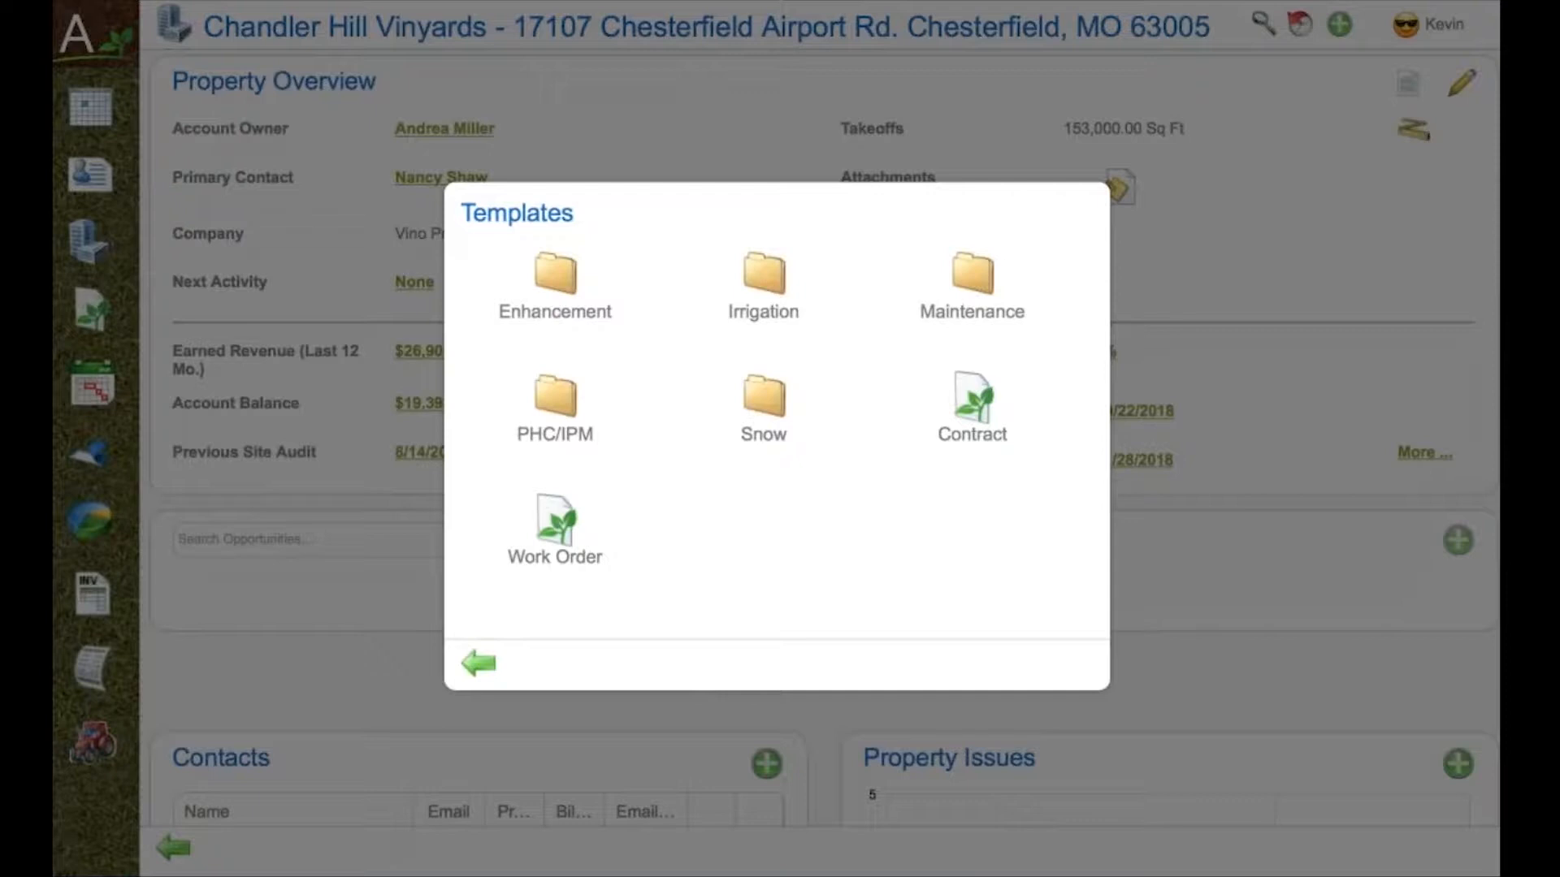
mouse_move(1004, 402)
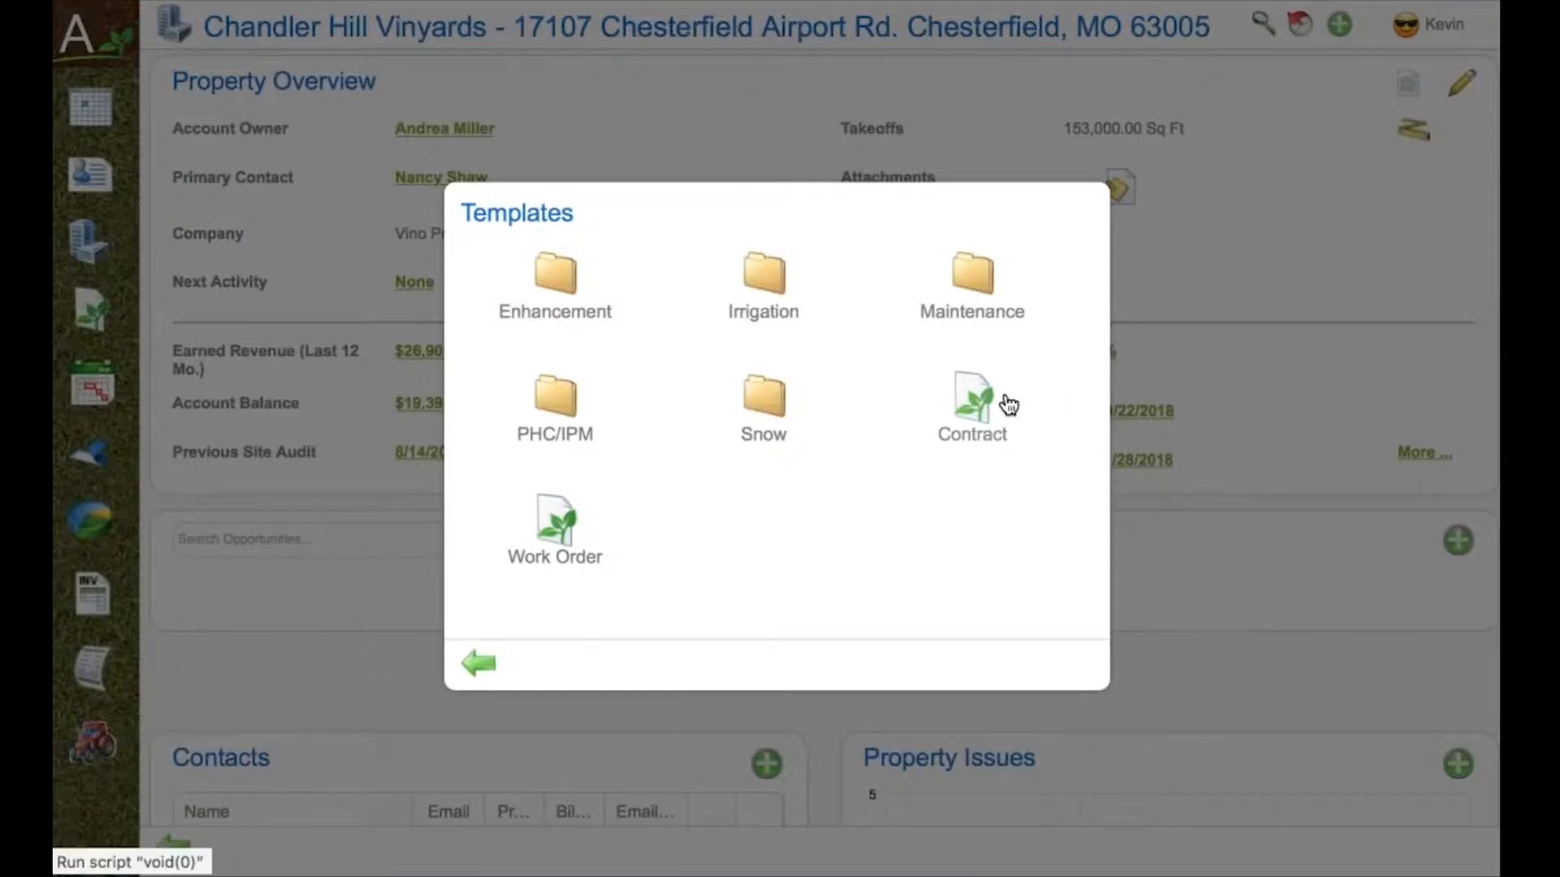
mouse_move(517, 537)
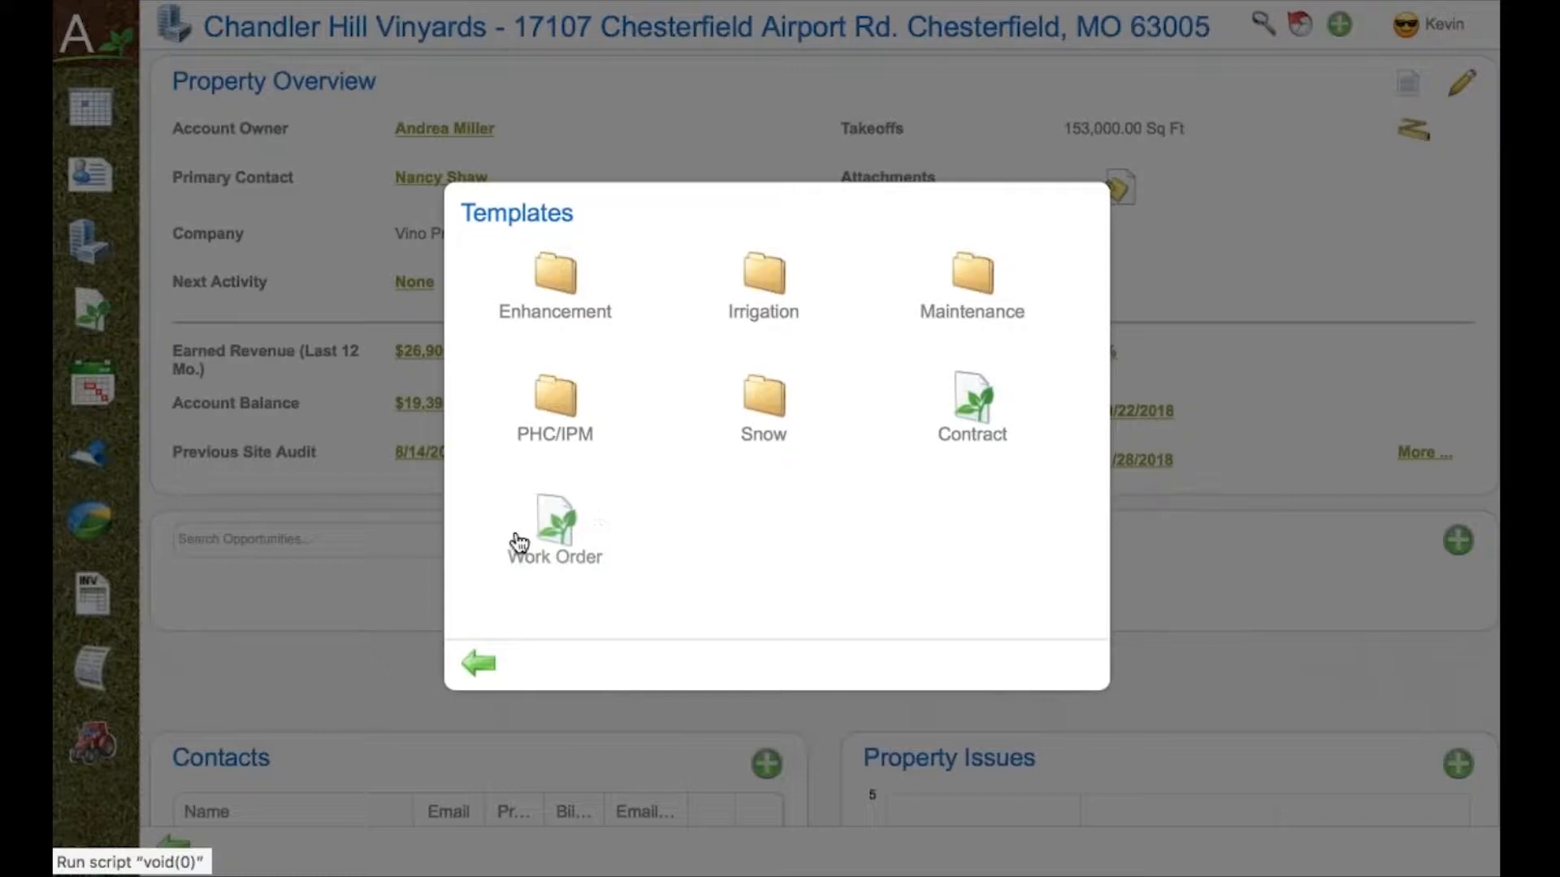
mouse_move(620, 574)
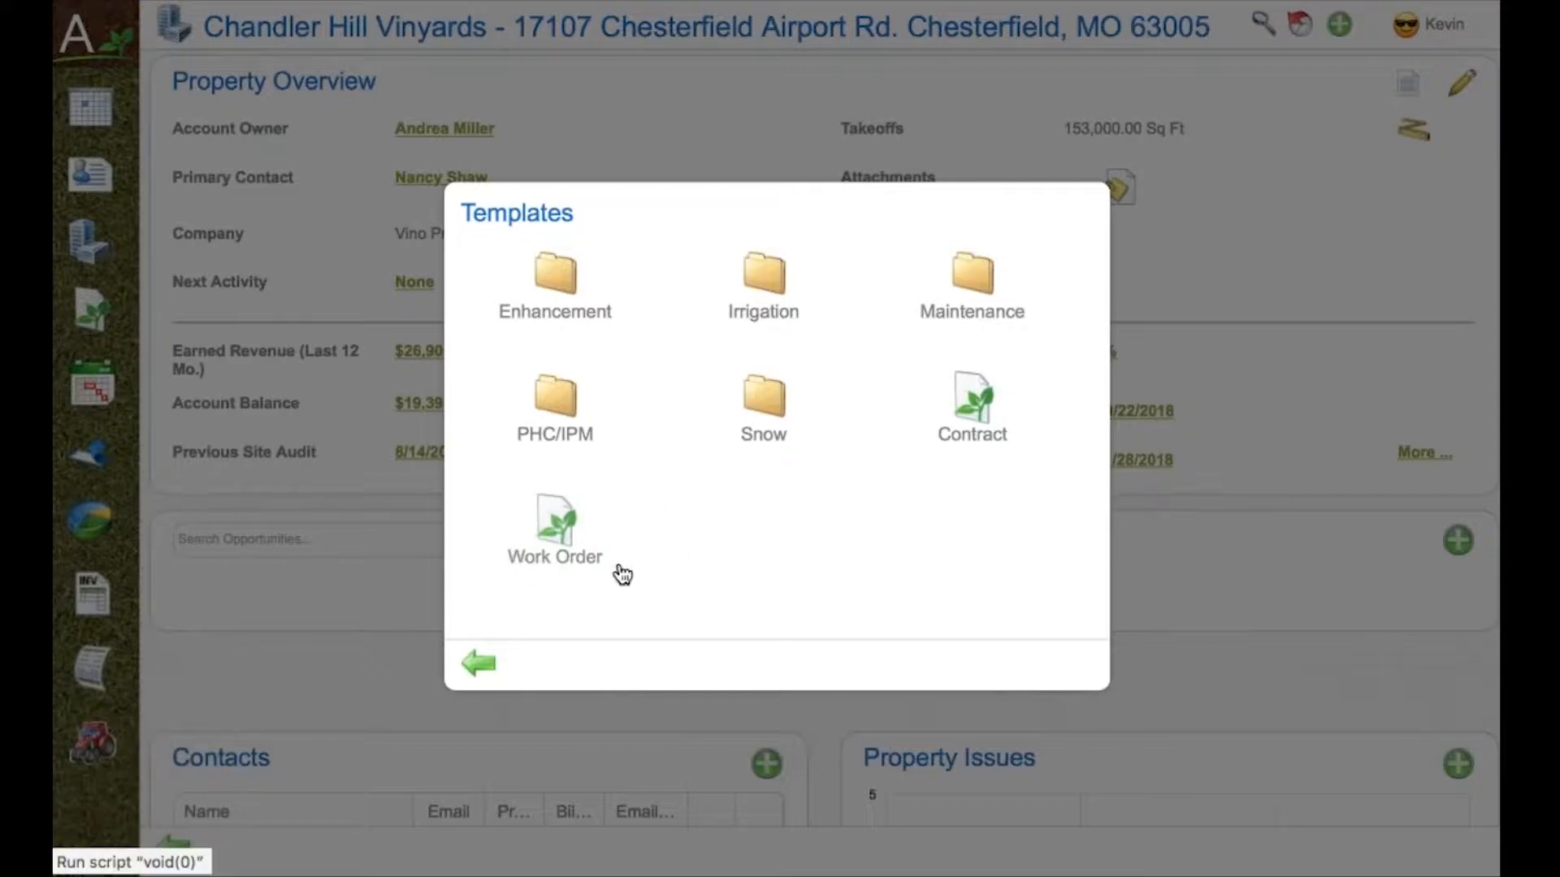
mouse_move(925, 390)
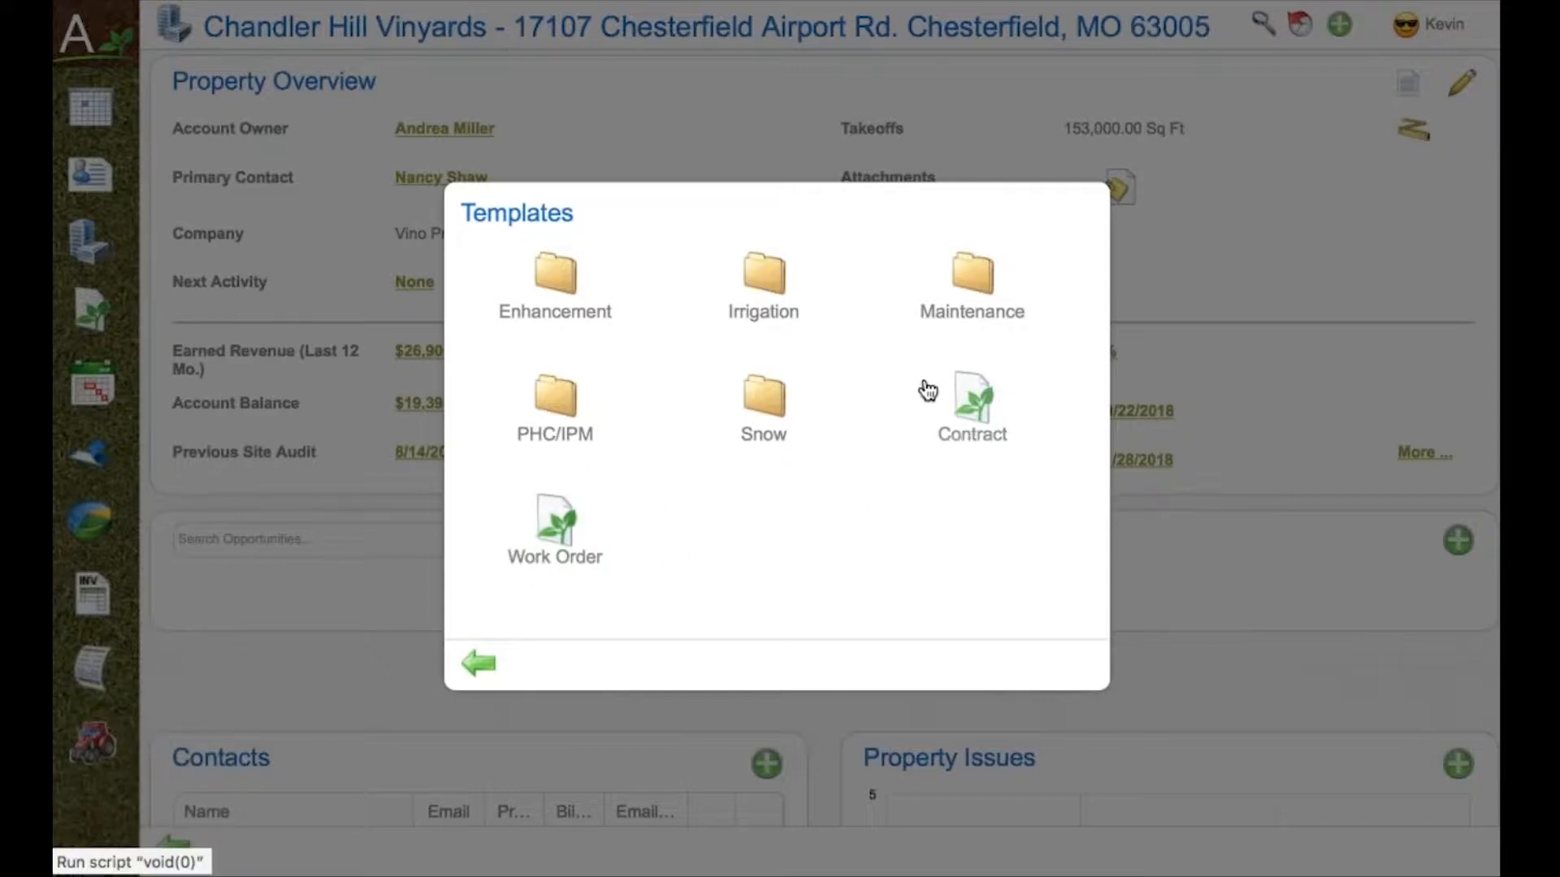
mouse_move(887, 471)
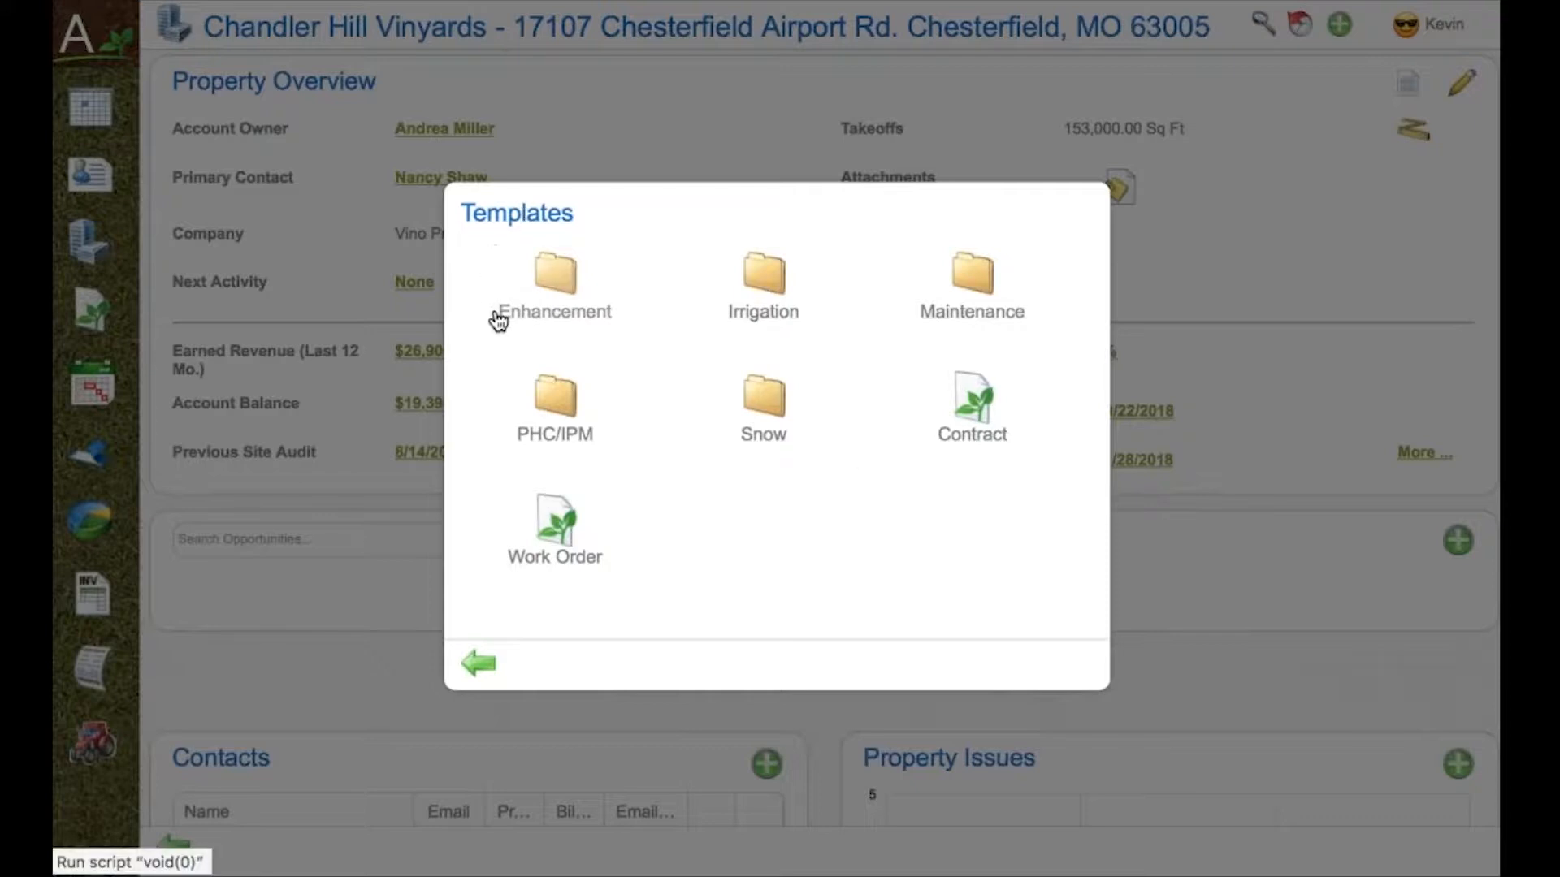
mouse_move(525, 341)
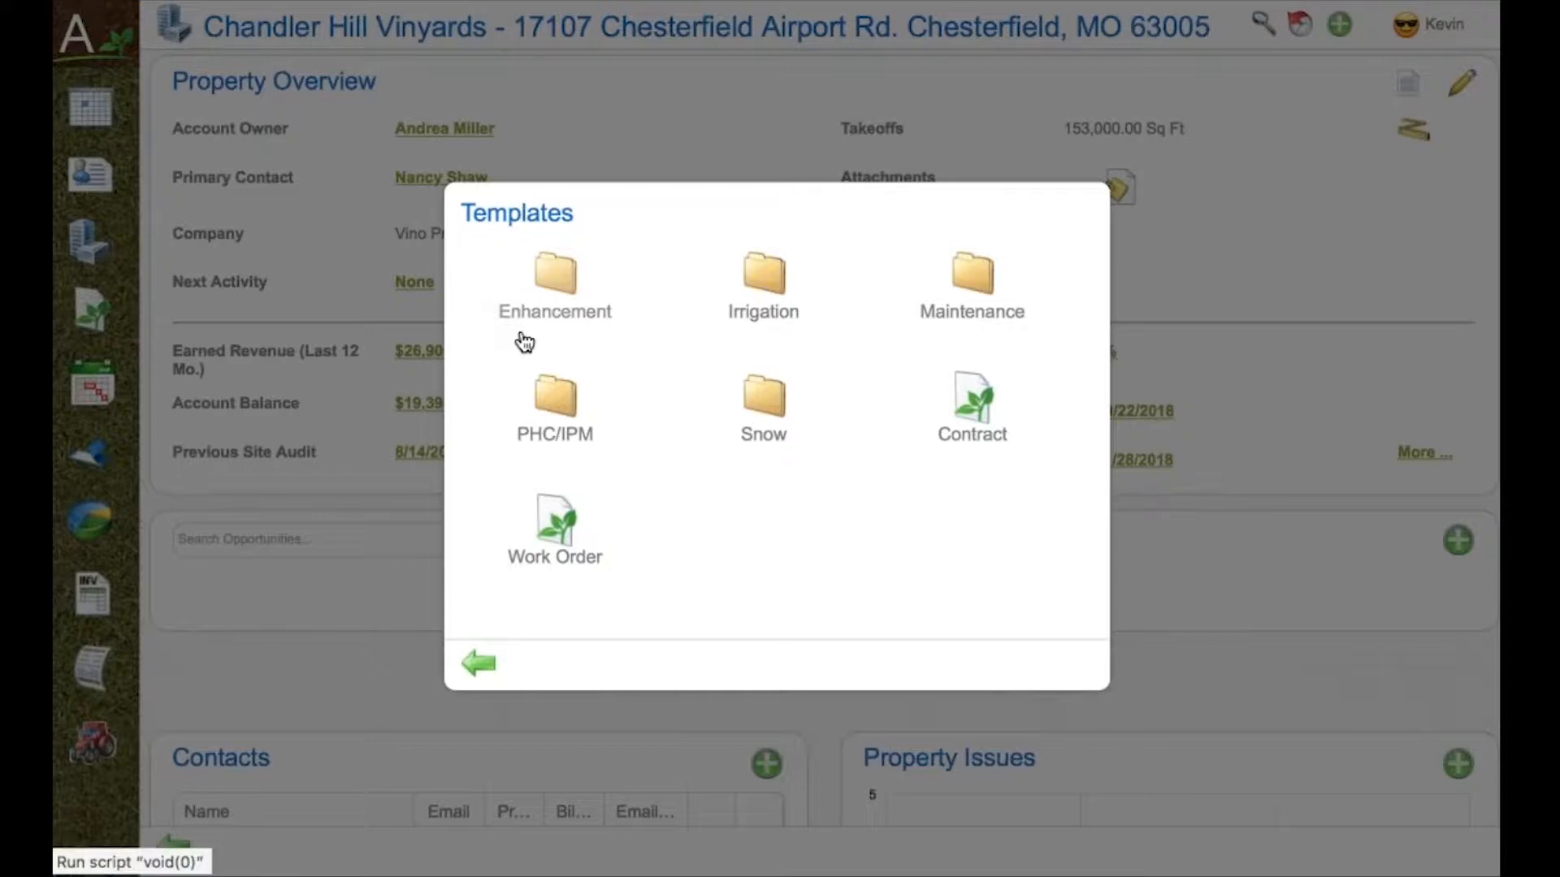
mouse_move(528, 342)
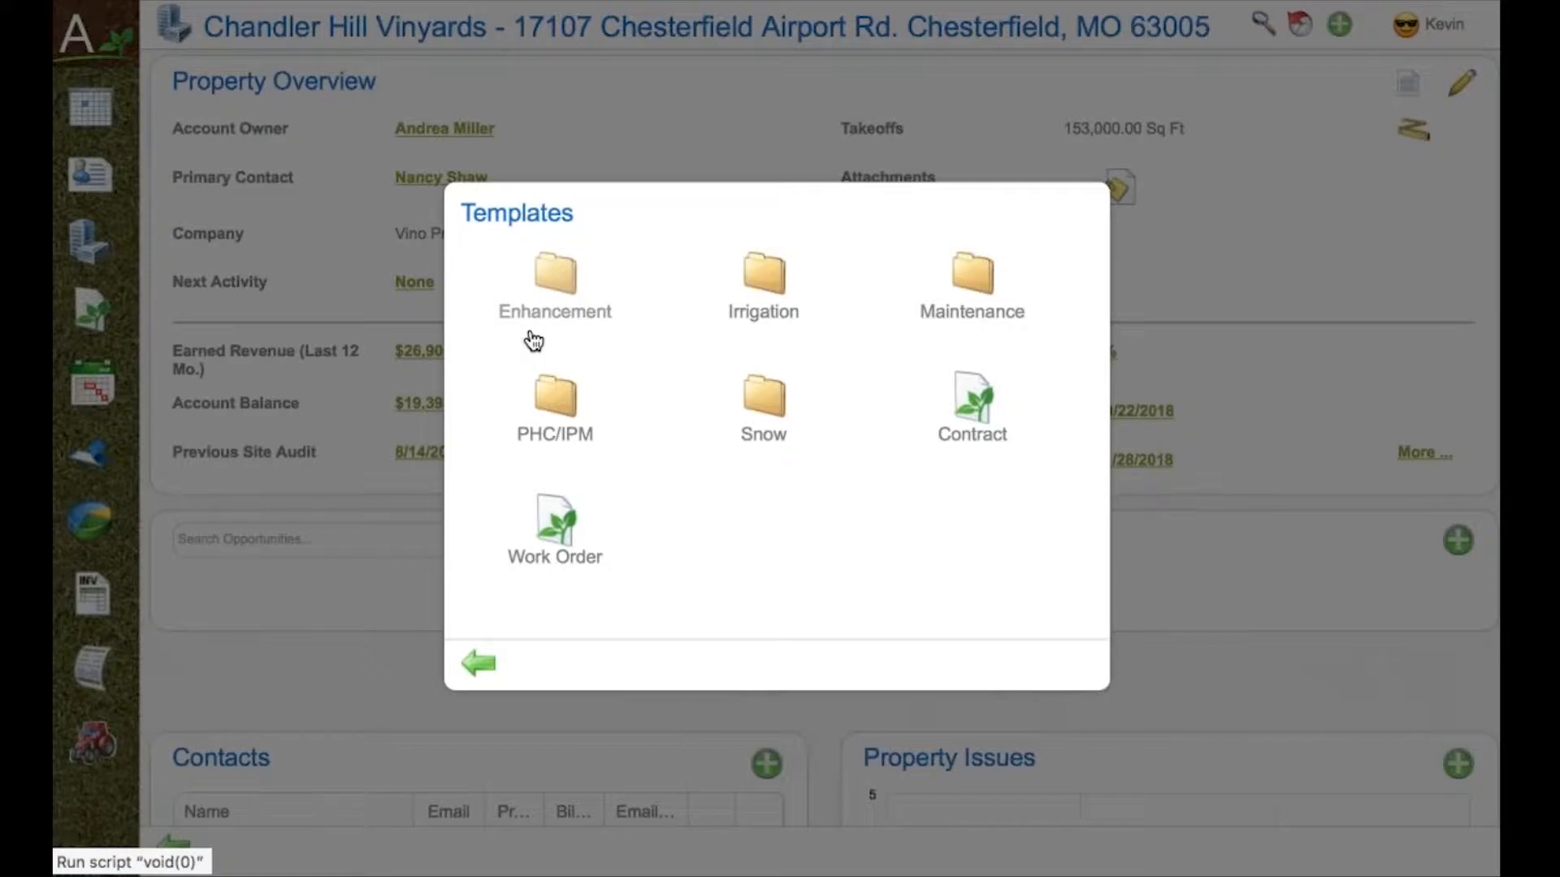
mouse_move(970, 278)
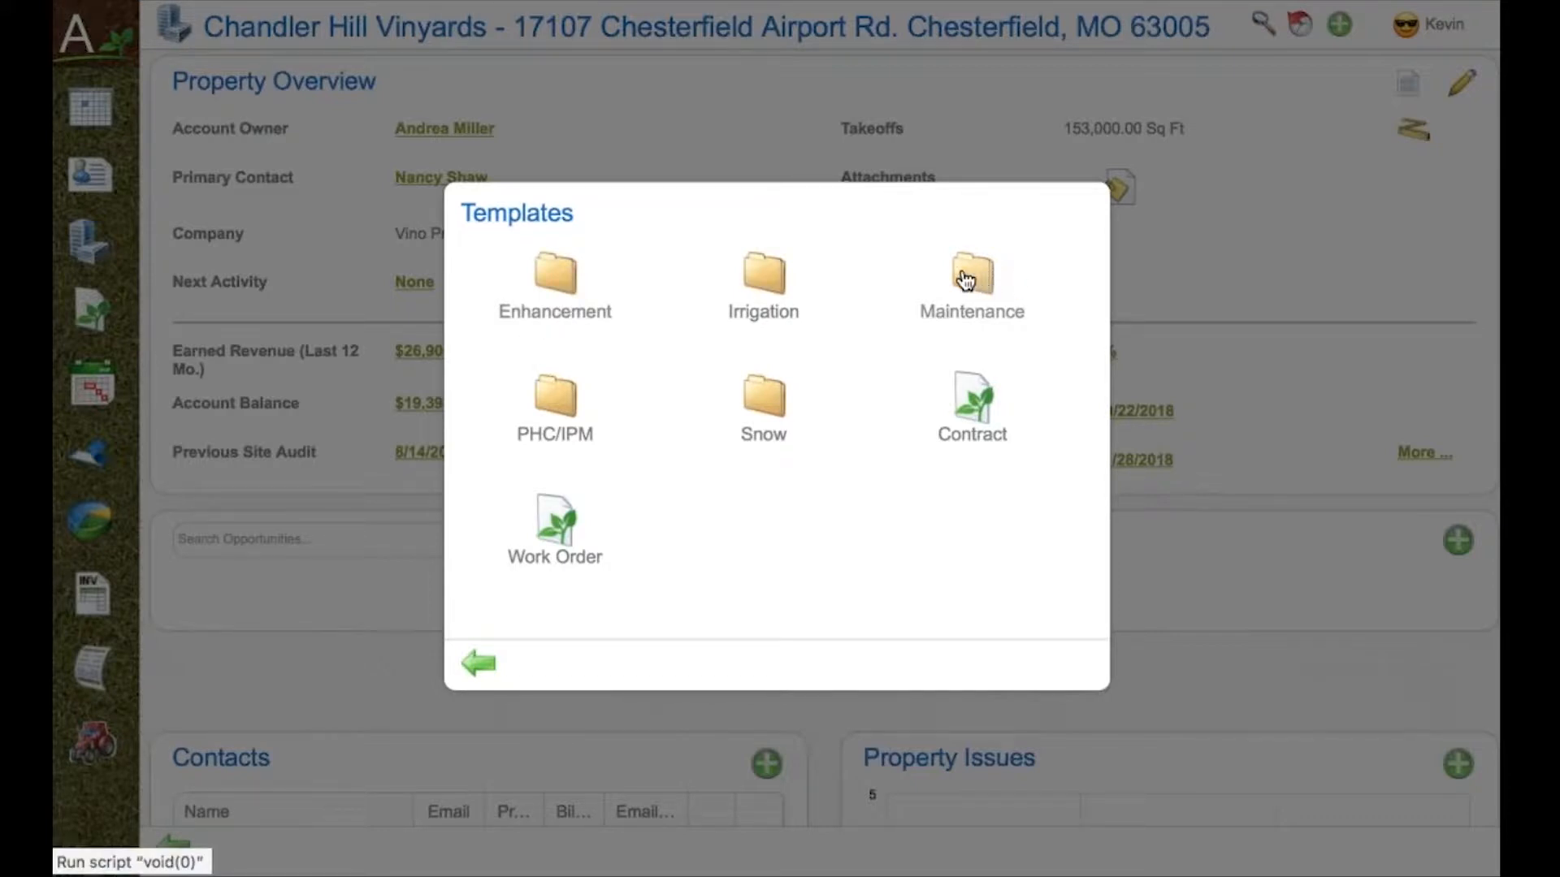
Create Contract #2157 from the Basic Maintenance Agreement template under Maintenance.
left_click(972, 278)
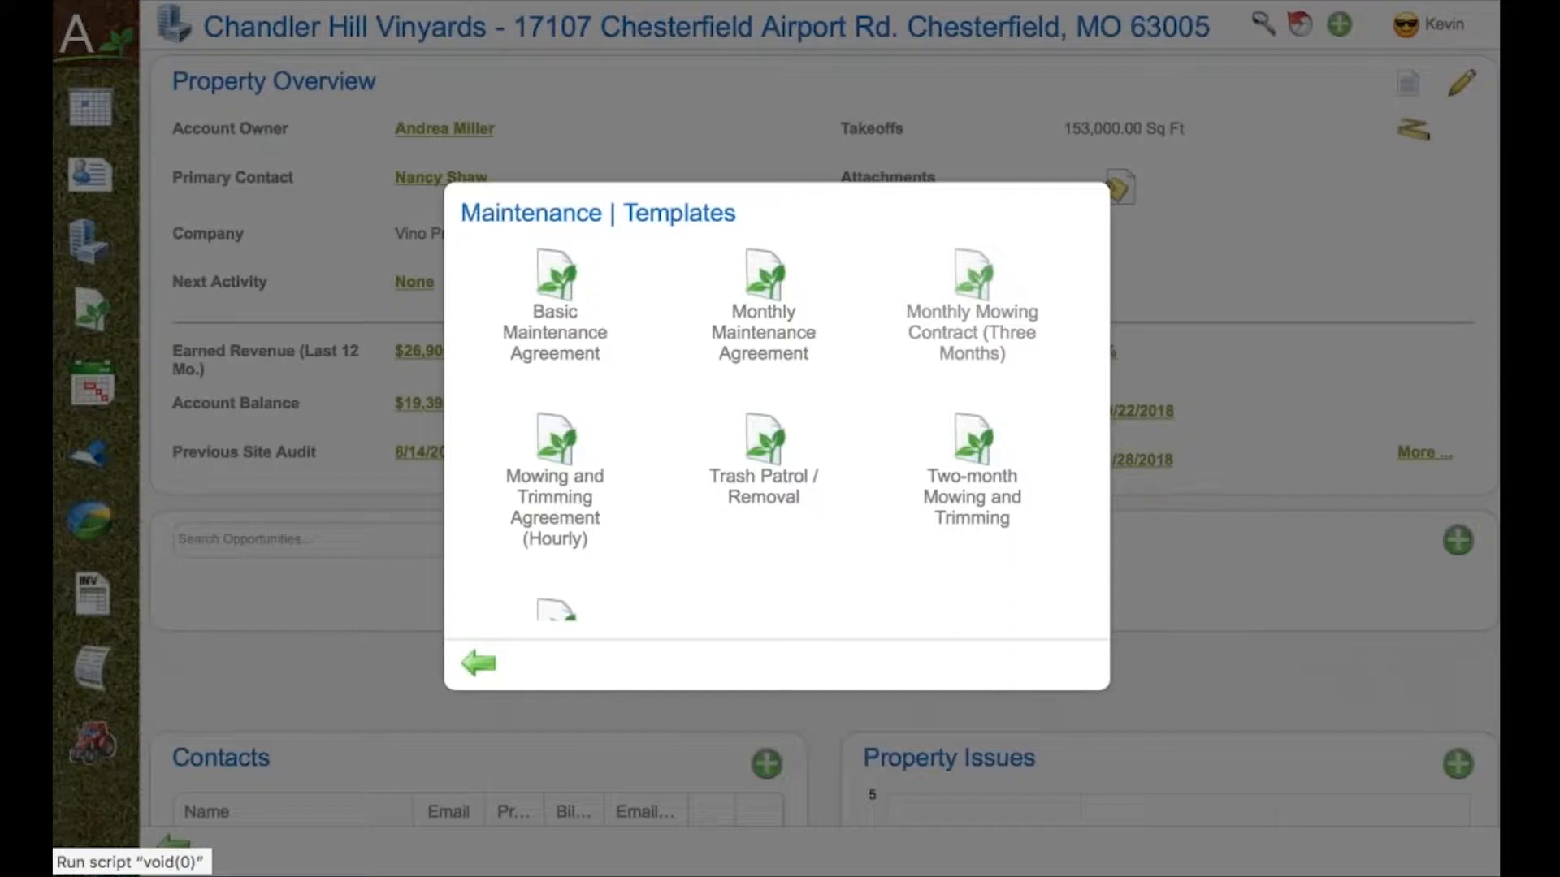
mouse_move(572, 278)
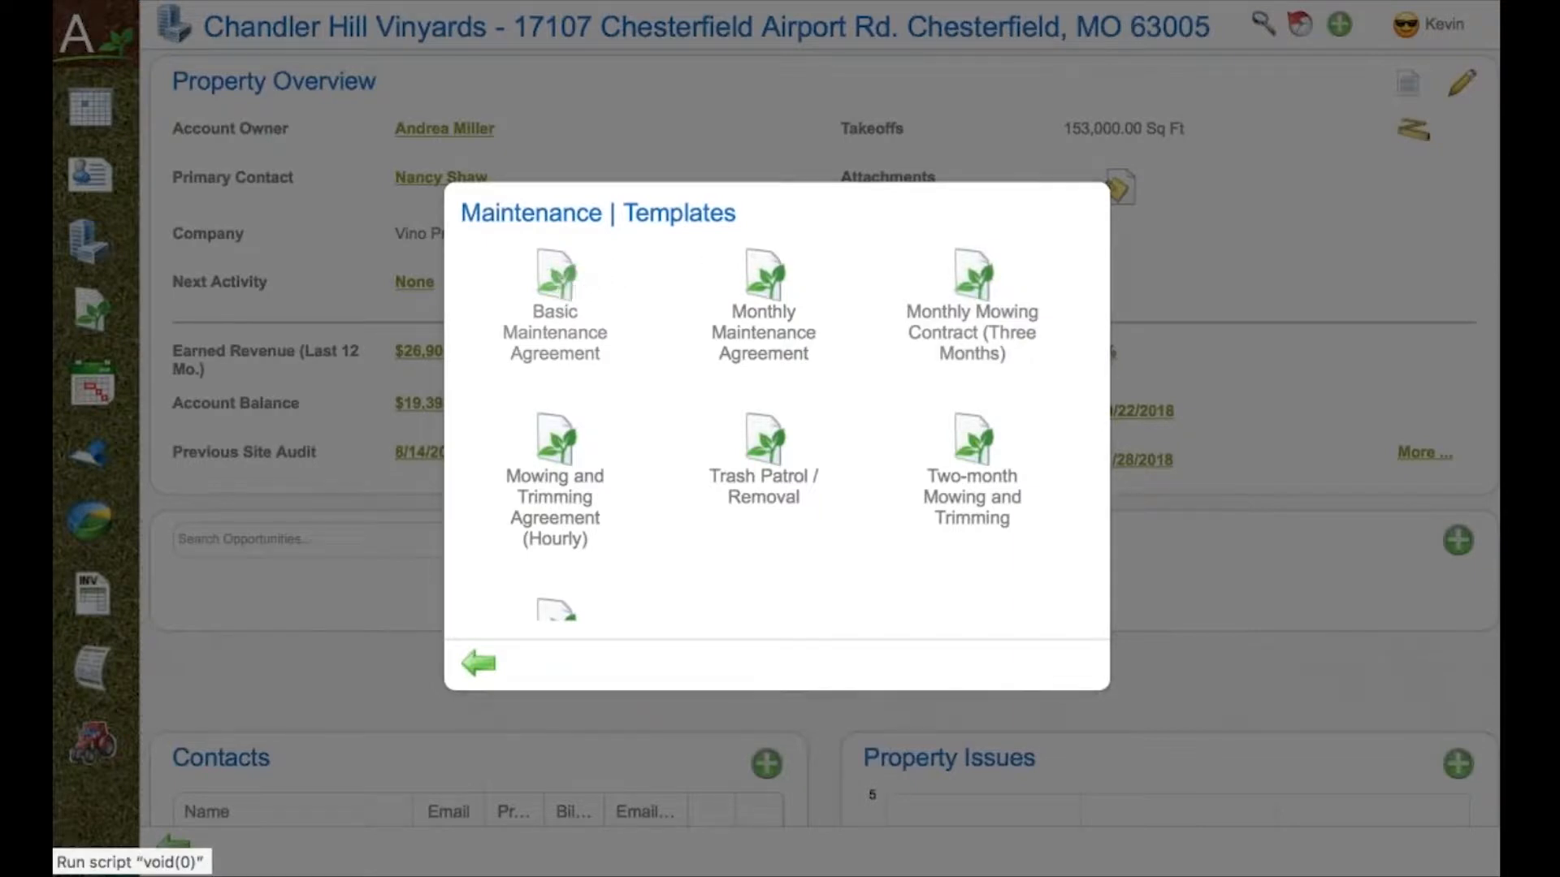
left_click(554, 309)
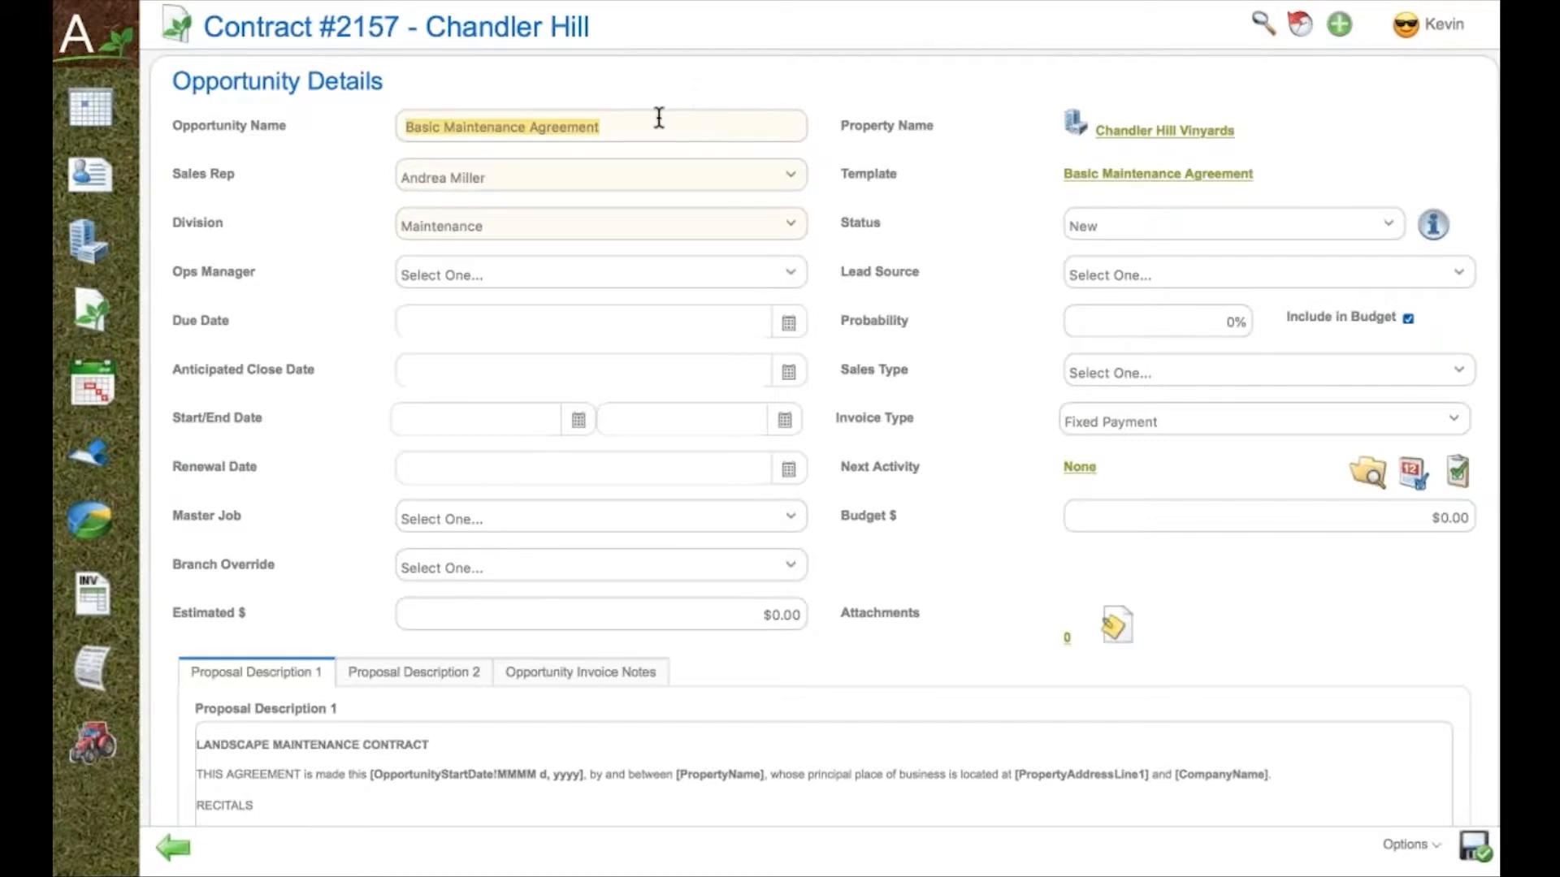
Keep the sales rep and New status, set start date 11/01/2018 and renewal date 08/31/2019.
left_click(600, 177)
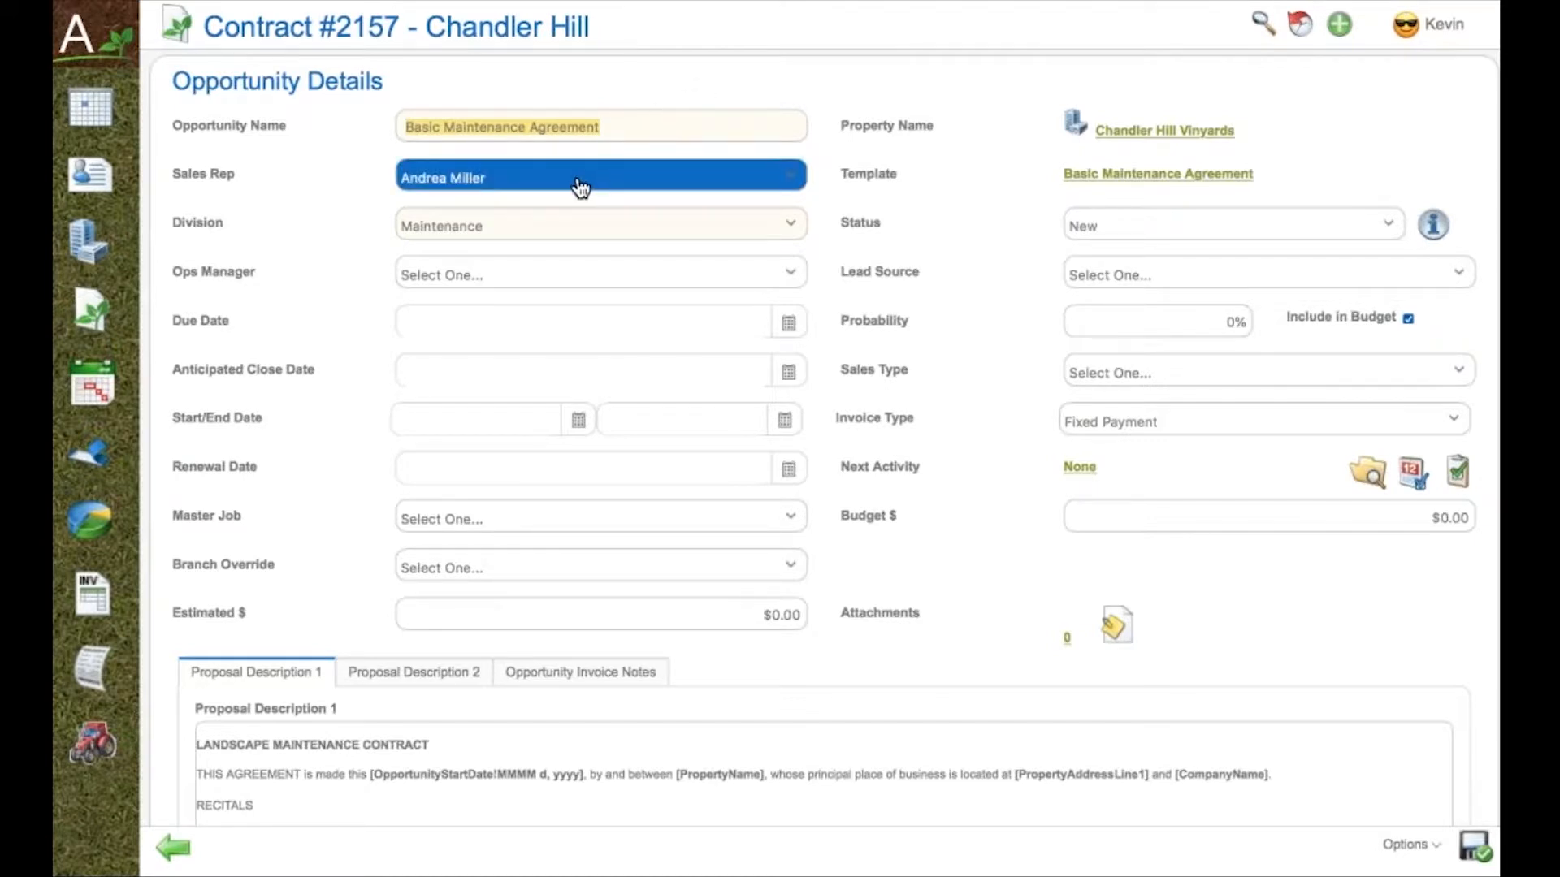
left_click(599, 226)
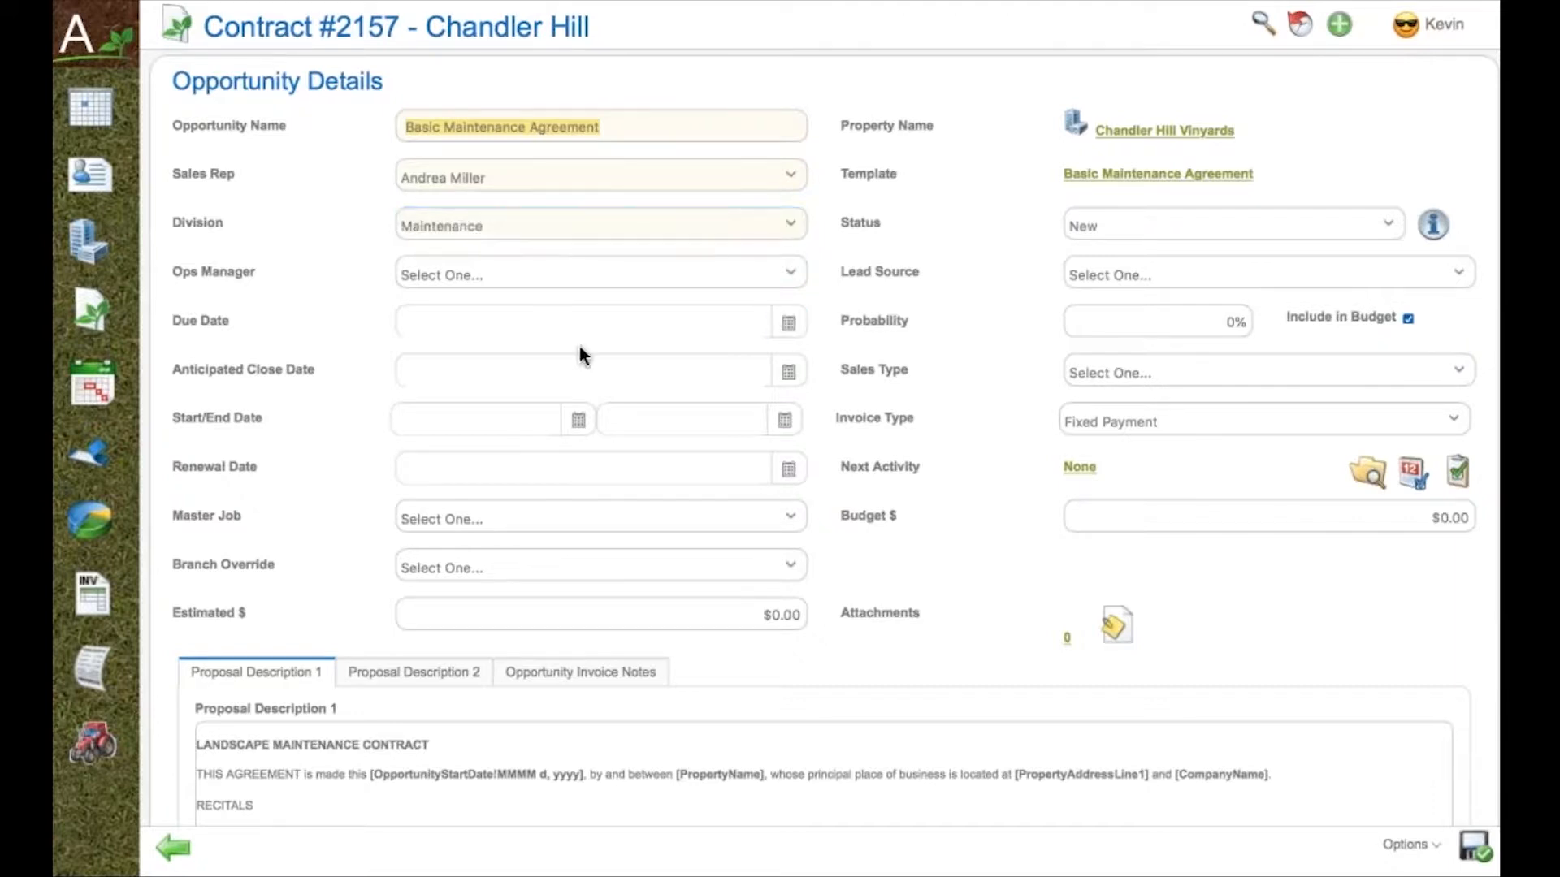
left_click(579, 419)
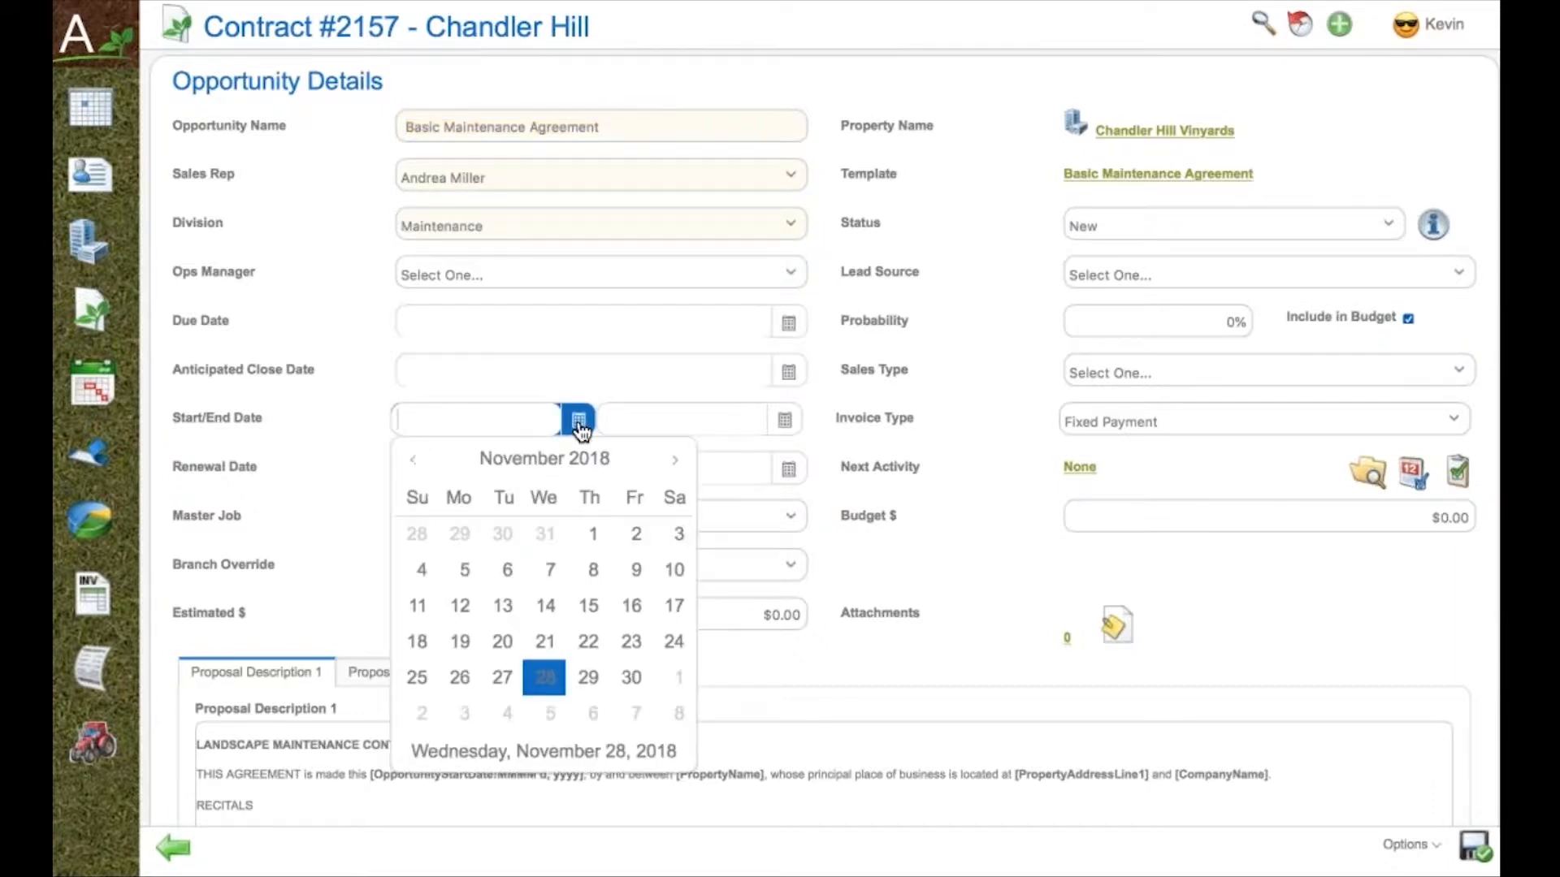
left_click(591, 534)
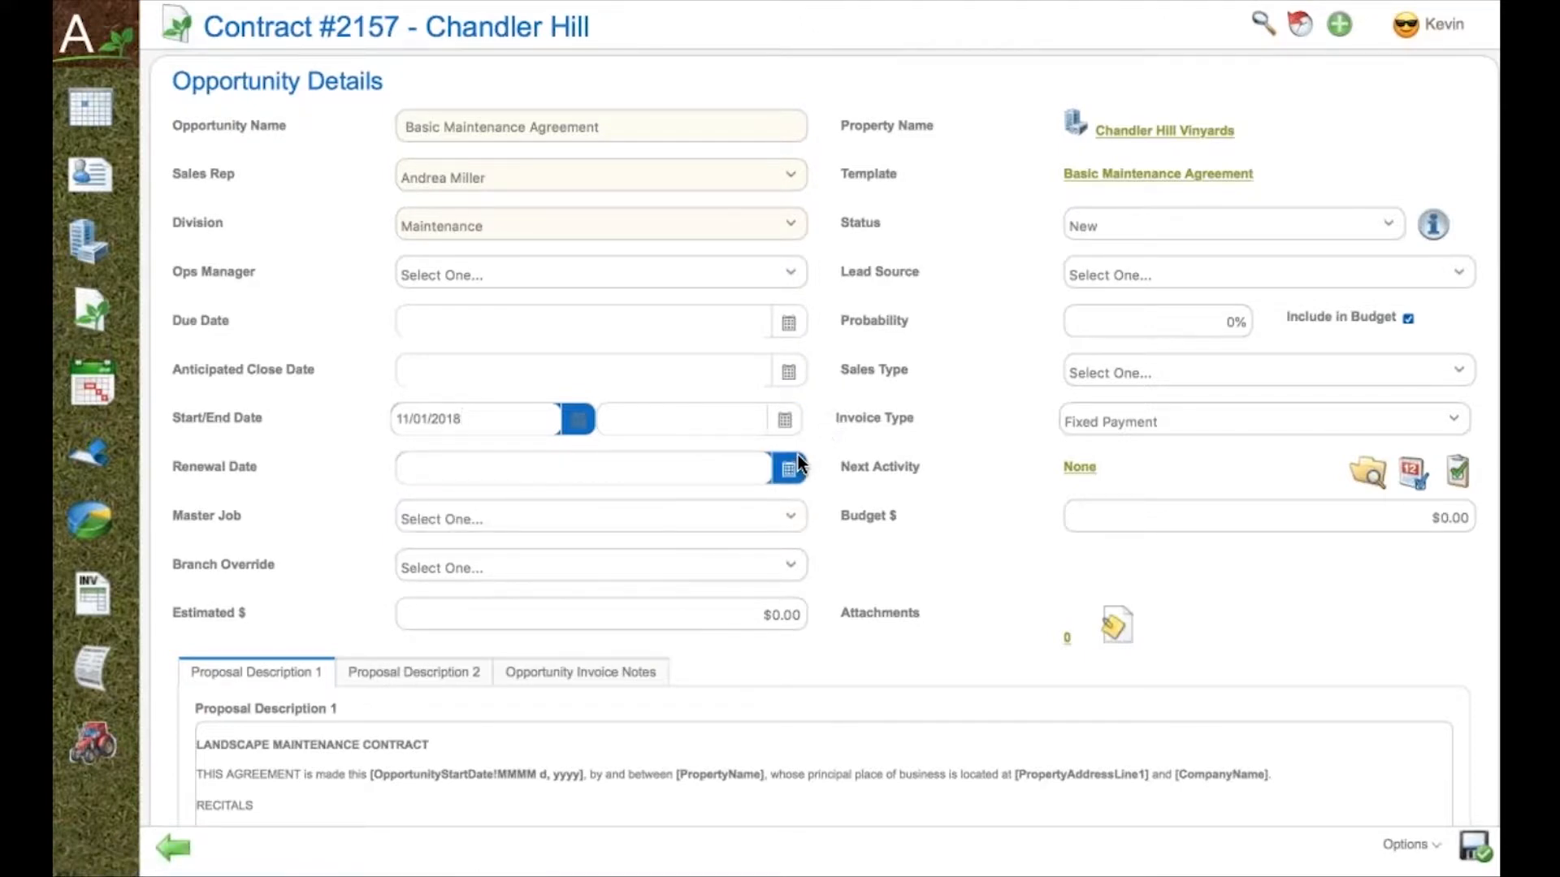
left_click(788, 468)
type("08/31/2019")
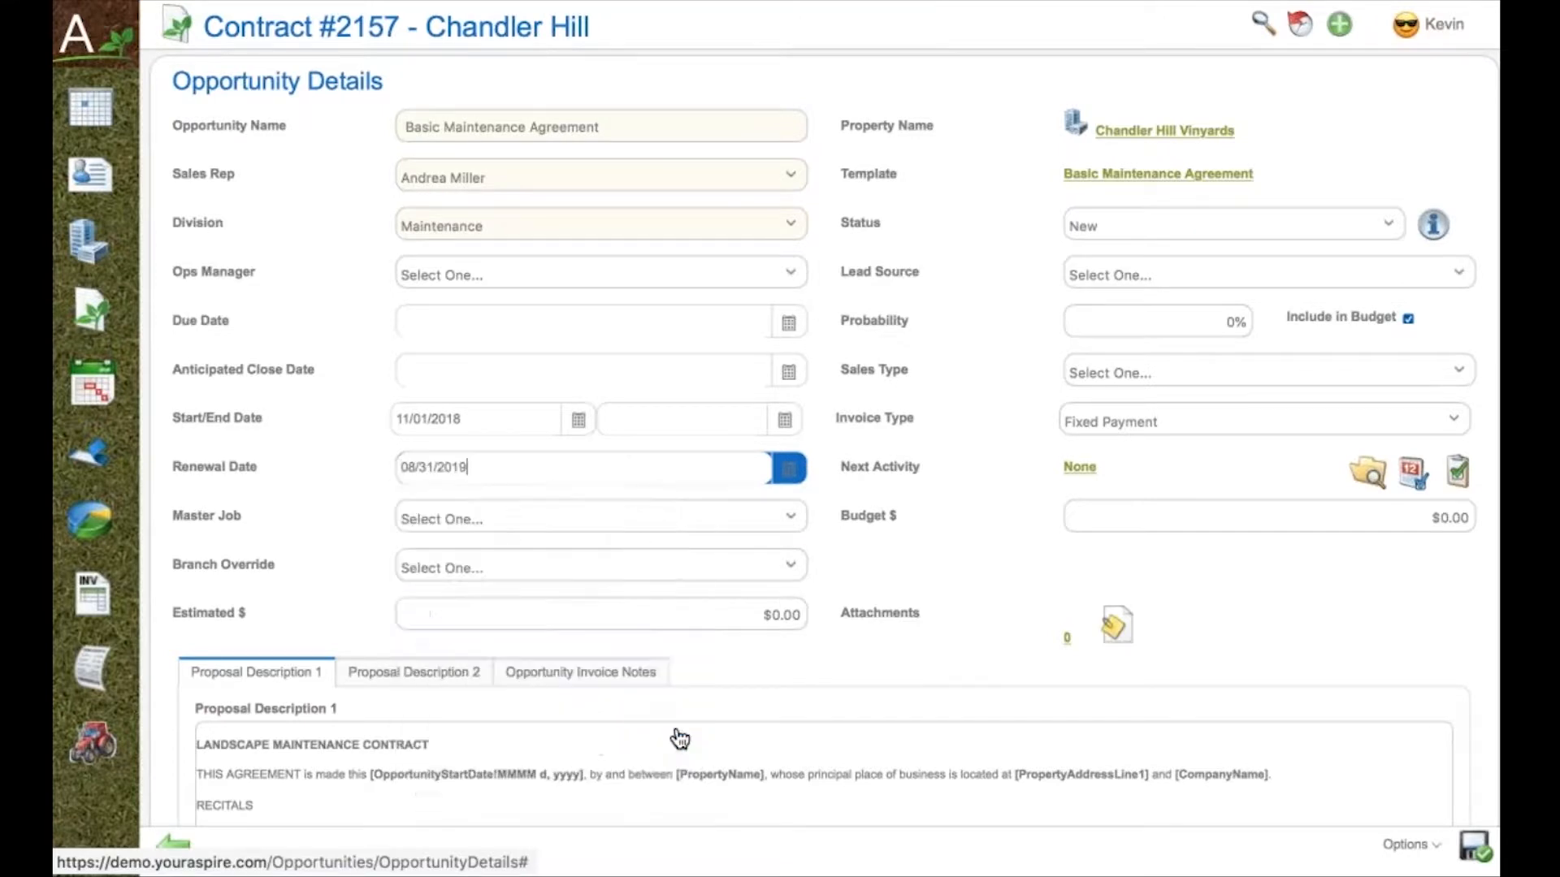
left_click(1232, 224)
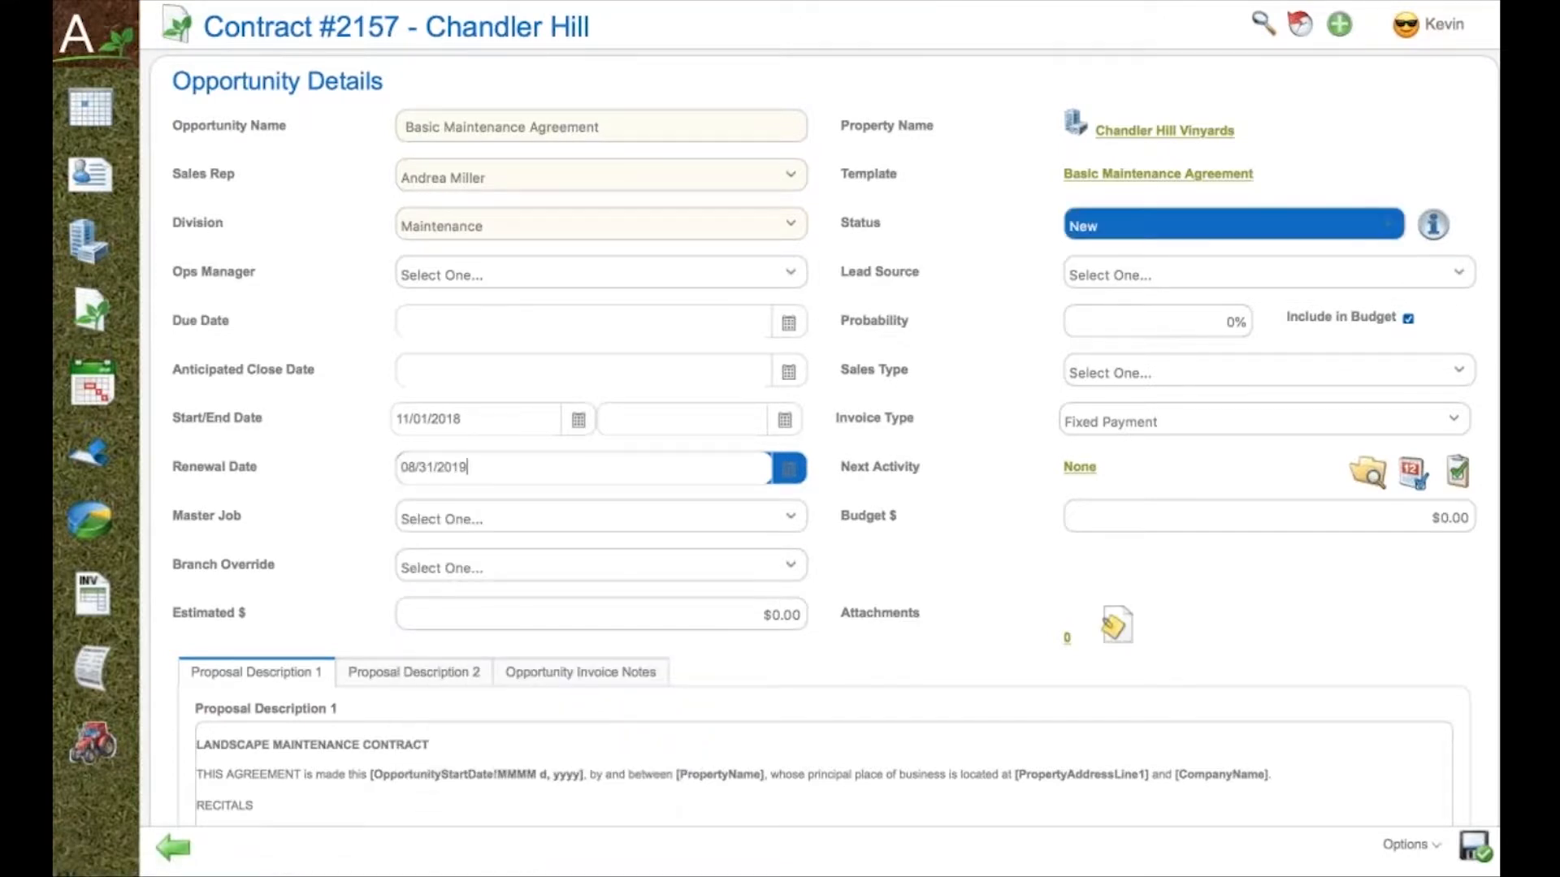
left_click(1231, 224)
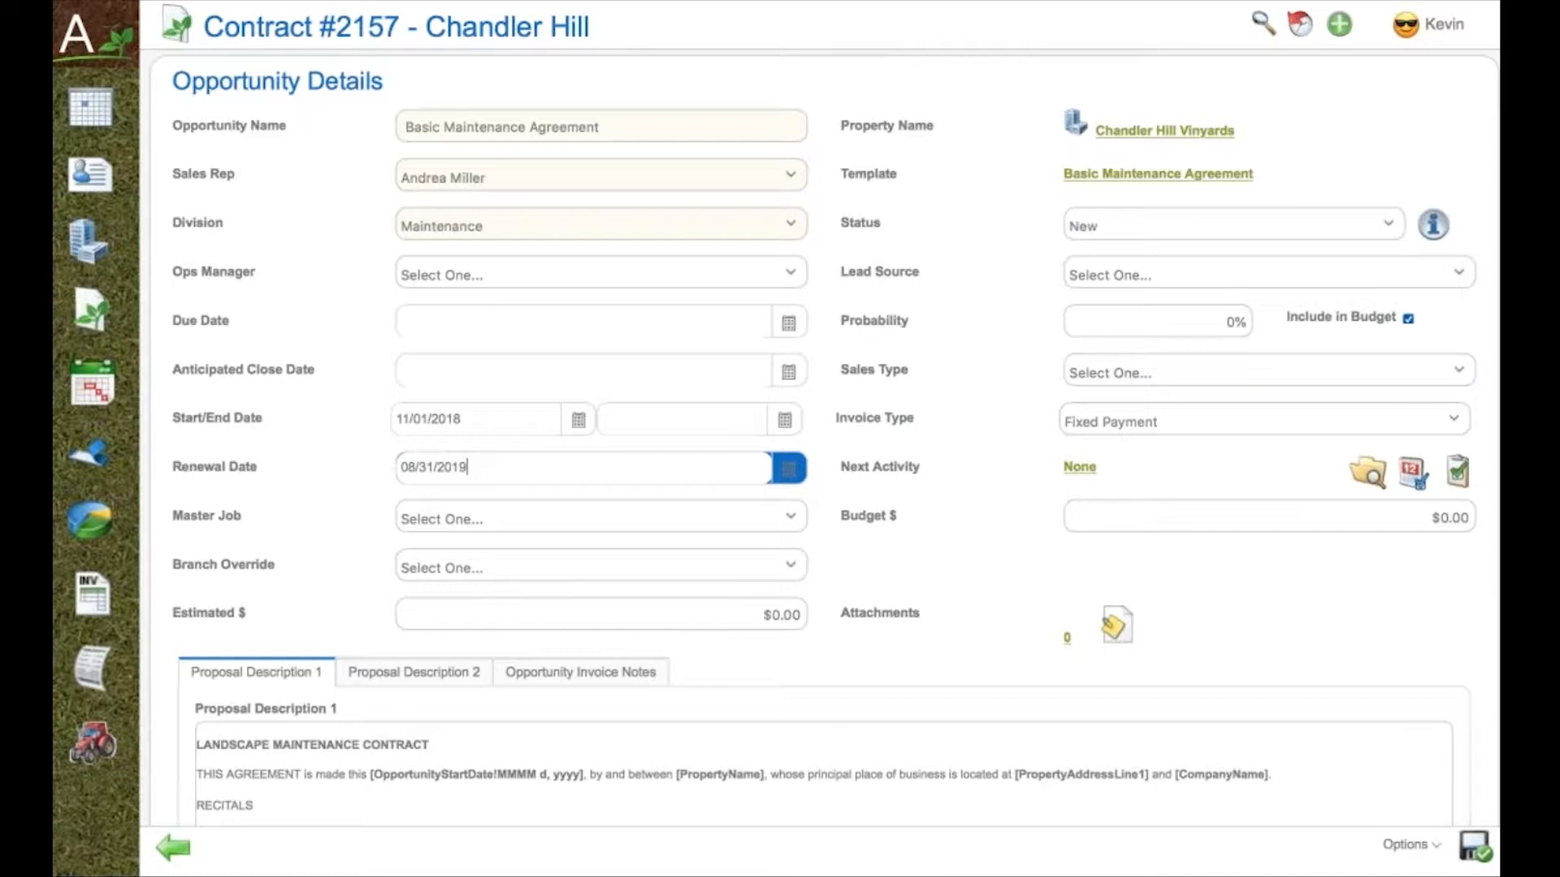
Make the invoice type Fixed Payment and enter a 75% win probability.
left_click(1264, 419)
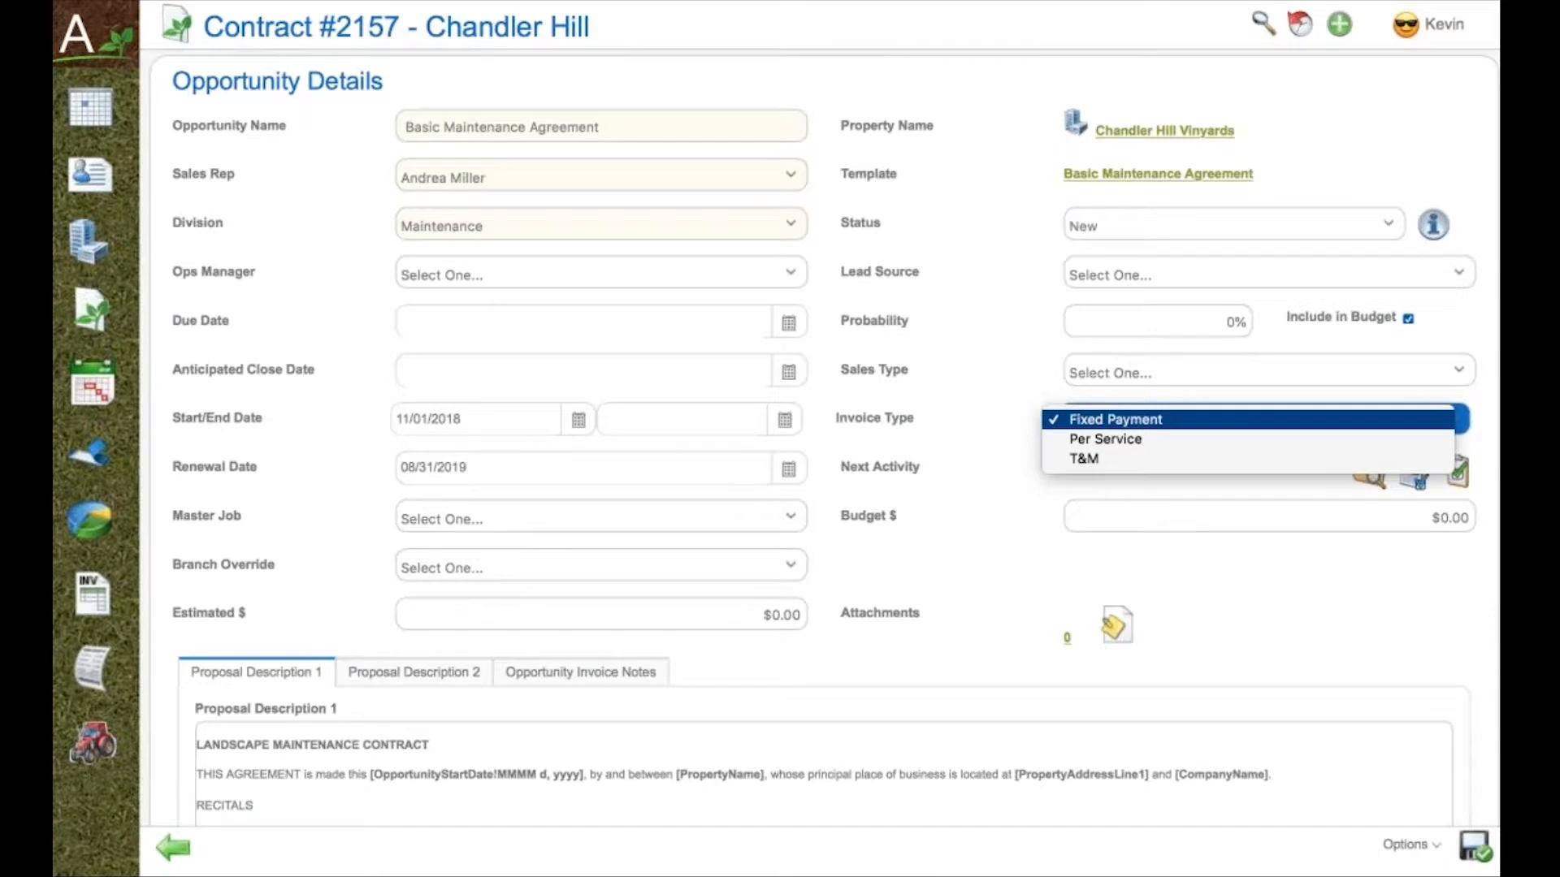
mouse_move(1246, 390)
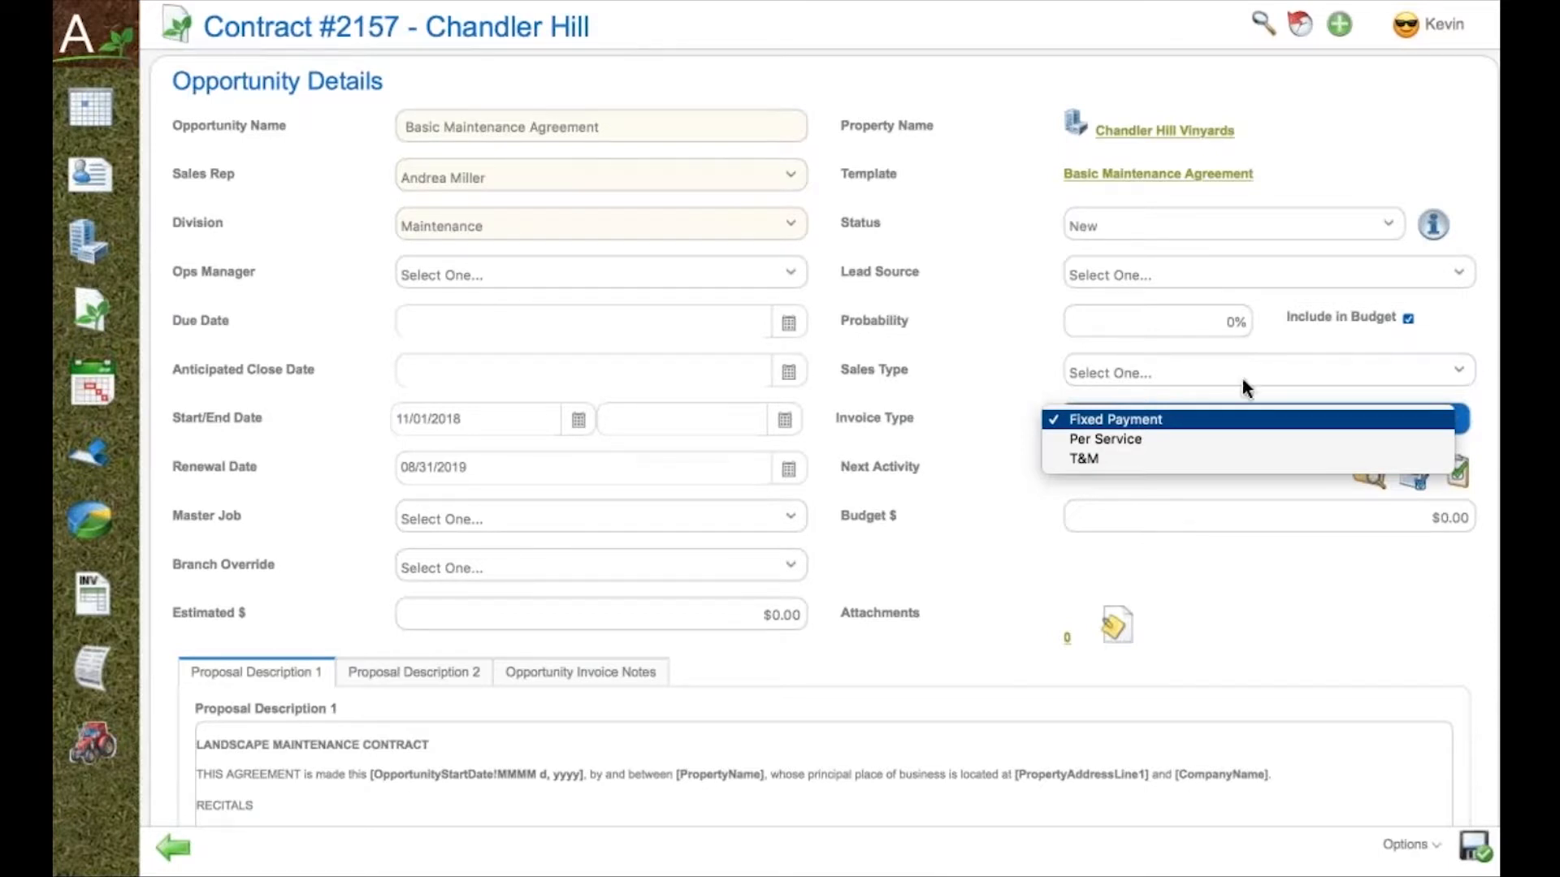
left_click(1266, 272)
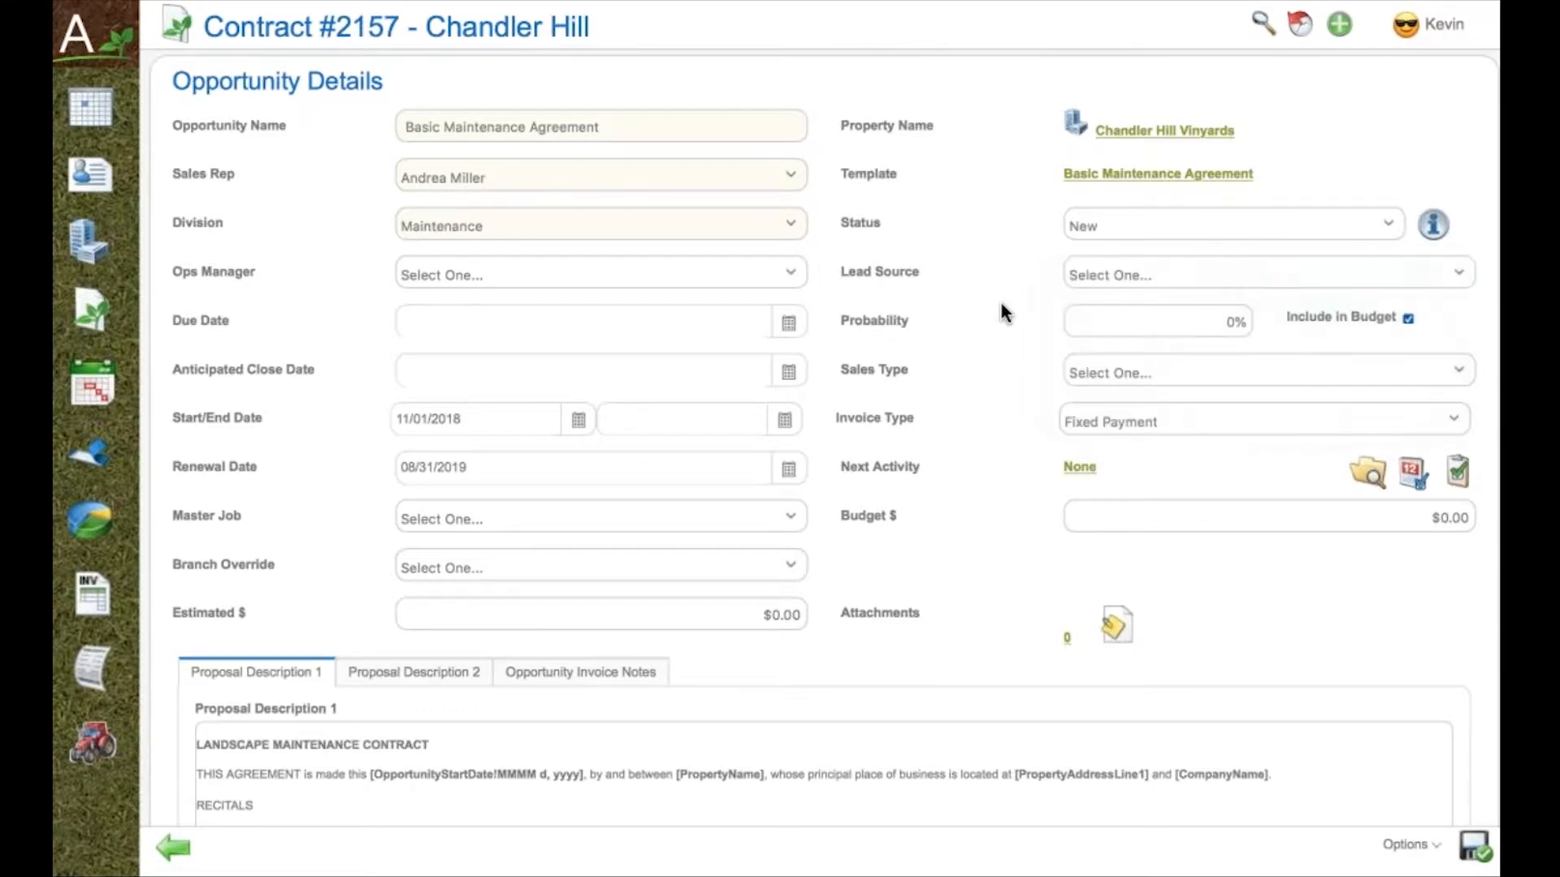
left_click(1153, 320)
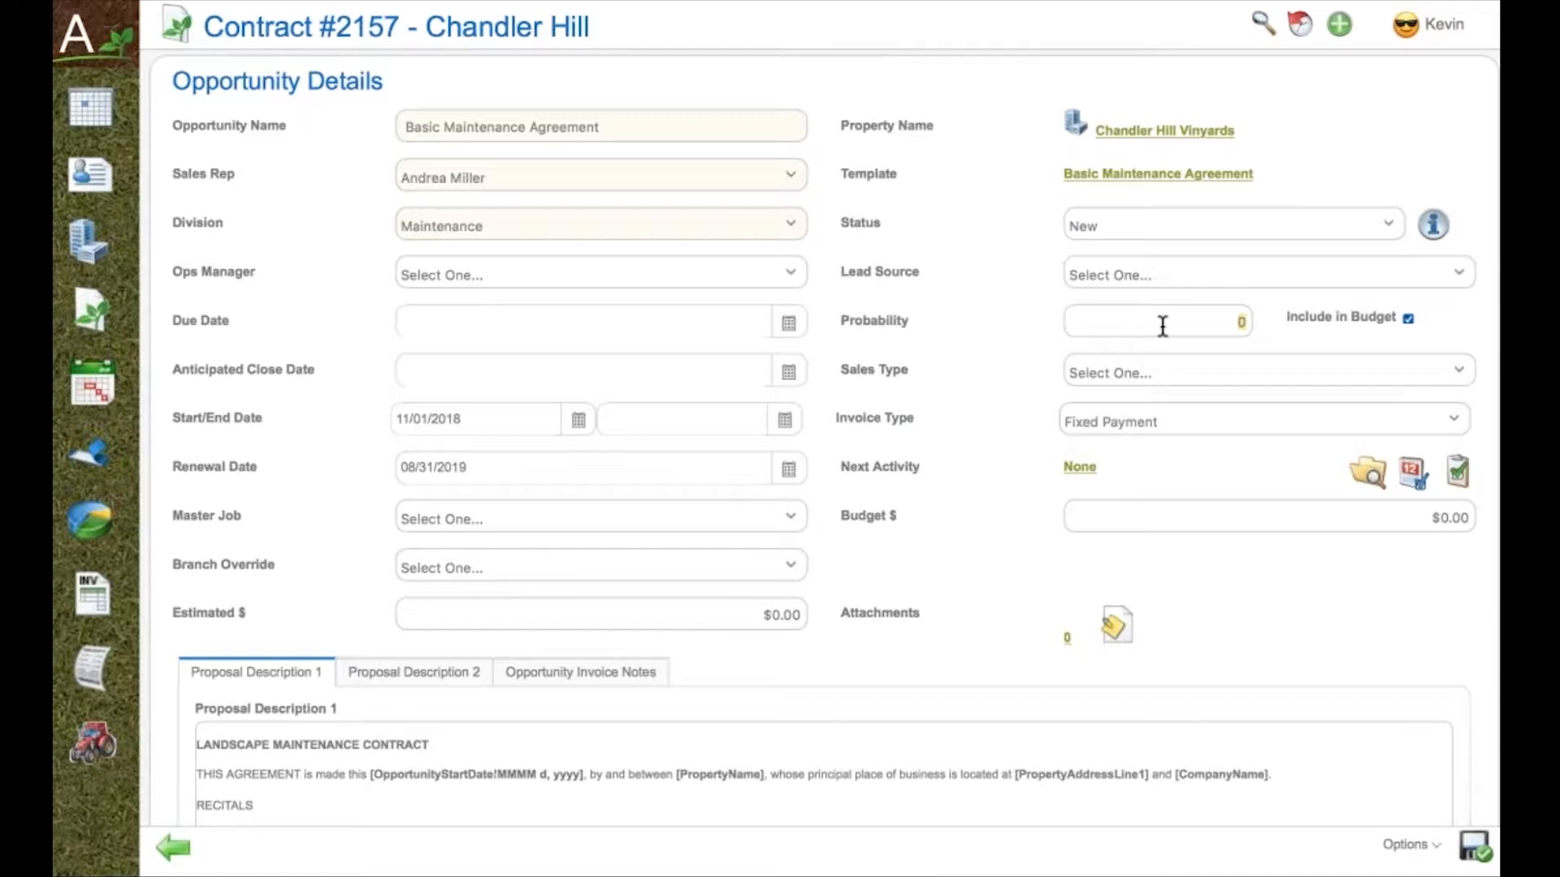
type("75")
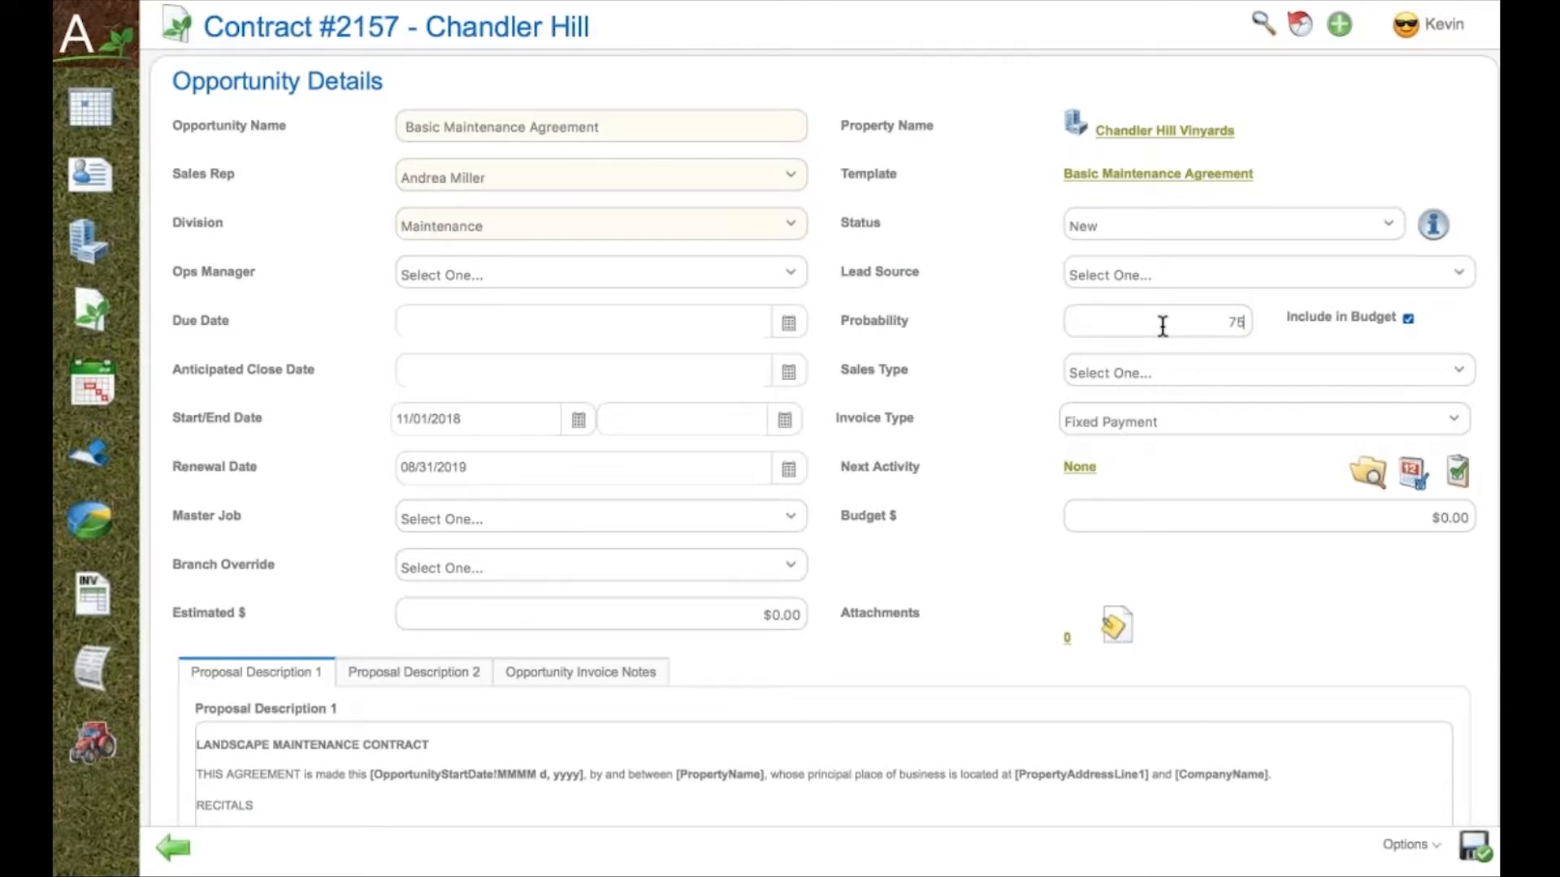
Review Proposal Description 2 and 1, then bring up the Options menu of opportunity actions.
scroll("down", 3)
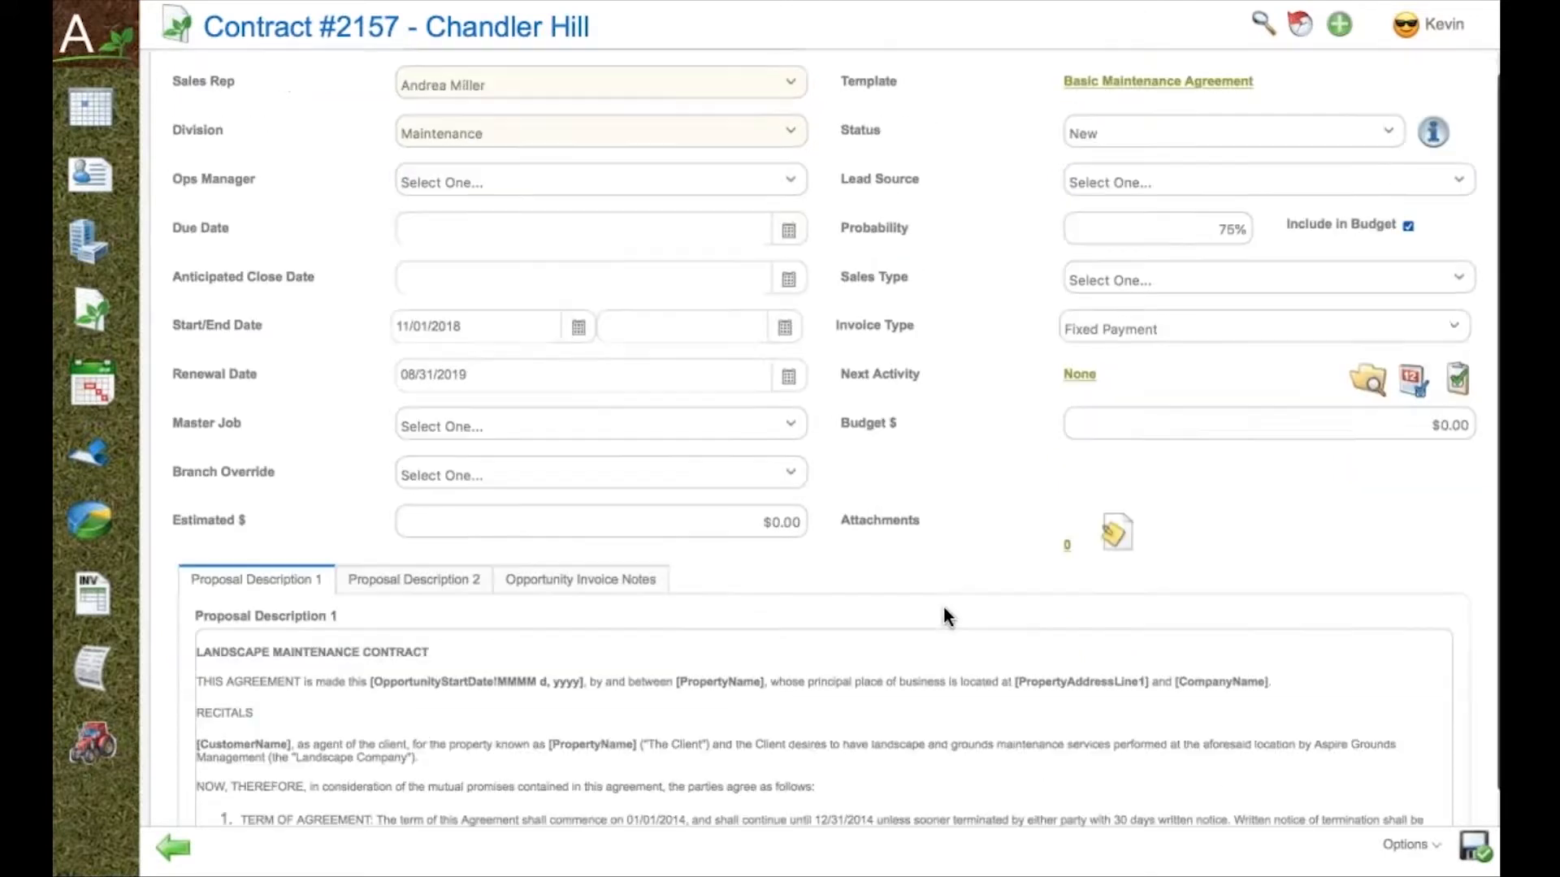
scroll("down", 3)
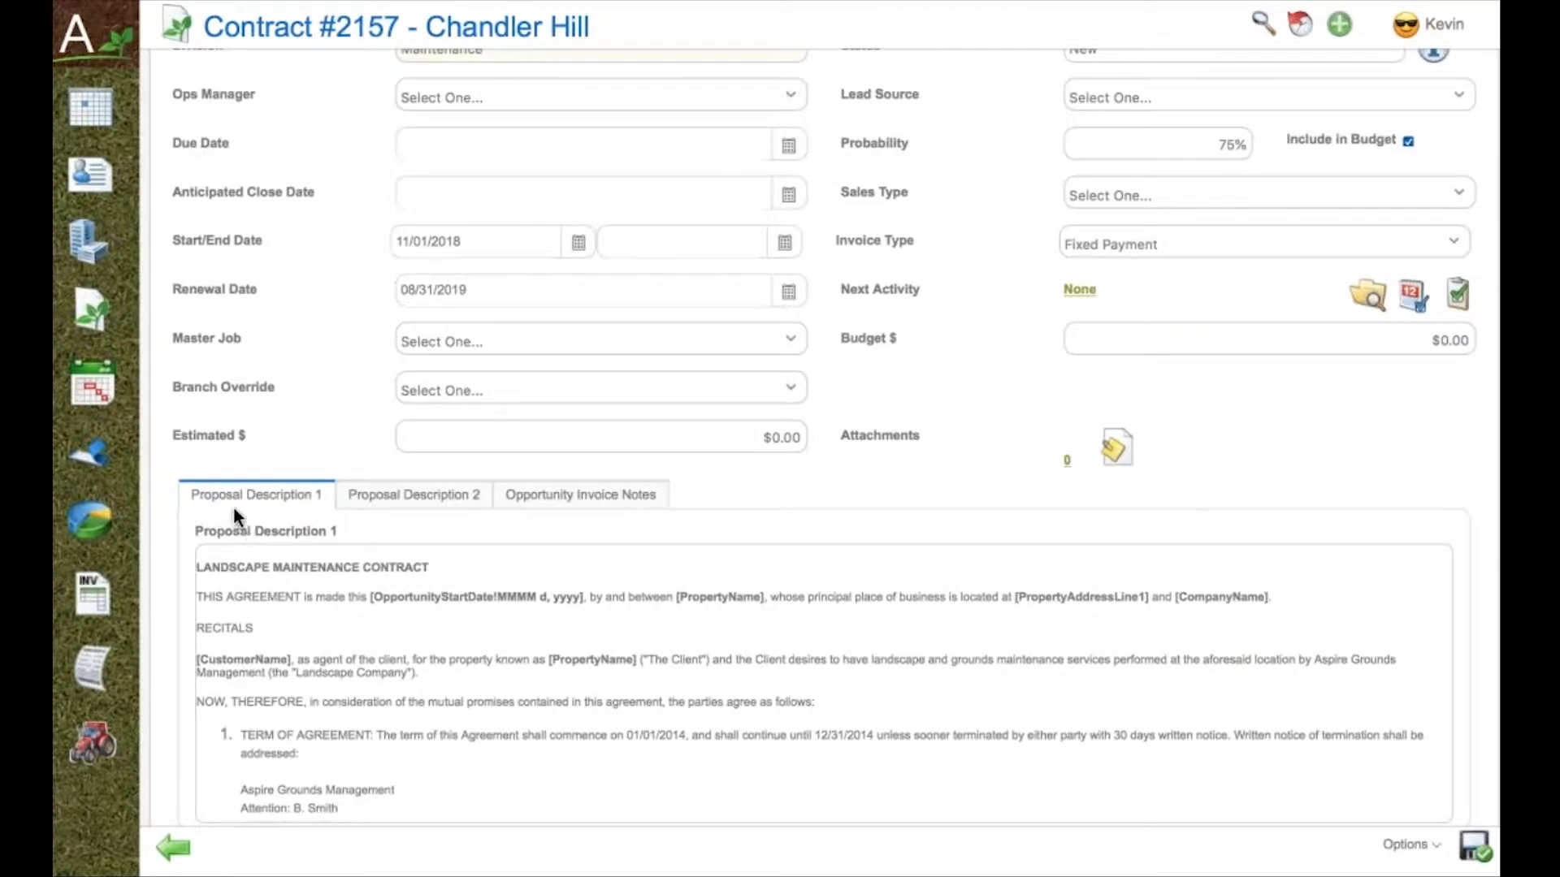
left_click(413, 494)
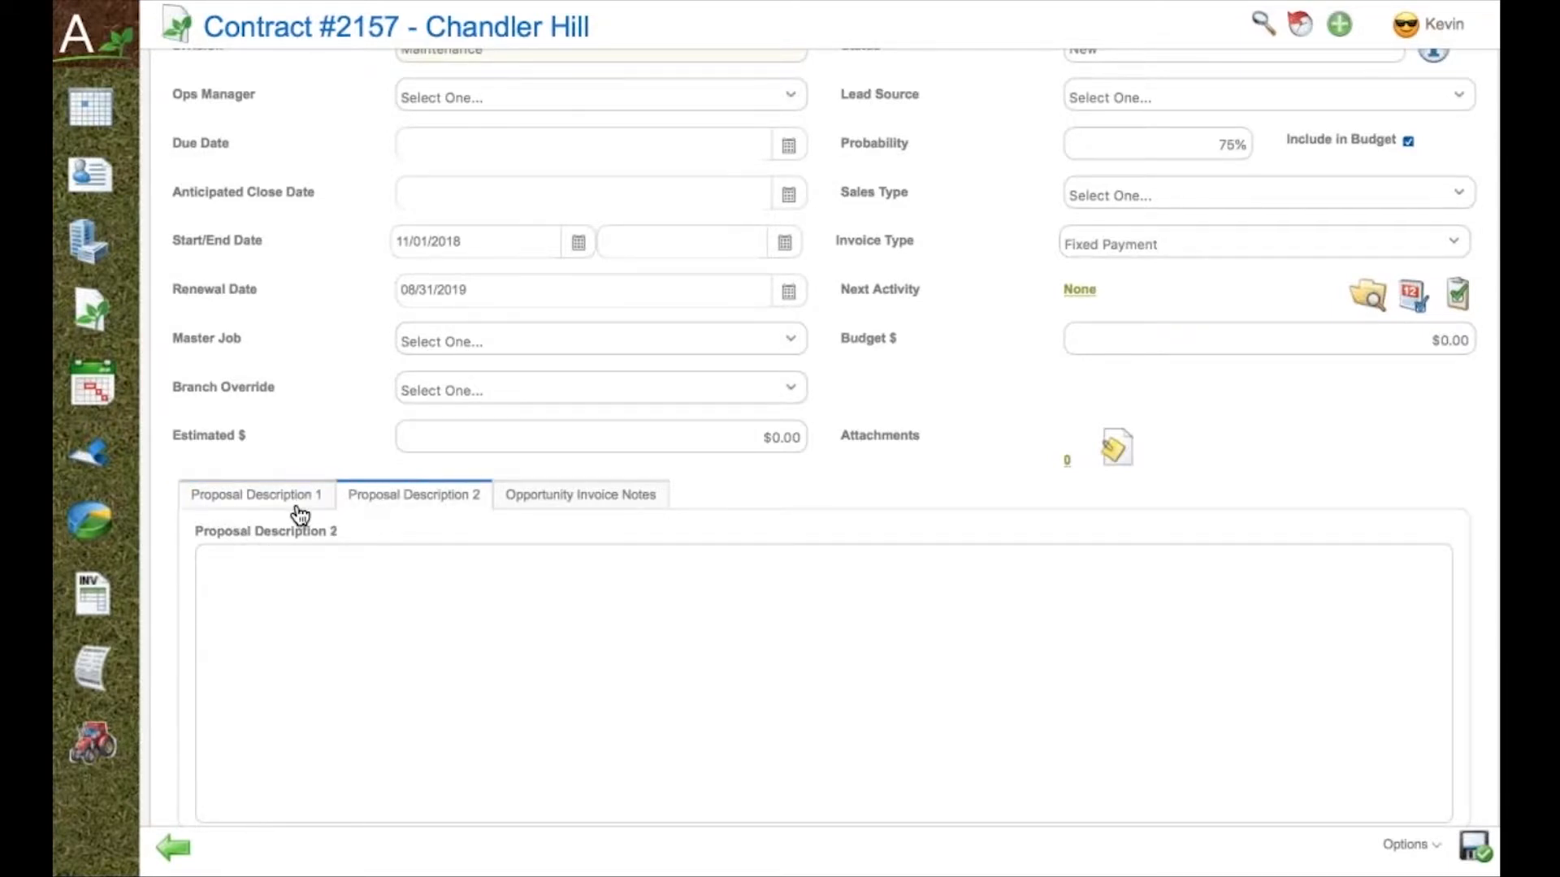
left_click(257, 494)
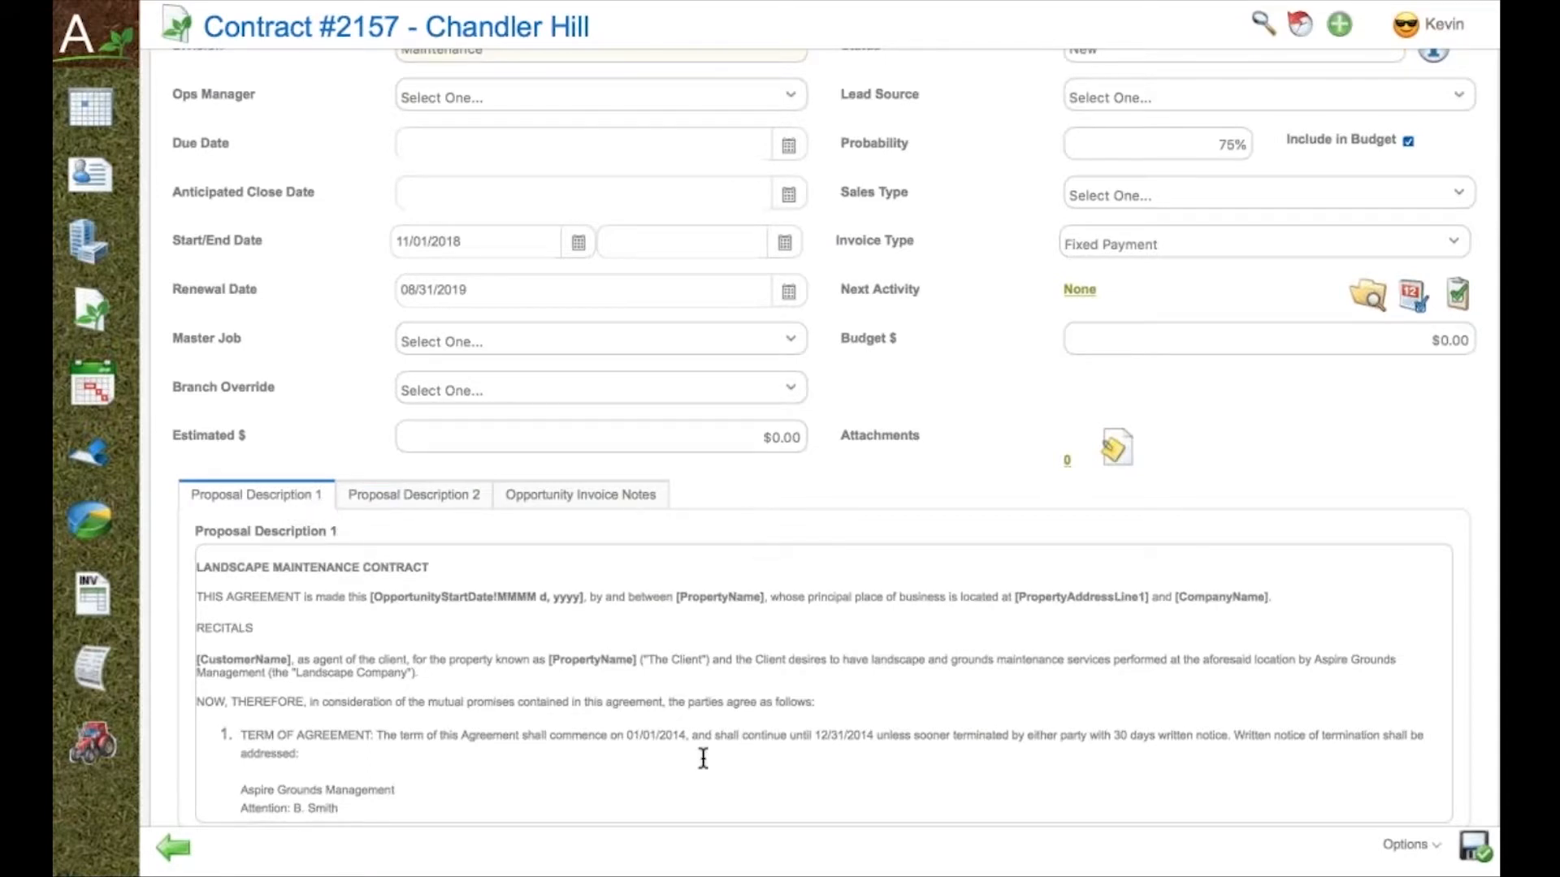
scroll("down", 3)
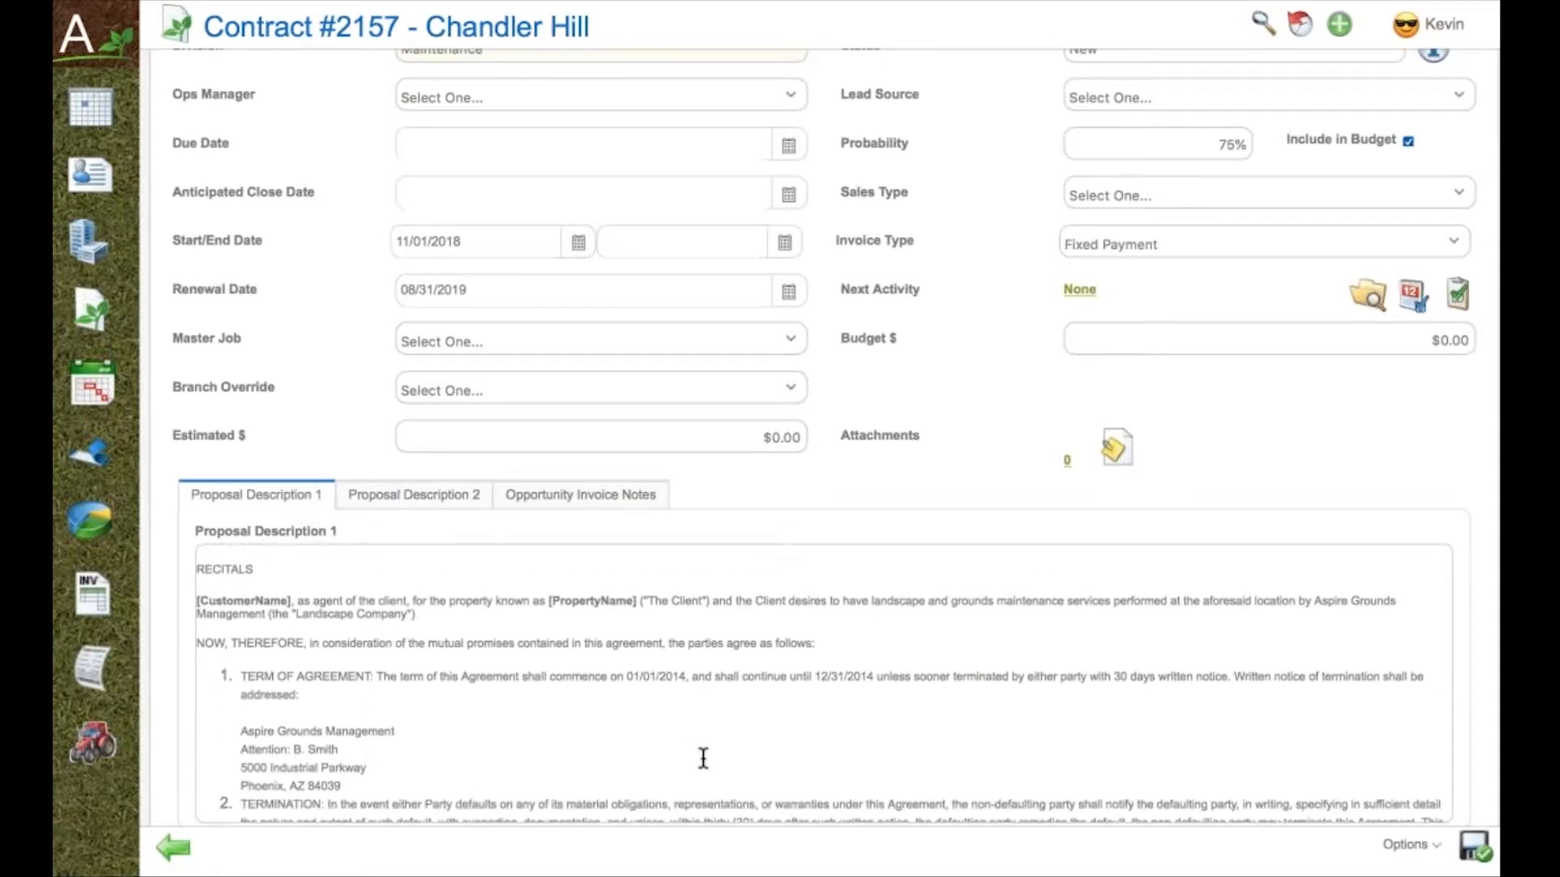
left_click(1407, 844)
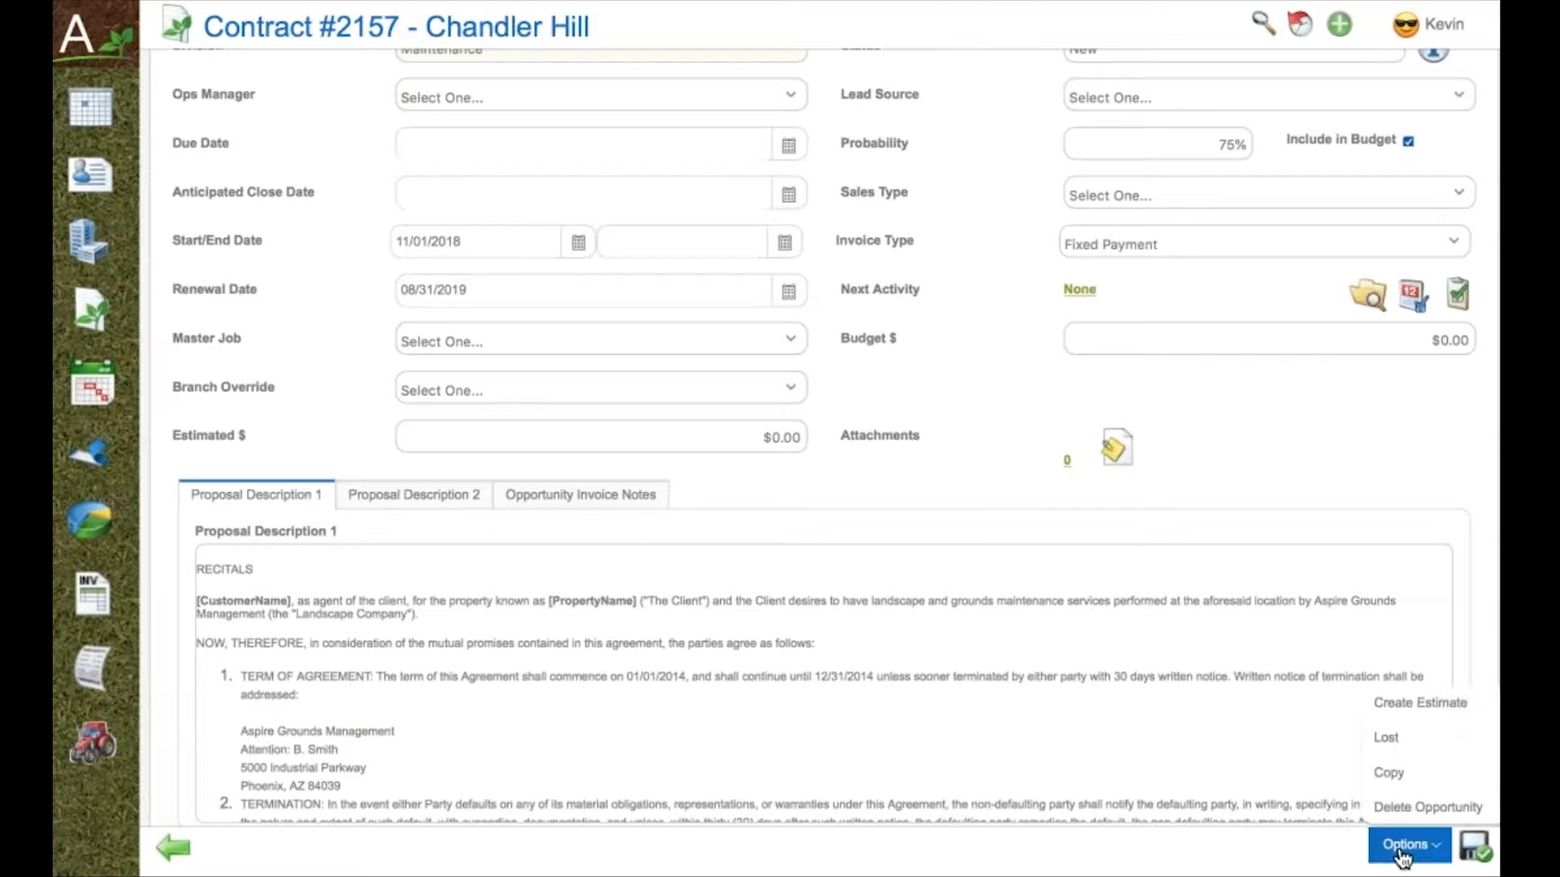
mouse_move(1384, 738)
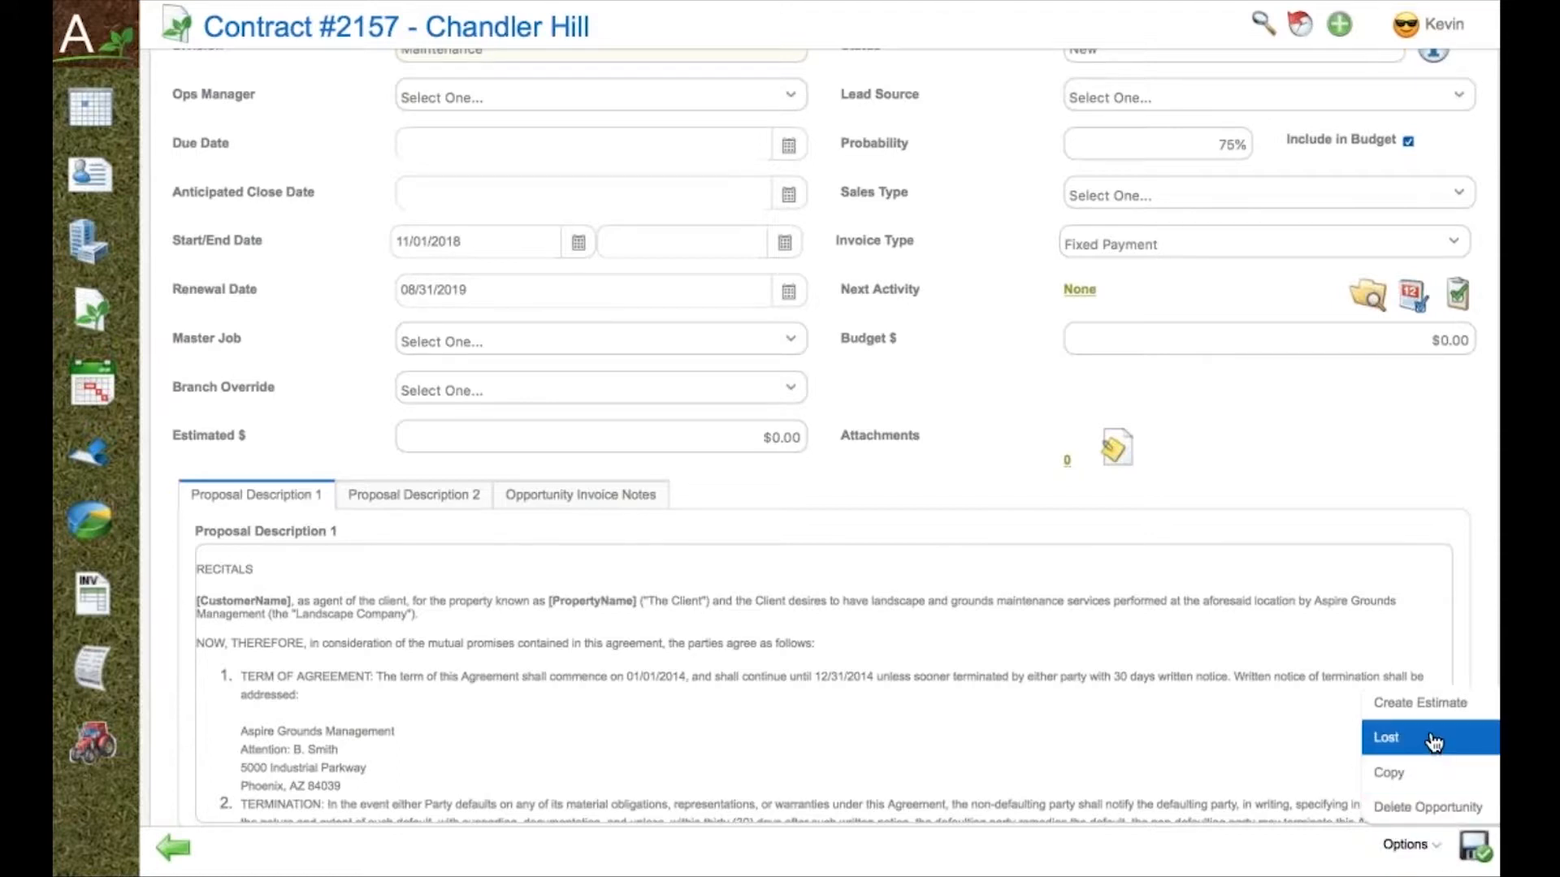
Create the estimate from the template with all updates, making the opportunity Bidding at $13,074.16.
left_click(1420, 702)
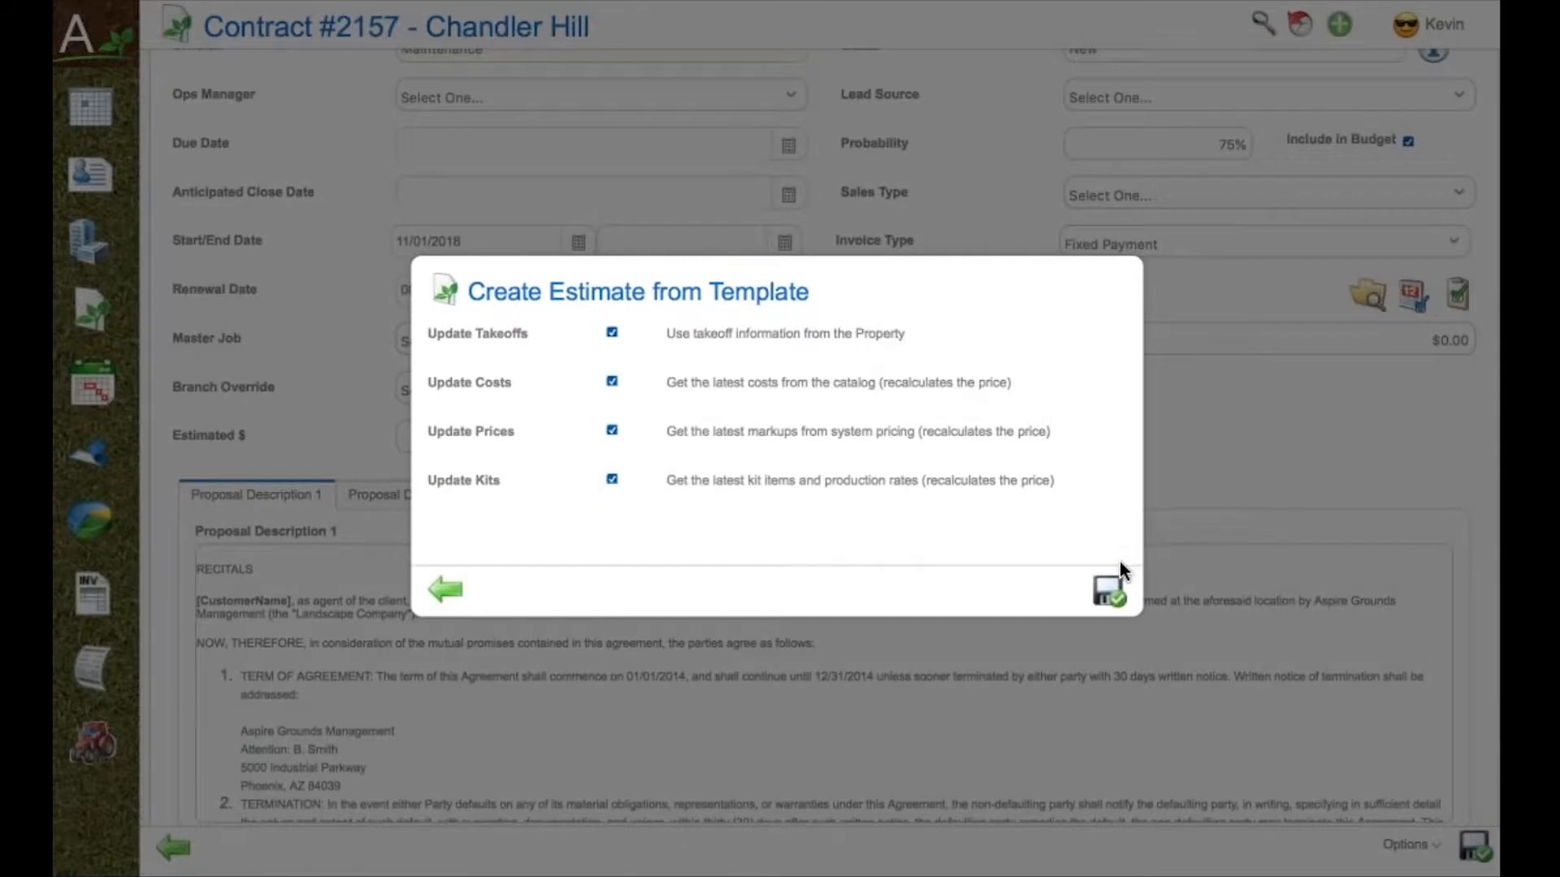
mouse_move(1106, 591)
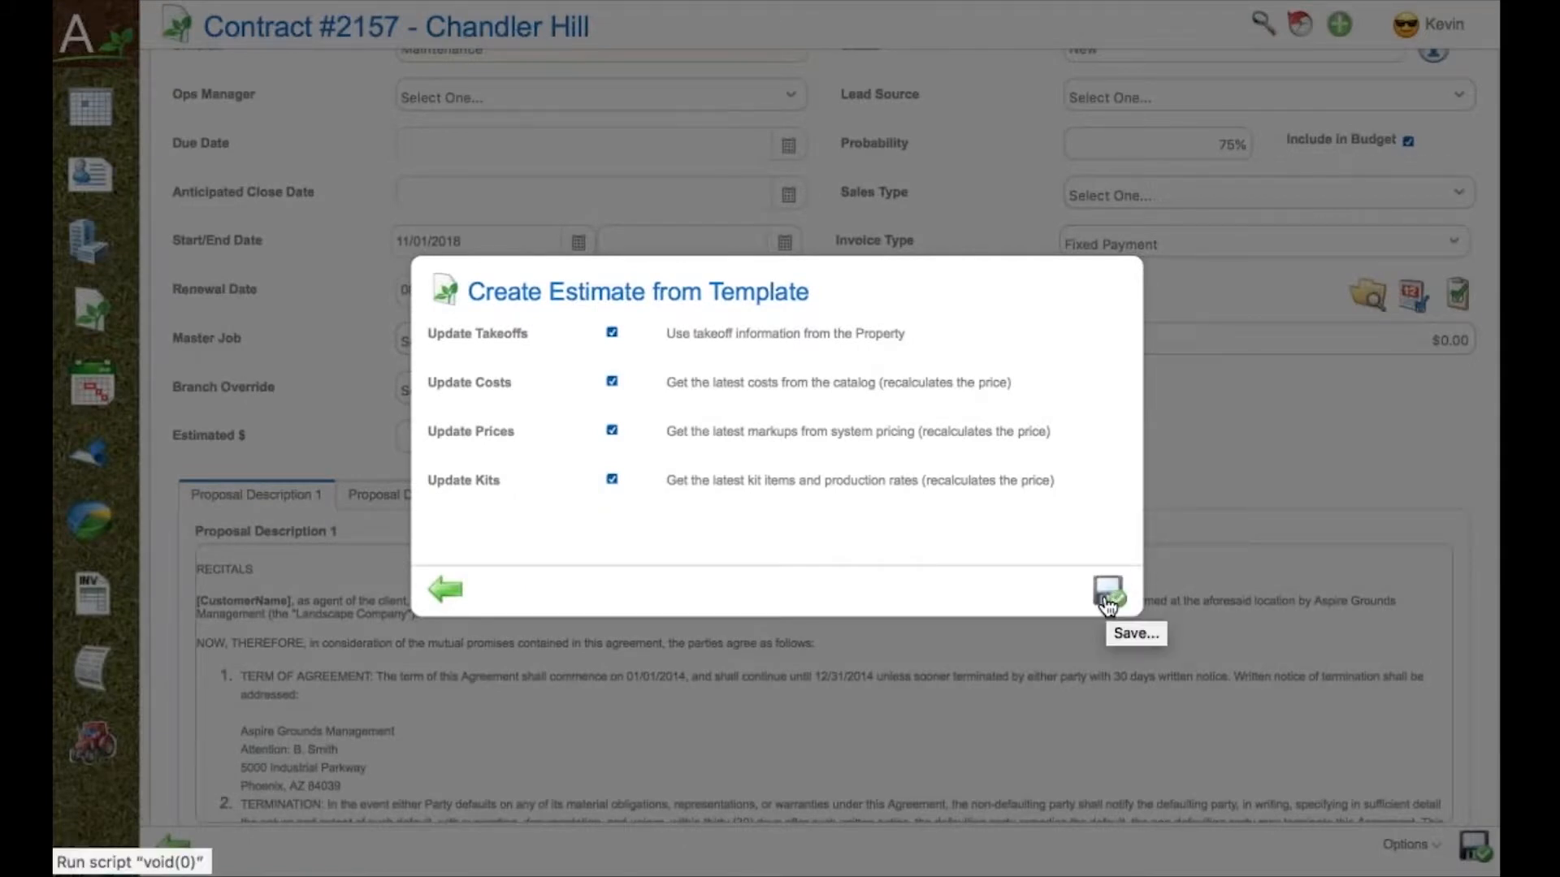
left_click(1107, 588)
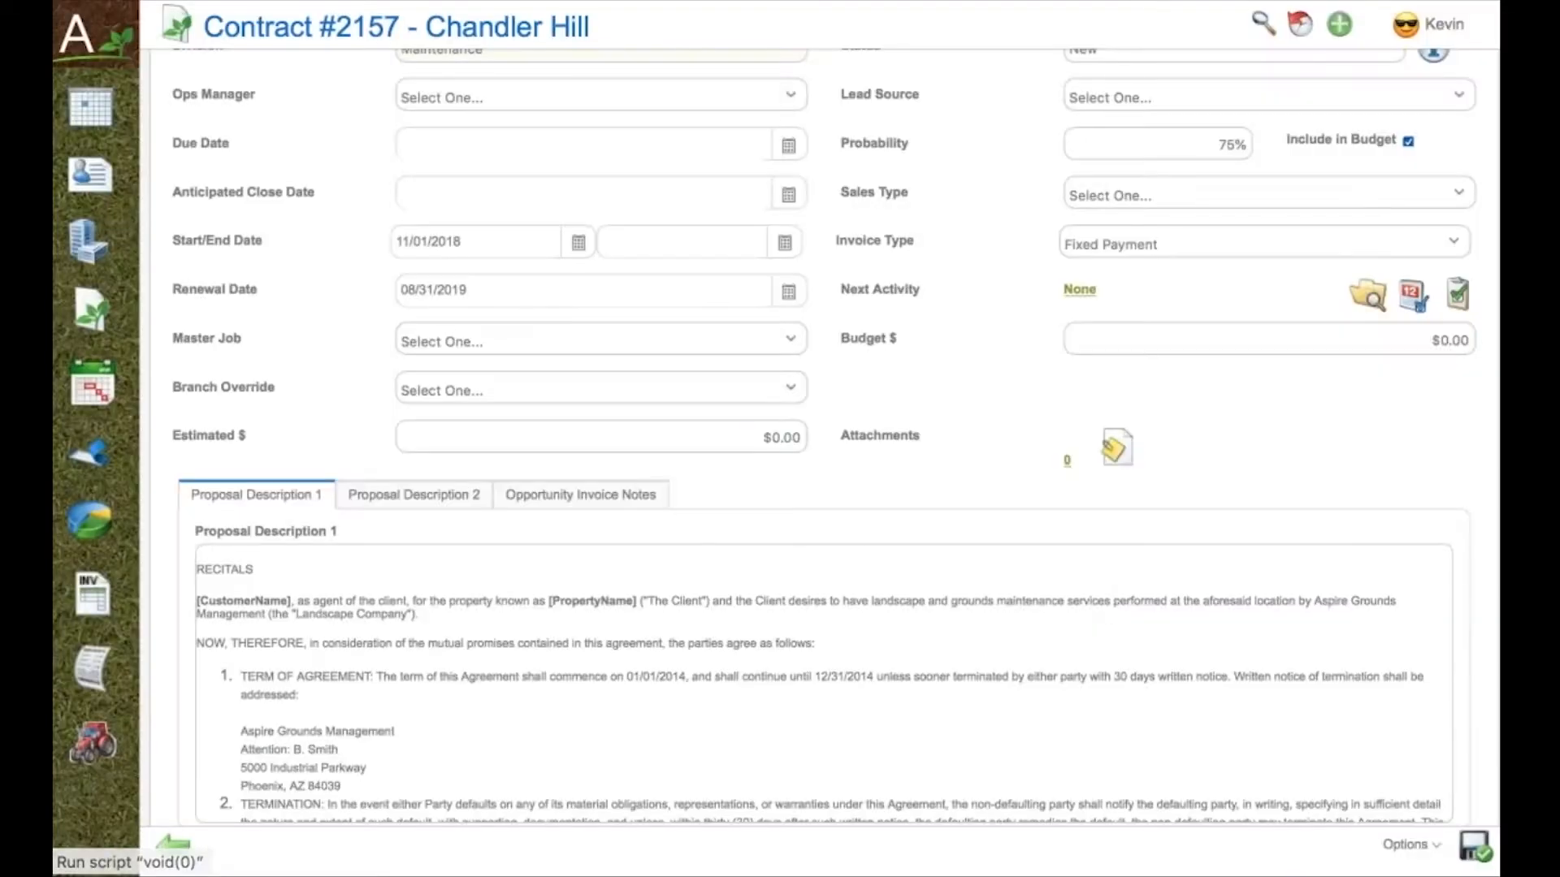
scroll("up", 3)
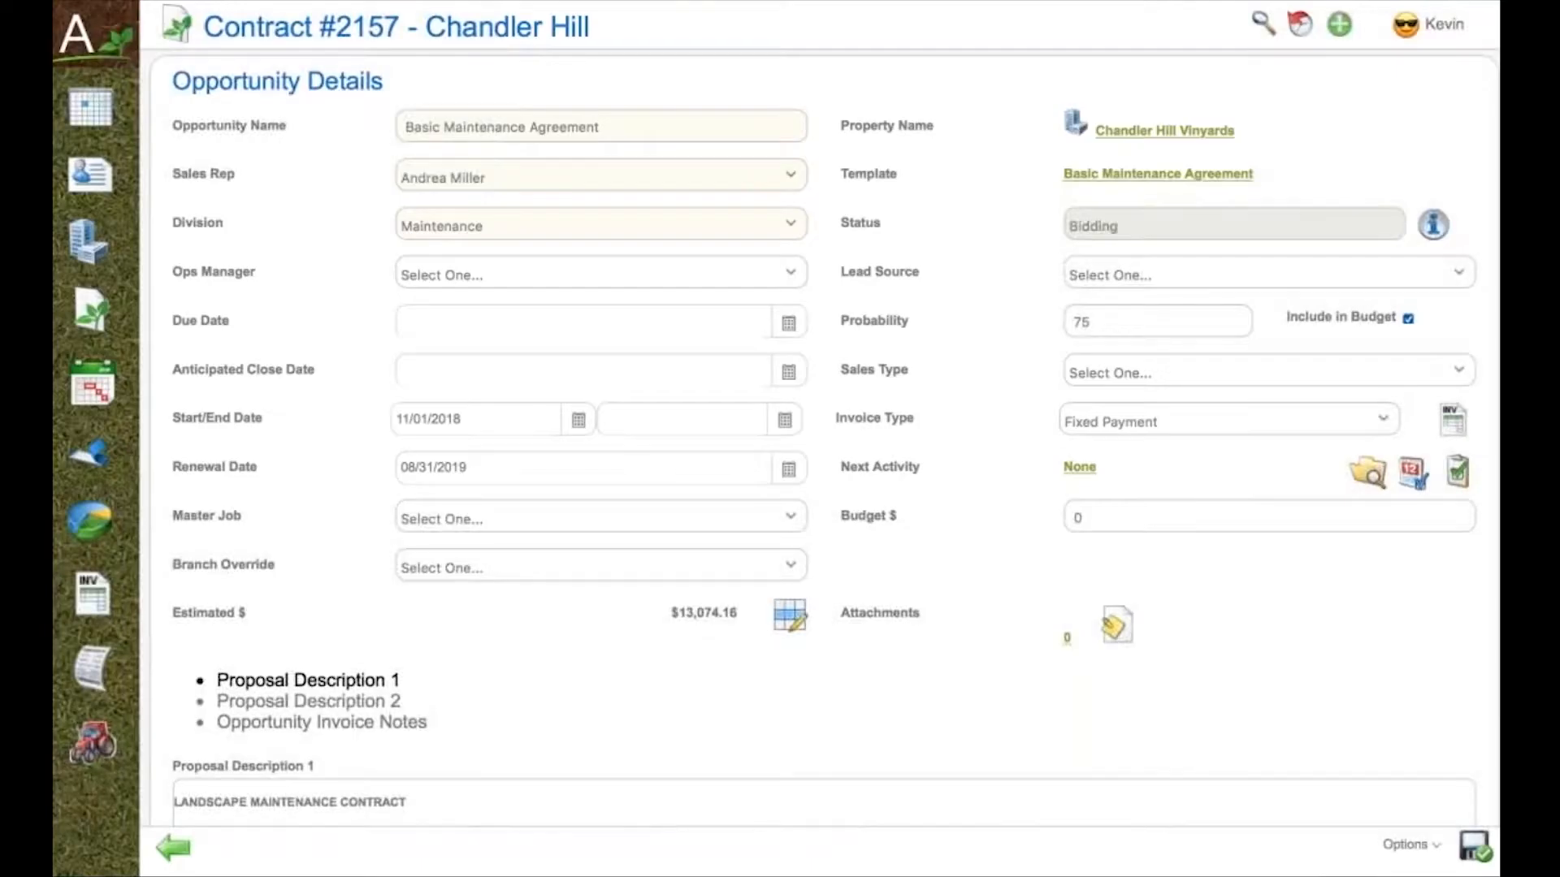
Open the estimate's service breakdown listing five maintenance services totaling $13,074.16.
left_click(789, 619)
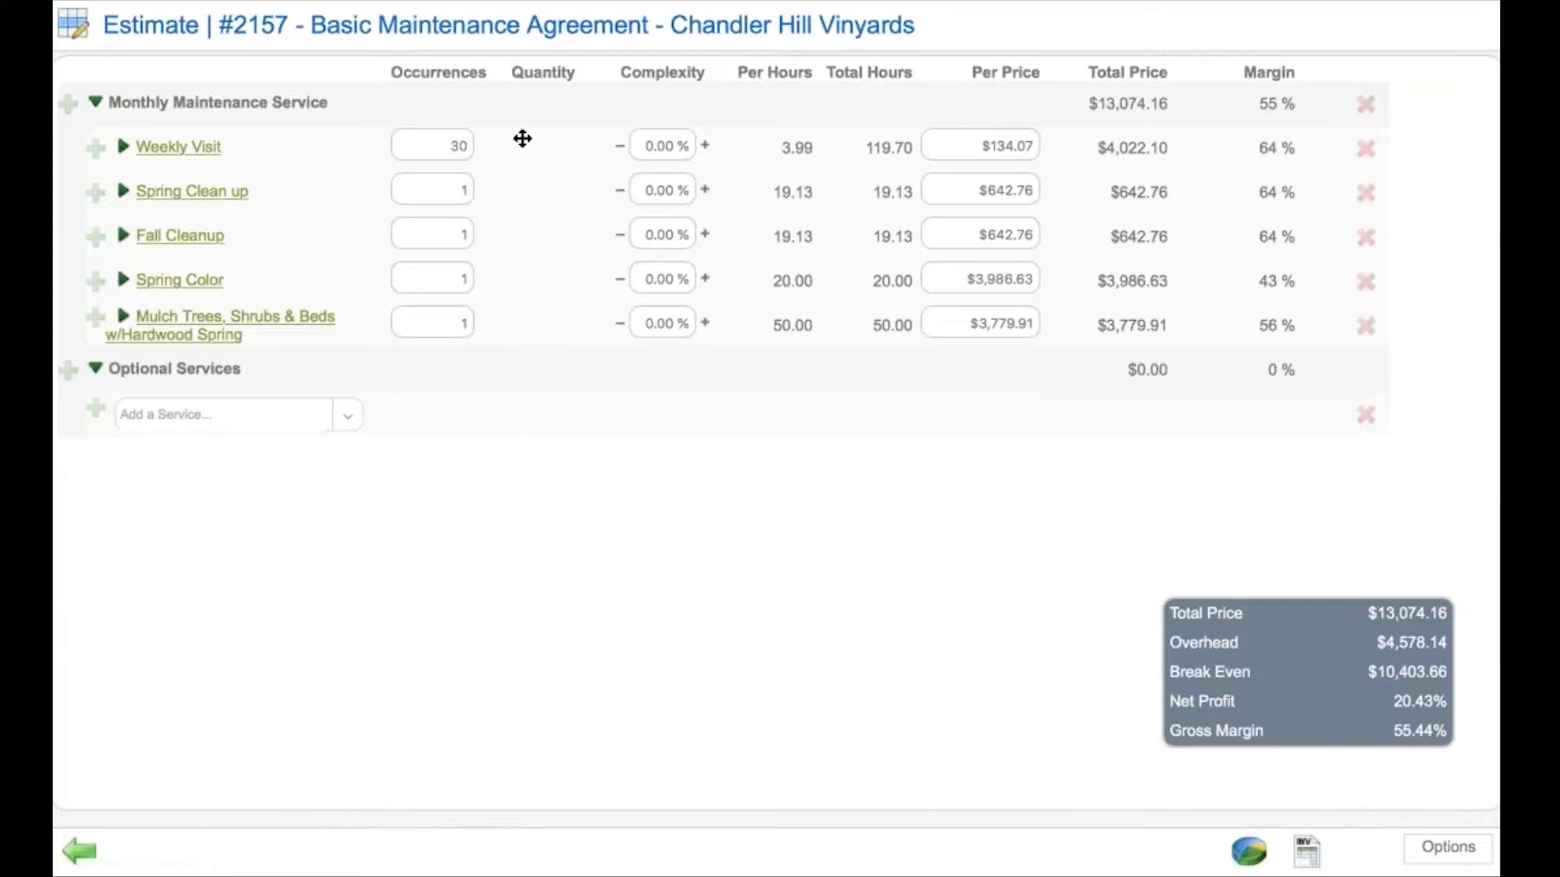
mouse_move(514, 187)
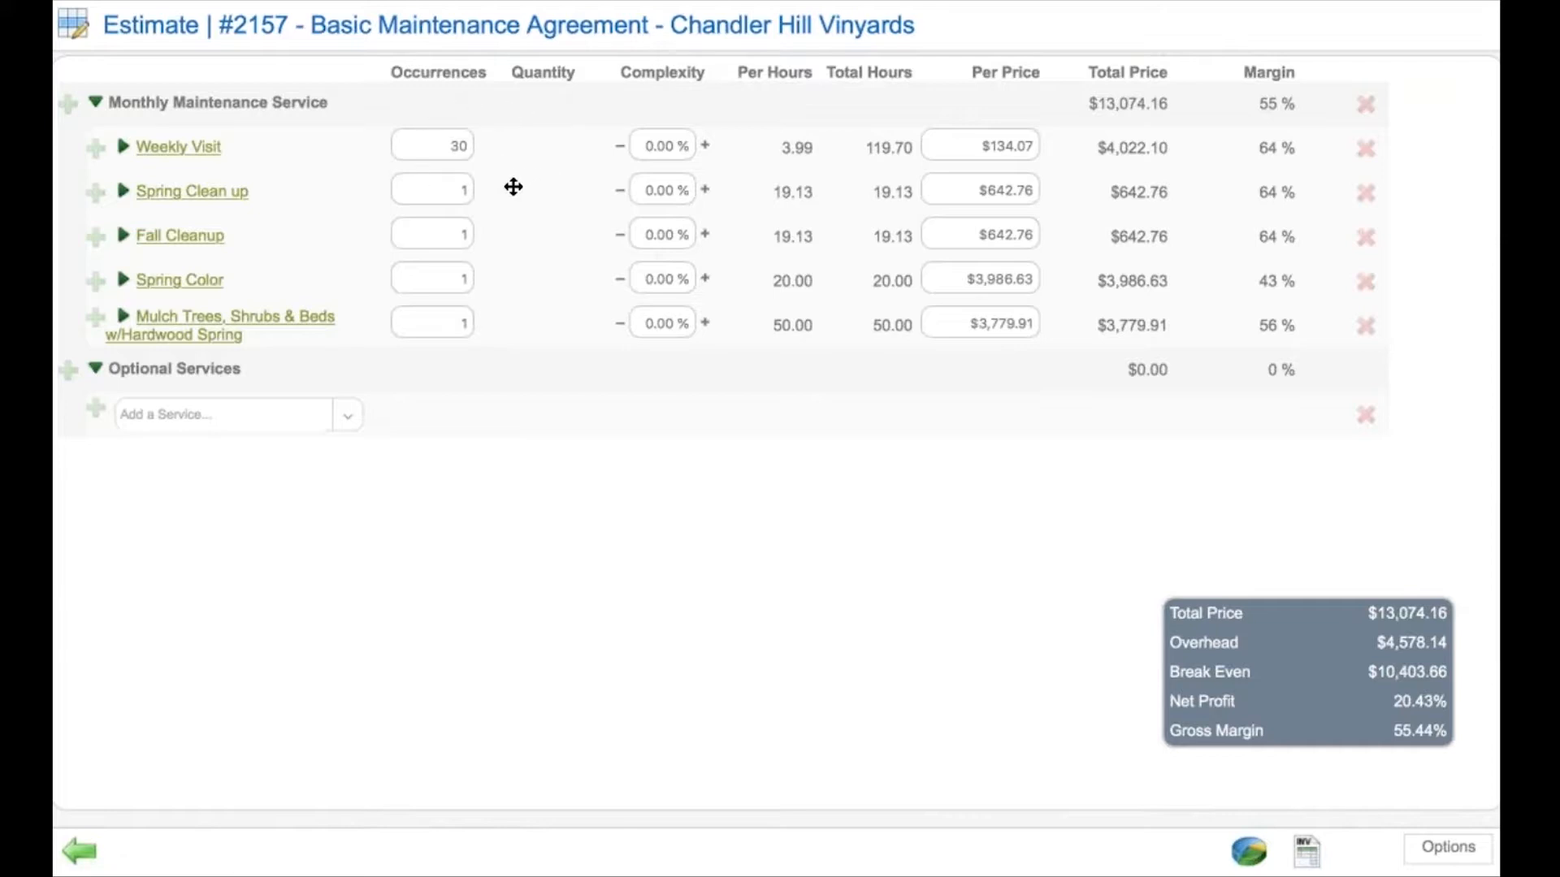
mouse_move(476, 236)
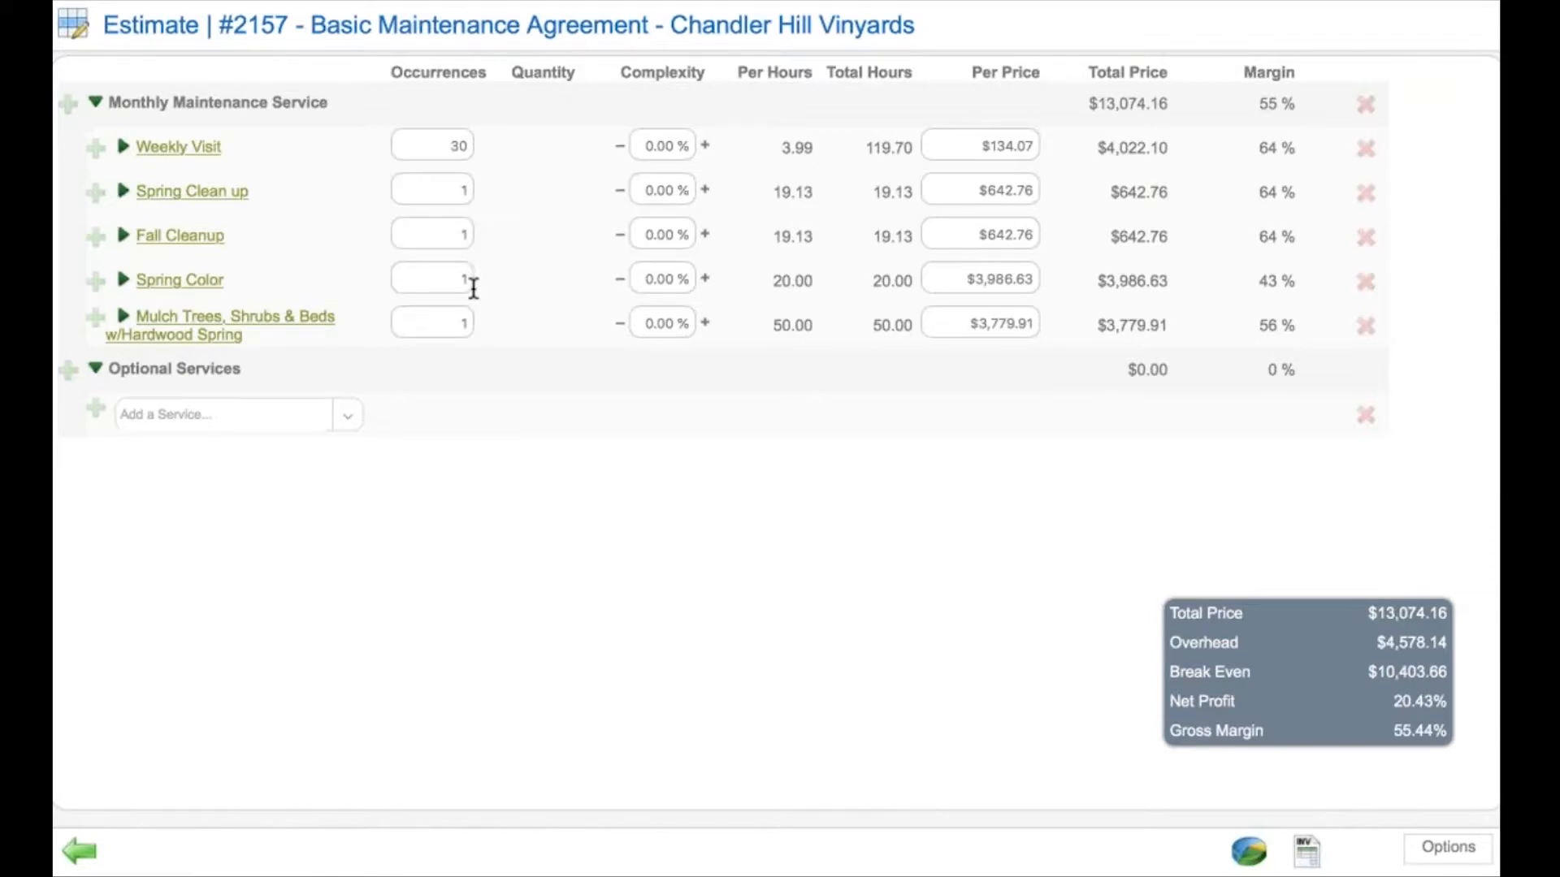
mouse_move(265, 330)
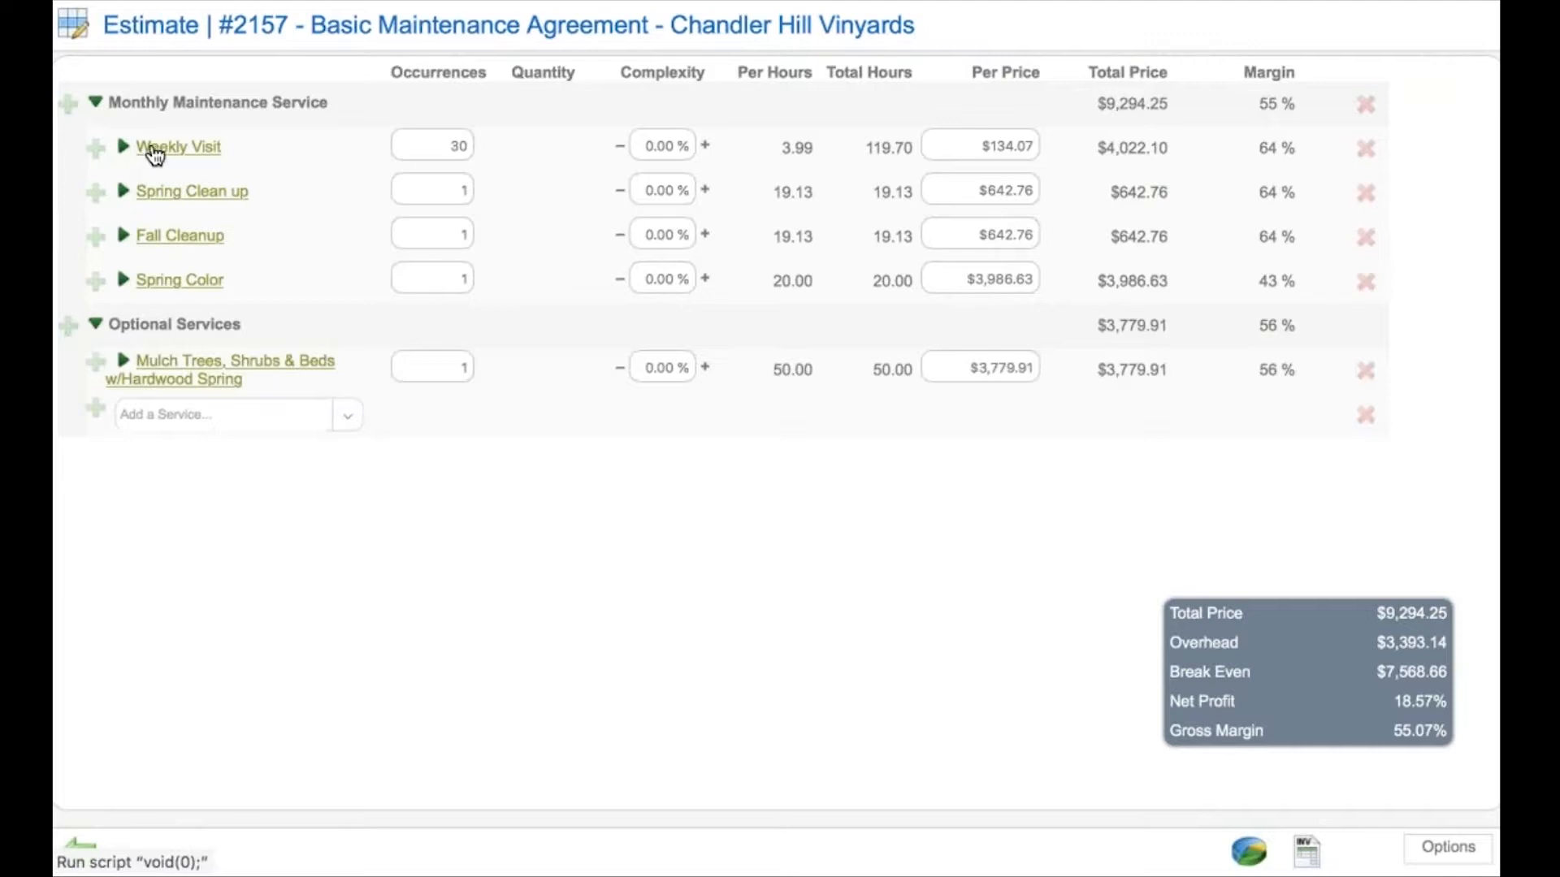
Note on Weekly Visit 'mowing patterns important $ see photo' and save it.
left_click(179, 146)
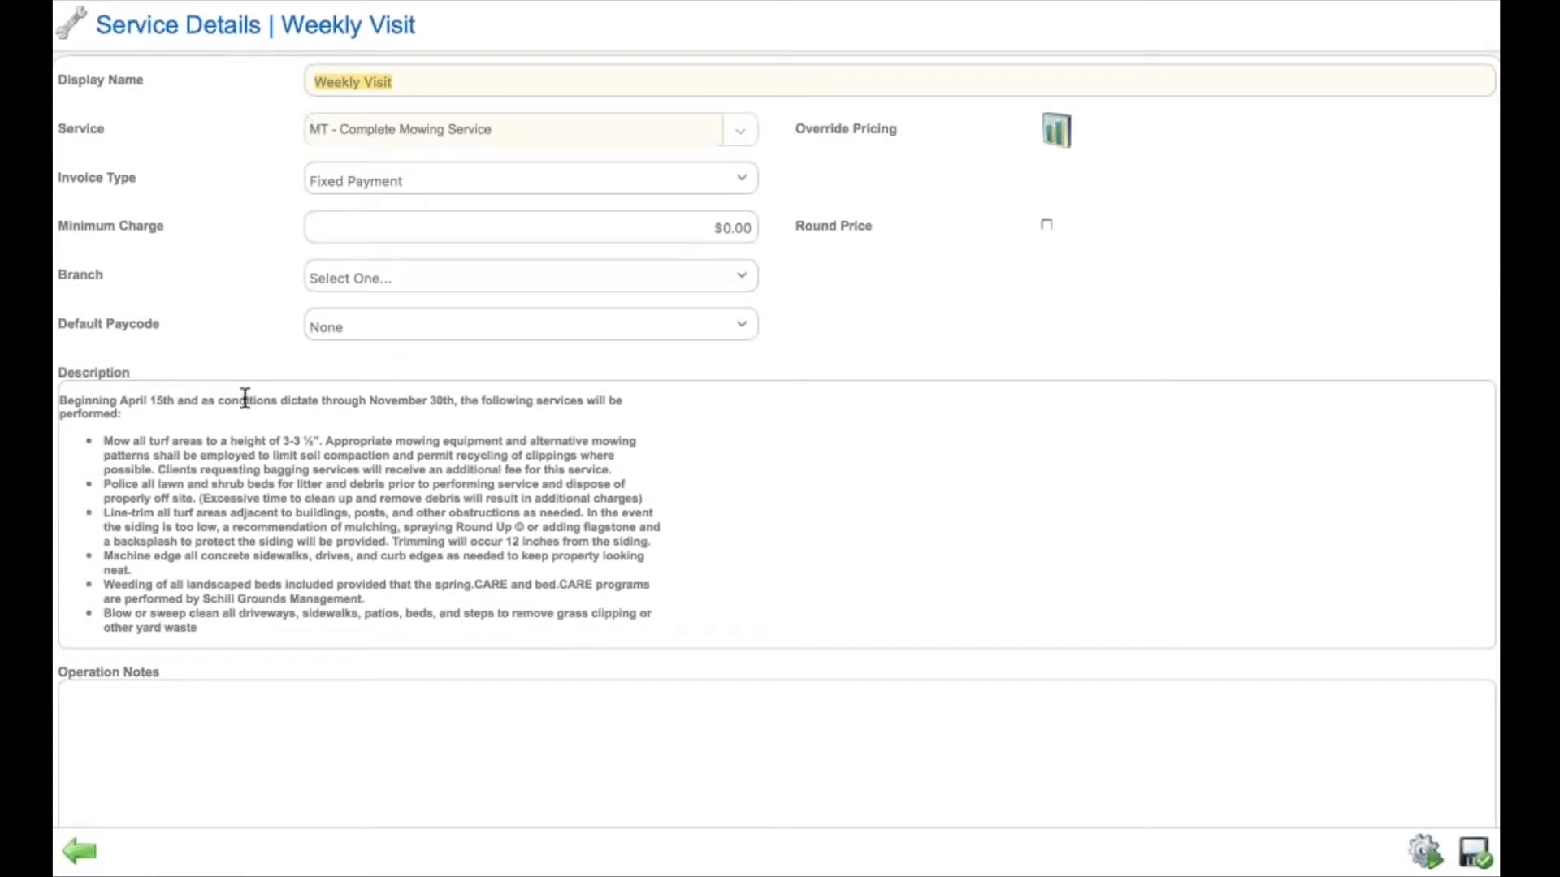
mouse_move(234, 619)
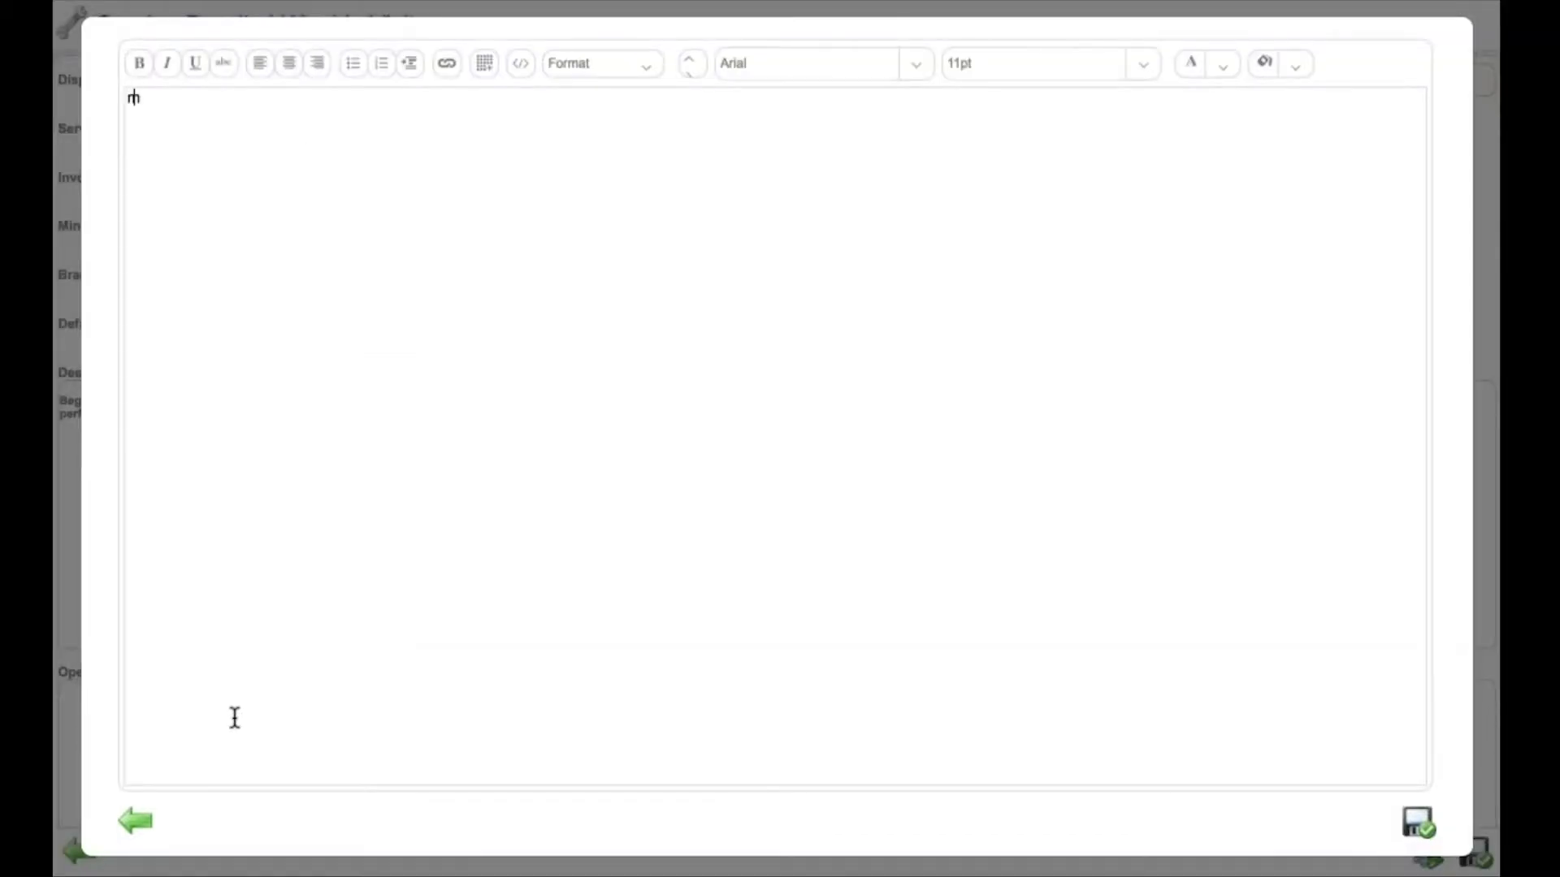
type("mowing pa")
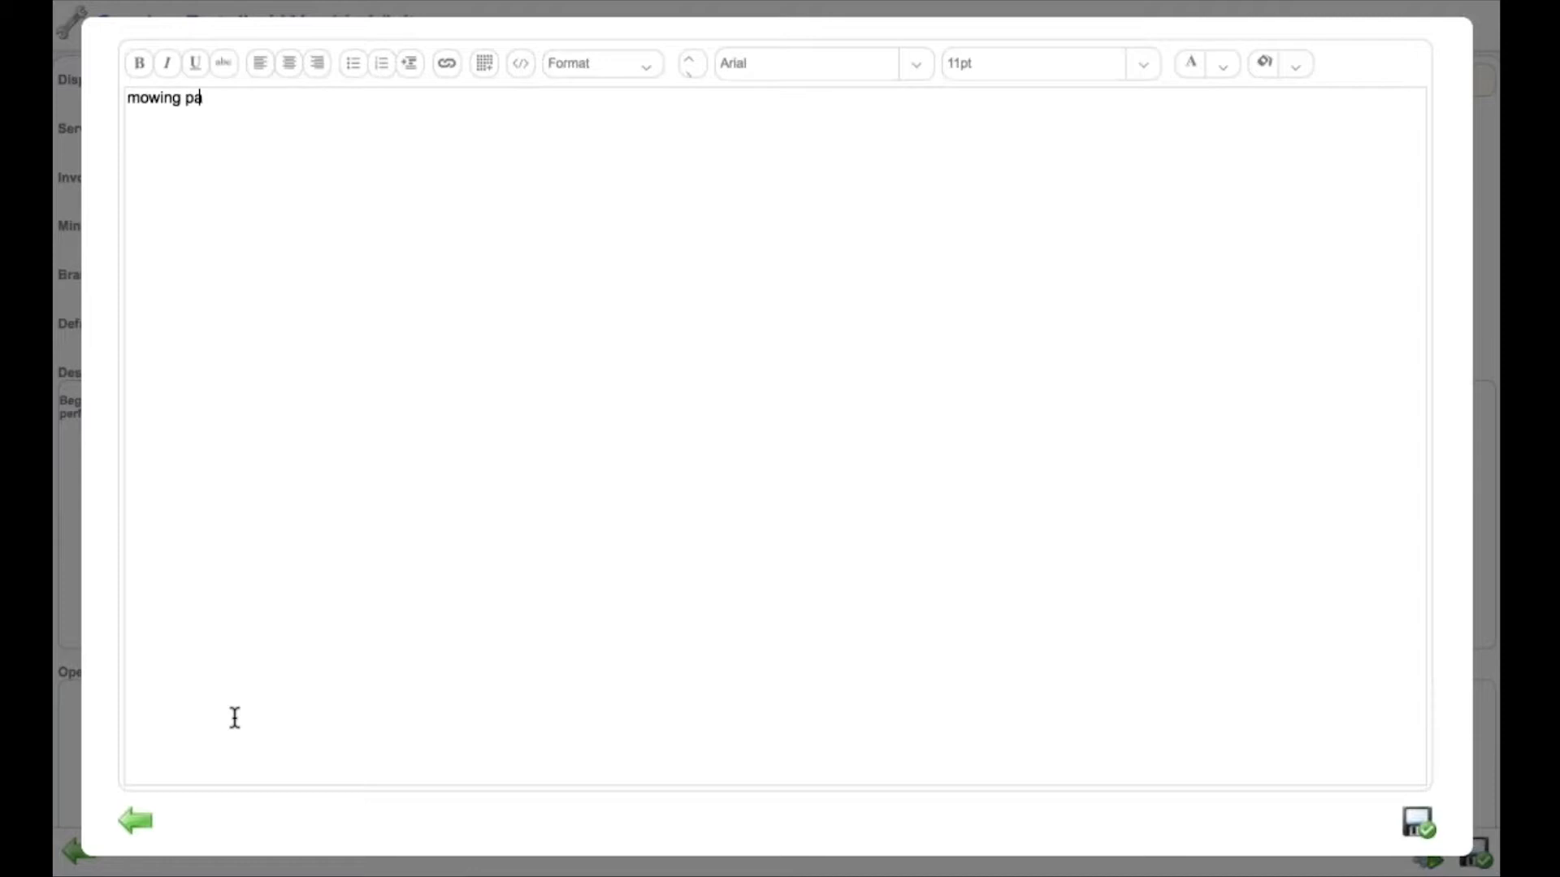
type("terns")
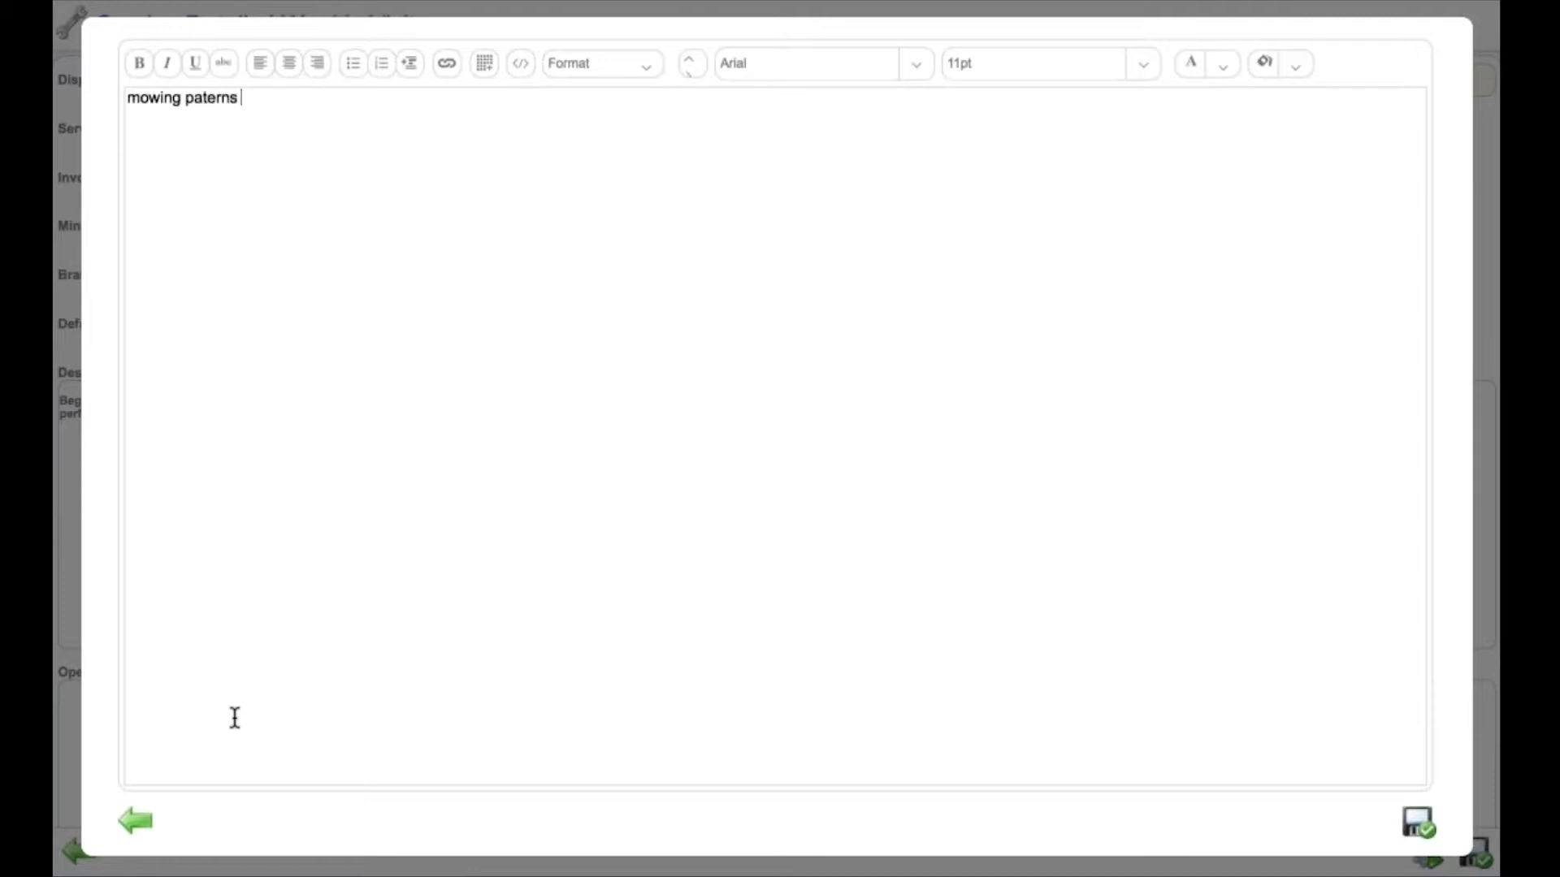
type("importn")
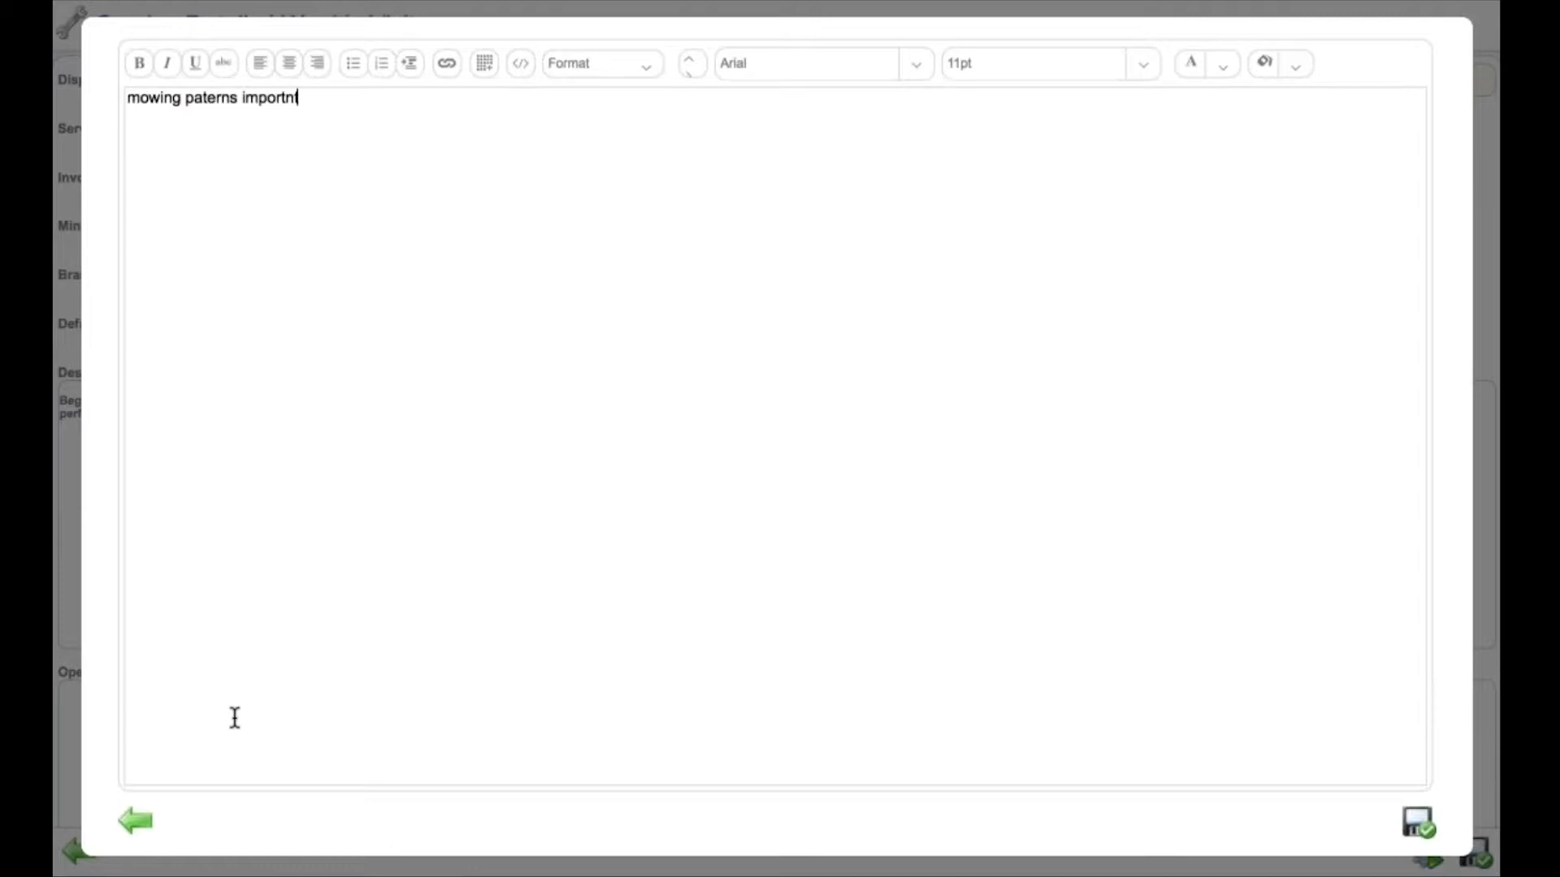
key("BackSpace")
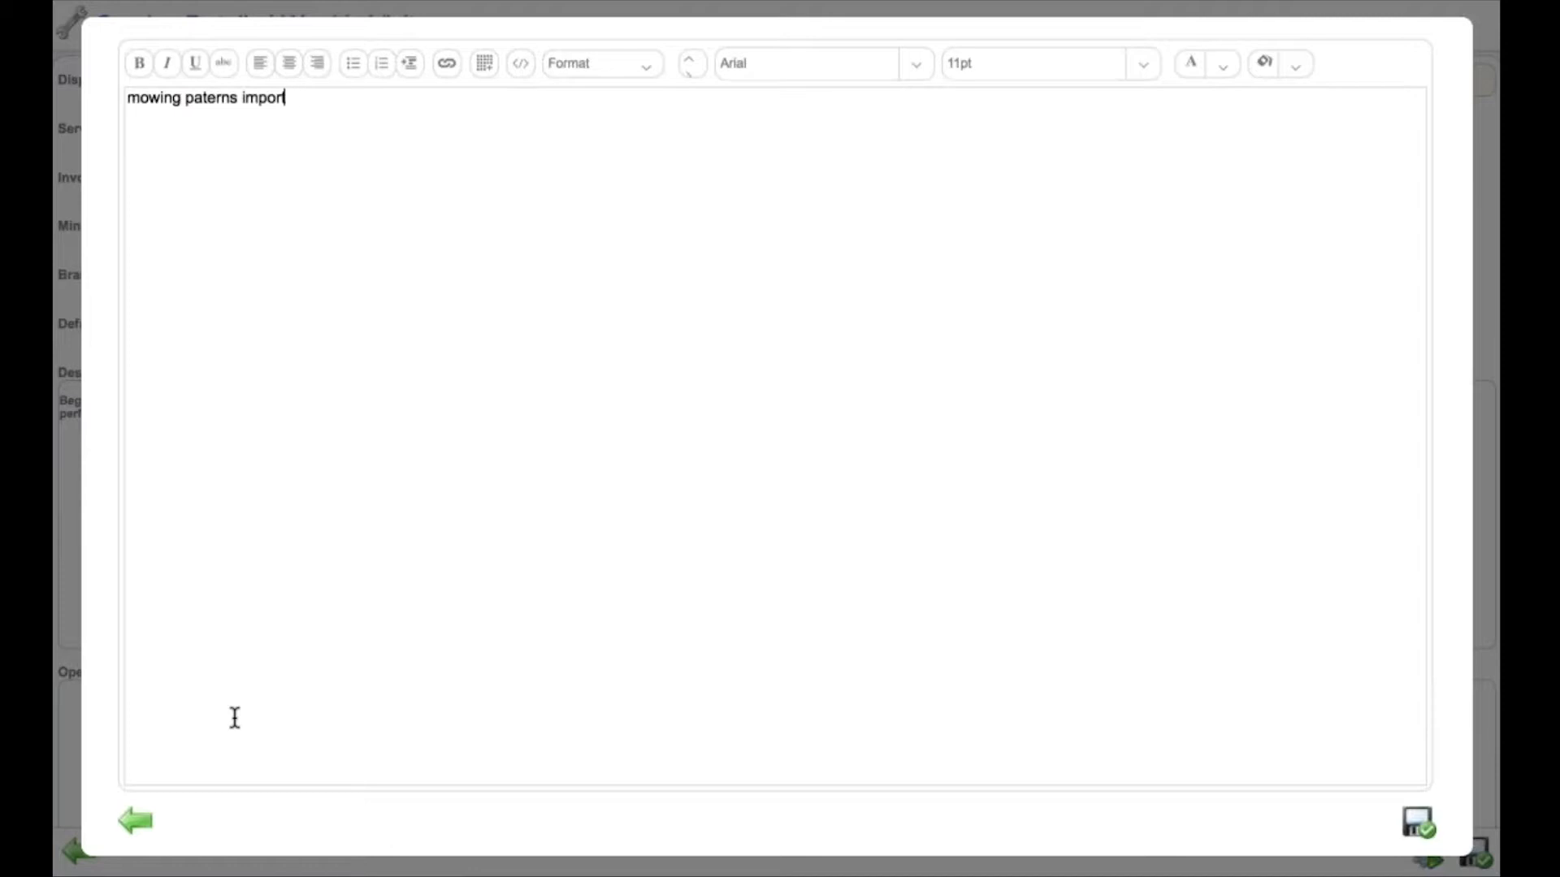
type("tant $")
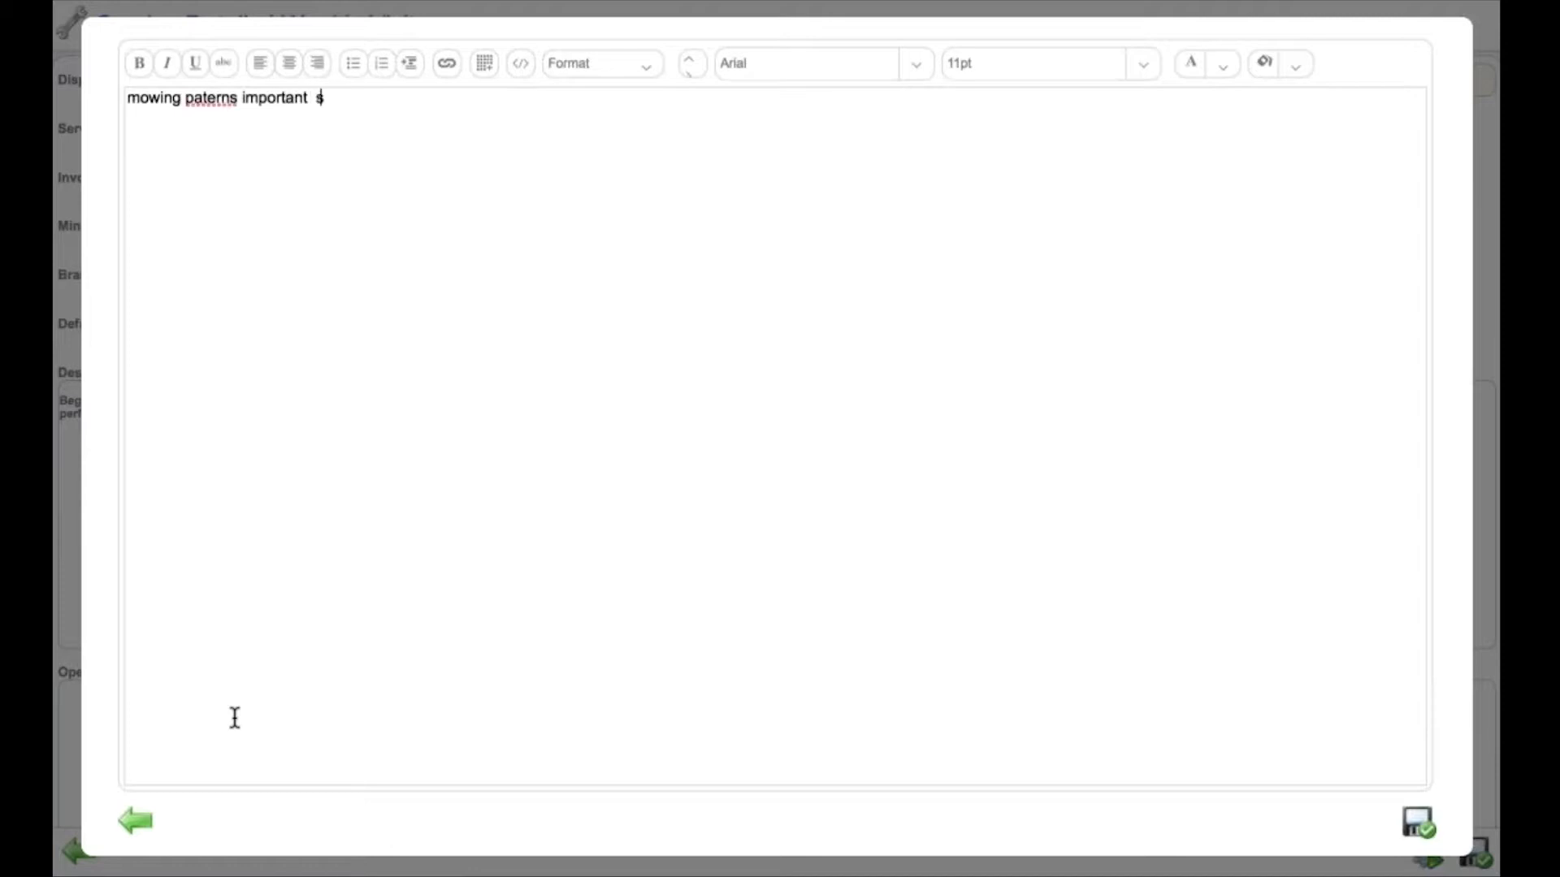
type("see photo")
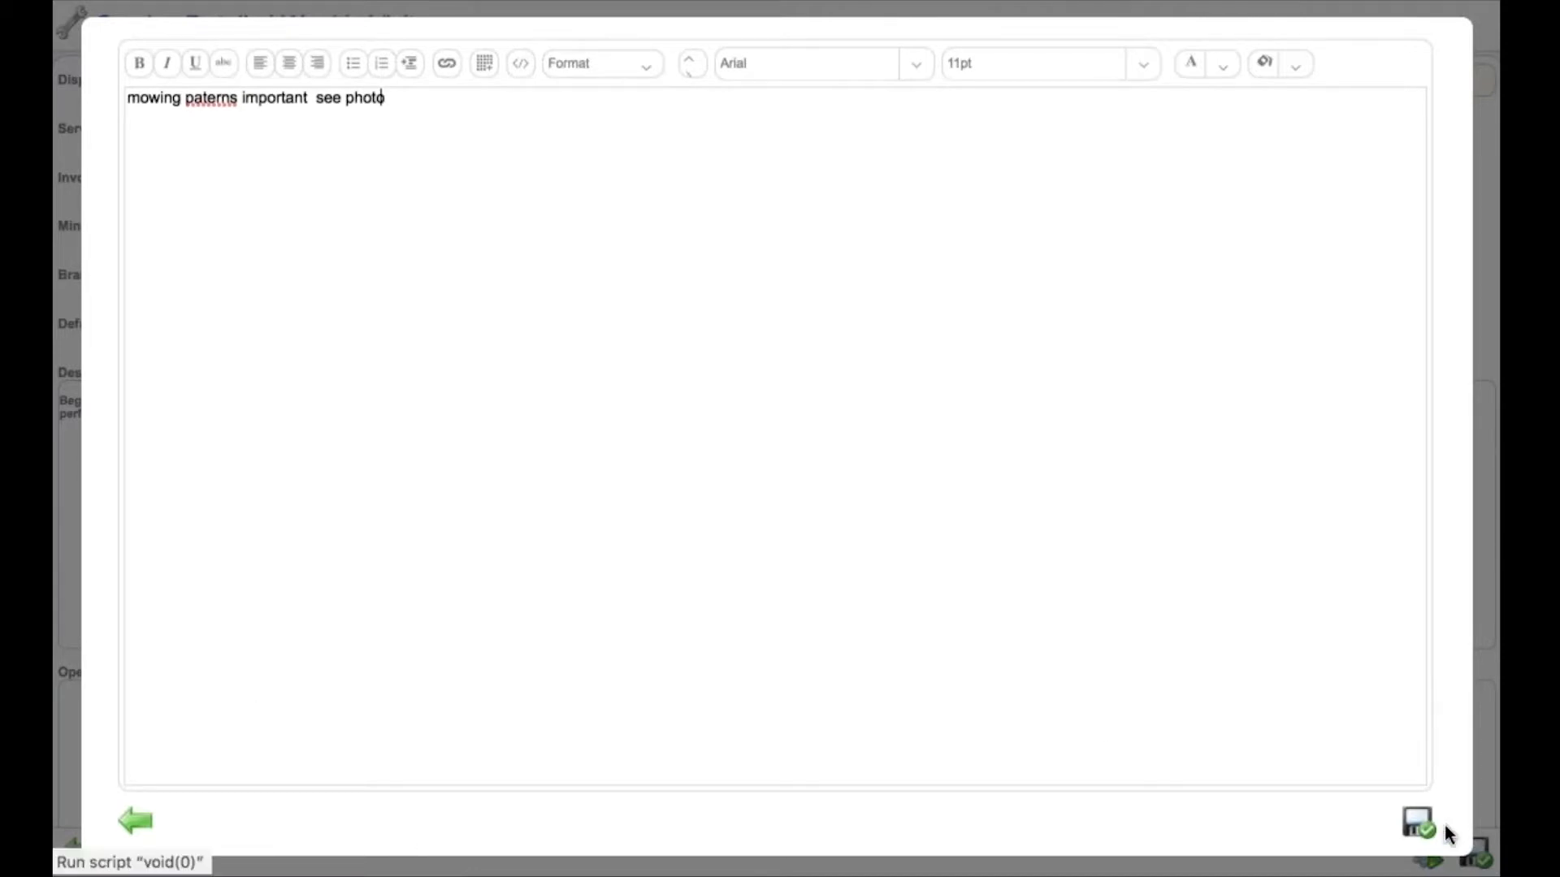
left_click(1417, 822)
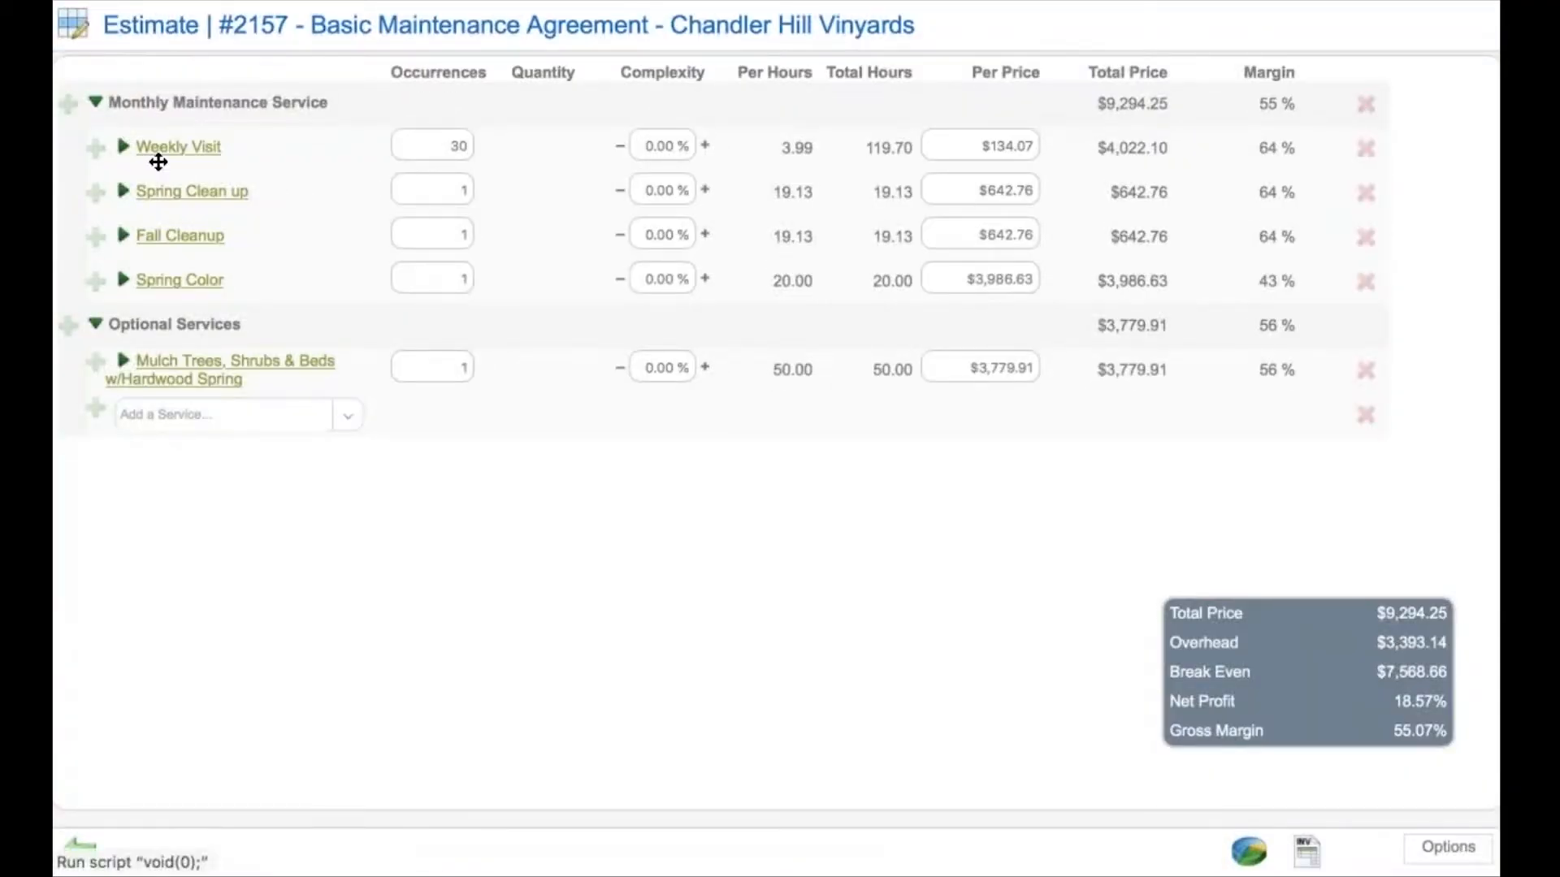
Expand Weekly Visit and give Hand Weed 4.00 hours, raising the total to $13,326.25.
left_click(123, 147)
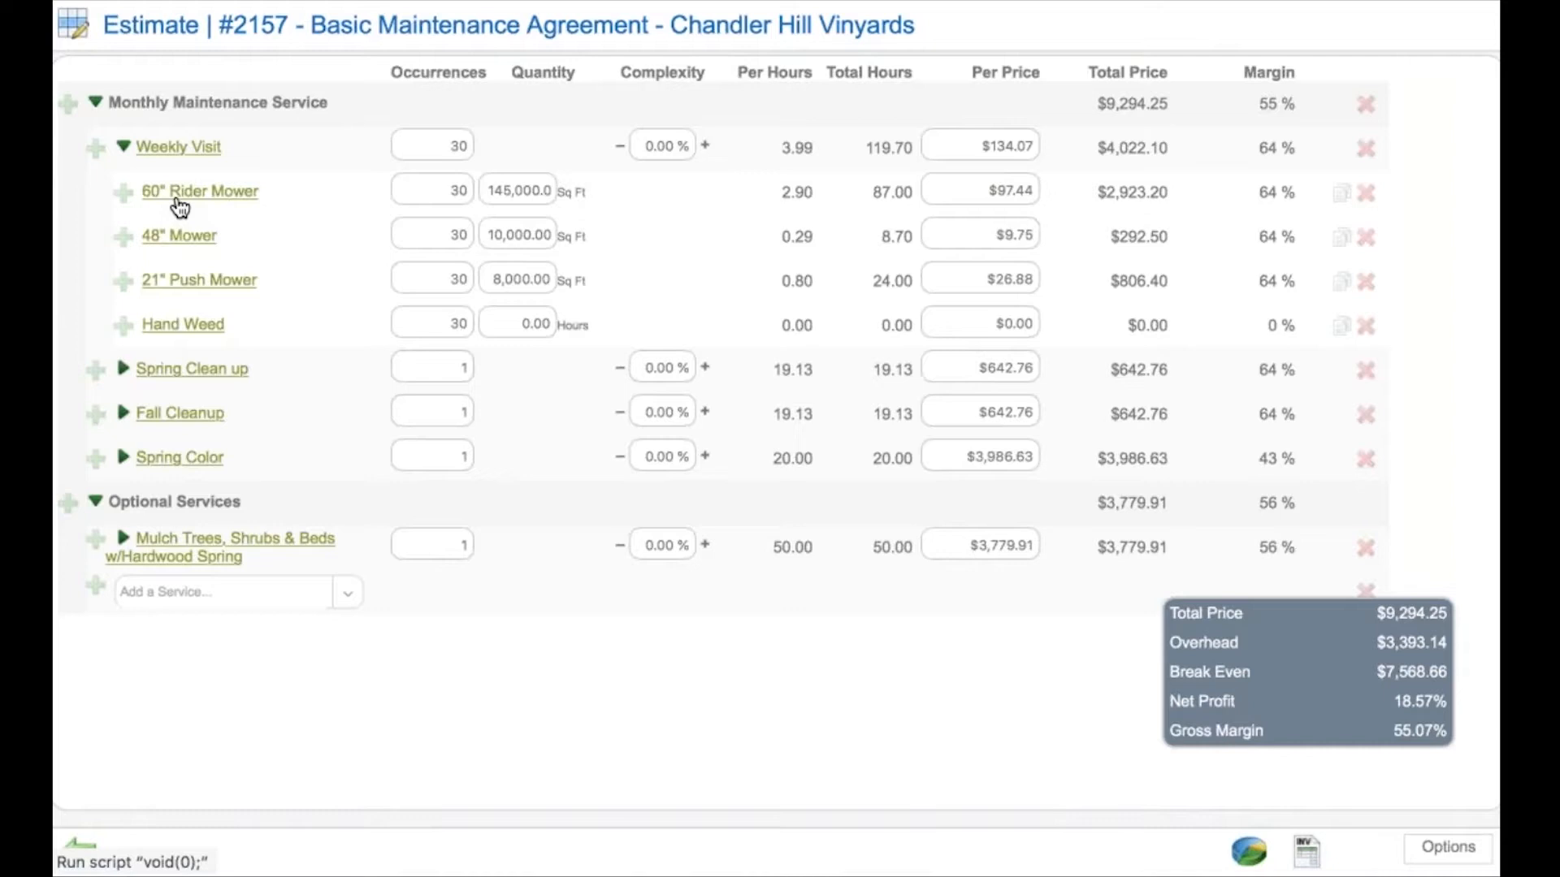
mouse_move(567, 230)
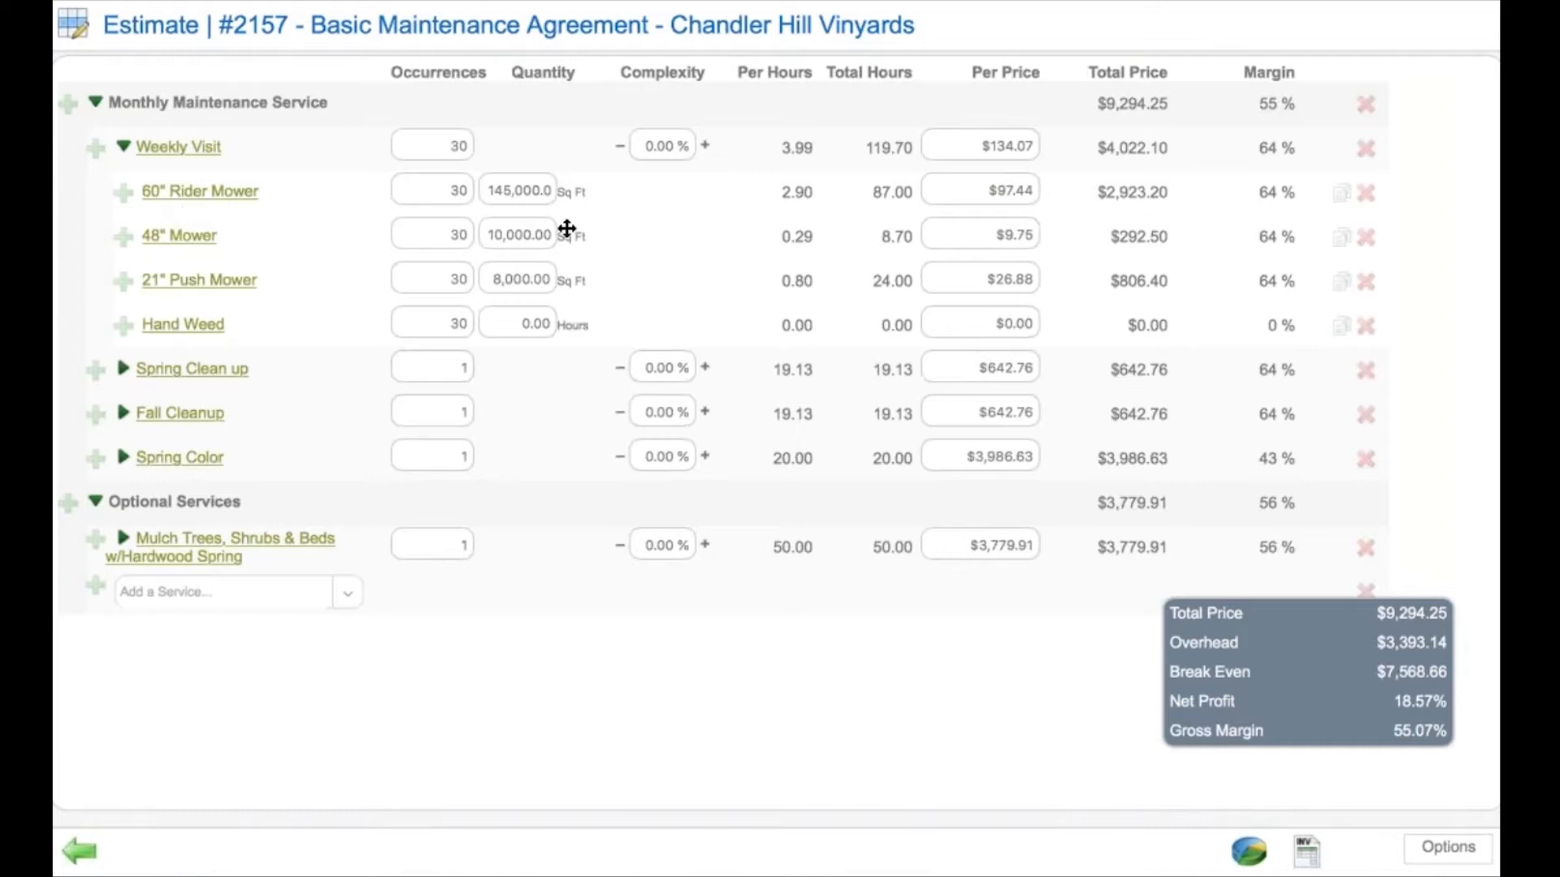
mouse_move(486, 246)
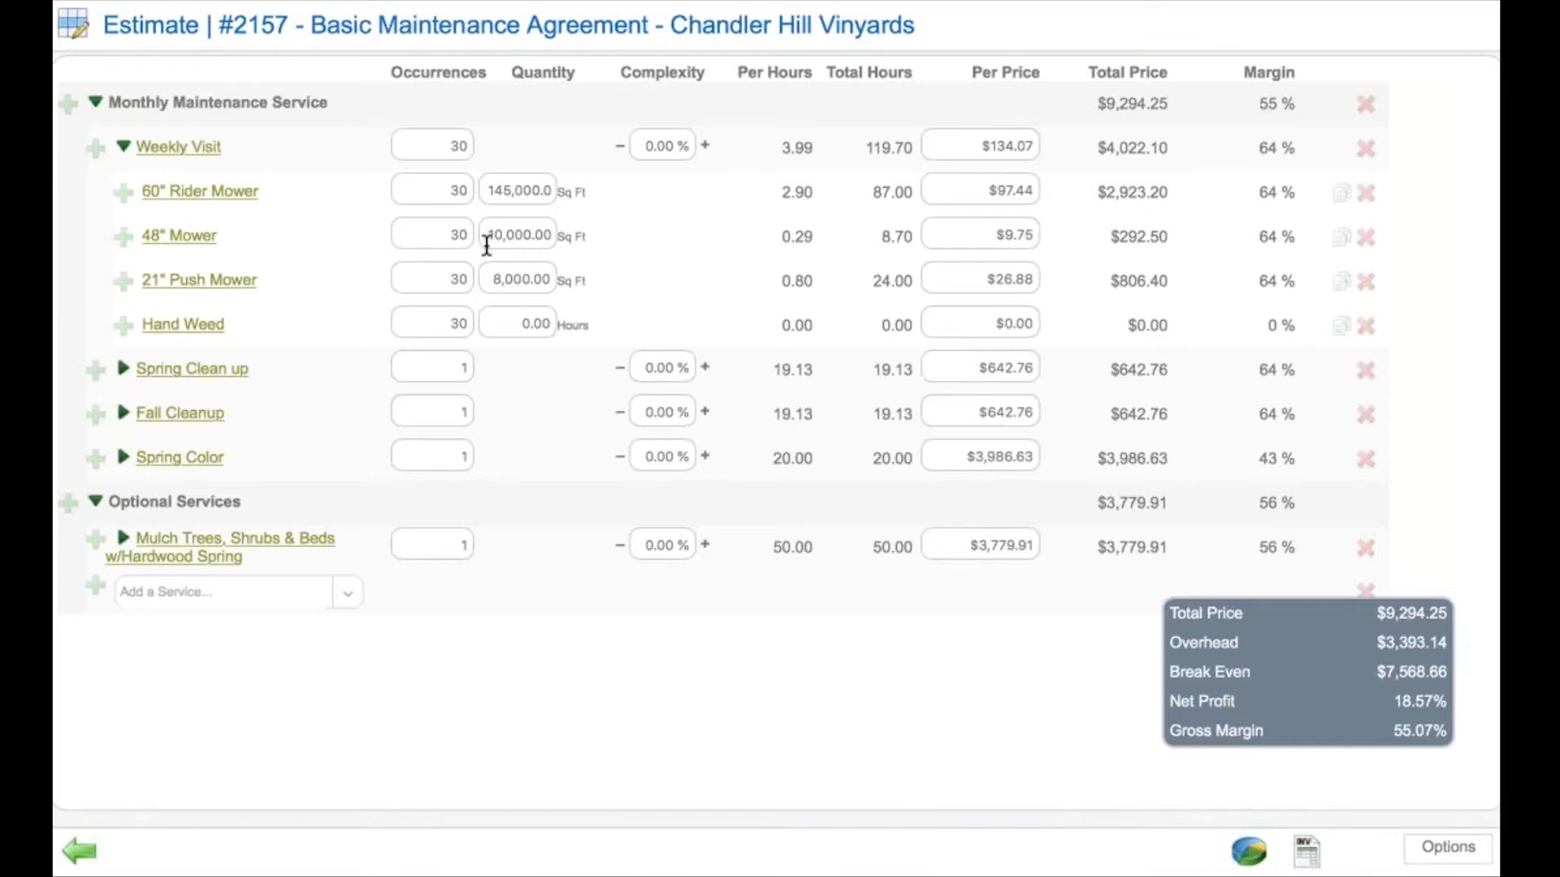
mouse_move(524, 303)
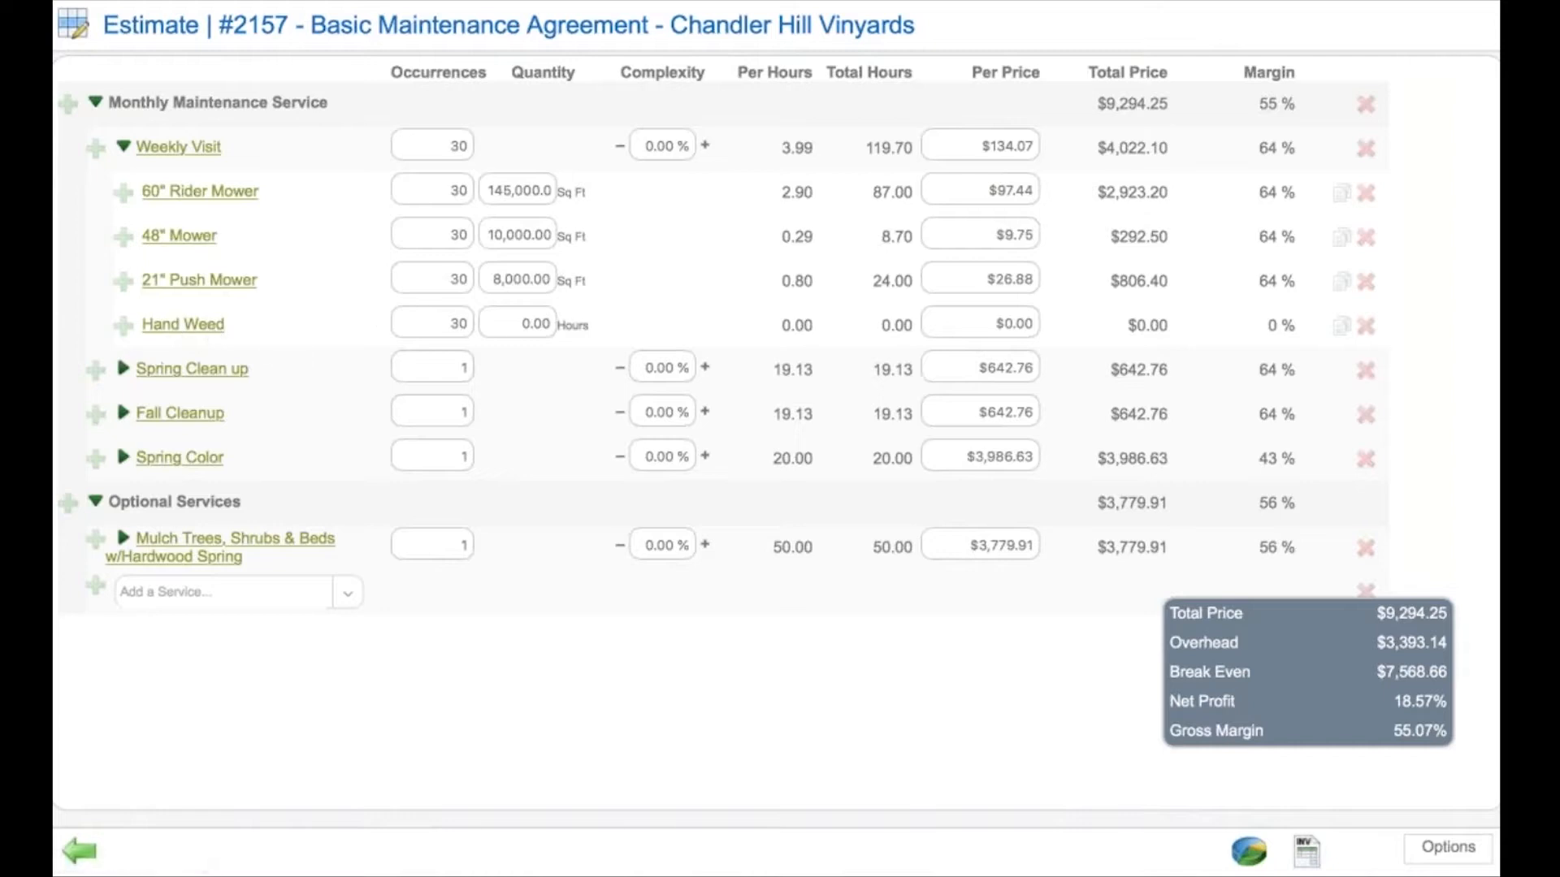
left_click(517, 324)
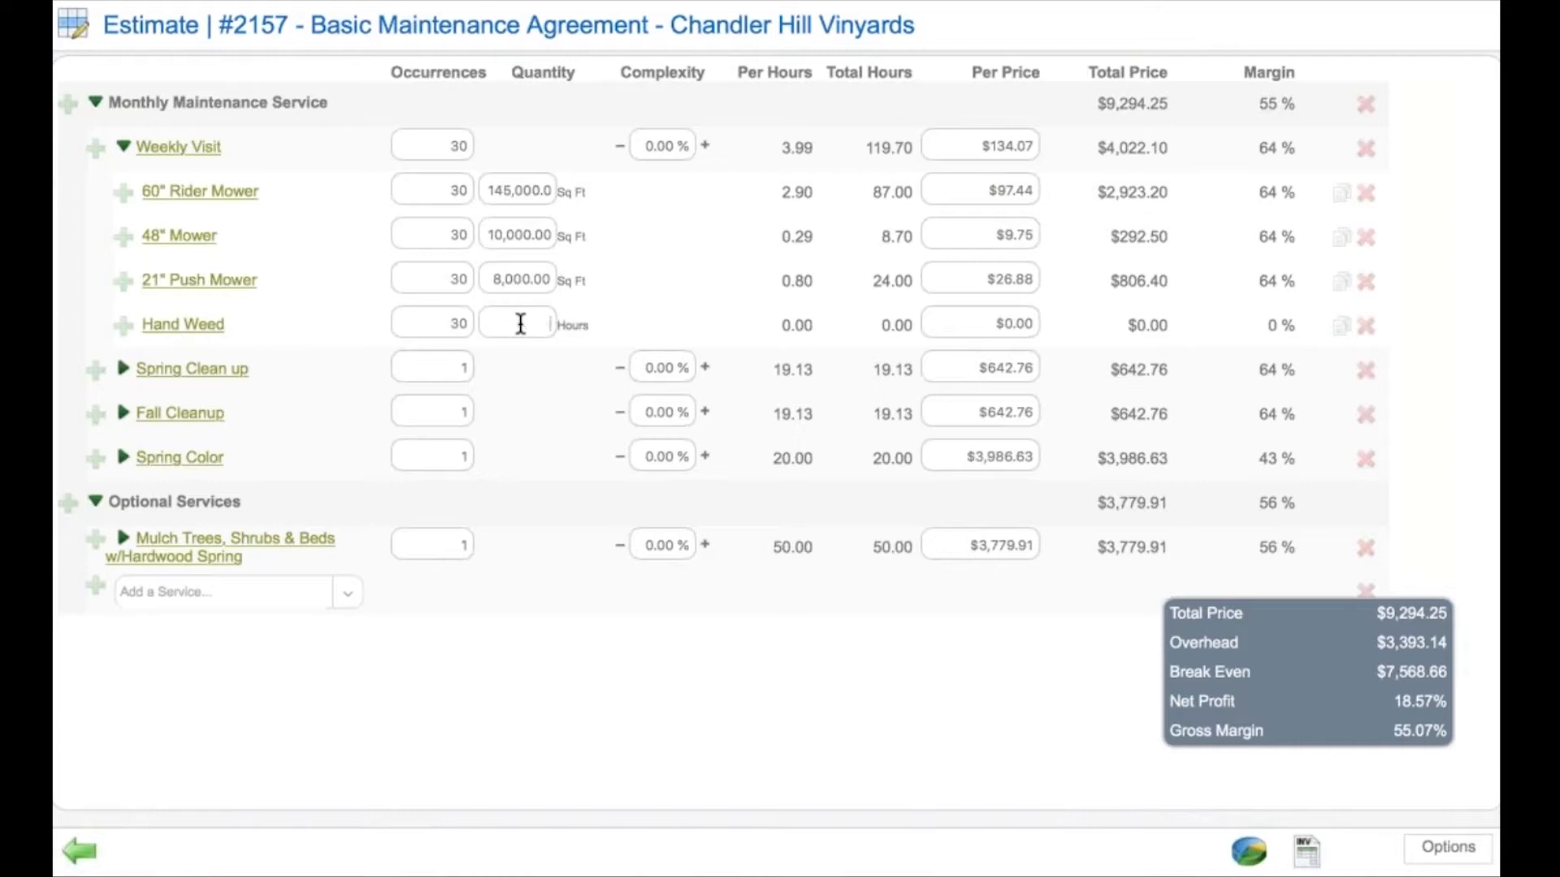
type("4.00")
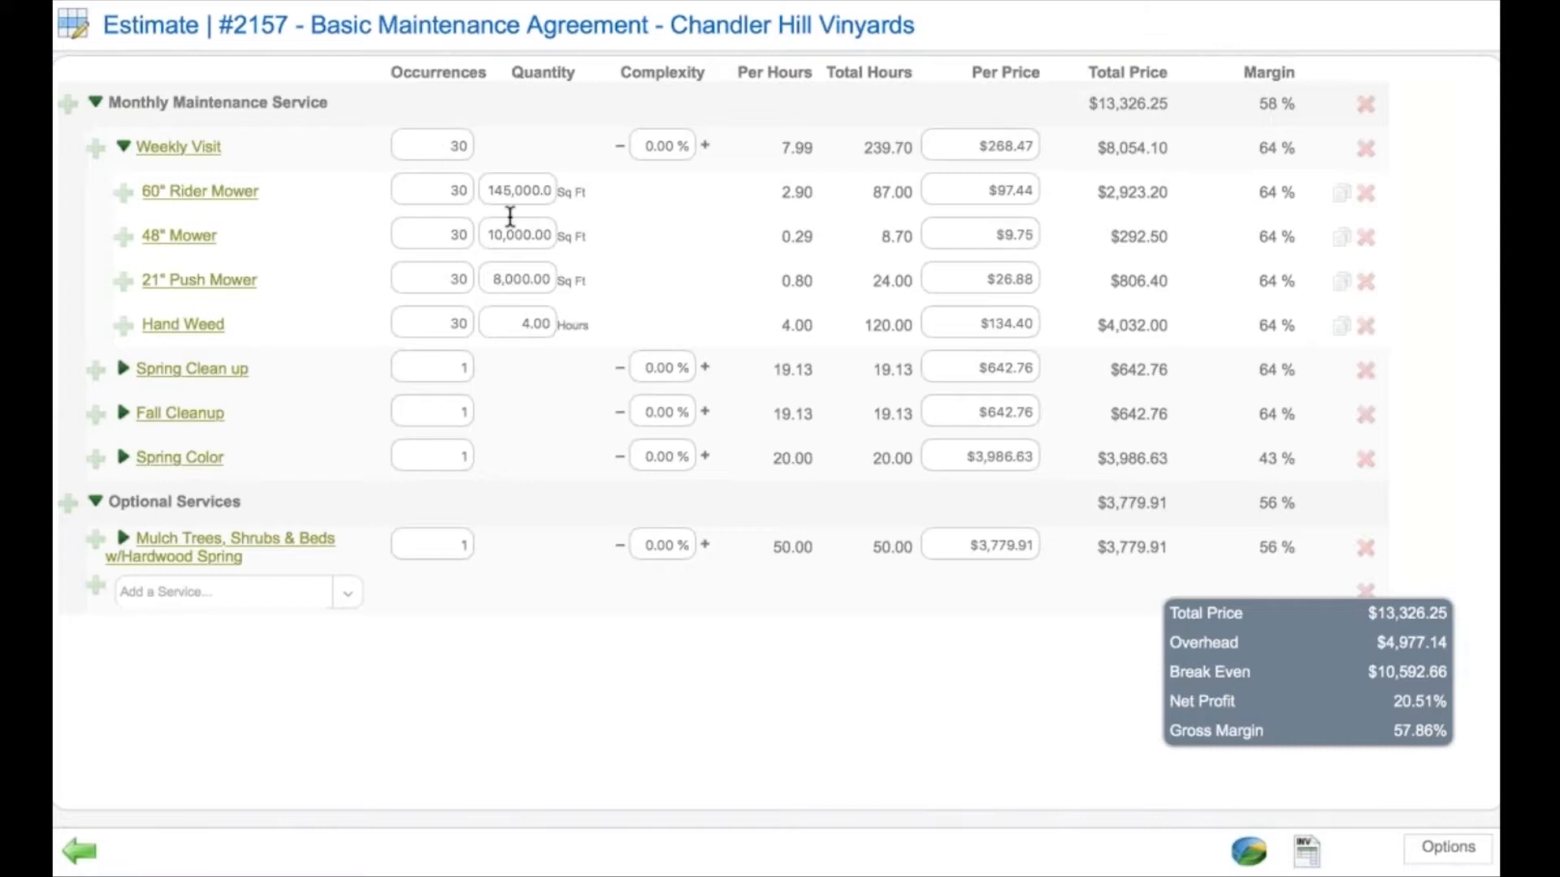
mouse_move(856, 310)
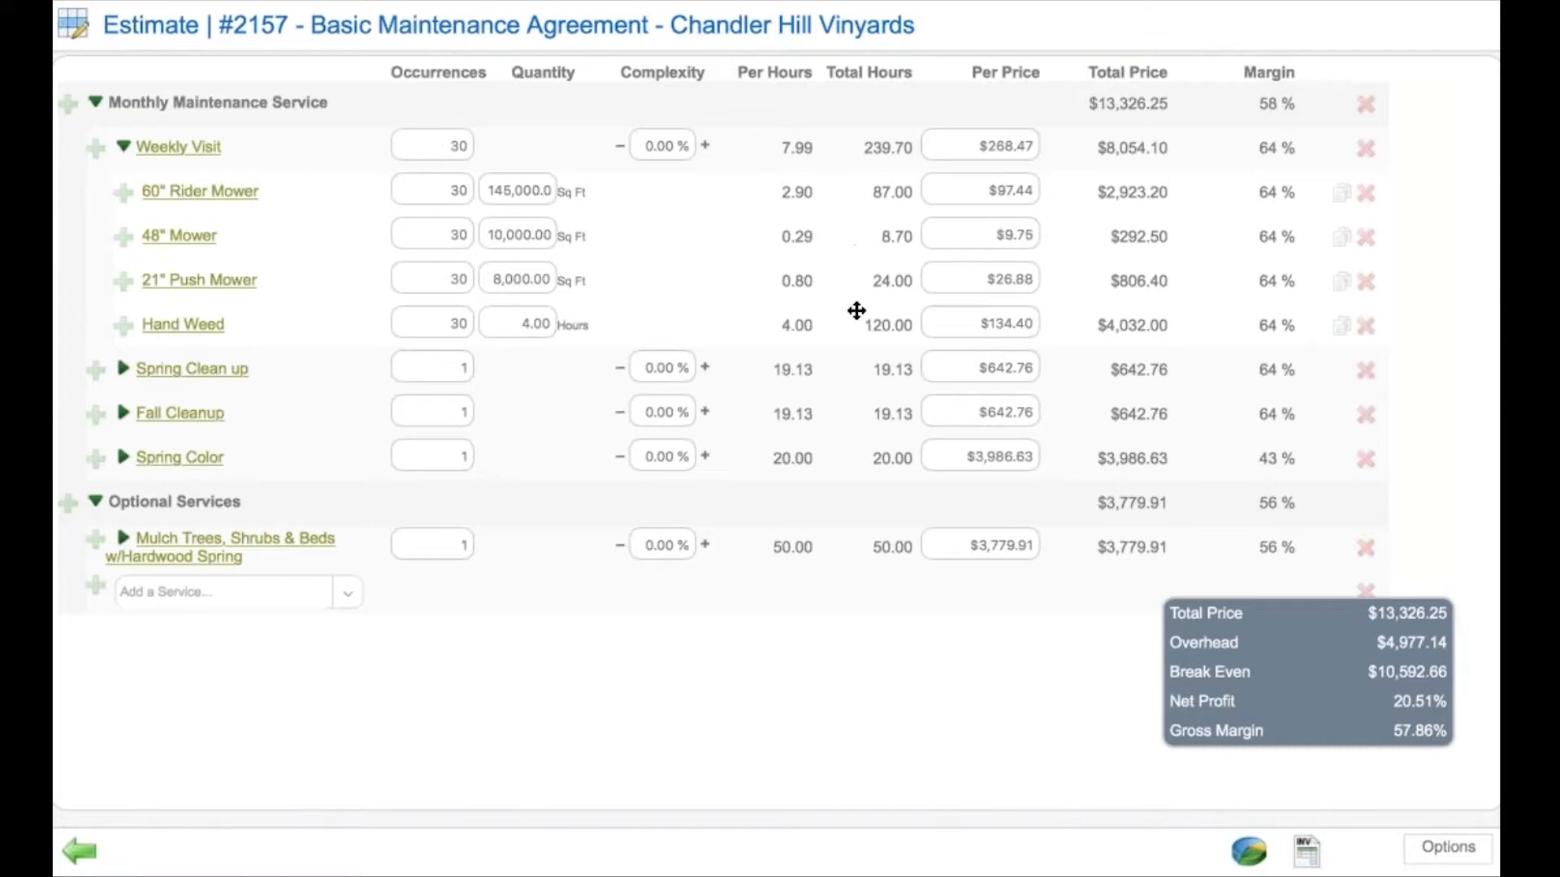
mouse_move(831, 157)
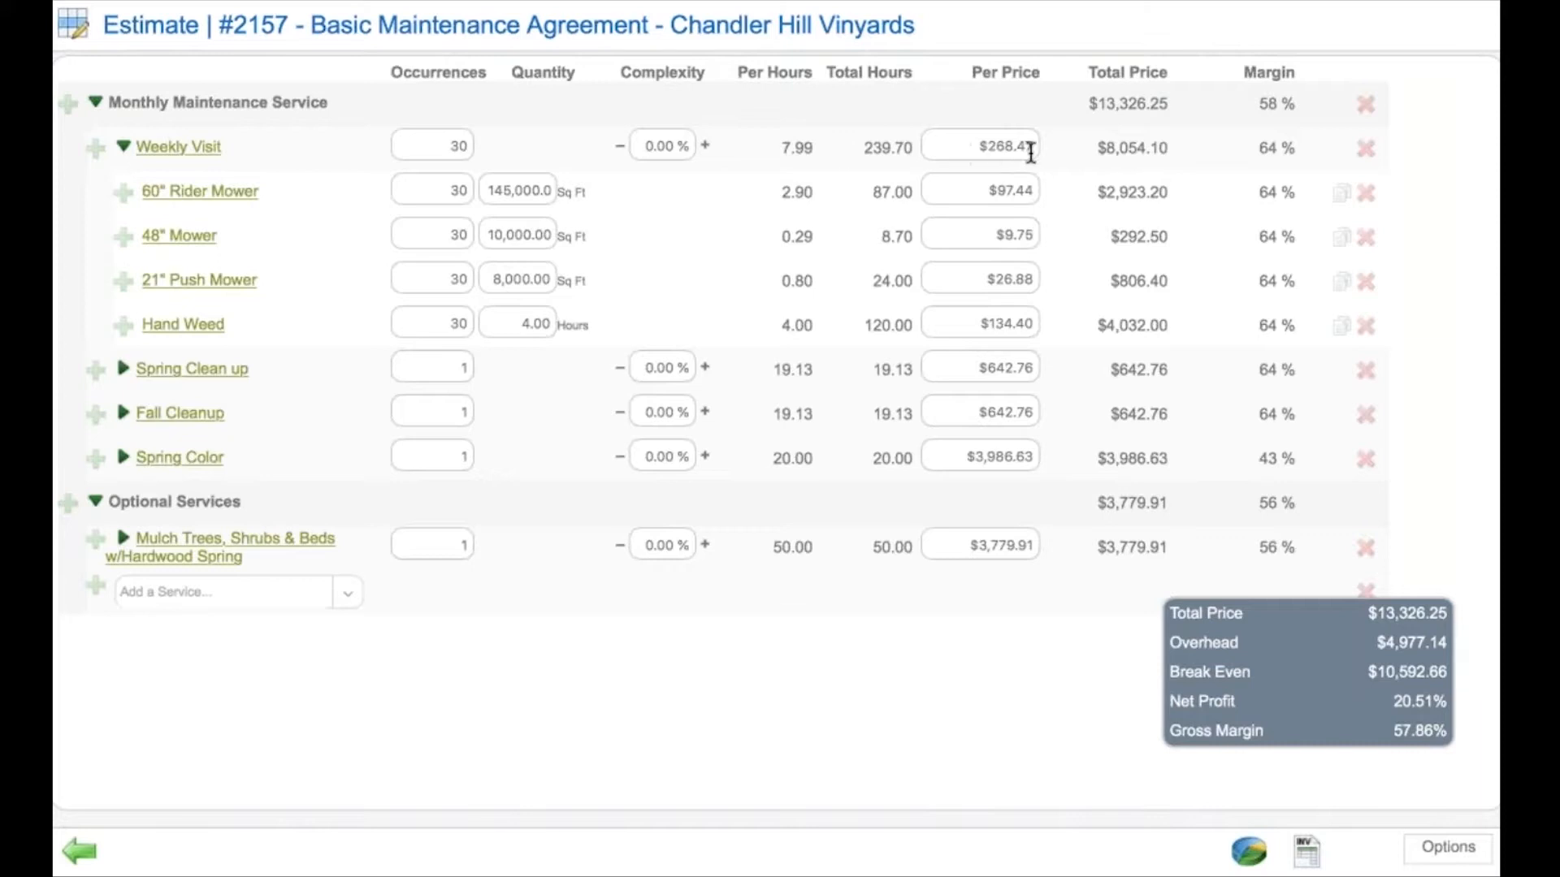
mouse_move(1115, 161)
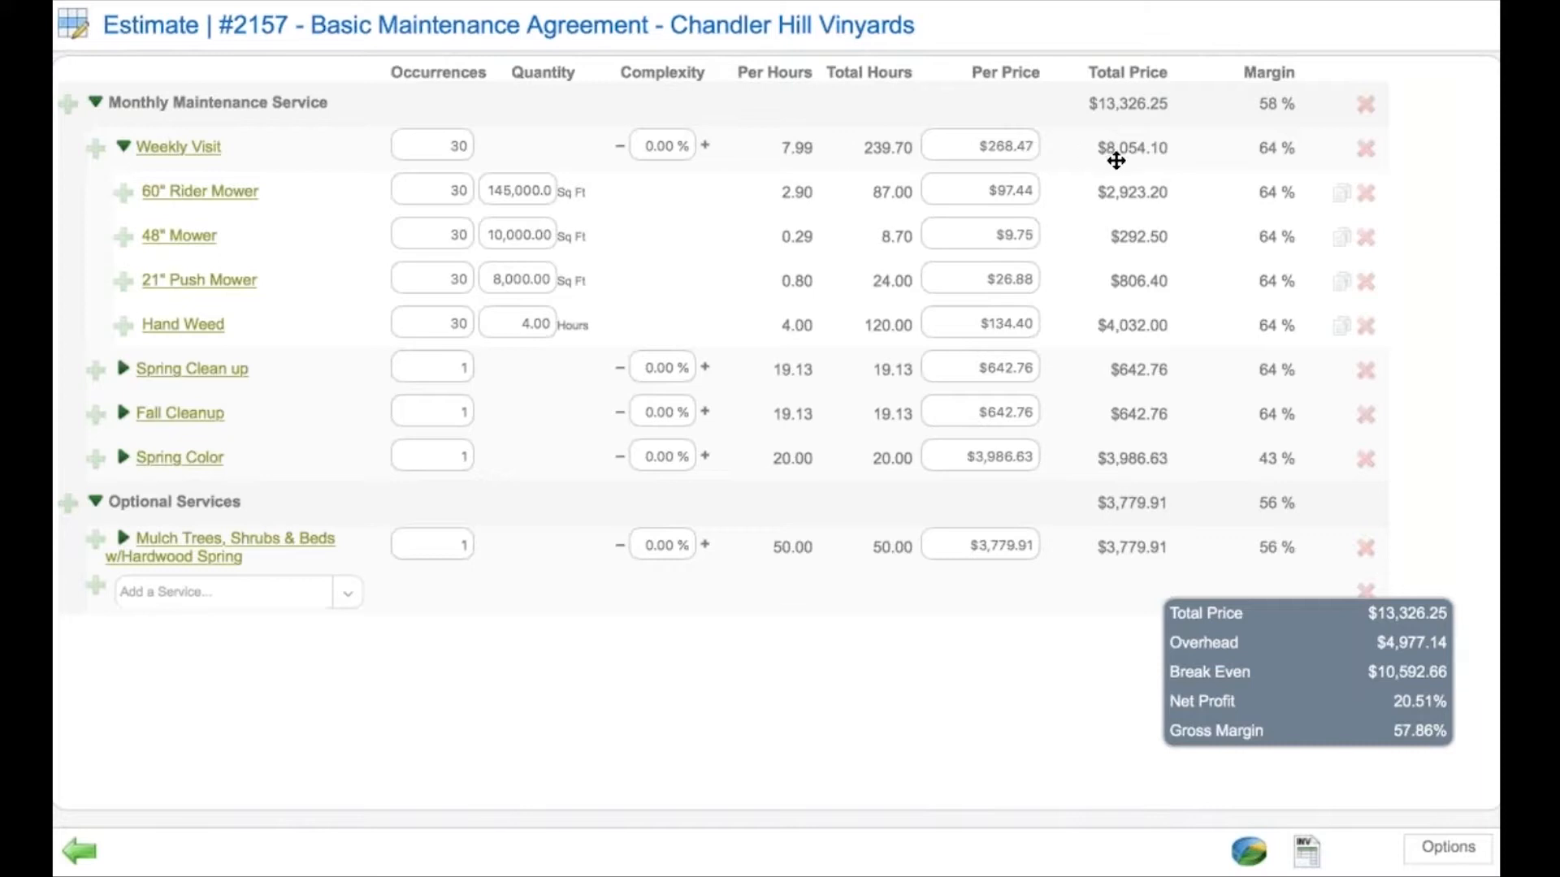
mouse_move(1295, 336)
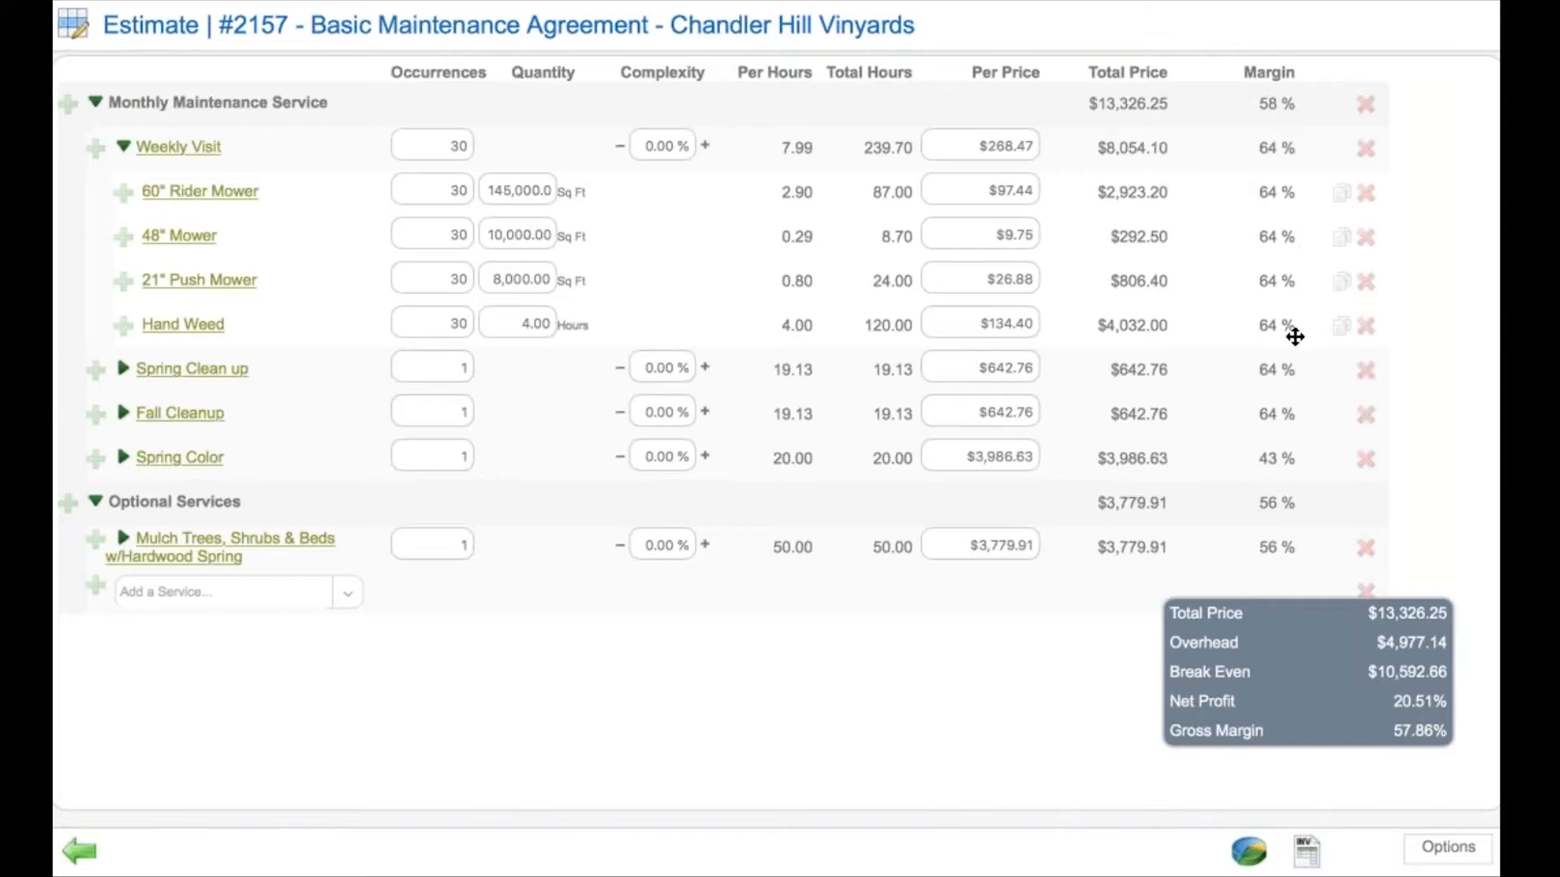
mouse_move(1138, 710)
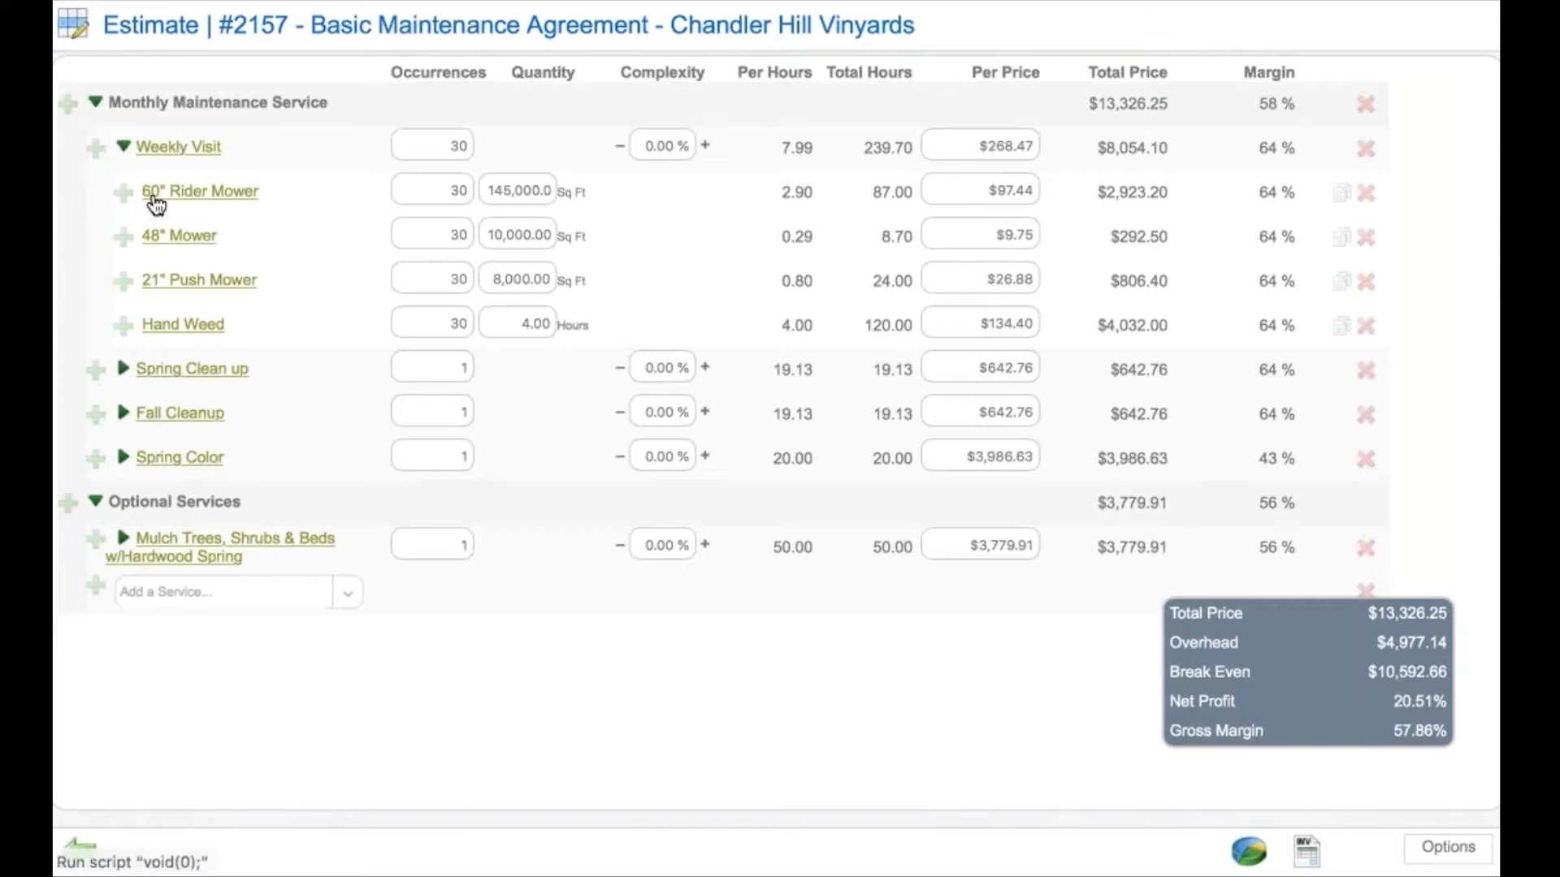
mouse_move(192, 197)
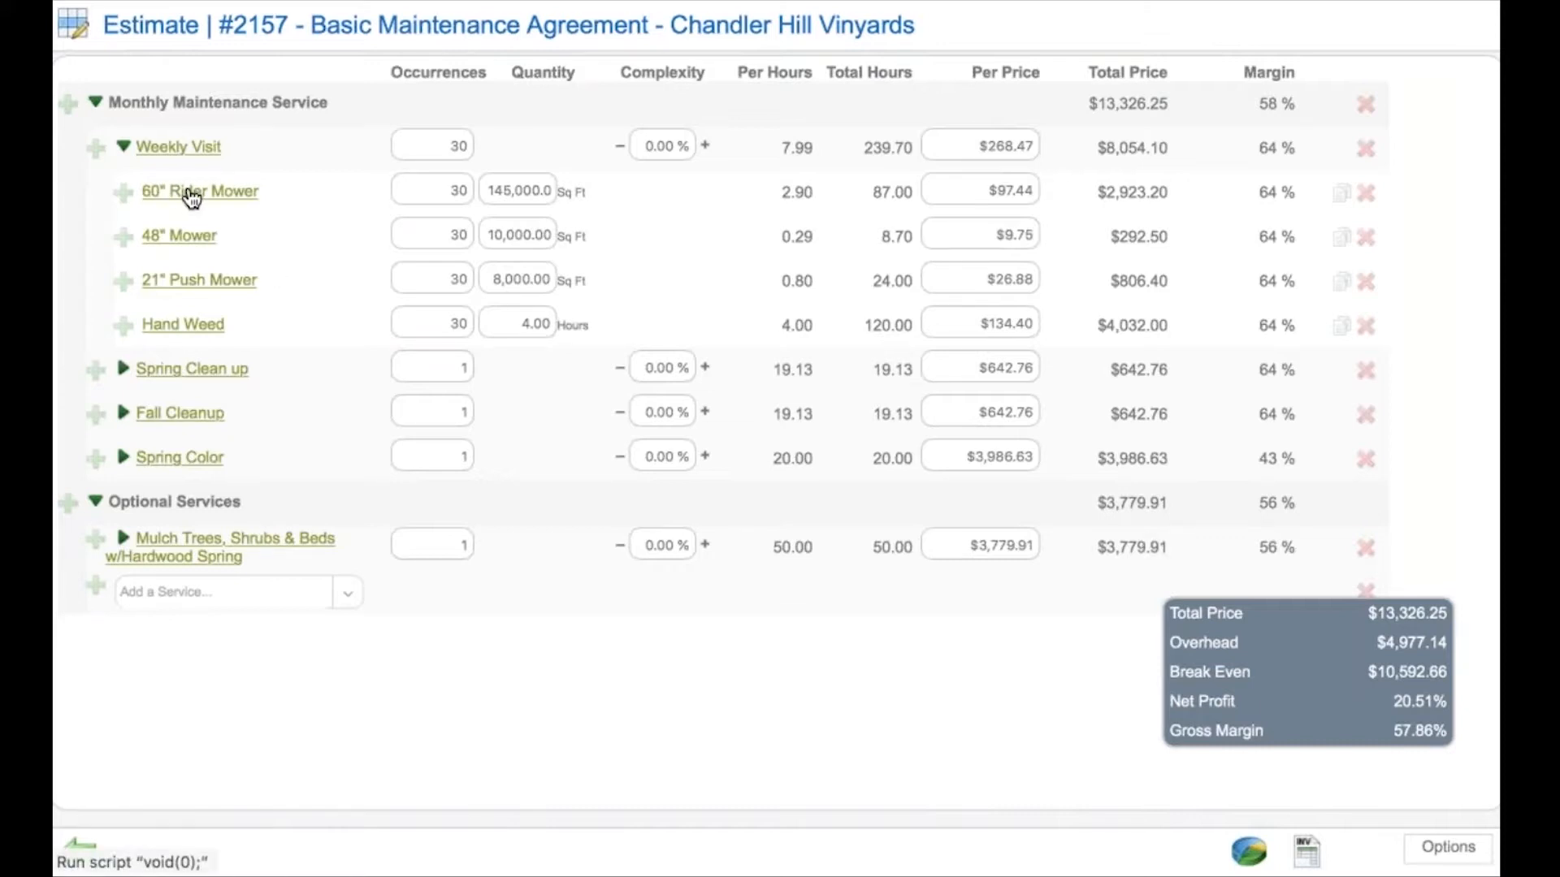
left_click(198, 192)
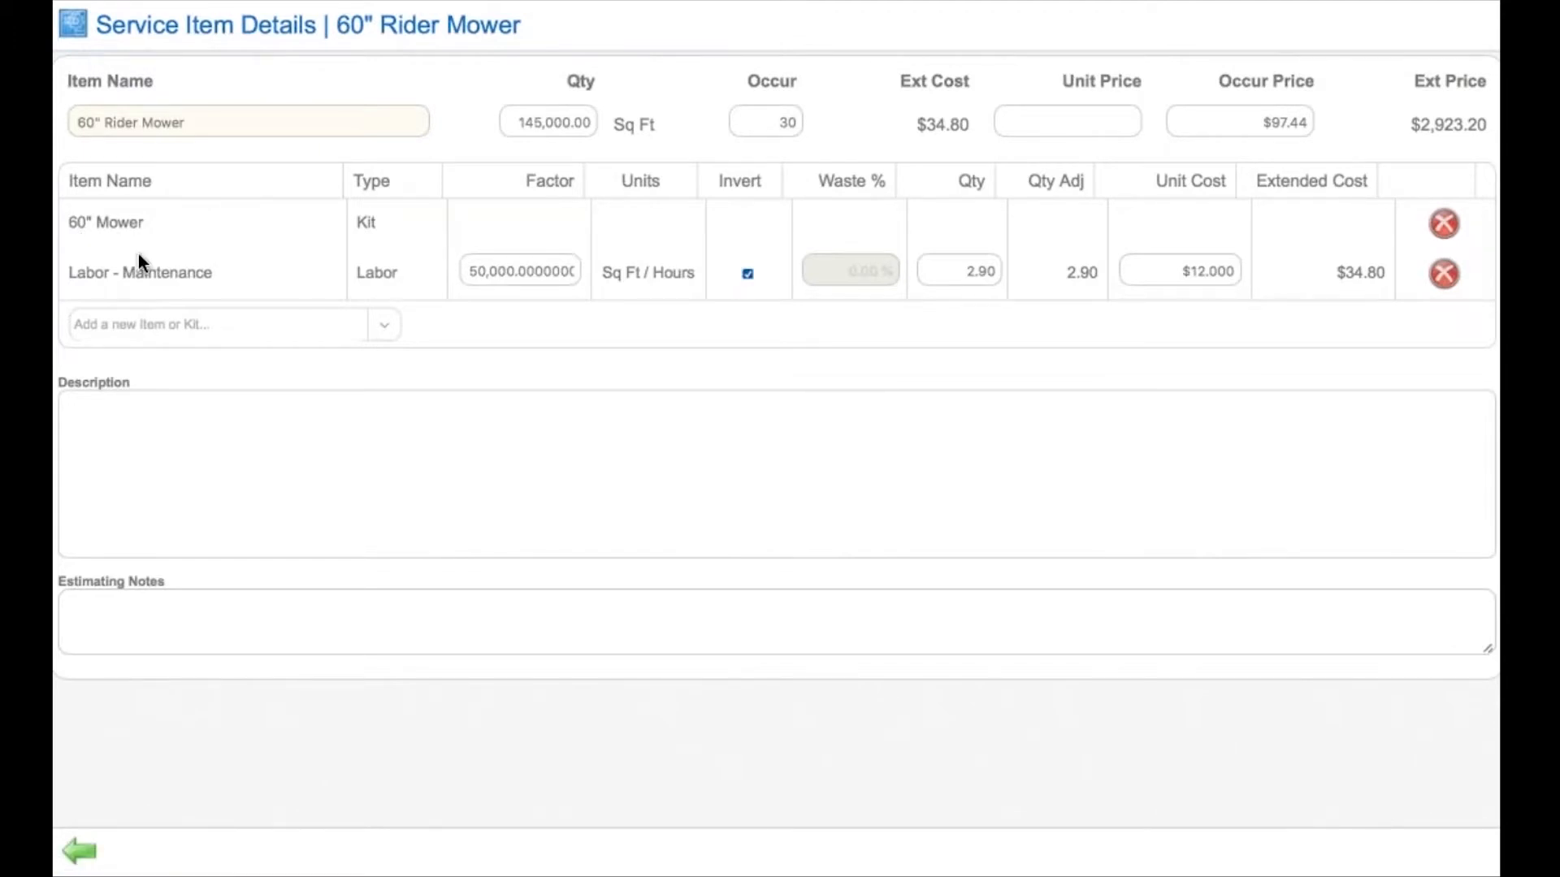
mouse_move(204, 273)
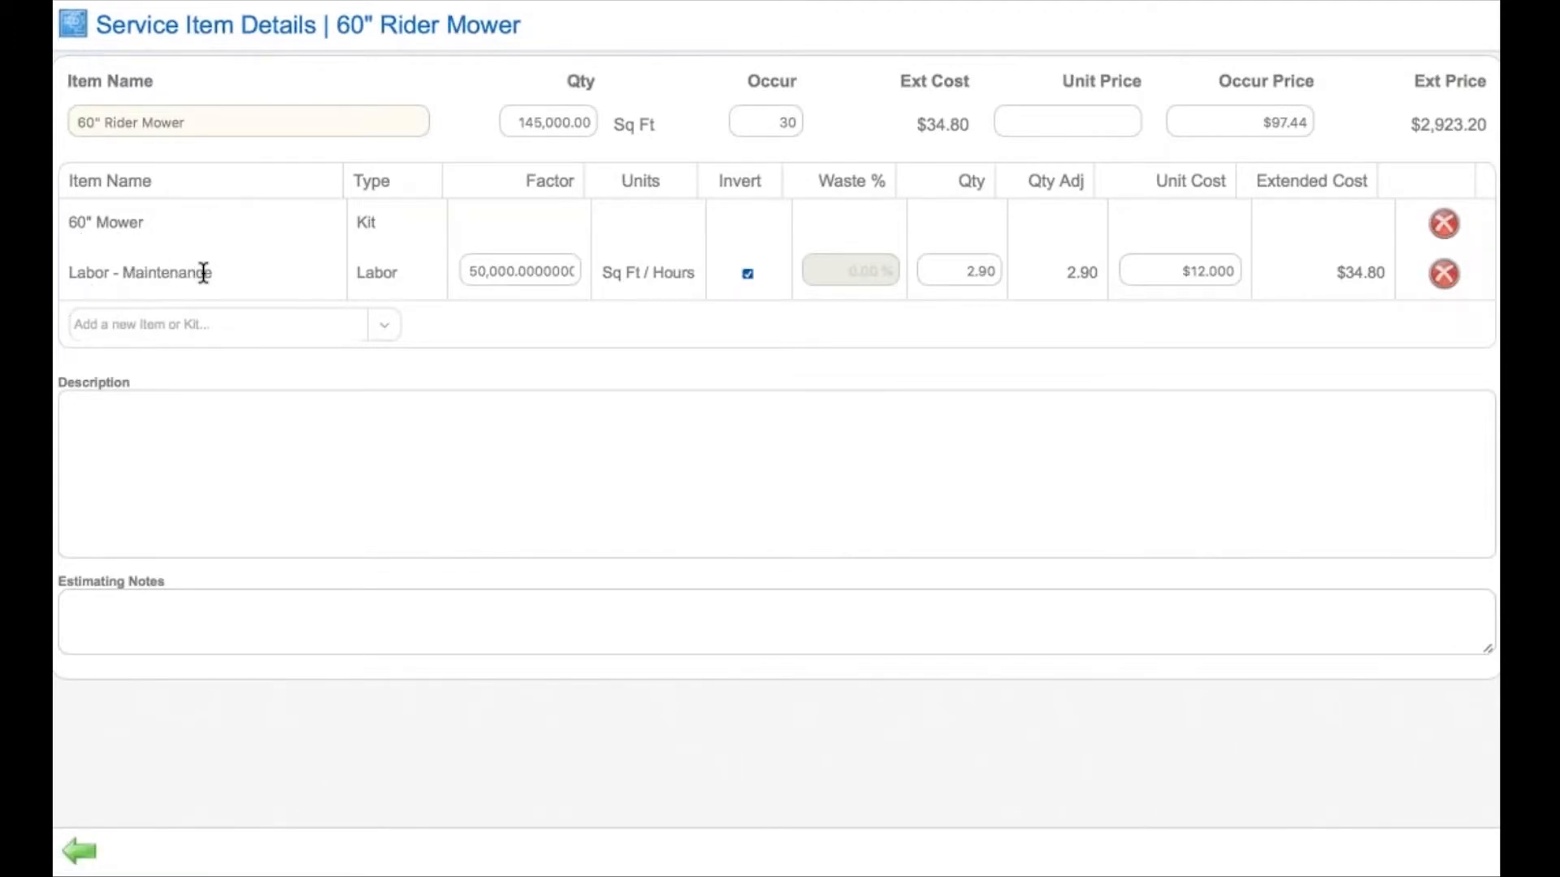
mouse_move(442, 235)
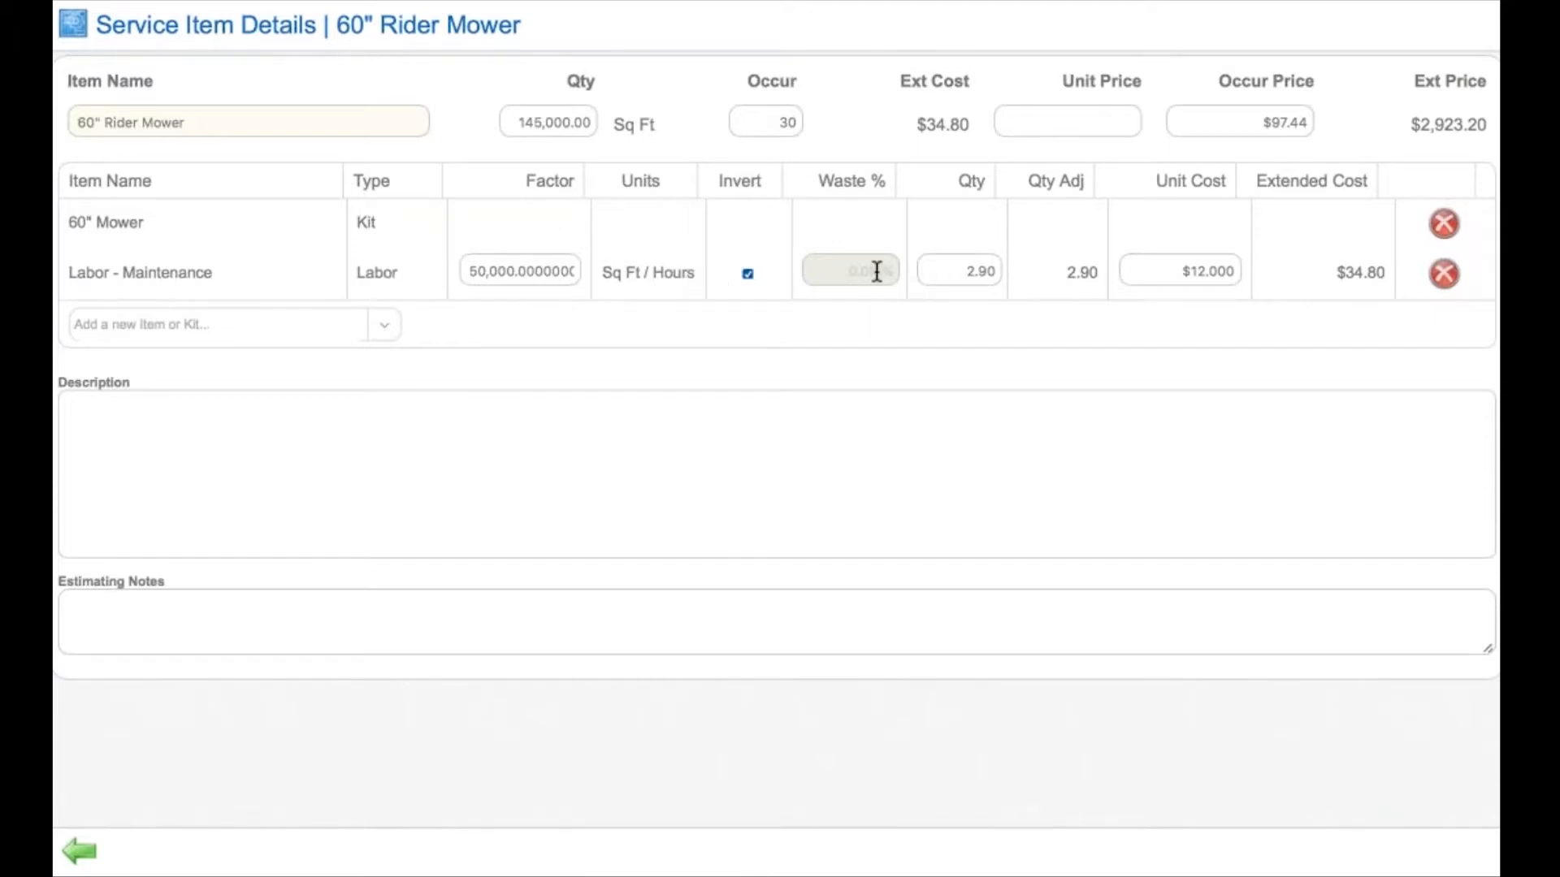
mouse_move(1212, 294)
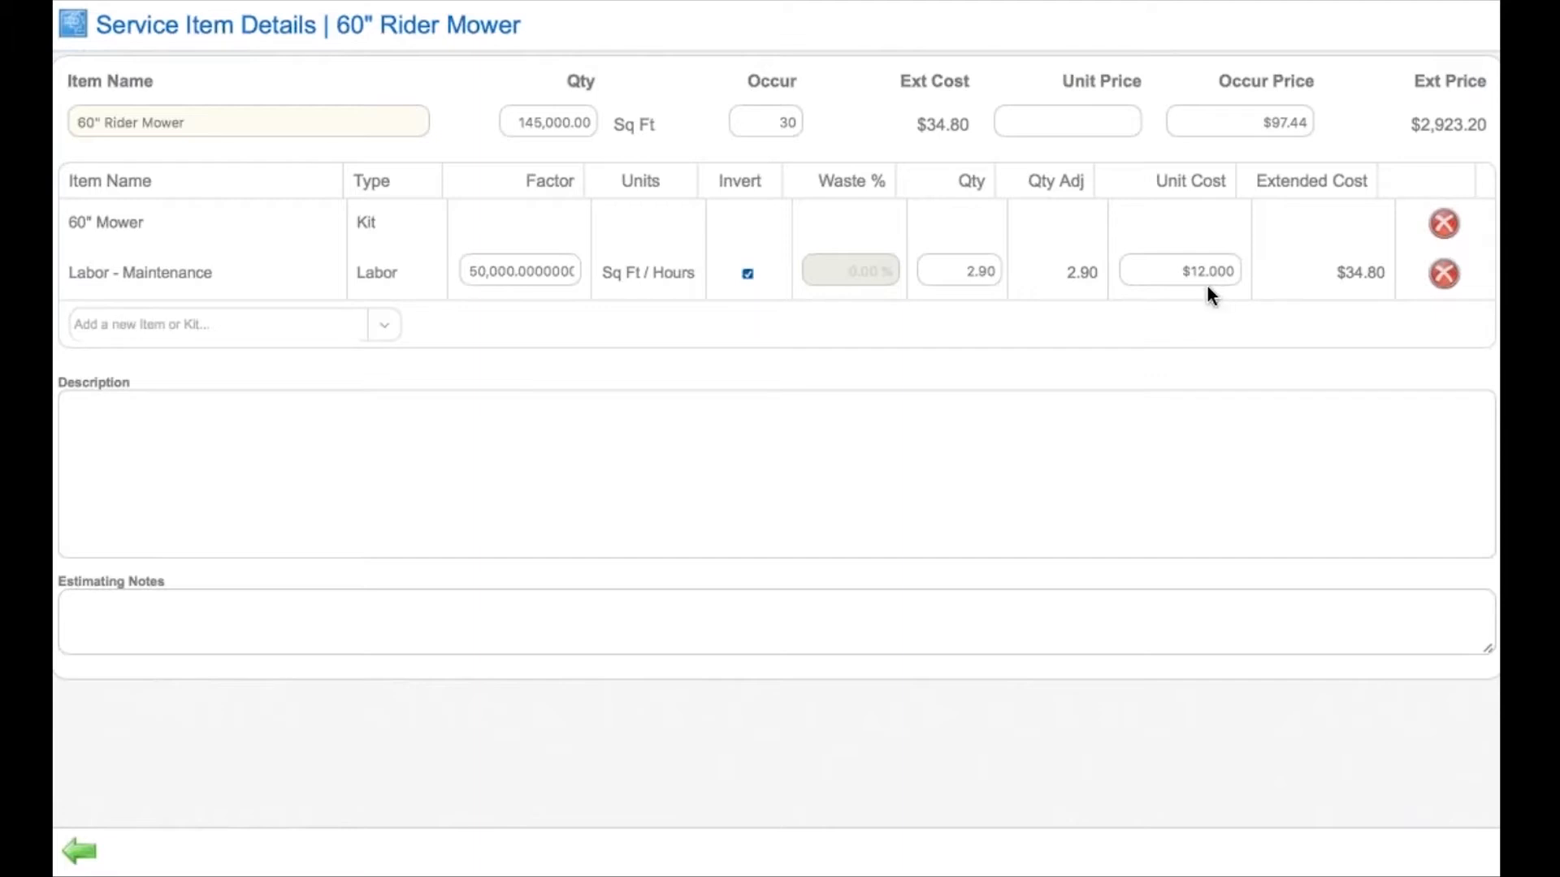
left_click(78, 850)
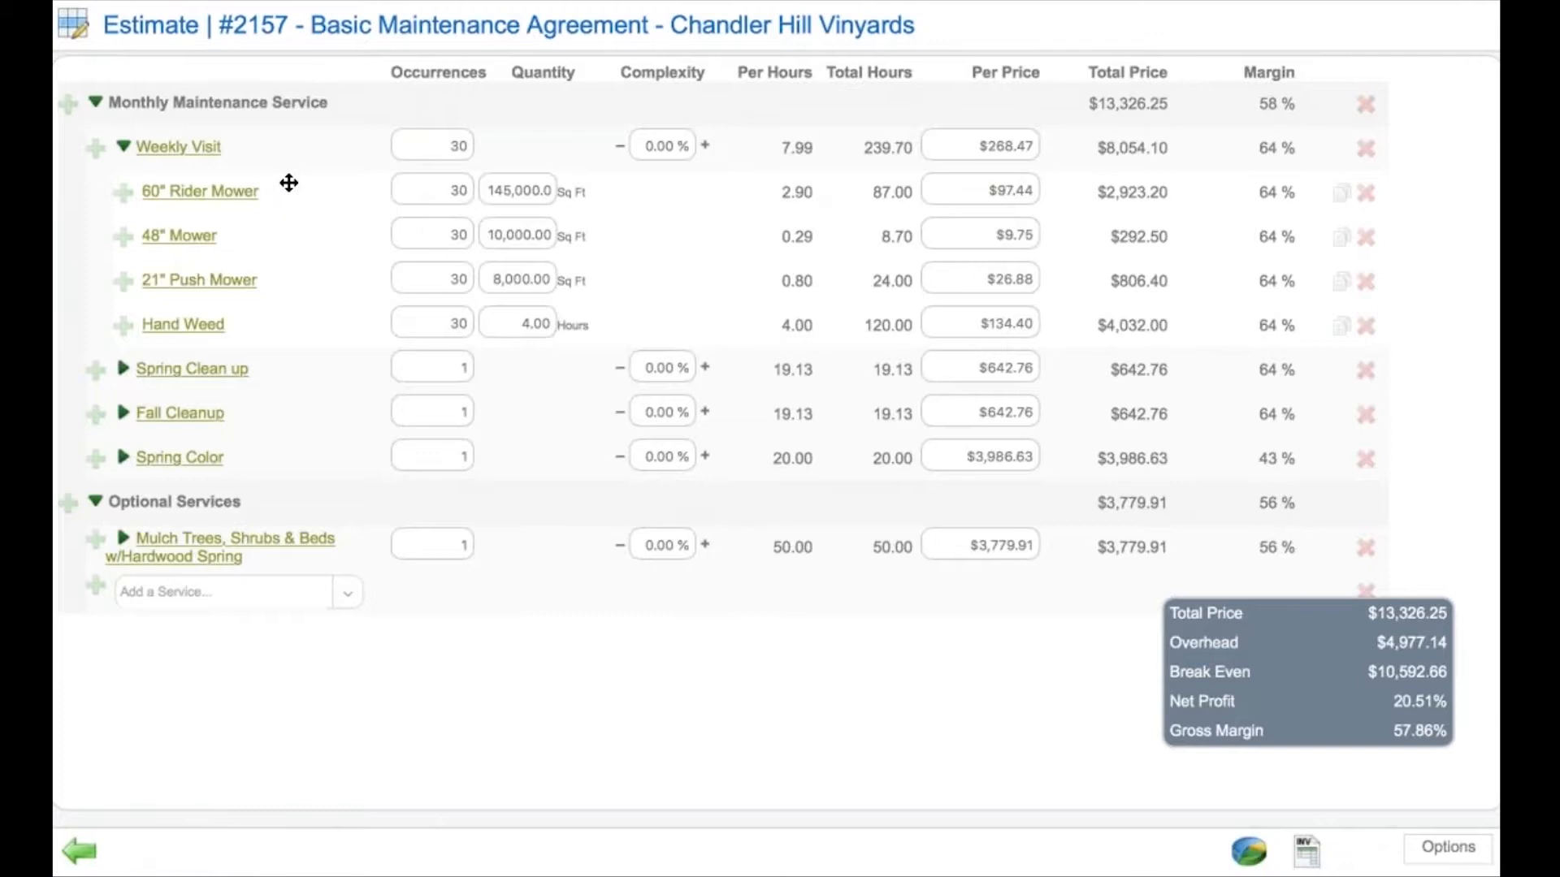
mouse_move(278, 185)
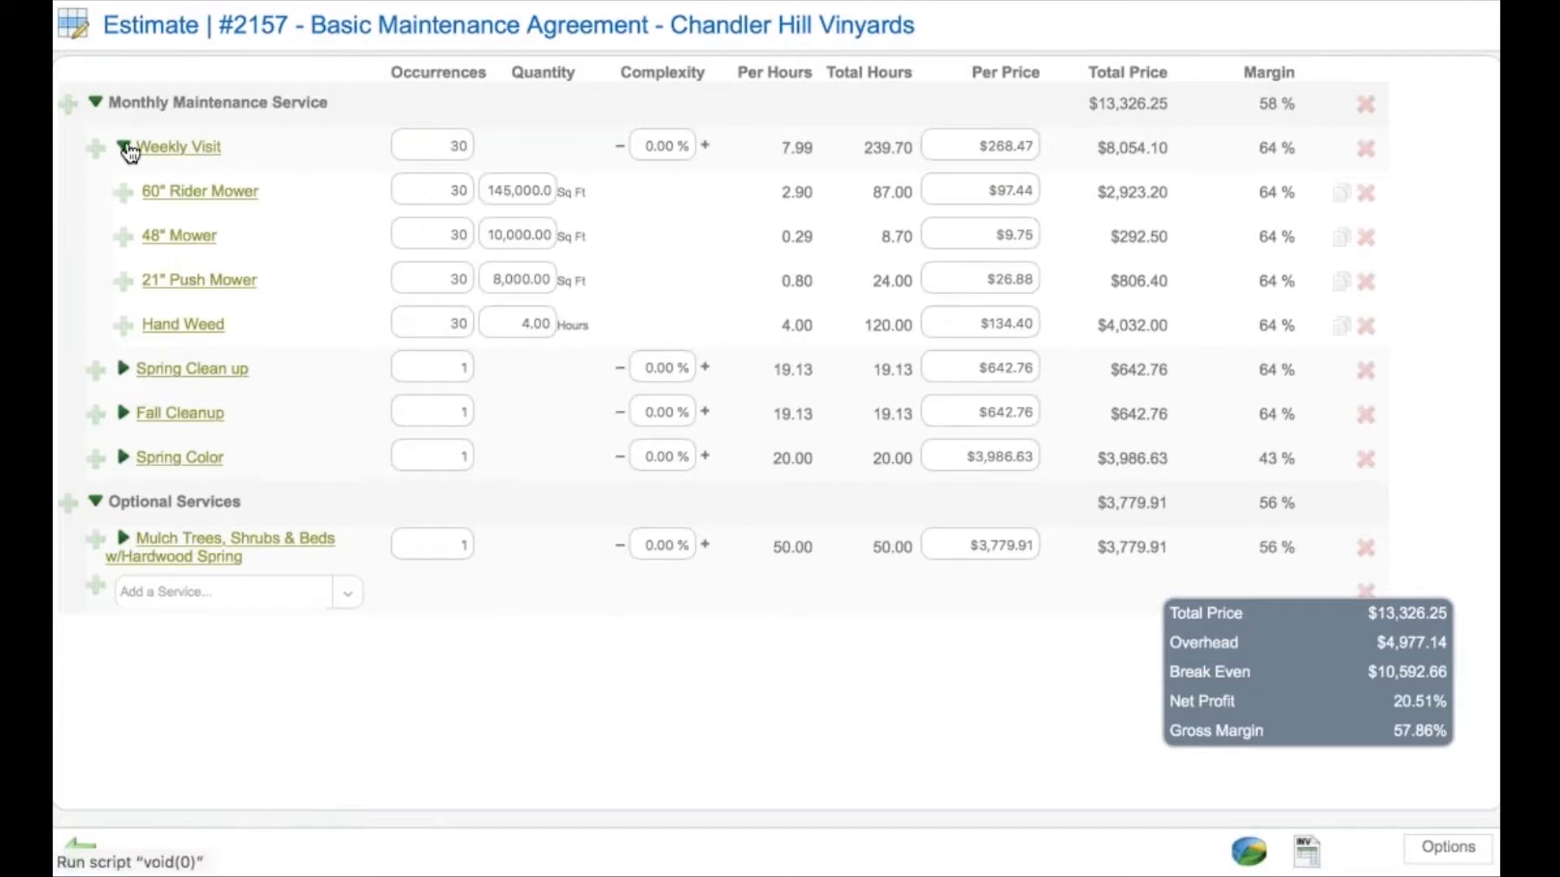
Via Adjust Service Pricing, set a Total Fixed Price of 13500 for Monthly Maintenance Service.
left_click(123, 148)
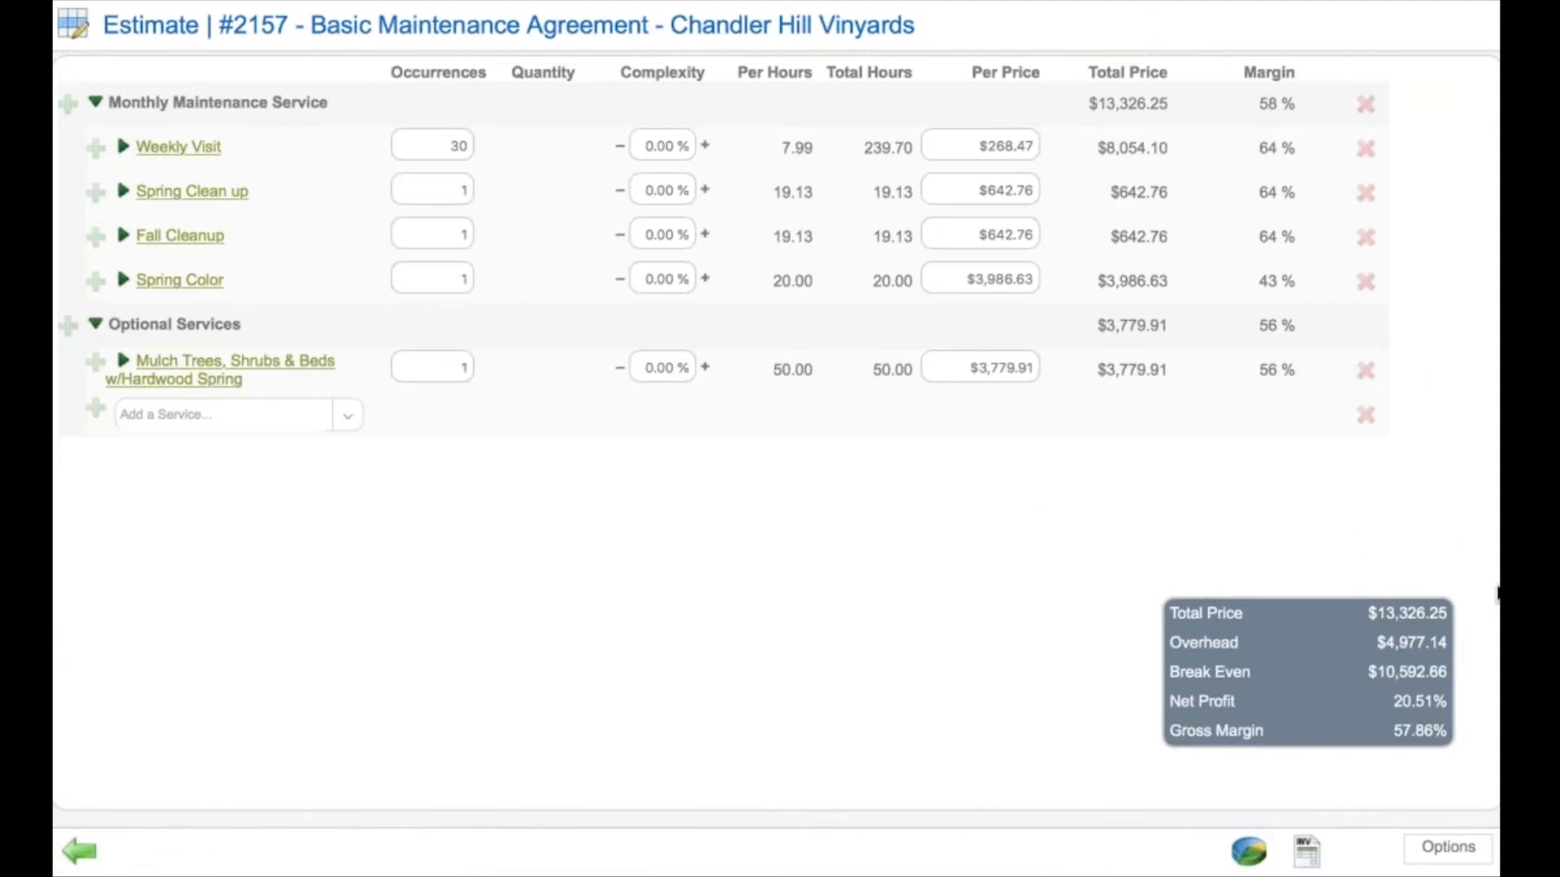
mouse_move(1452, 757)
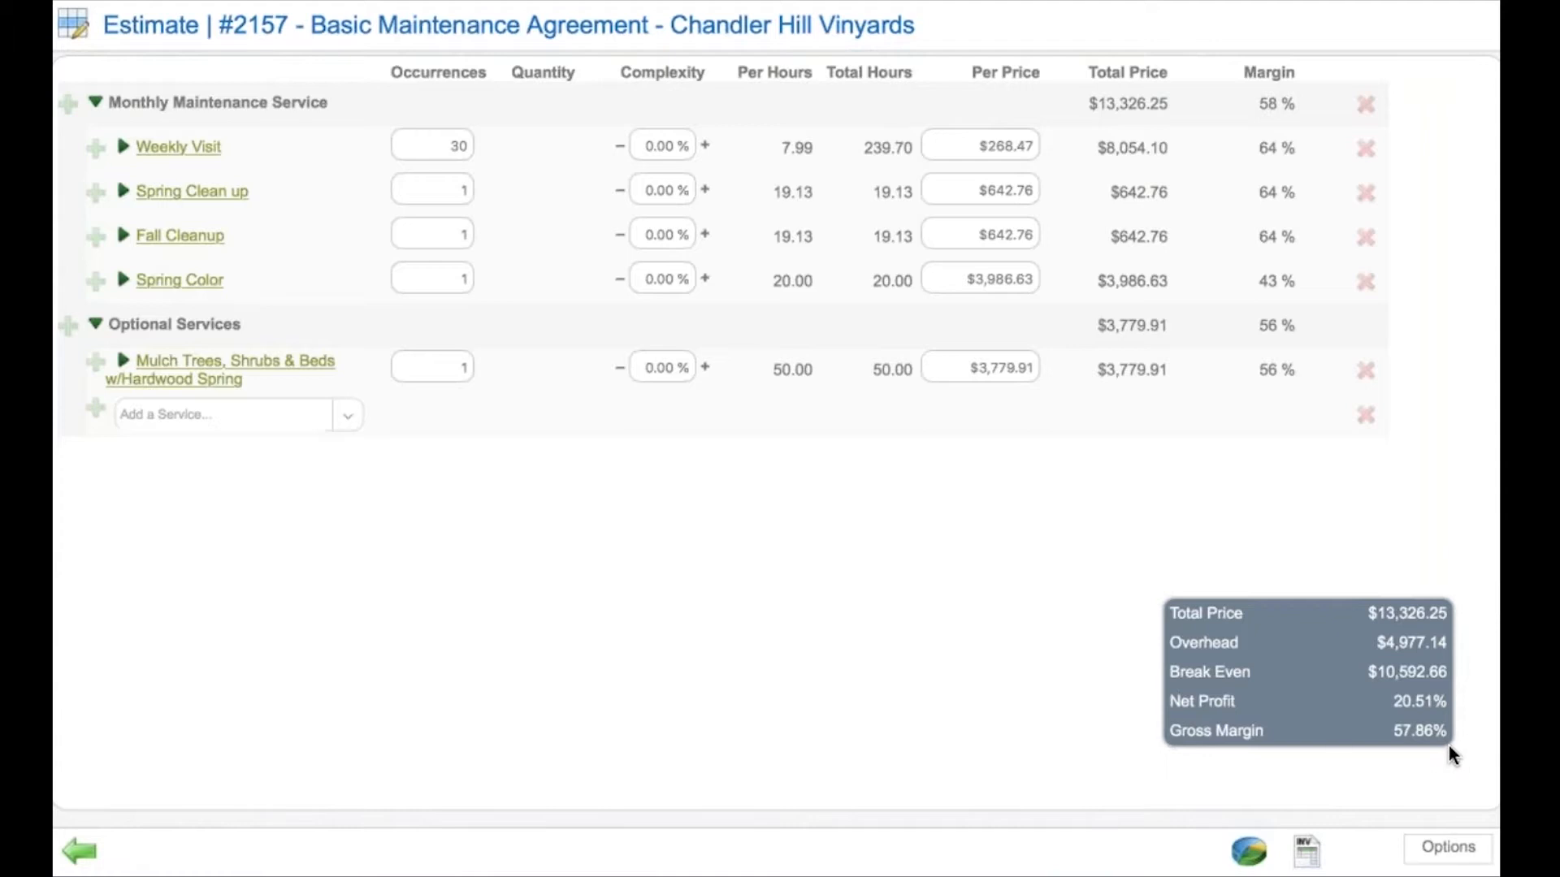
left_click(1448, 846)
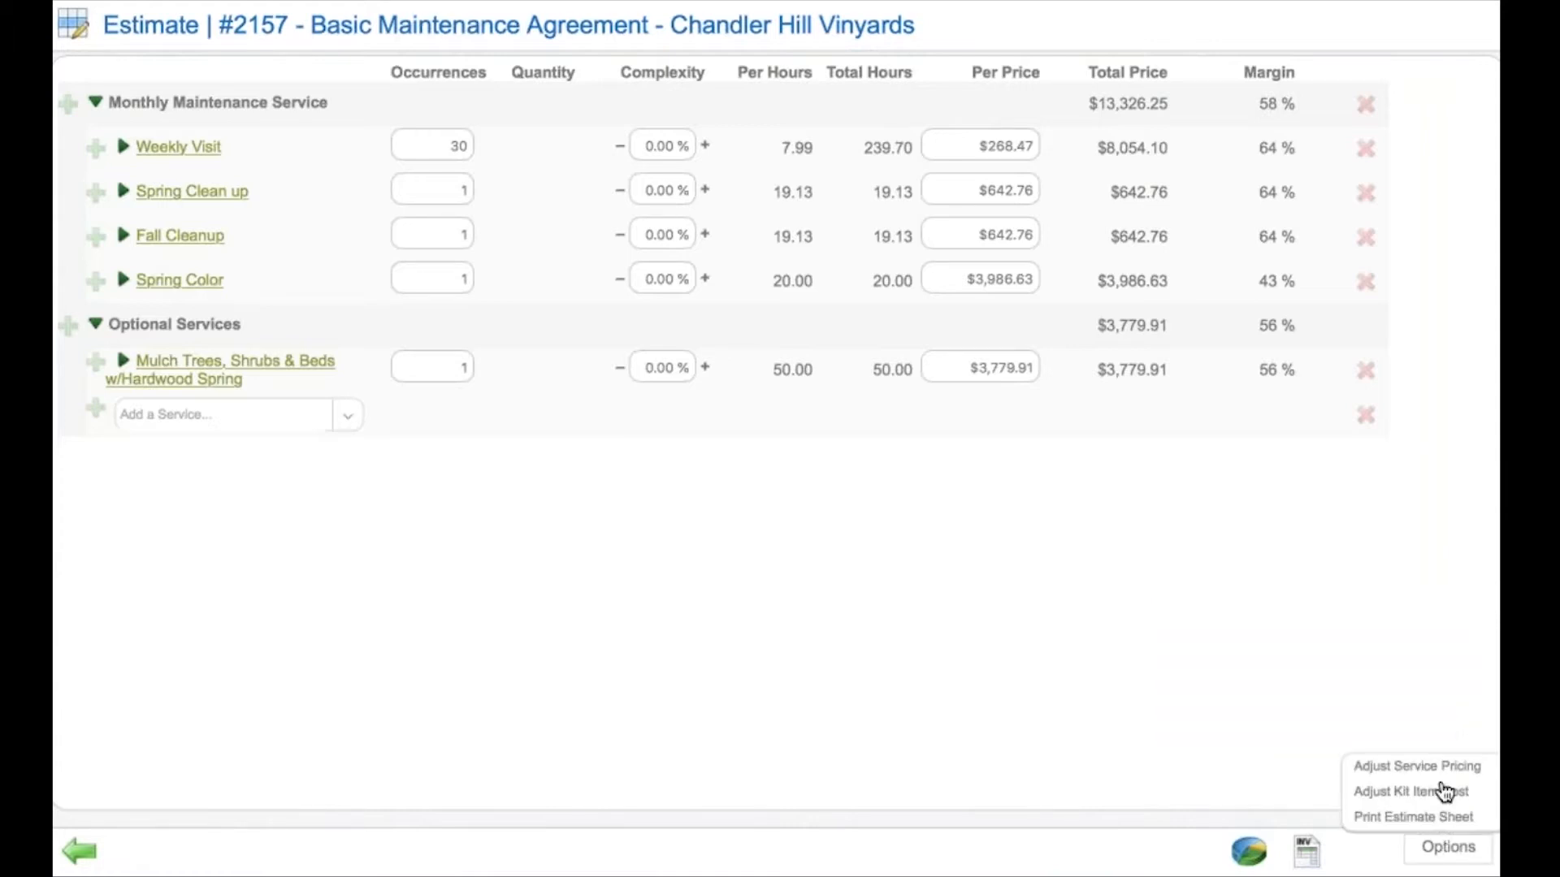
left_click(1417, 765)
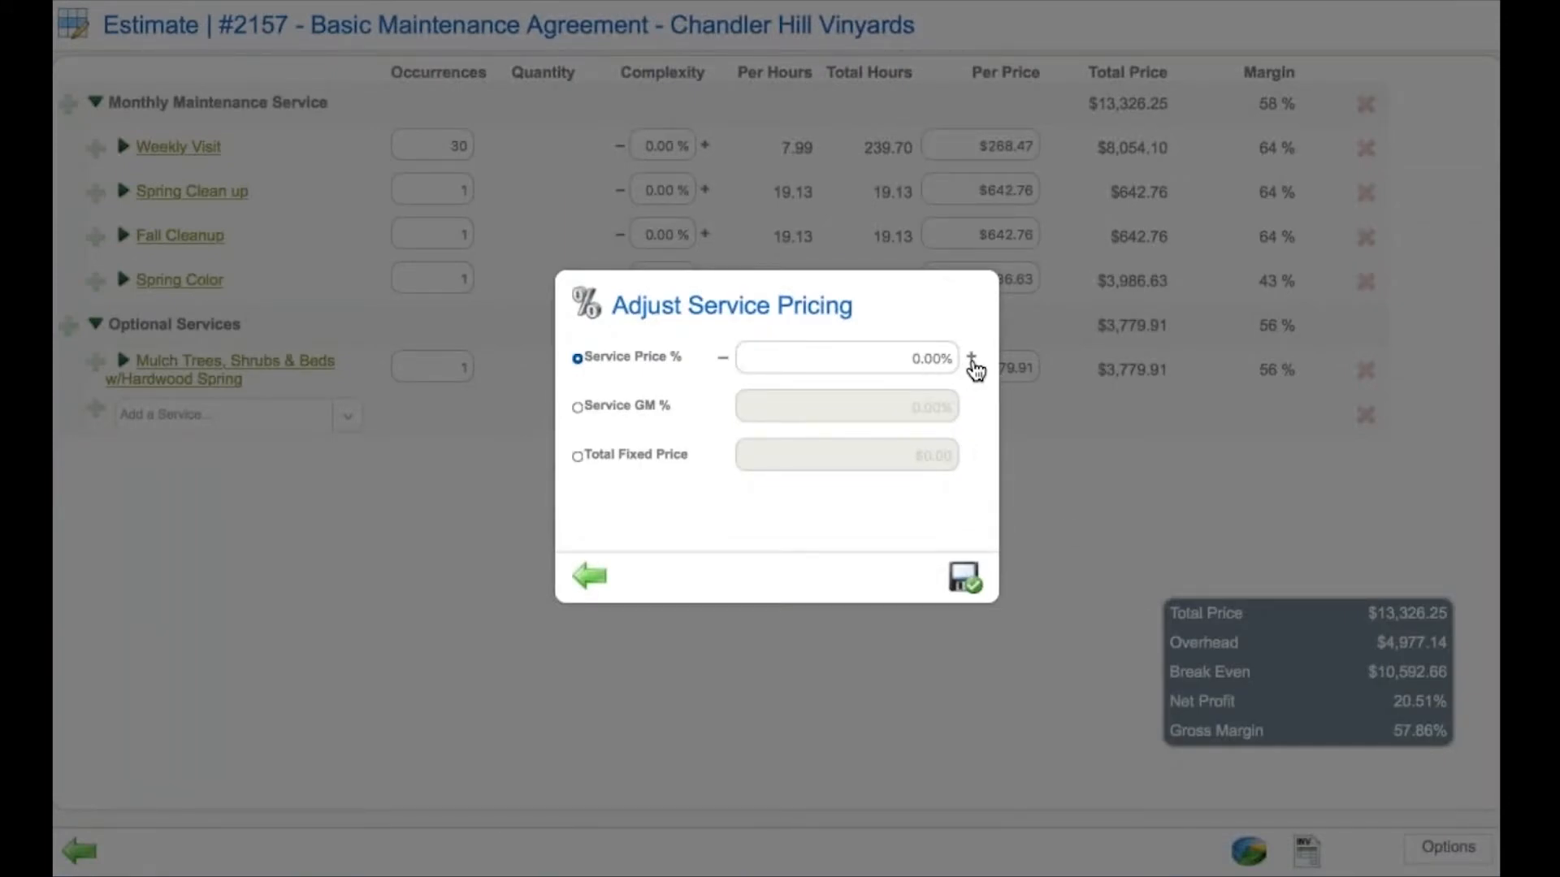
left_click(578, 406)
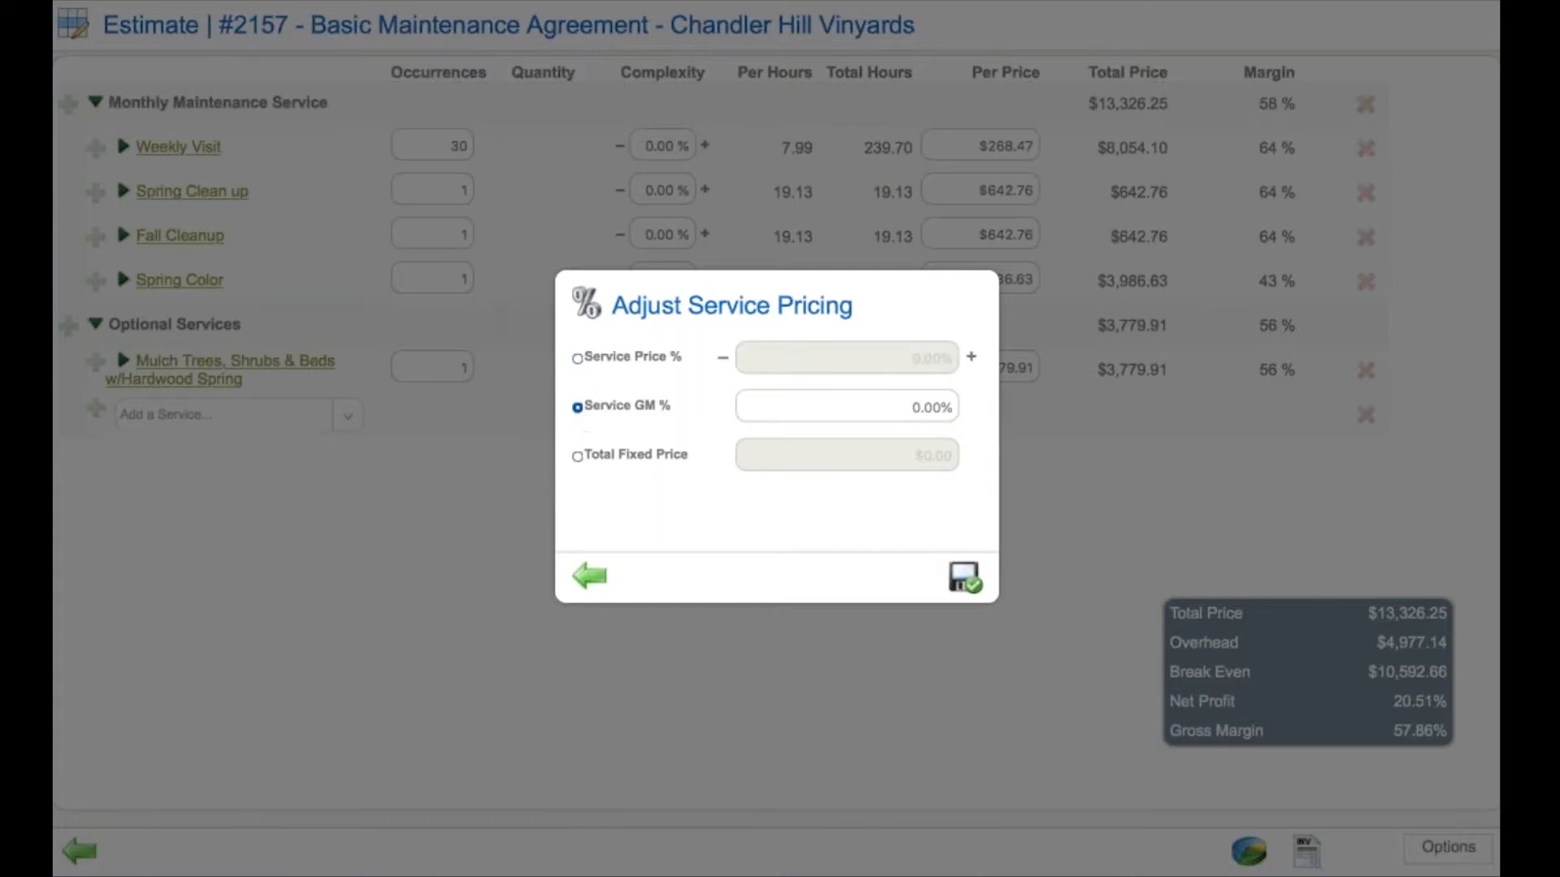
mouse_move(551, 476)
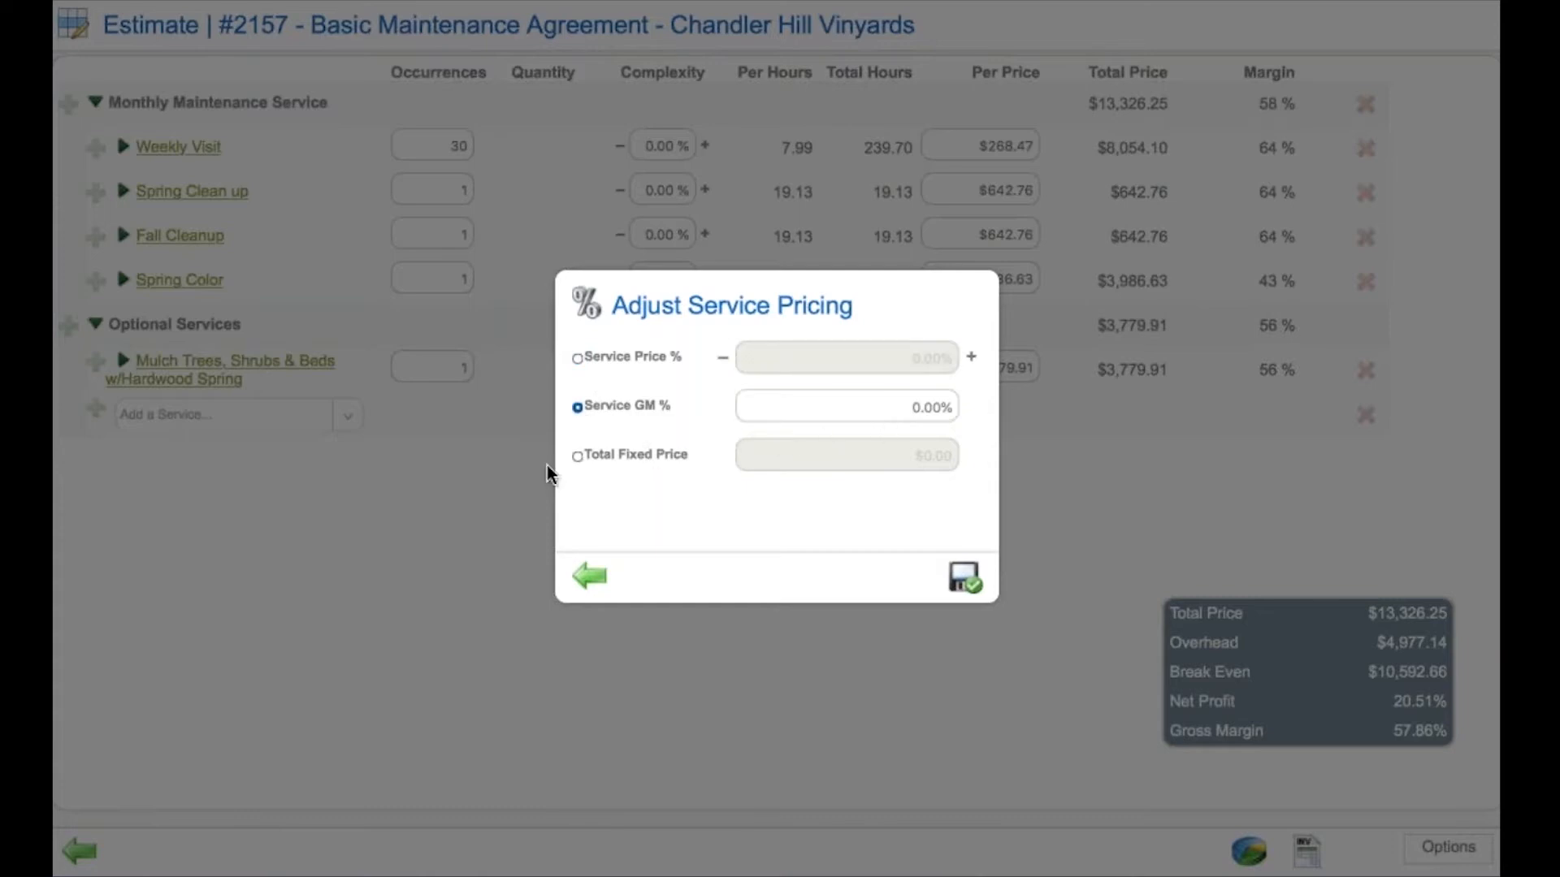
left_click(577, 455)
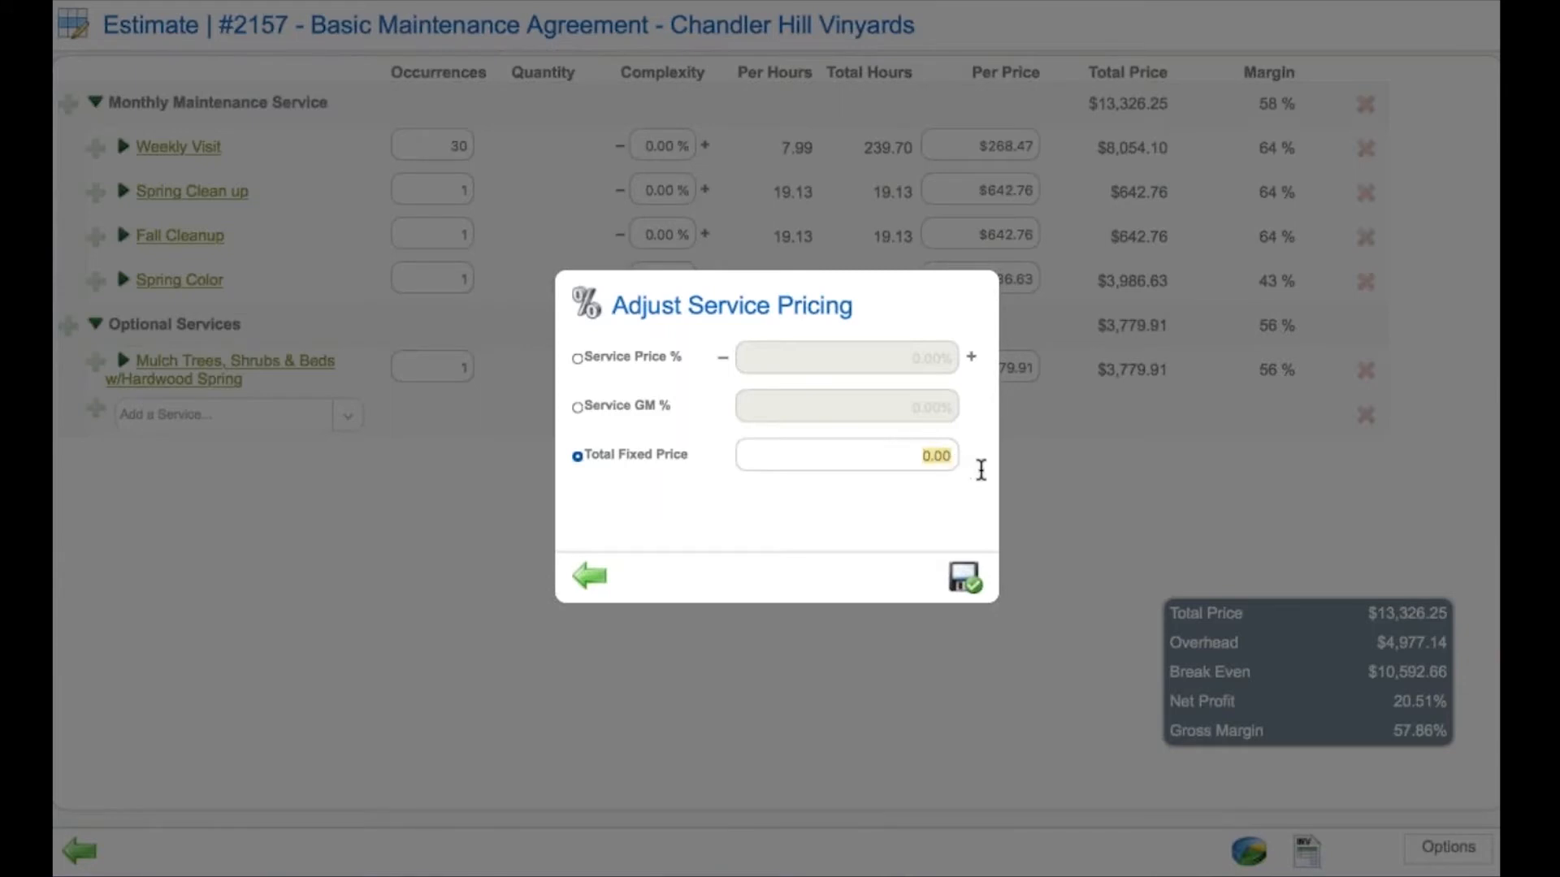
type("135")
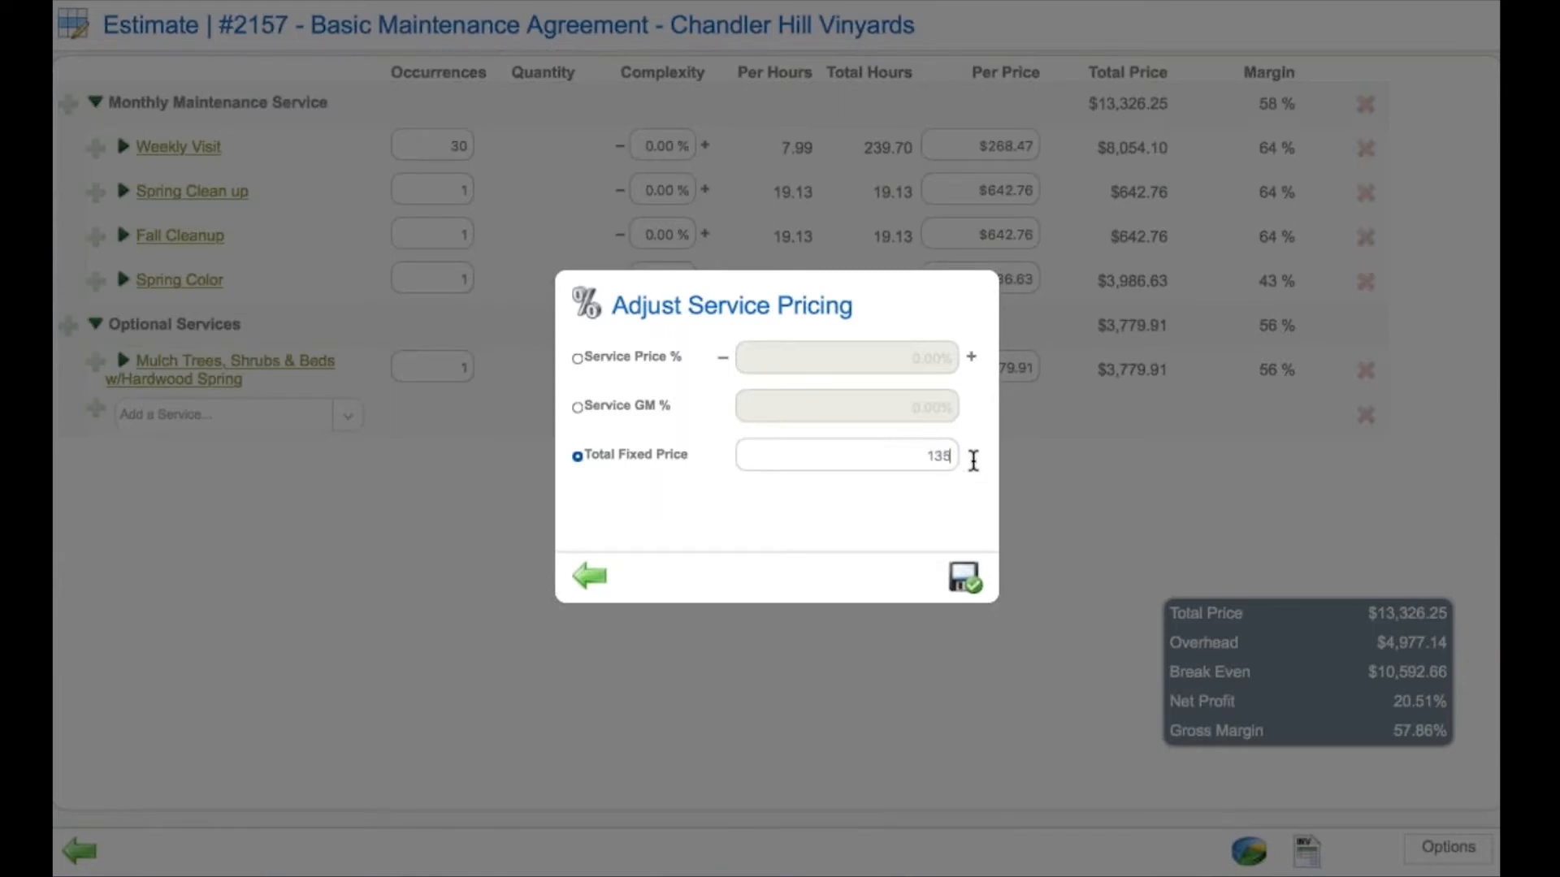
type("00")
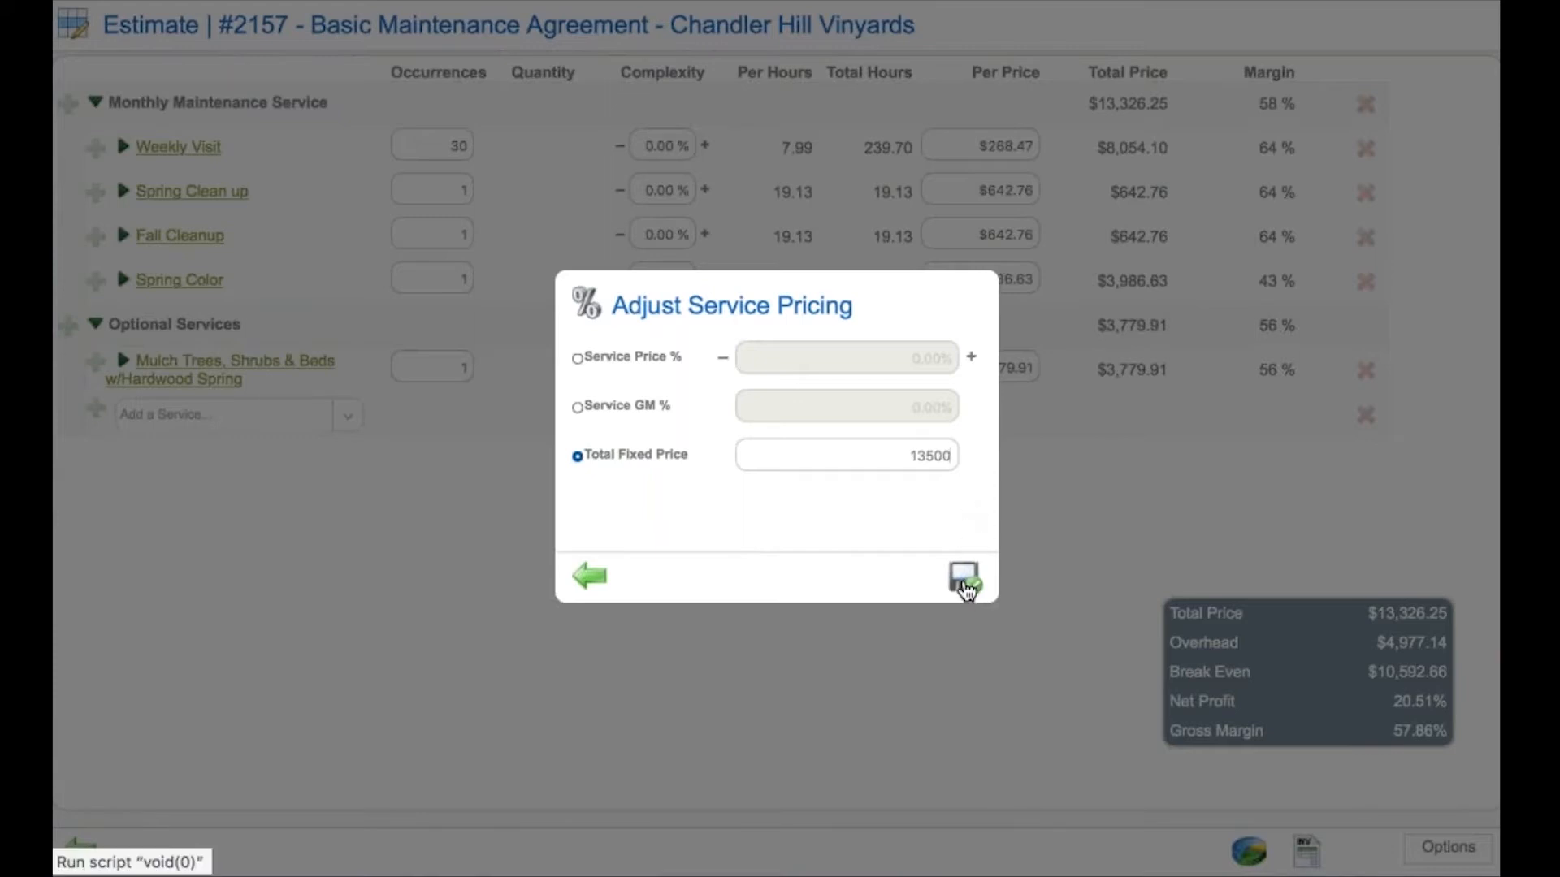
left_click(961, 576)
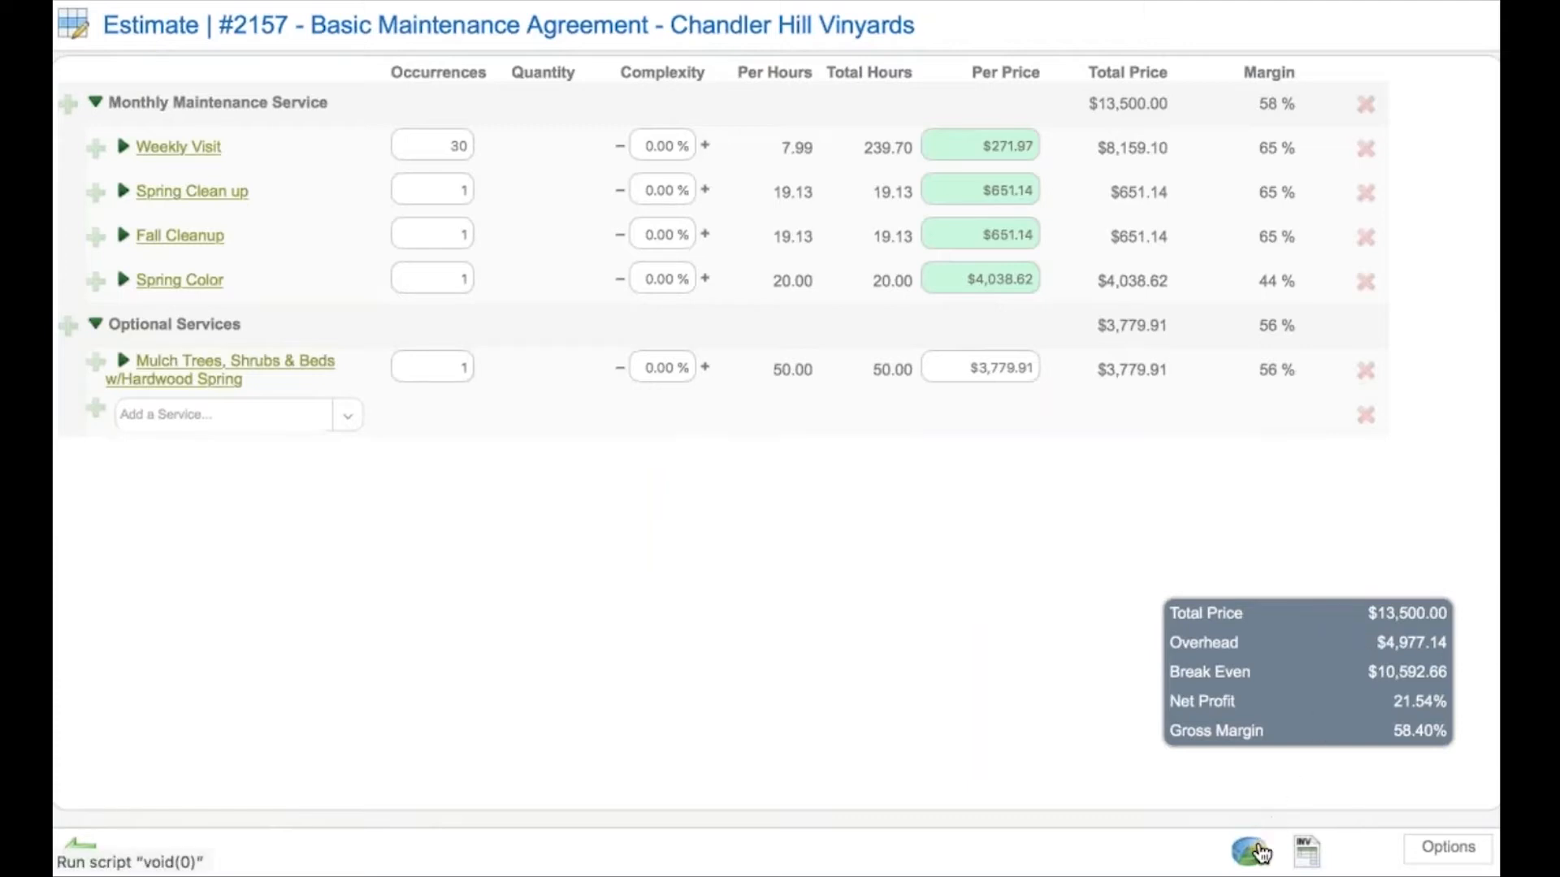
Bring up the Pricing Summary comparing standard and job pricing.
left_click(1248, 850)
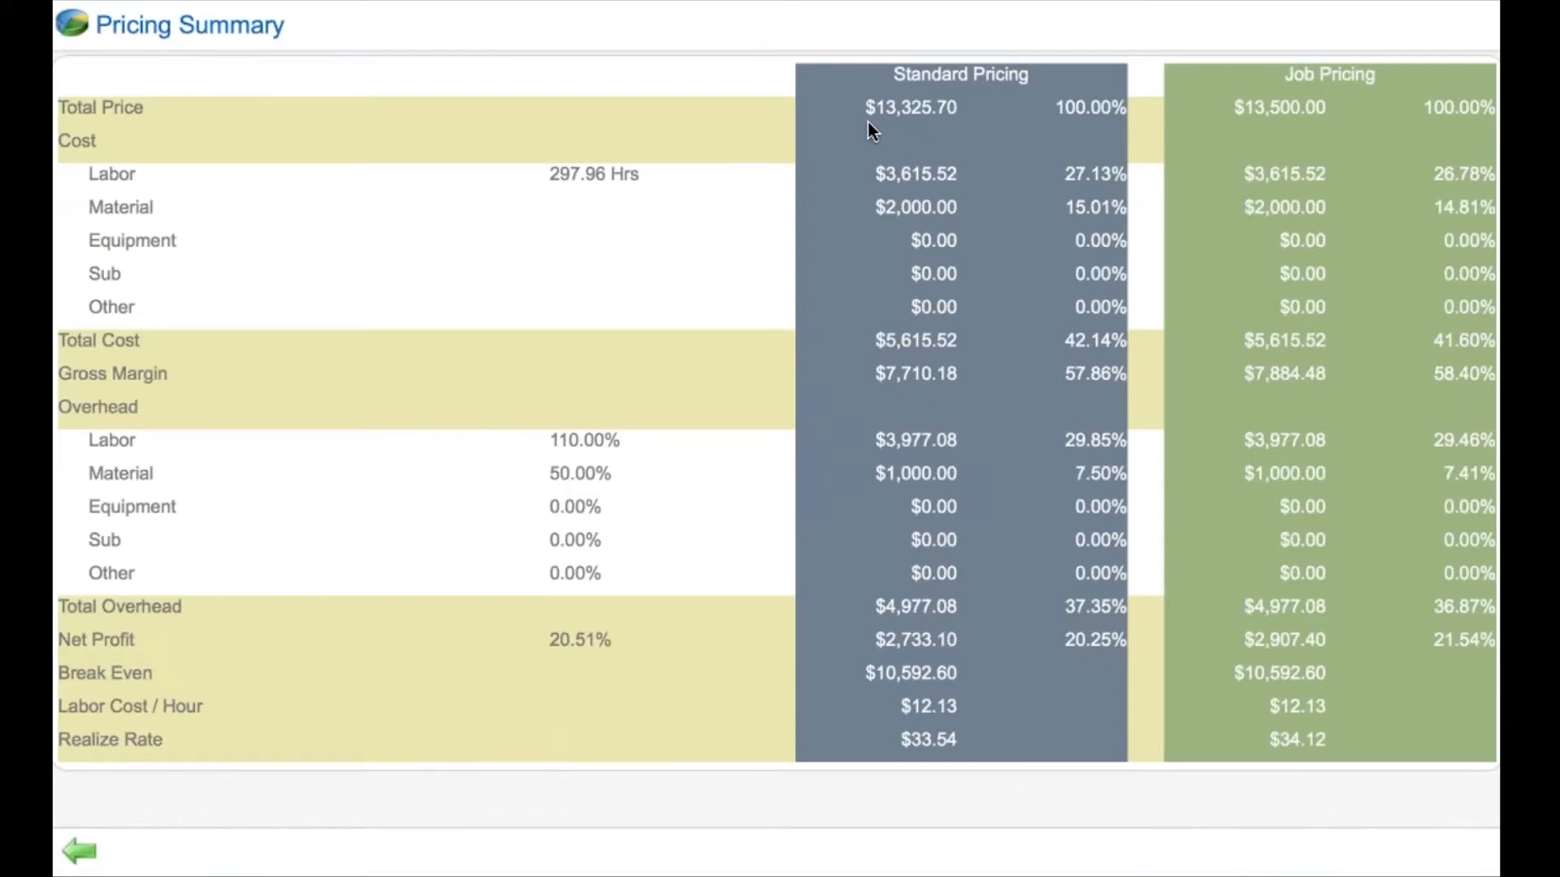
mouse_move(1266, 140)
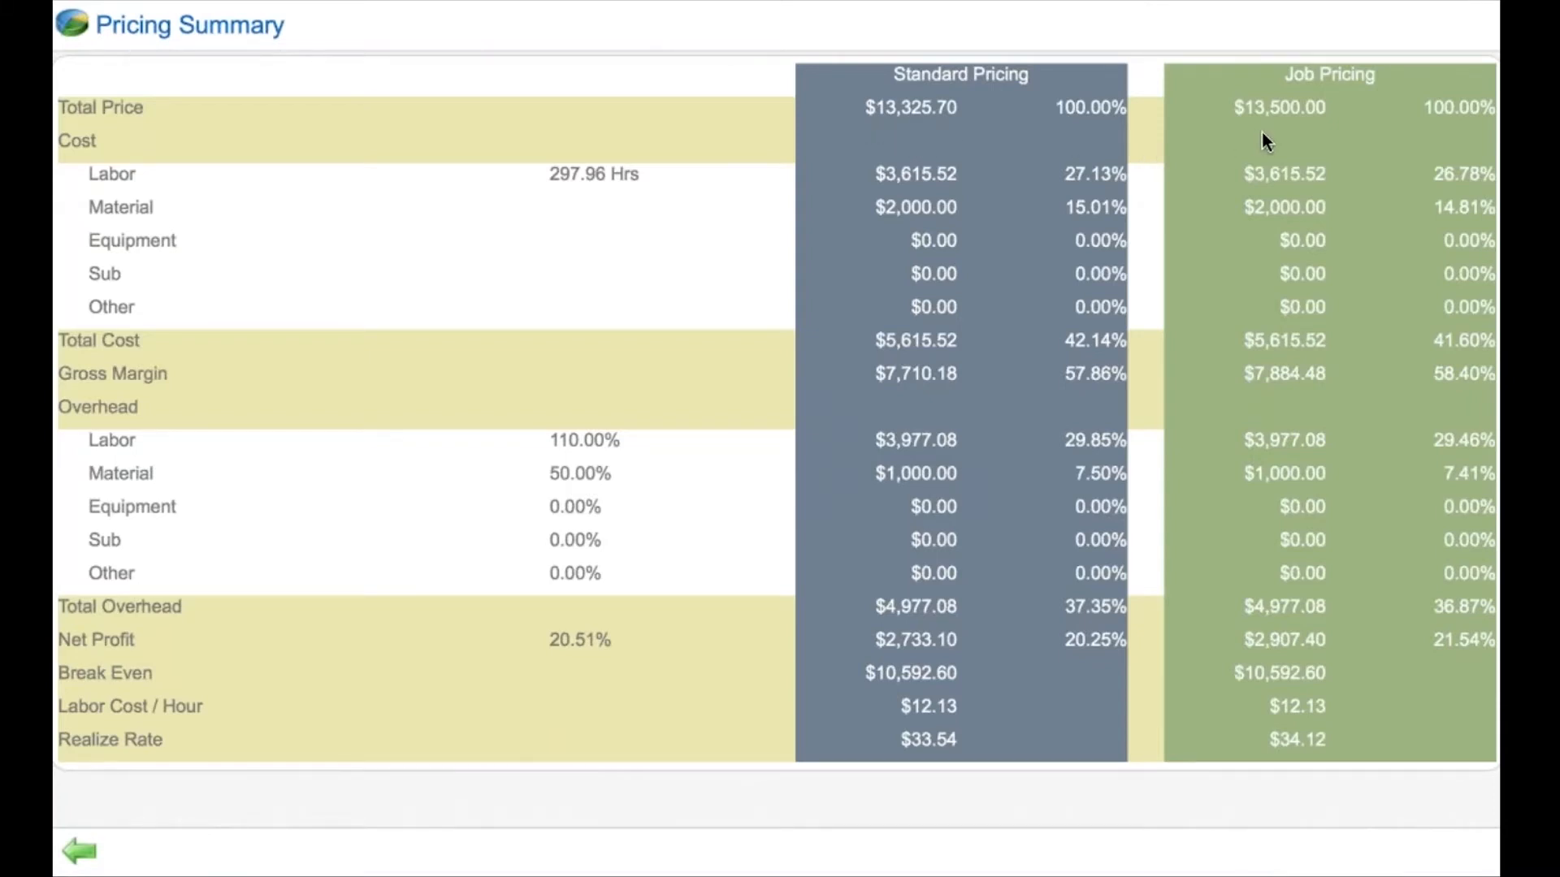
mouse_move(1277, 139)
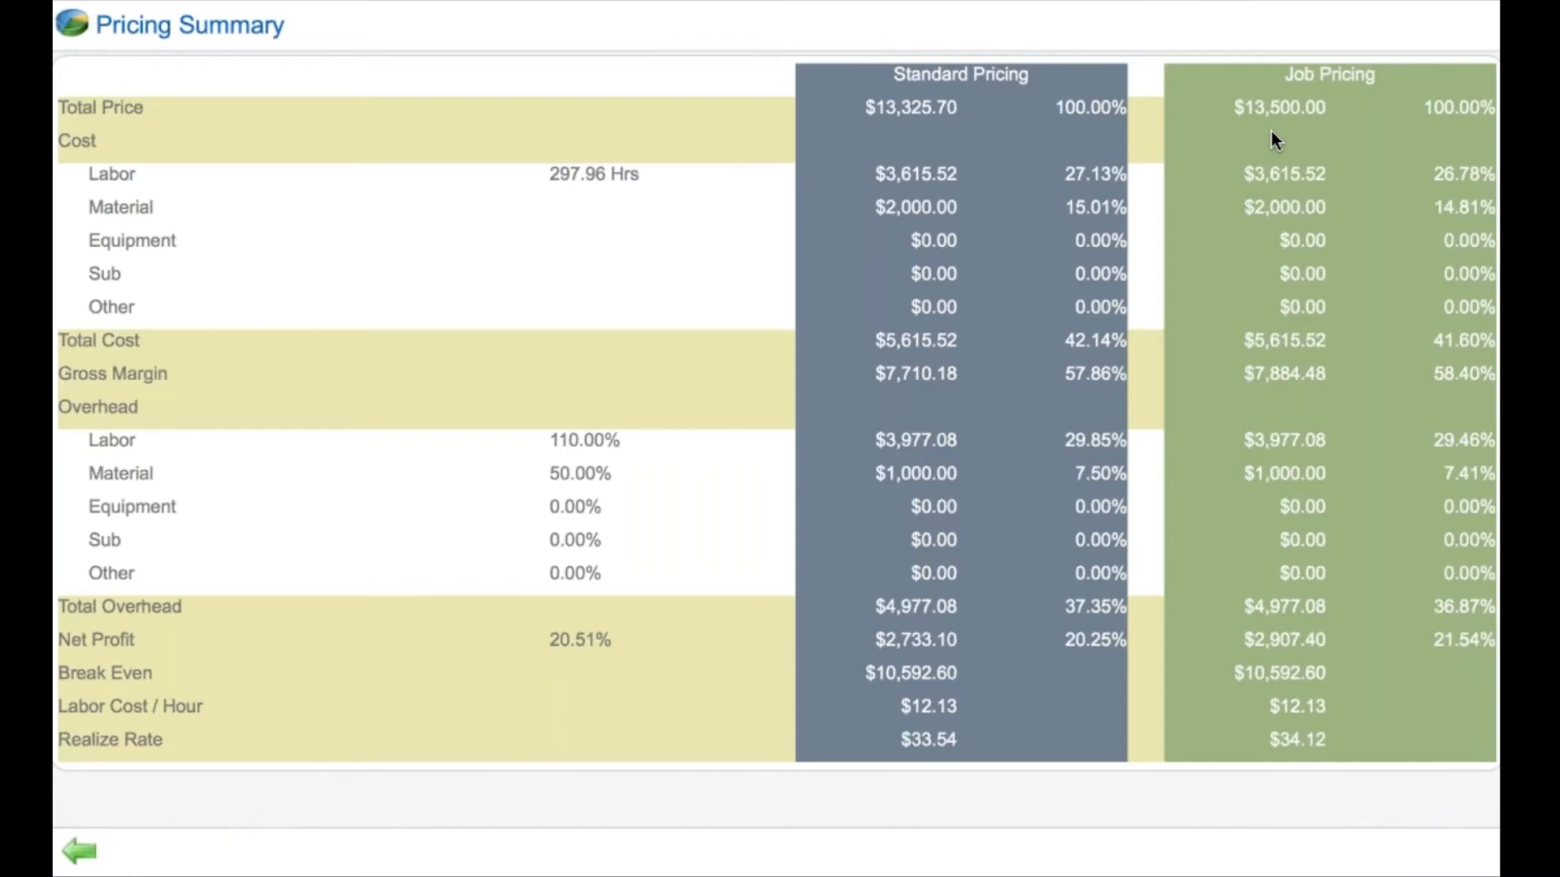
mouse_move(1124, 396)
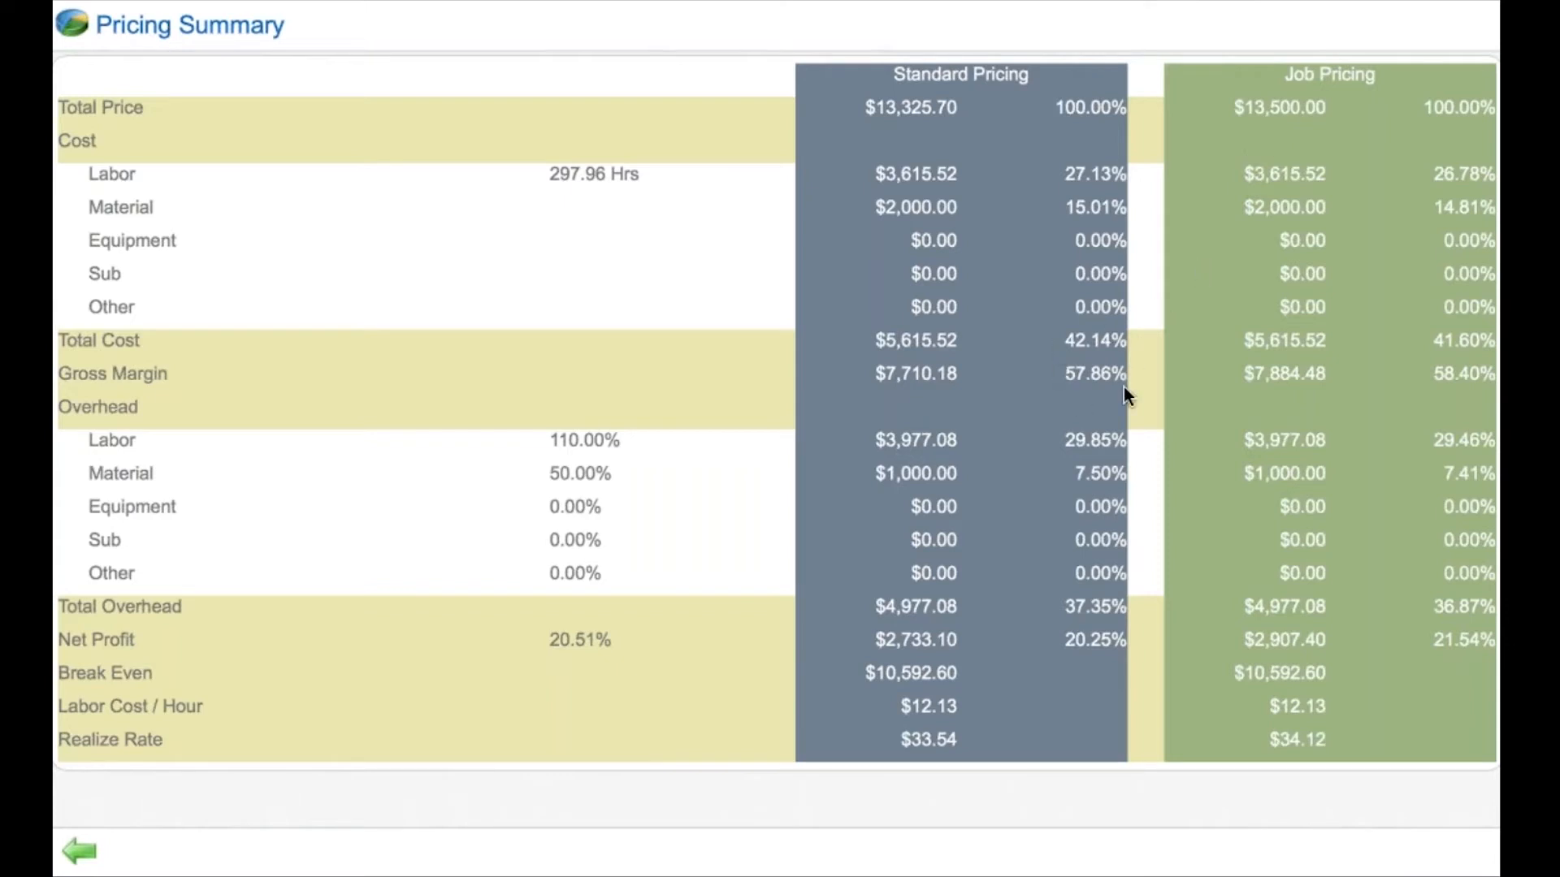
mouse_move(1092, 423)
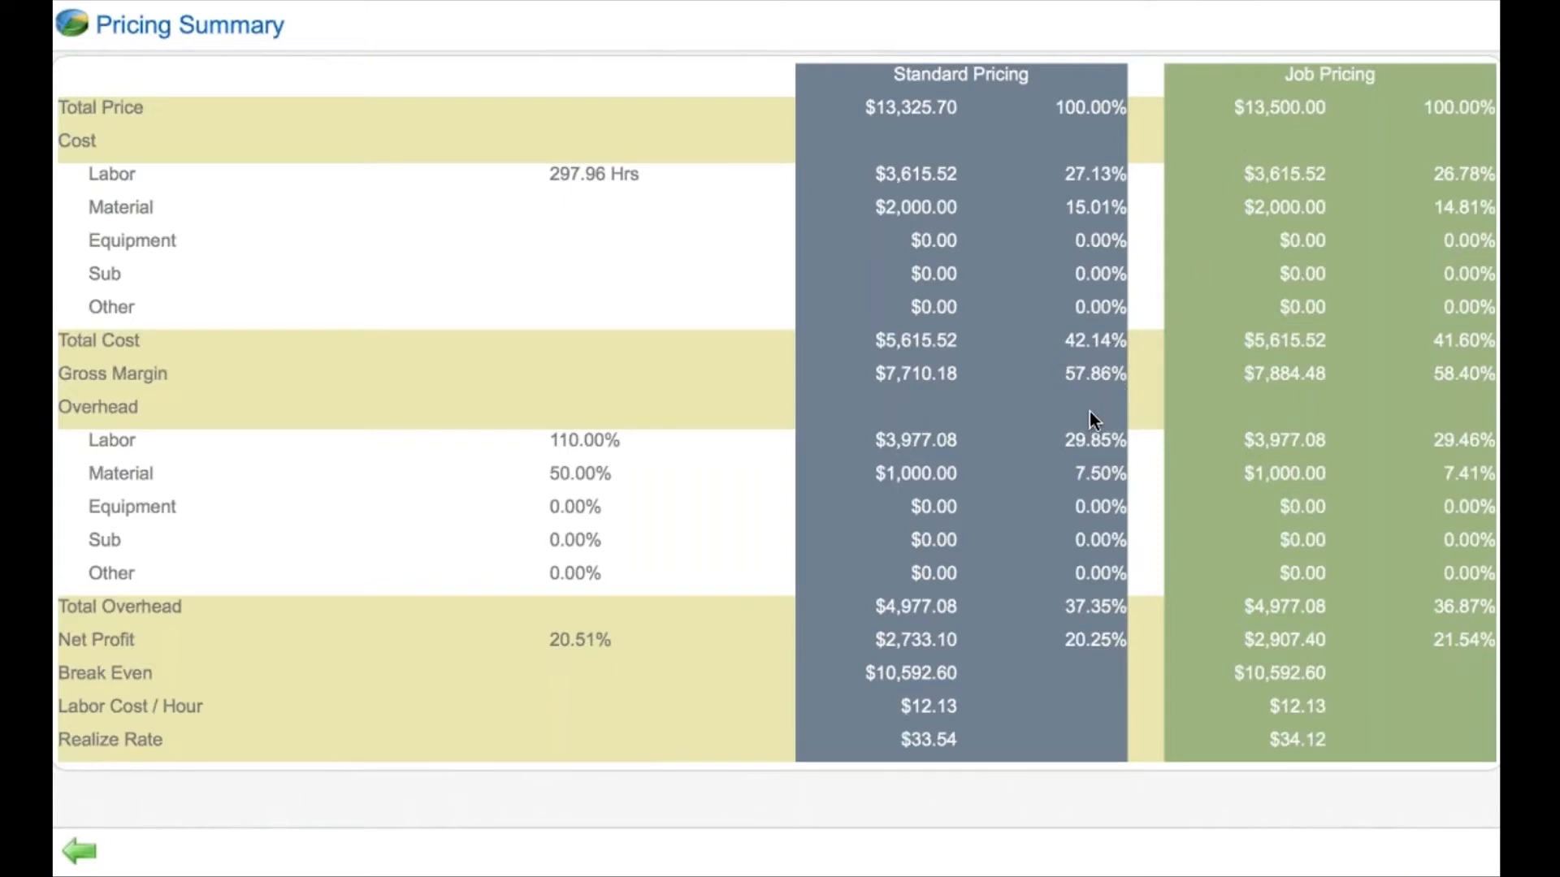
mouse_move(1478, 398)
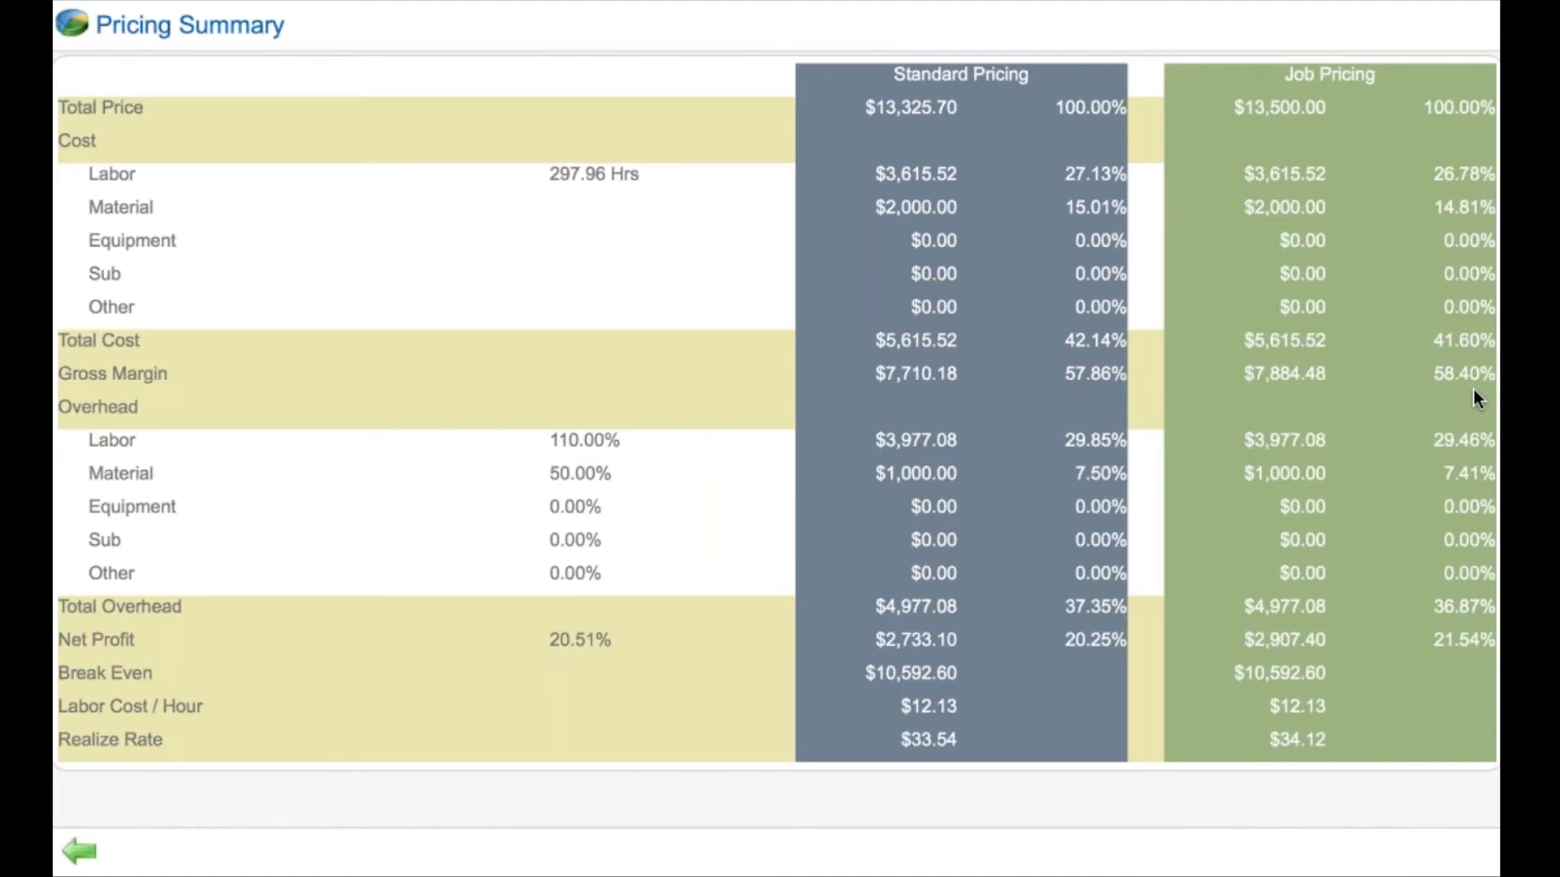
mouse_move(534, 109)
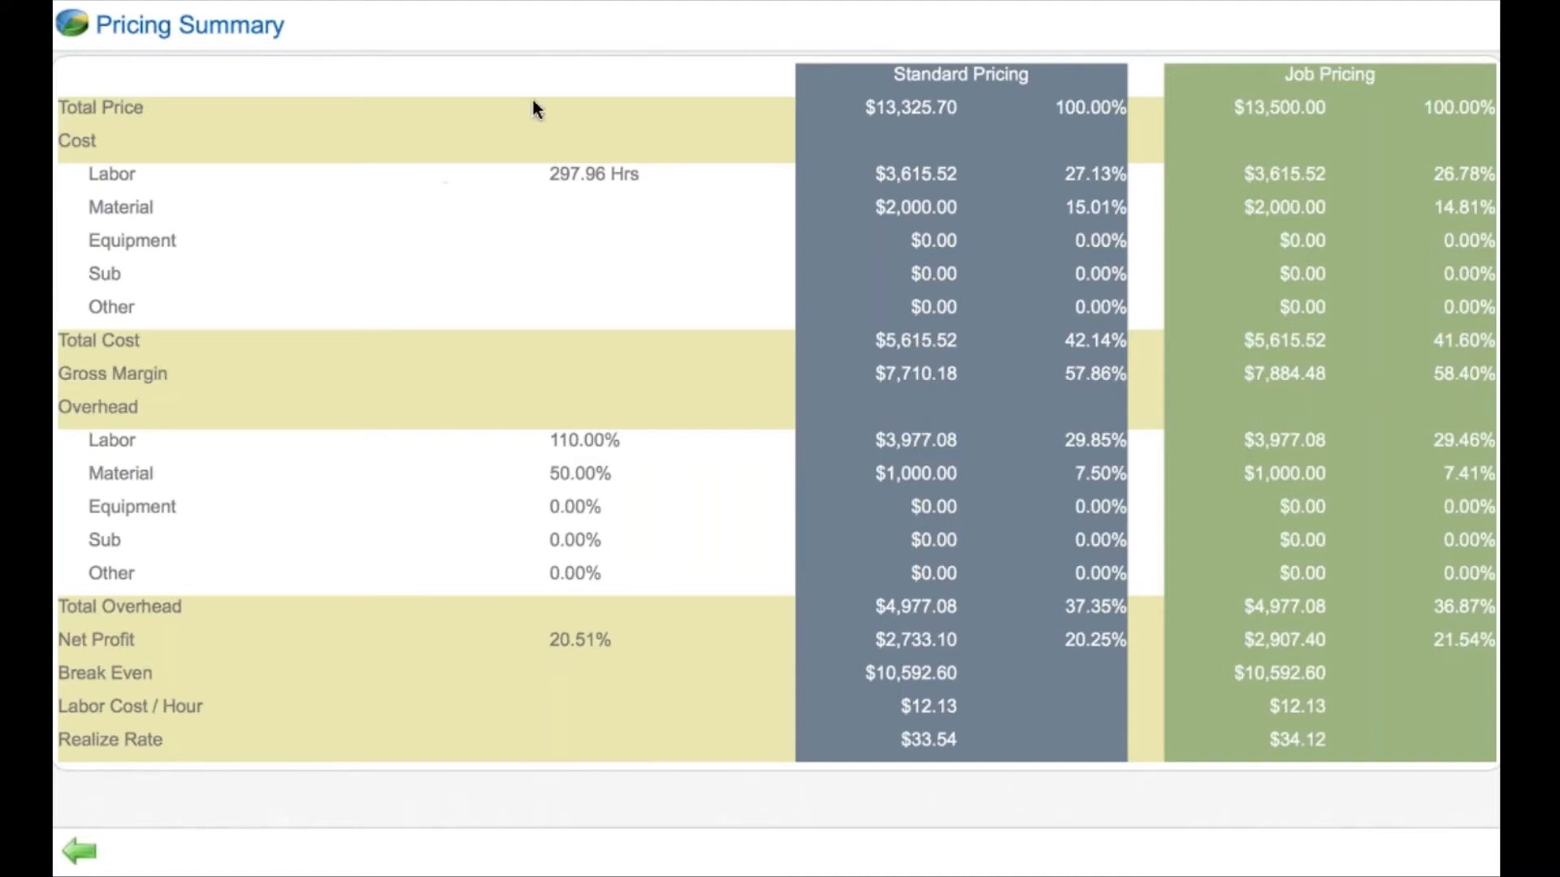
mouse_move(588, 251)
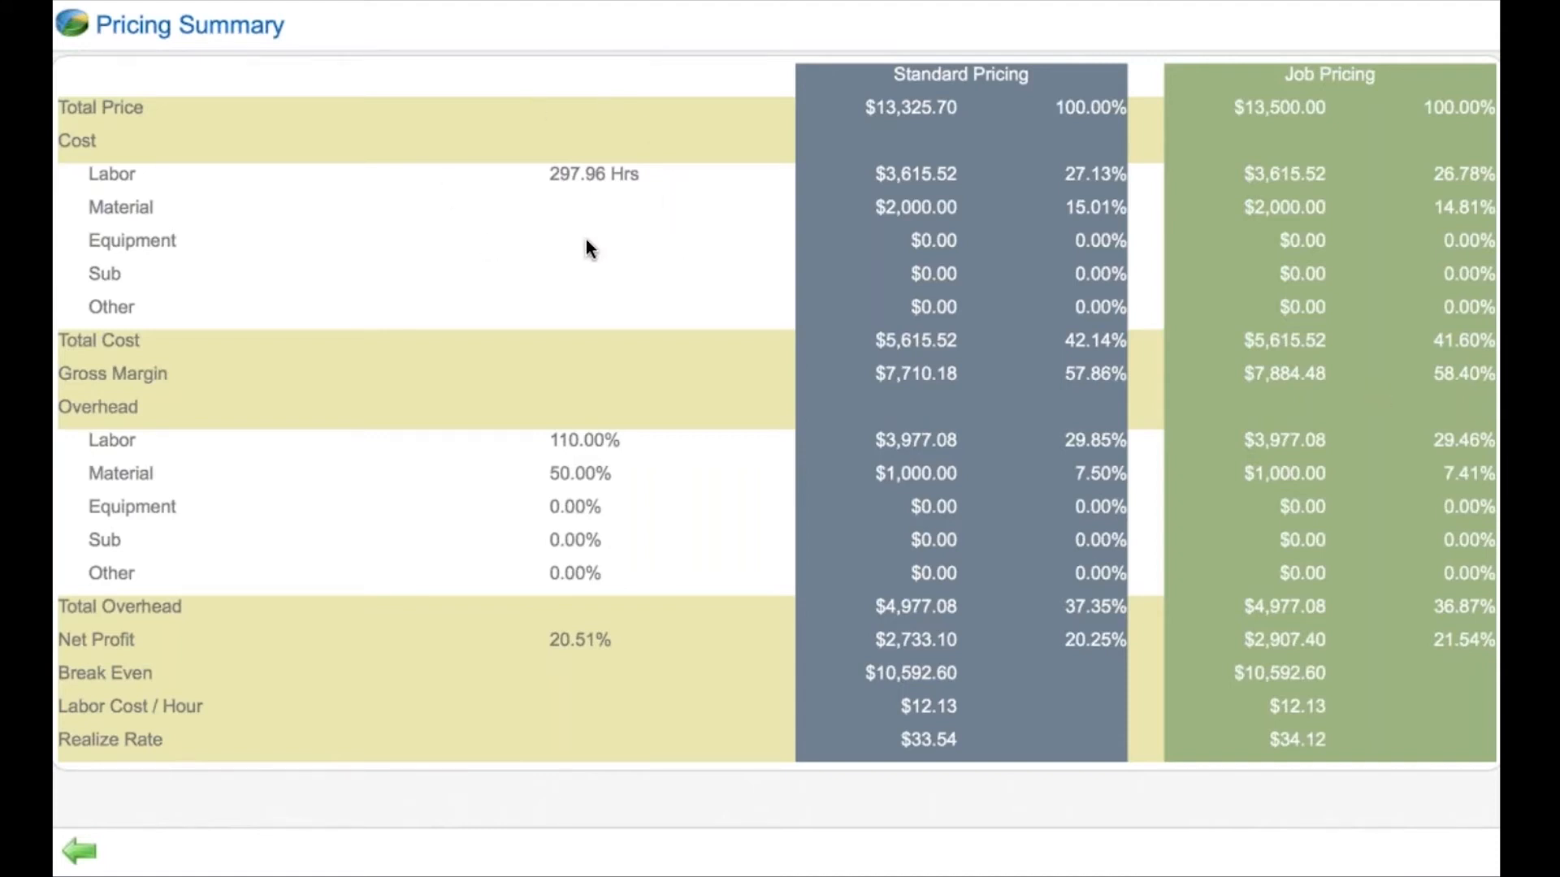
mouse_move(796, 437)
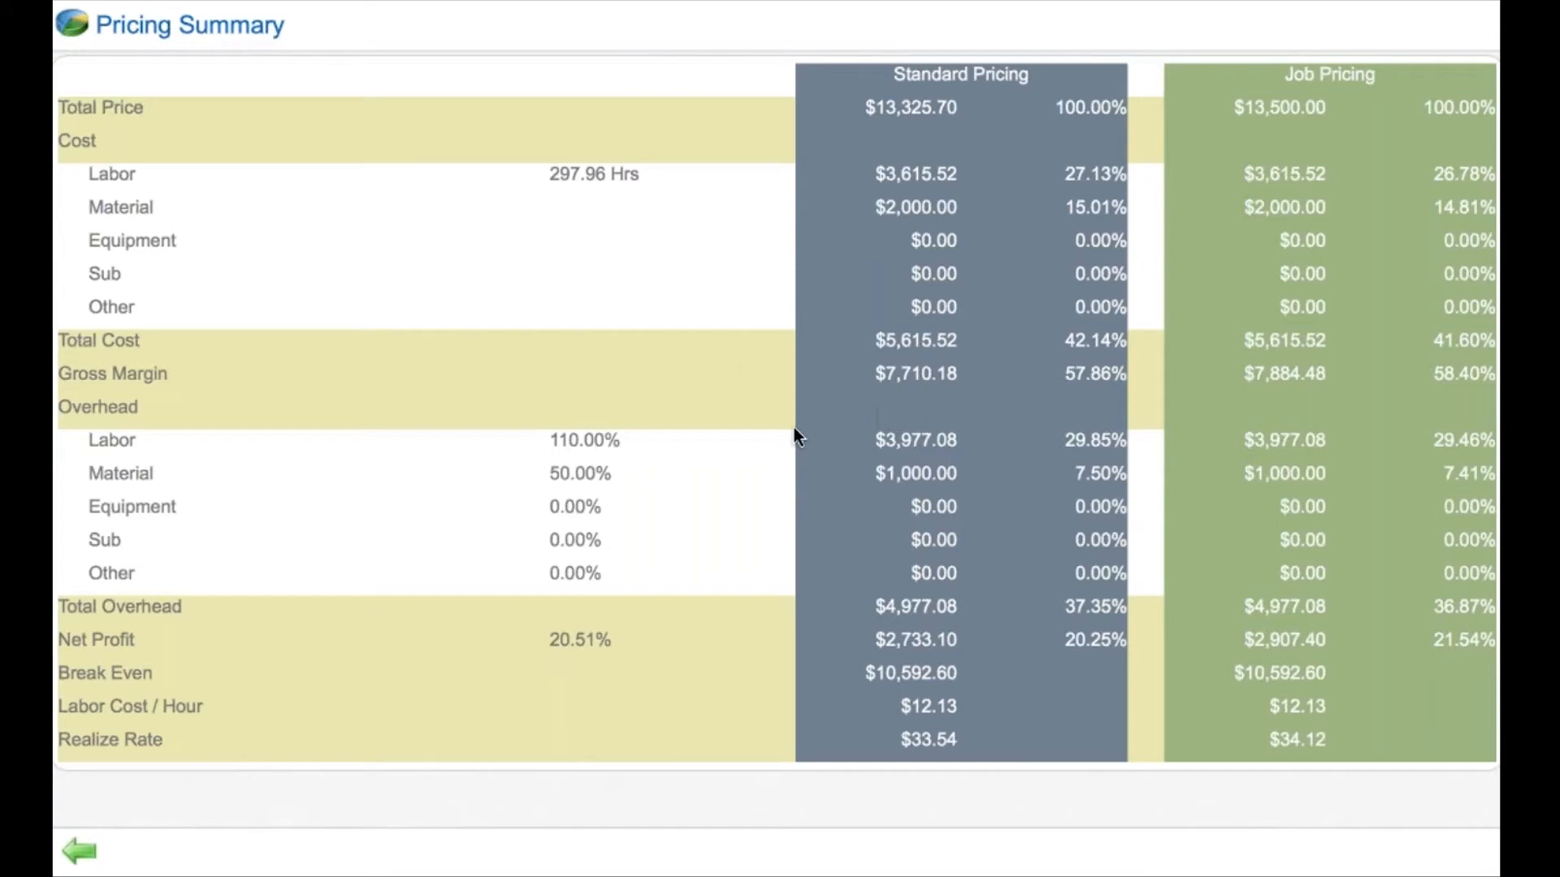
Return from the $13,500.00 pricing summary to estimate #2157.
left_click(79, 850)
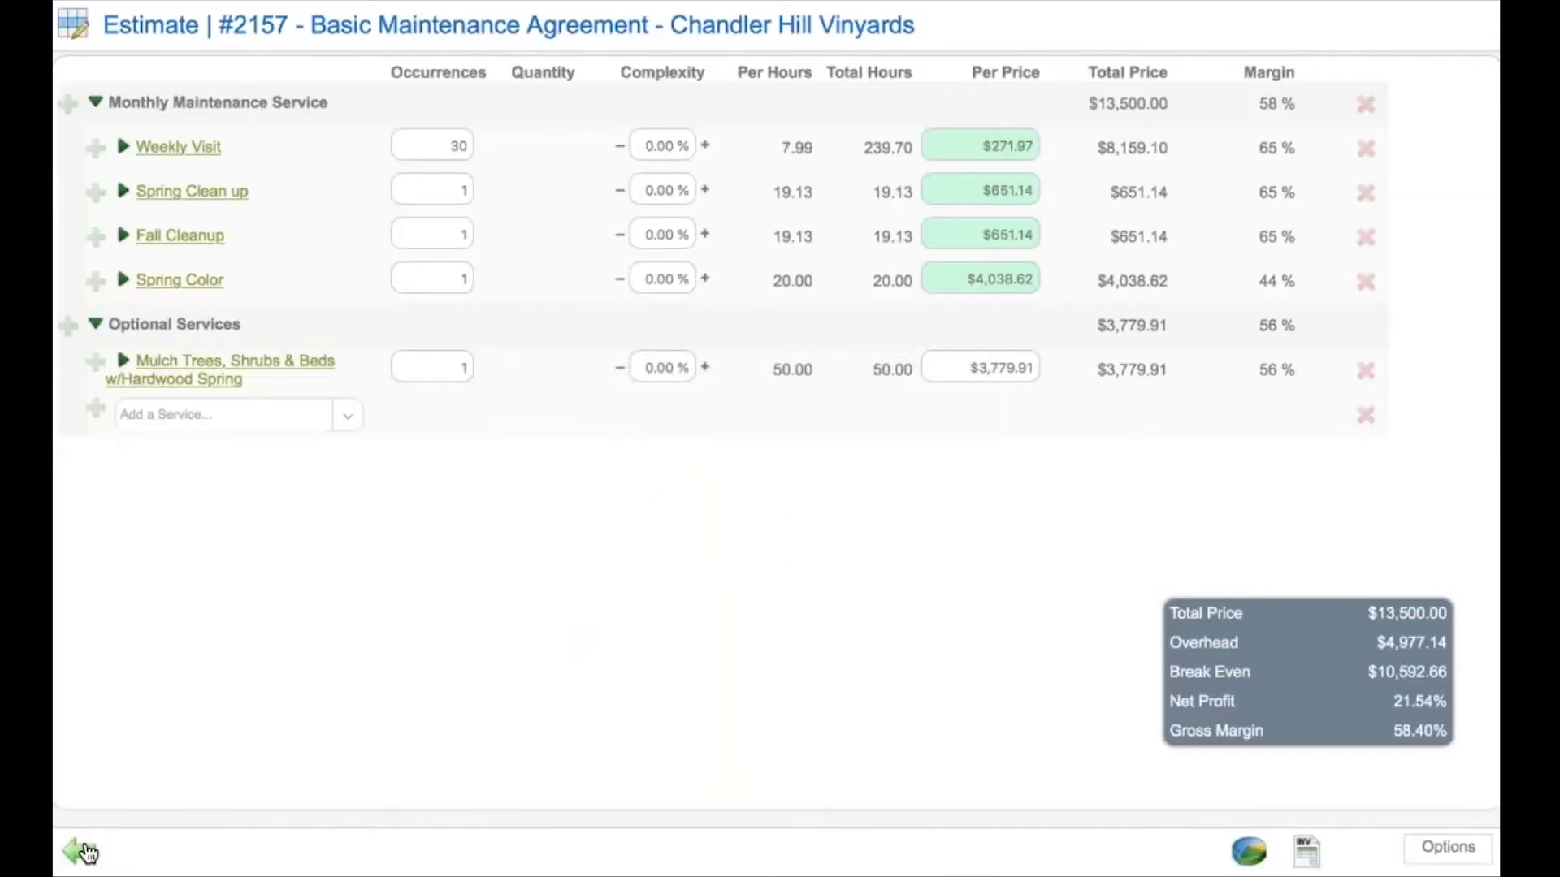
mouse_move(127, 814)
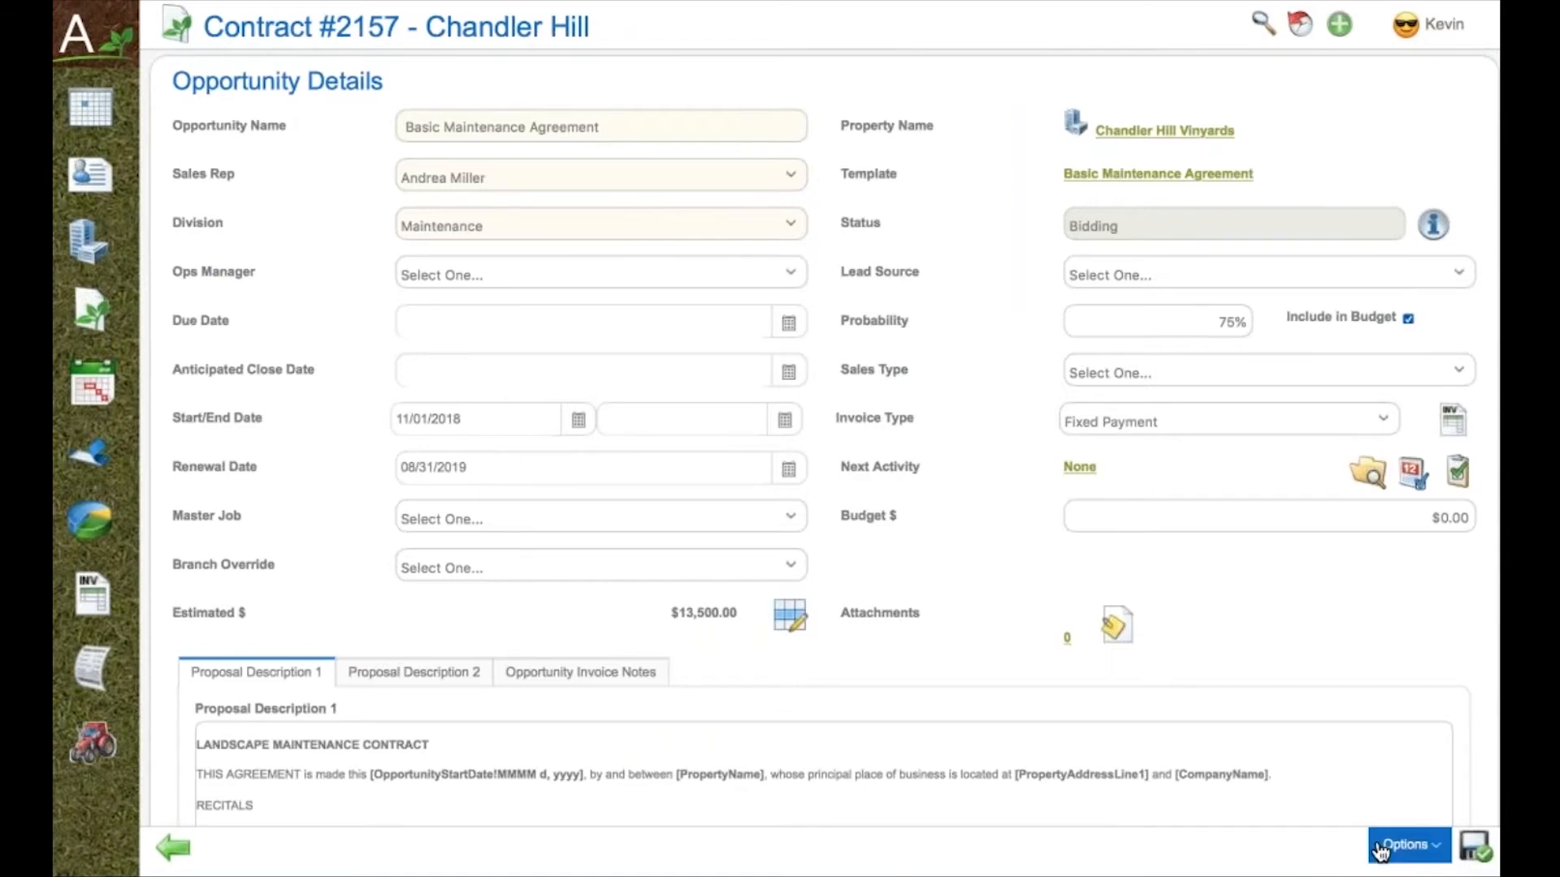
Choose Estimate Complete from the opportunity Options, bringing up the Fixed Payment schedule.
left_click(1407, 845)
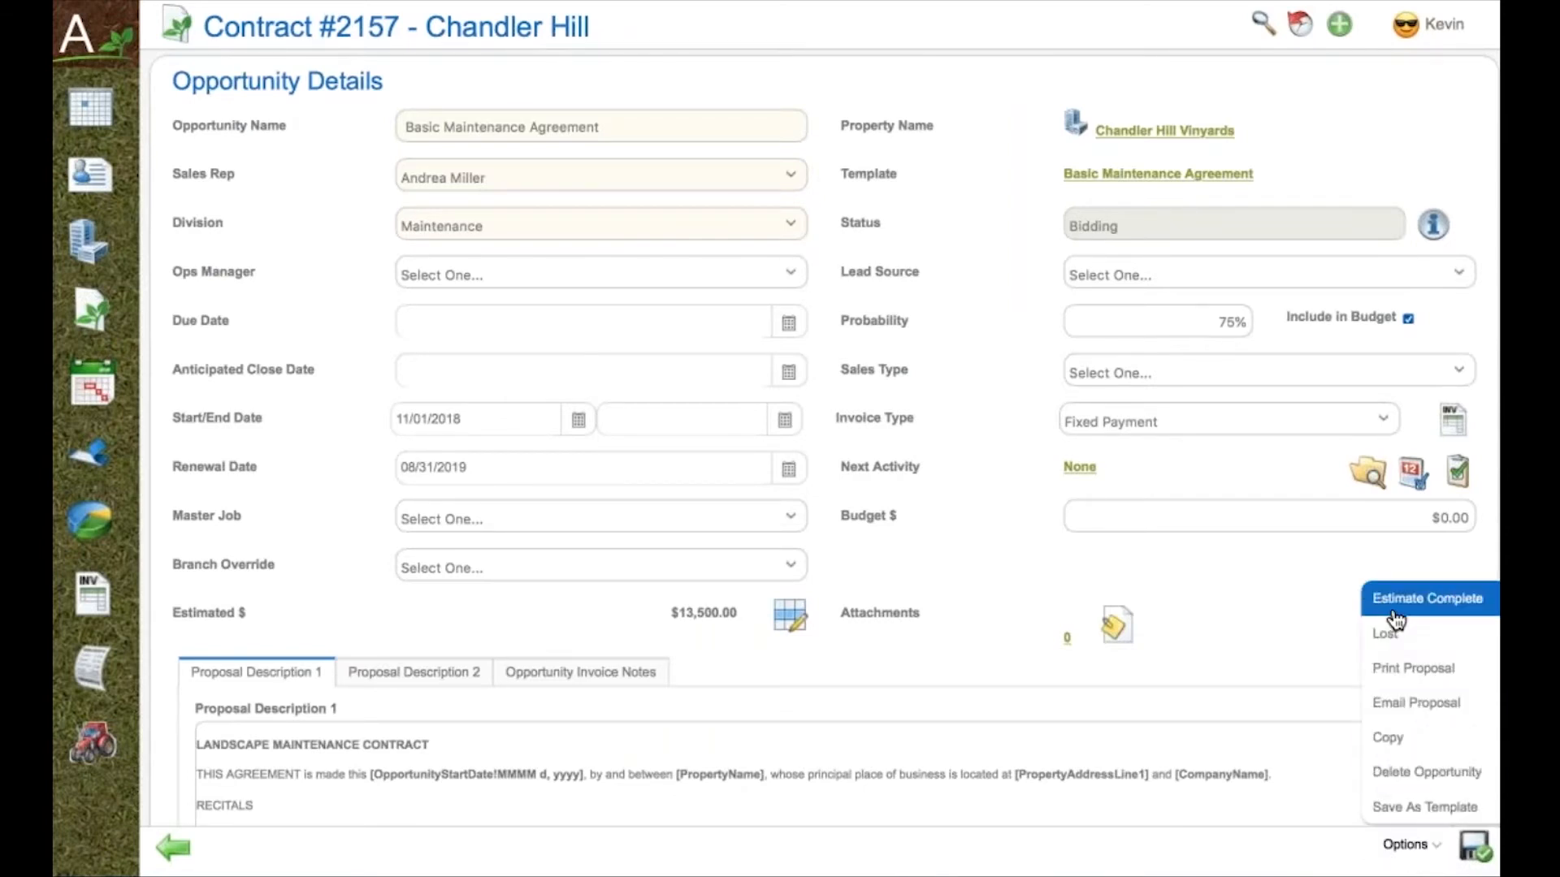
left_click(1451, 418)
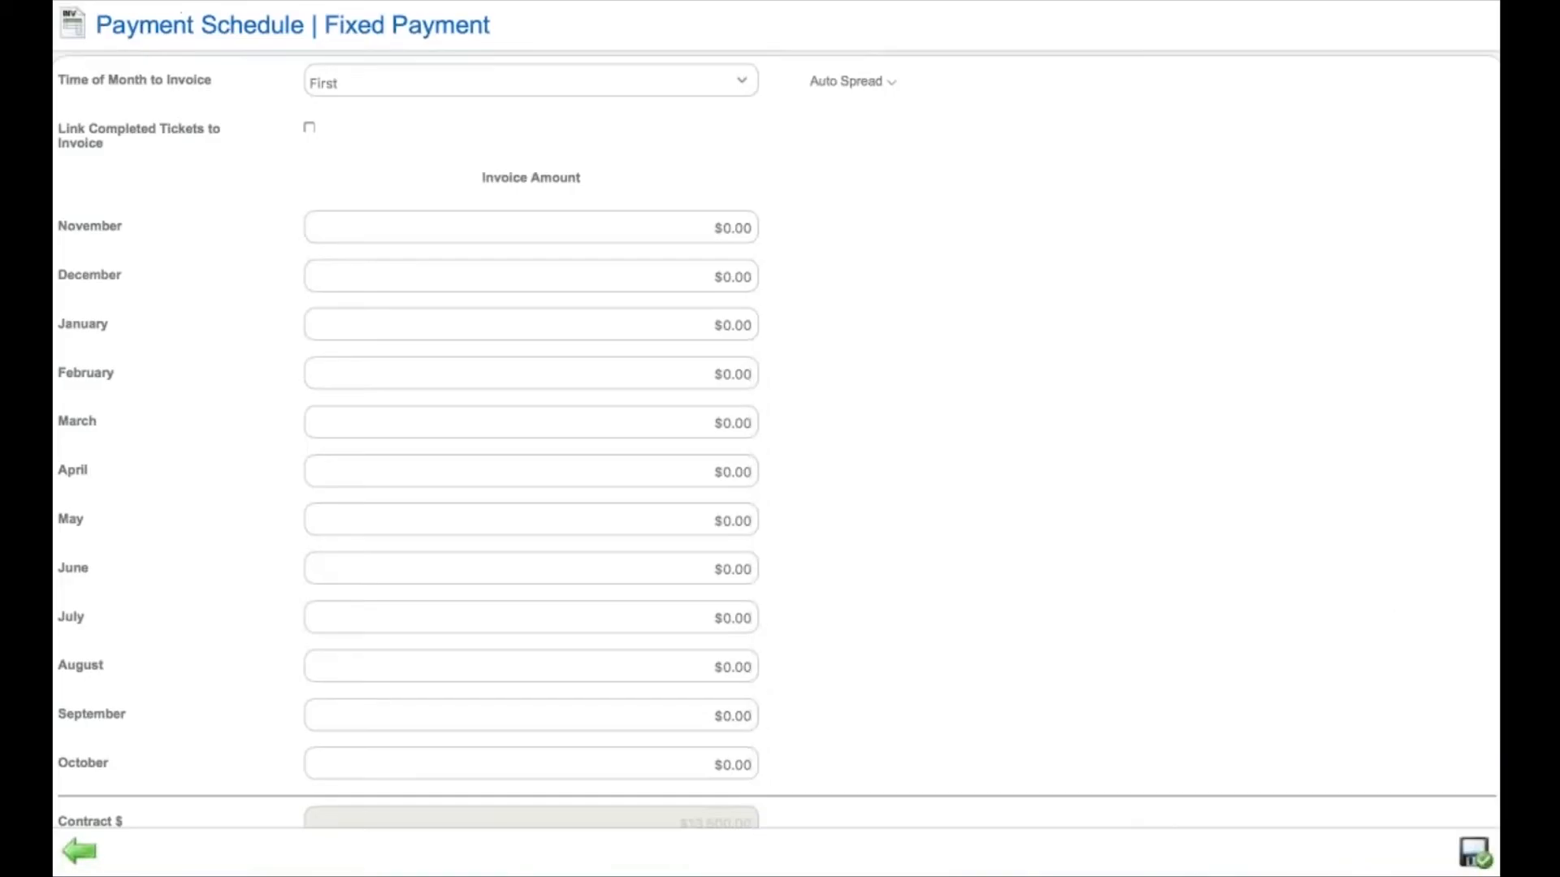
mouse_move(671, 119)
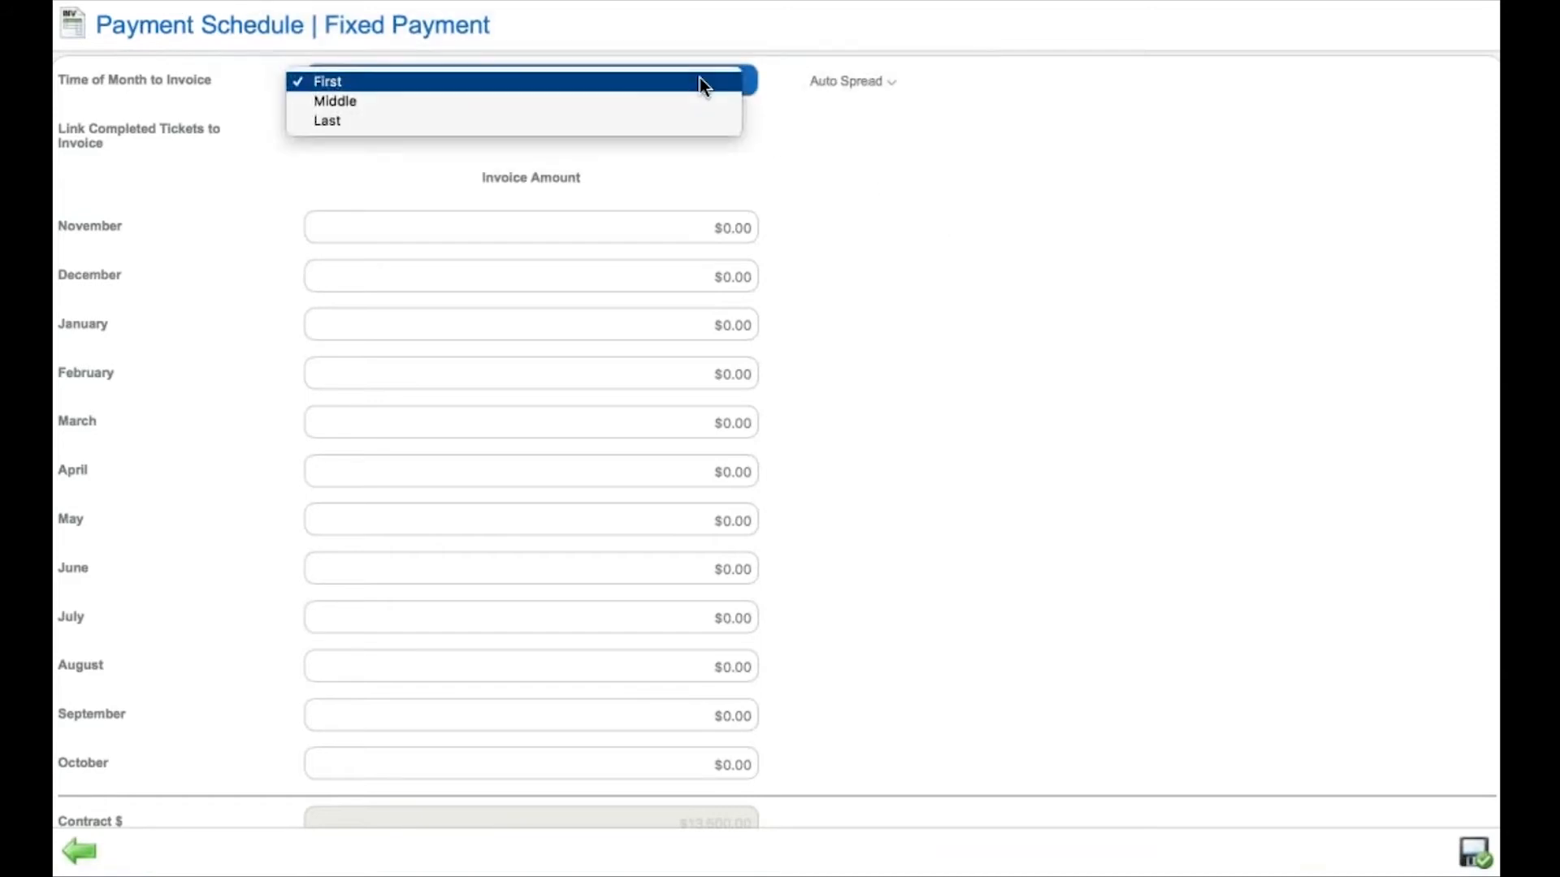
Invoice on the first of each month, auto-spread and round up to $1,125.00 monthly, and save.
left_click(327, 81)
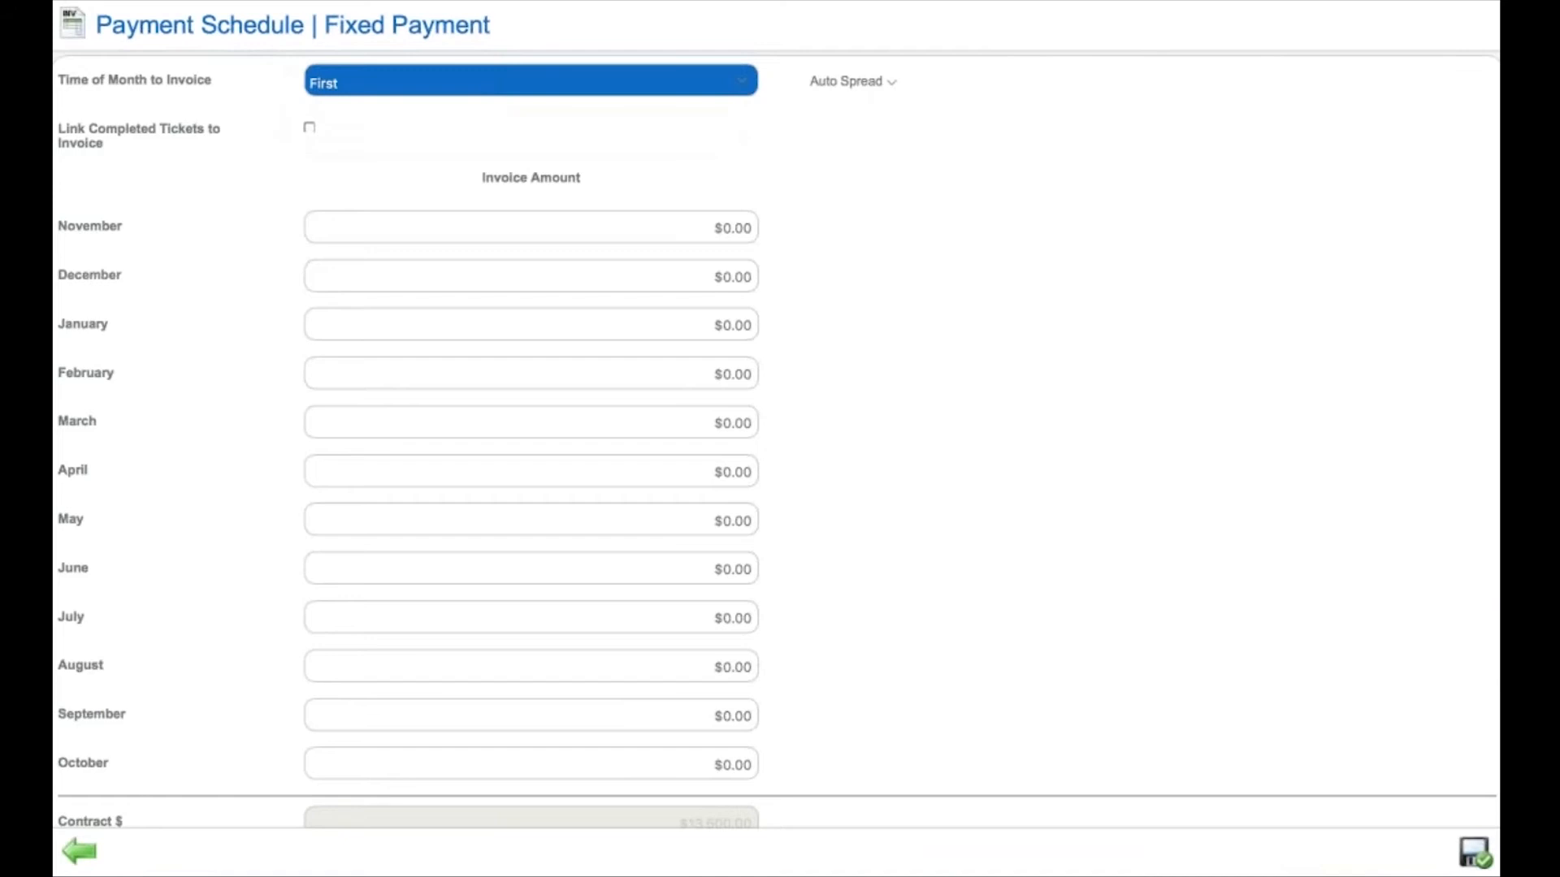
mouse_move(850, 81)
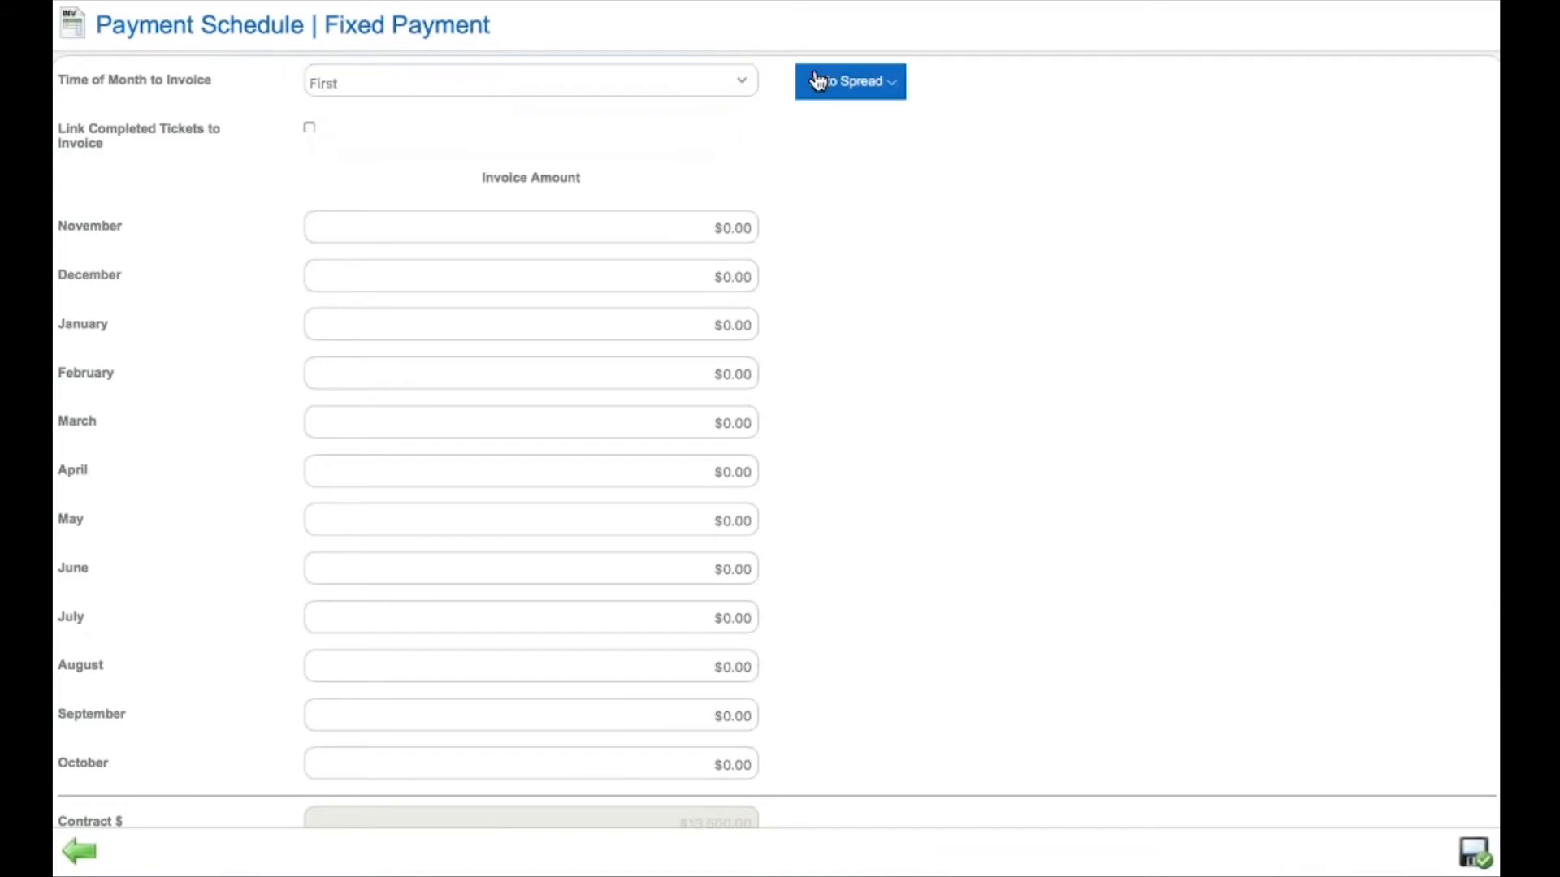
left_click(850, 81)
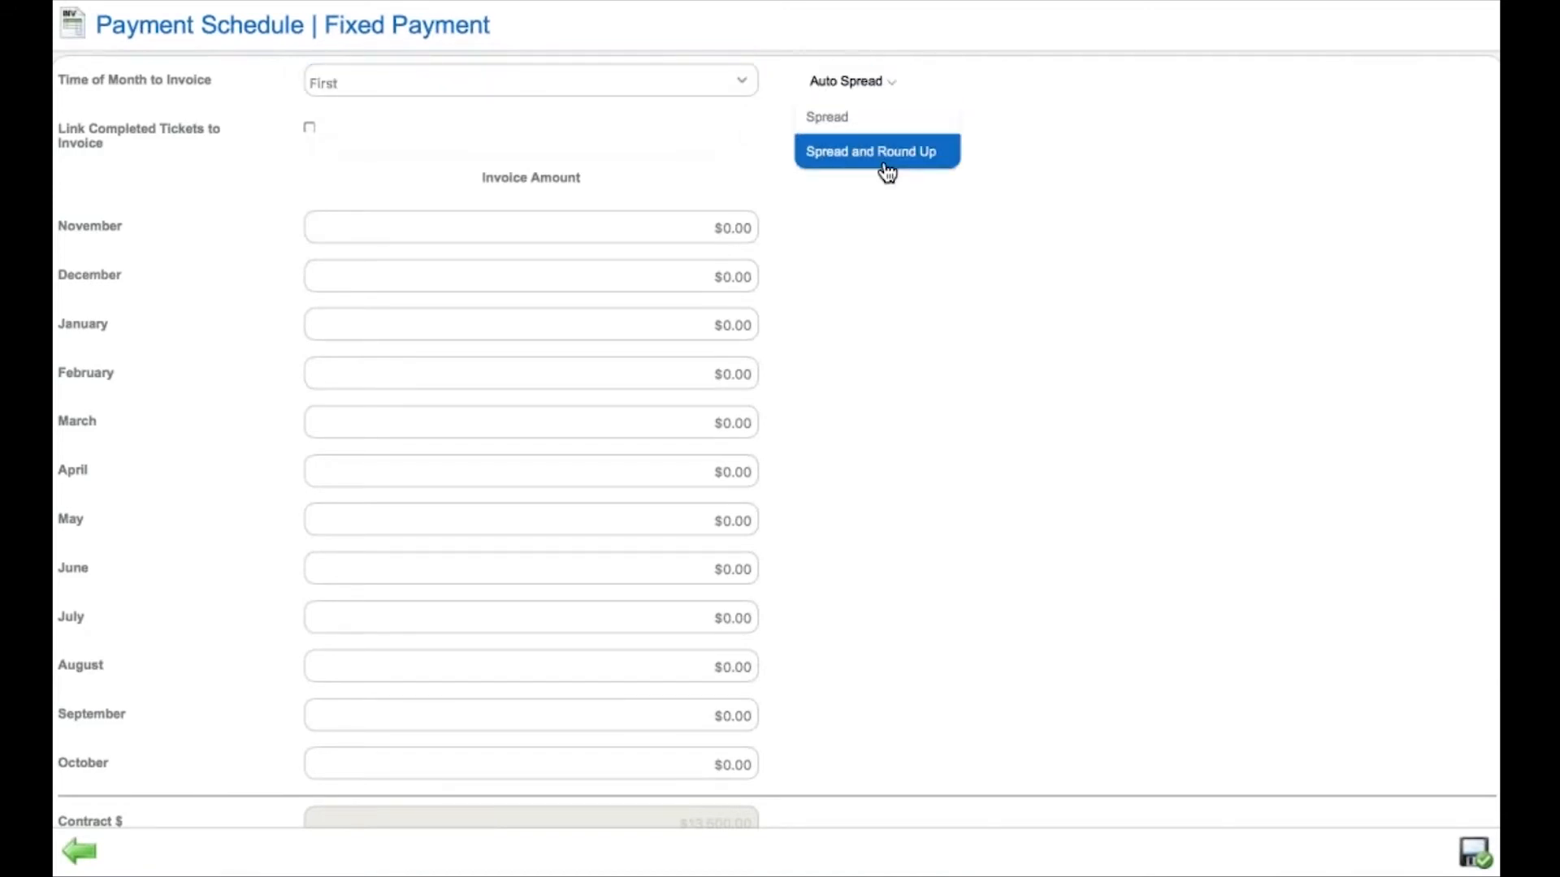
left_click(878, 151)
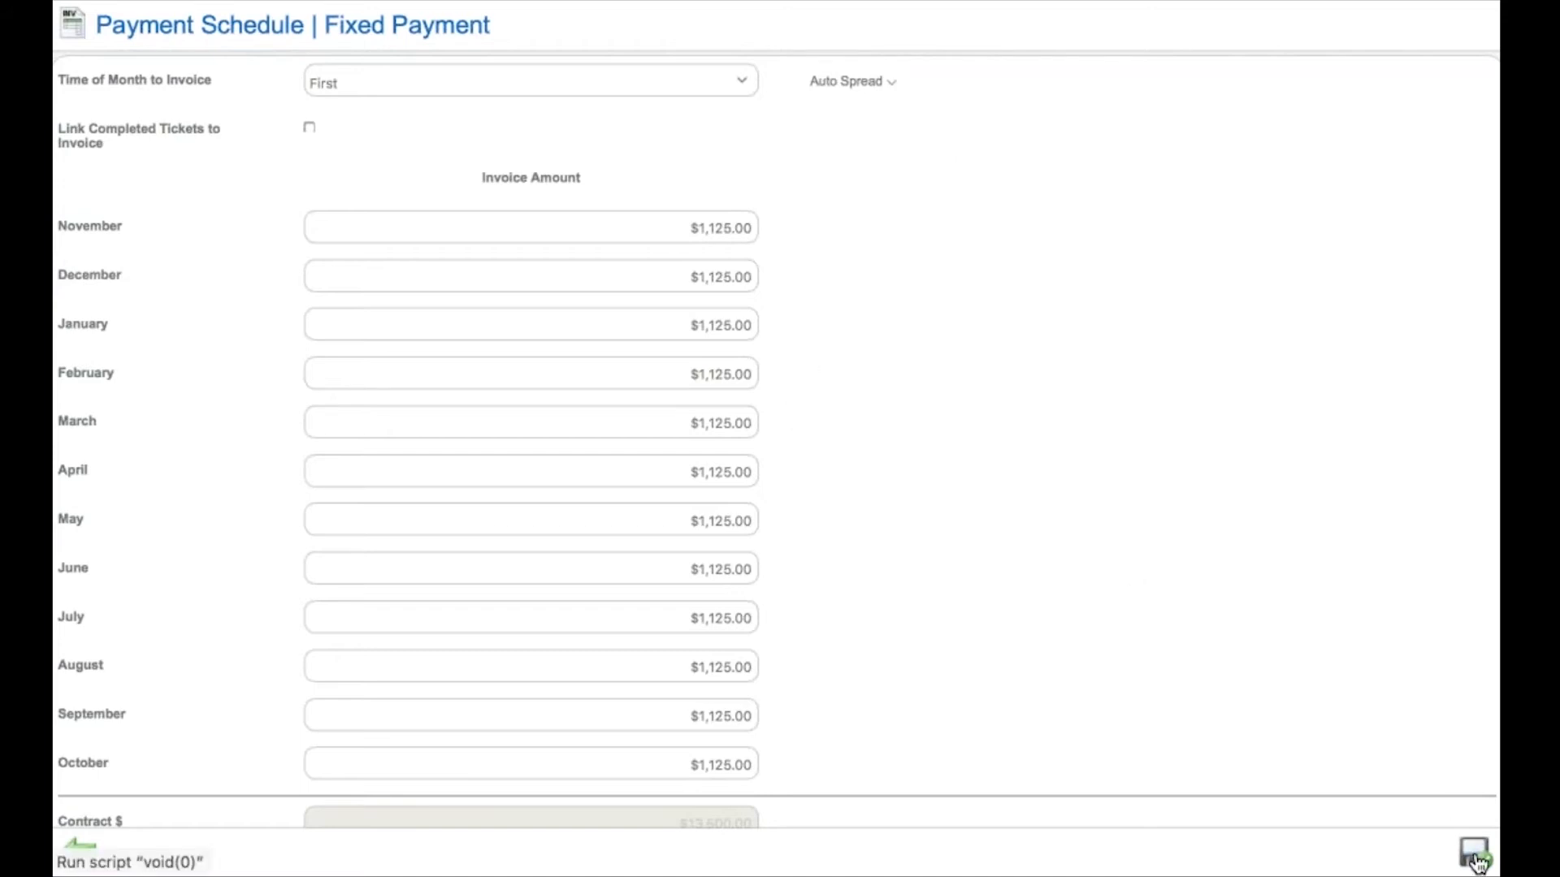
left_click(1475, 854)
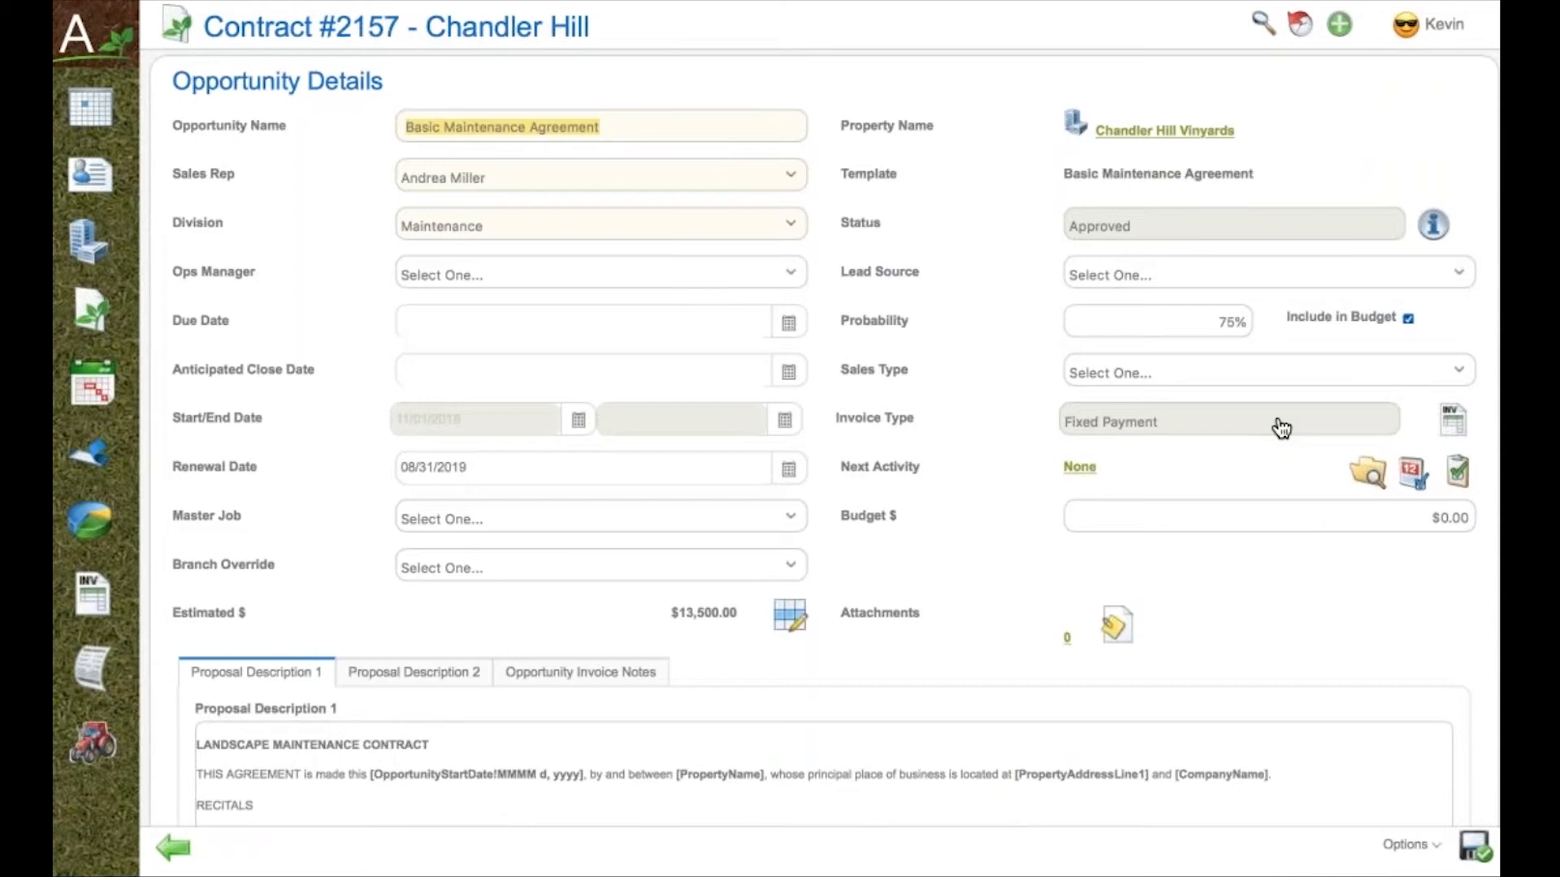
mouse_move(144, 606)
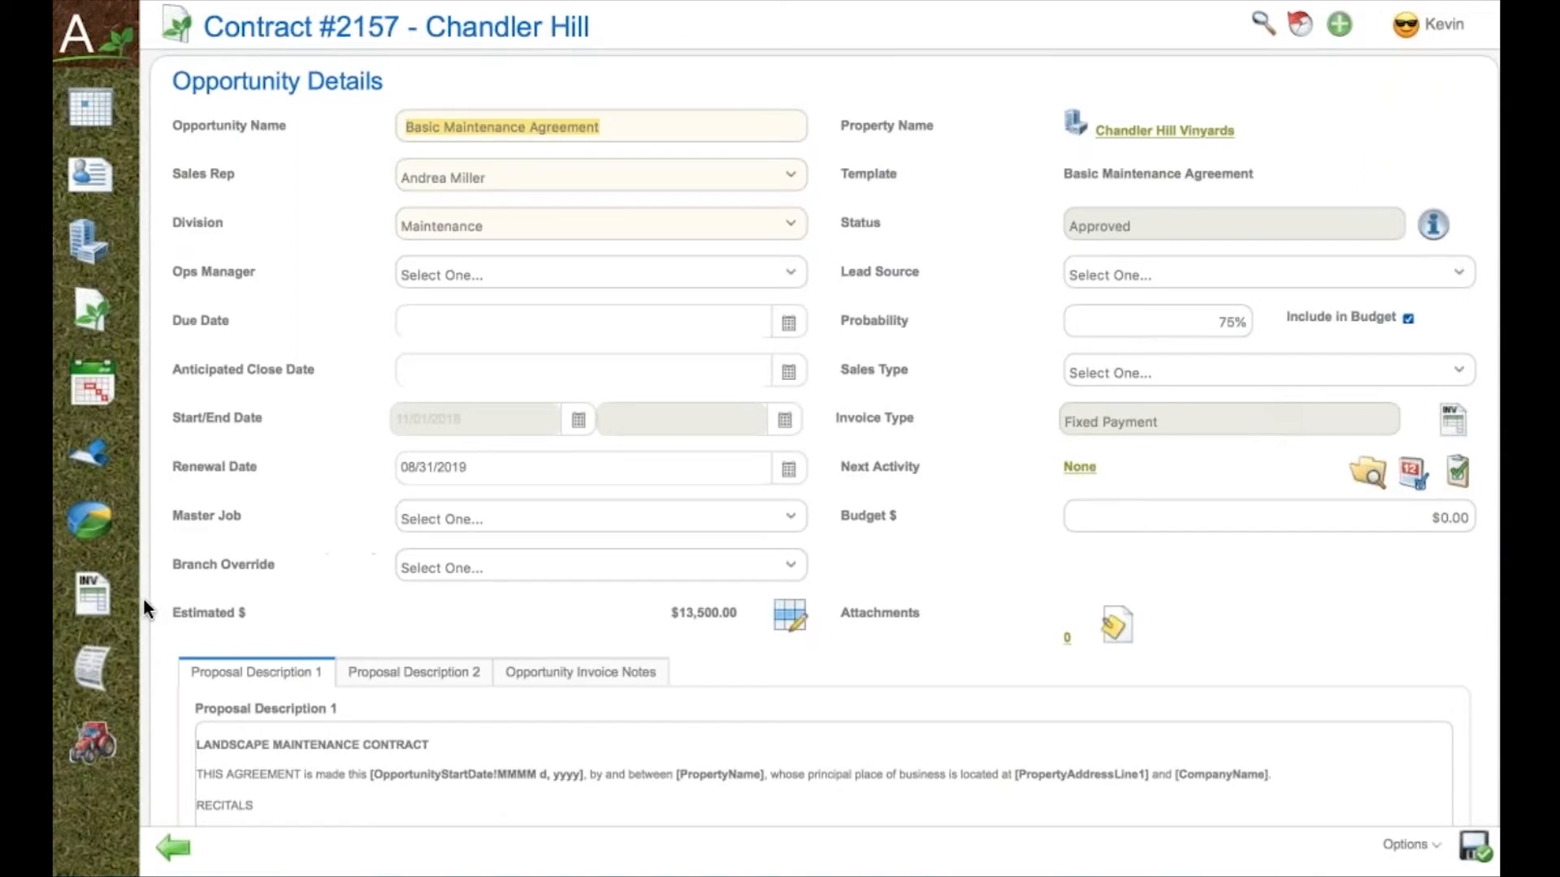
left_click(91, 594)
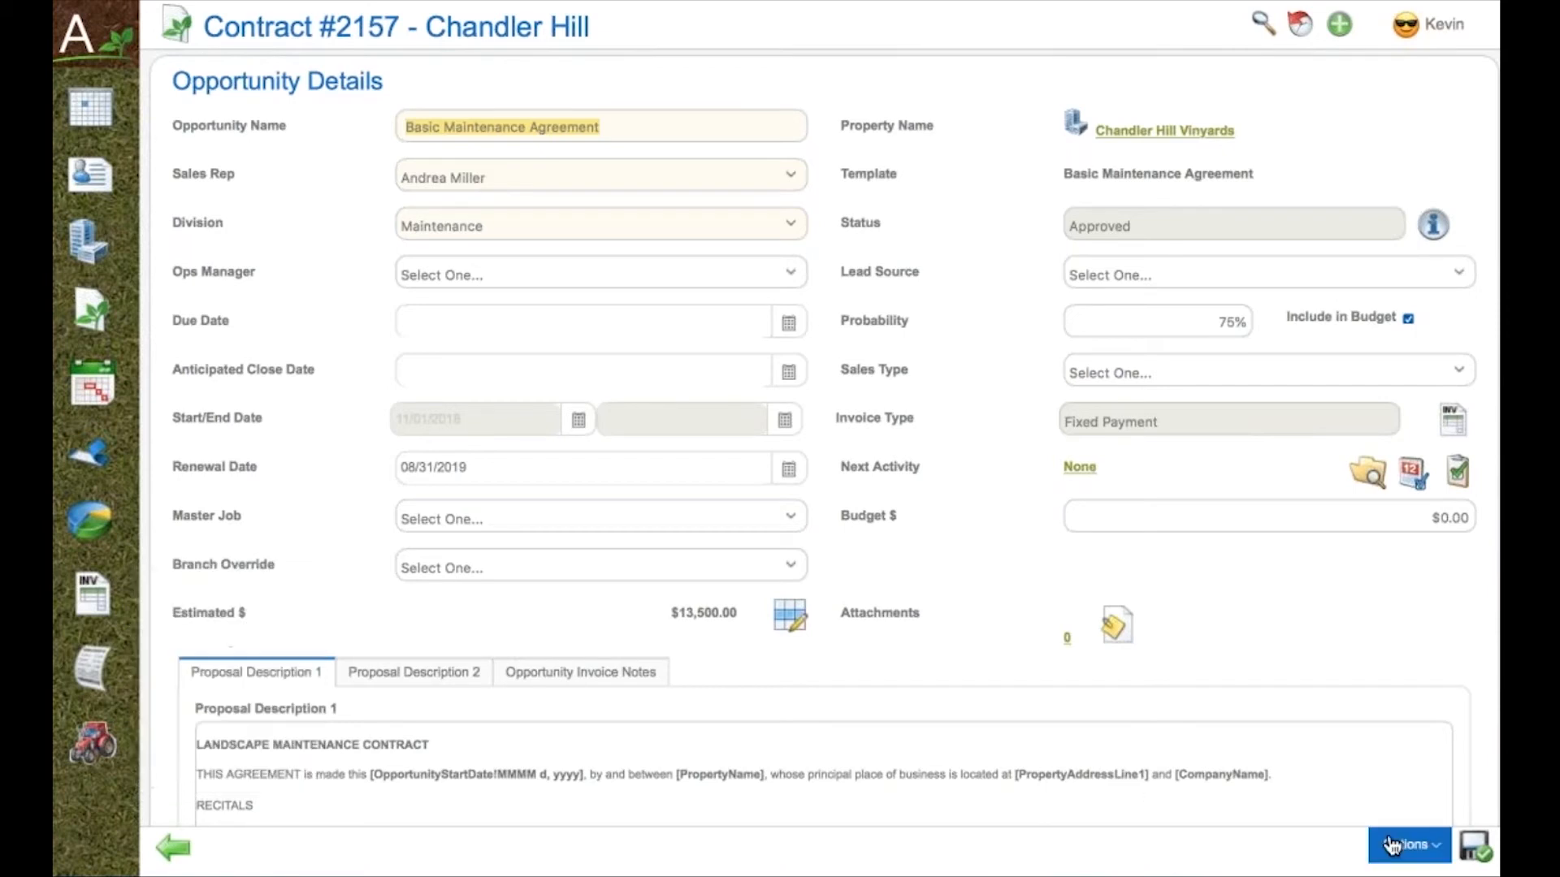
left_click(1407, 845)
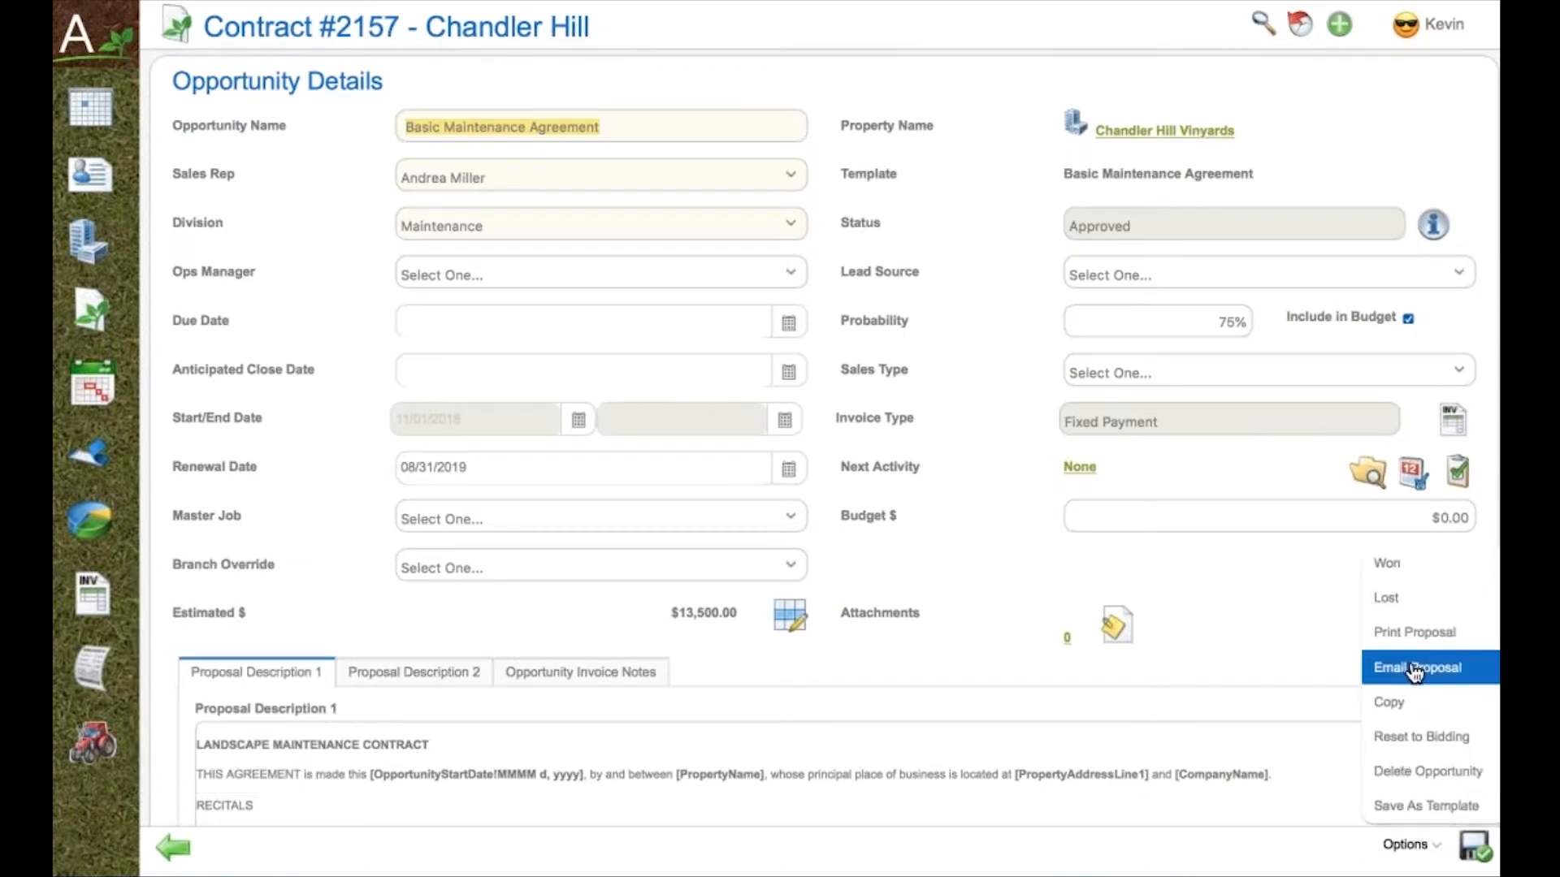
left_click(1417, 667)
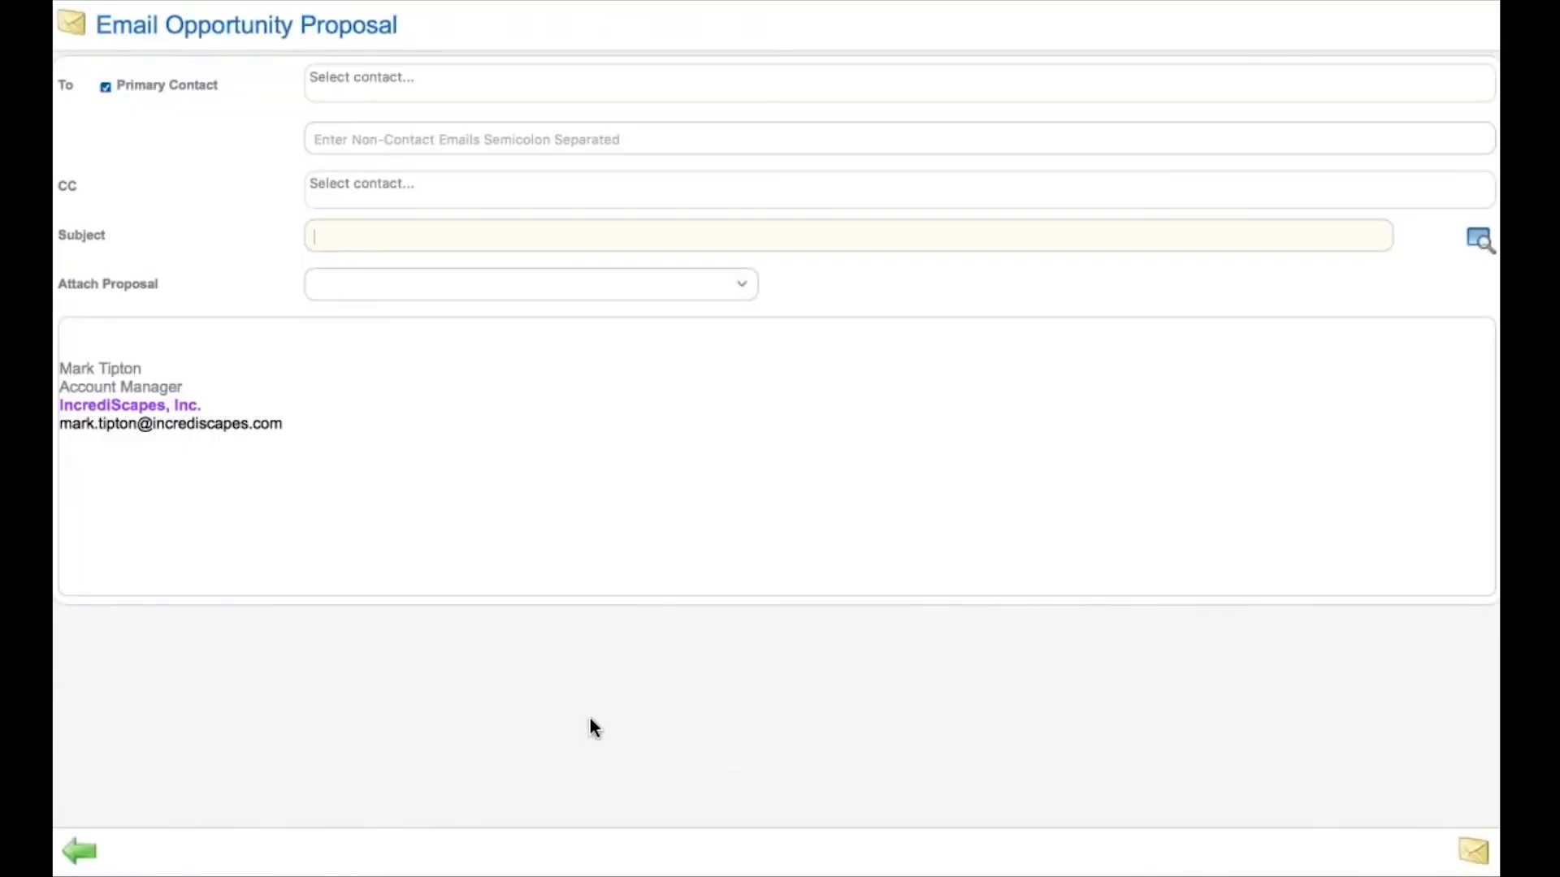
left_click(79, 850)
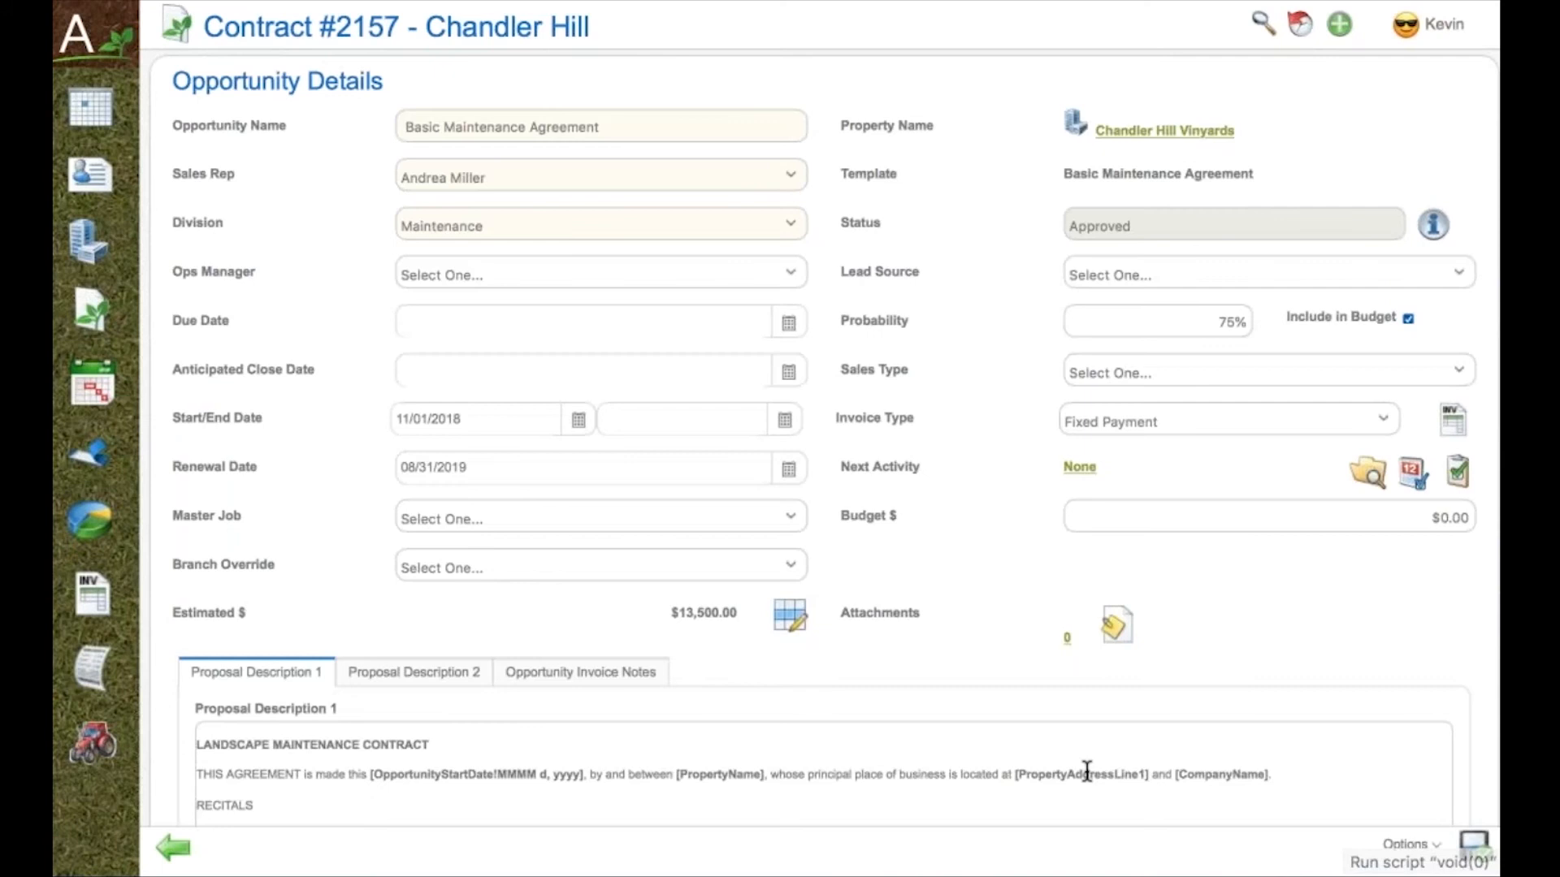
left_click(1407, 845)
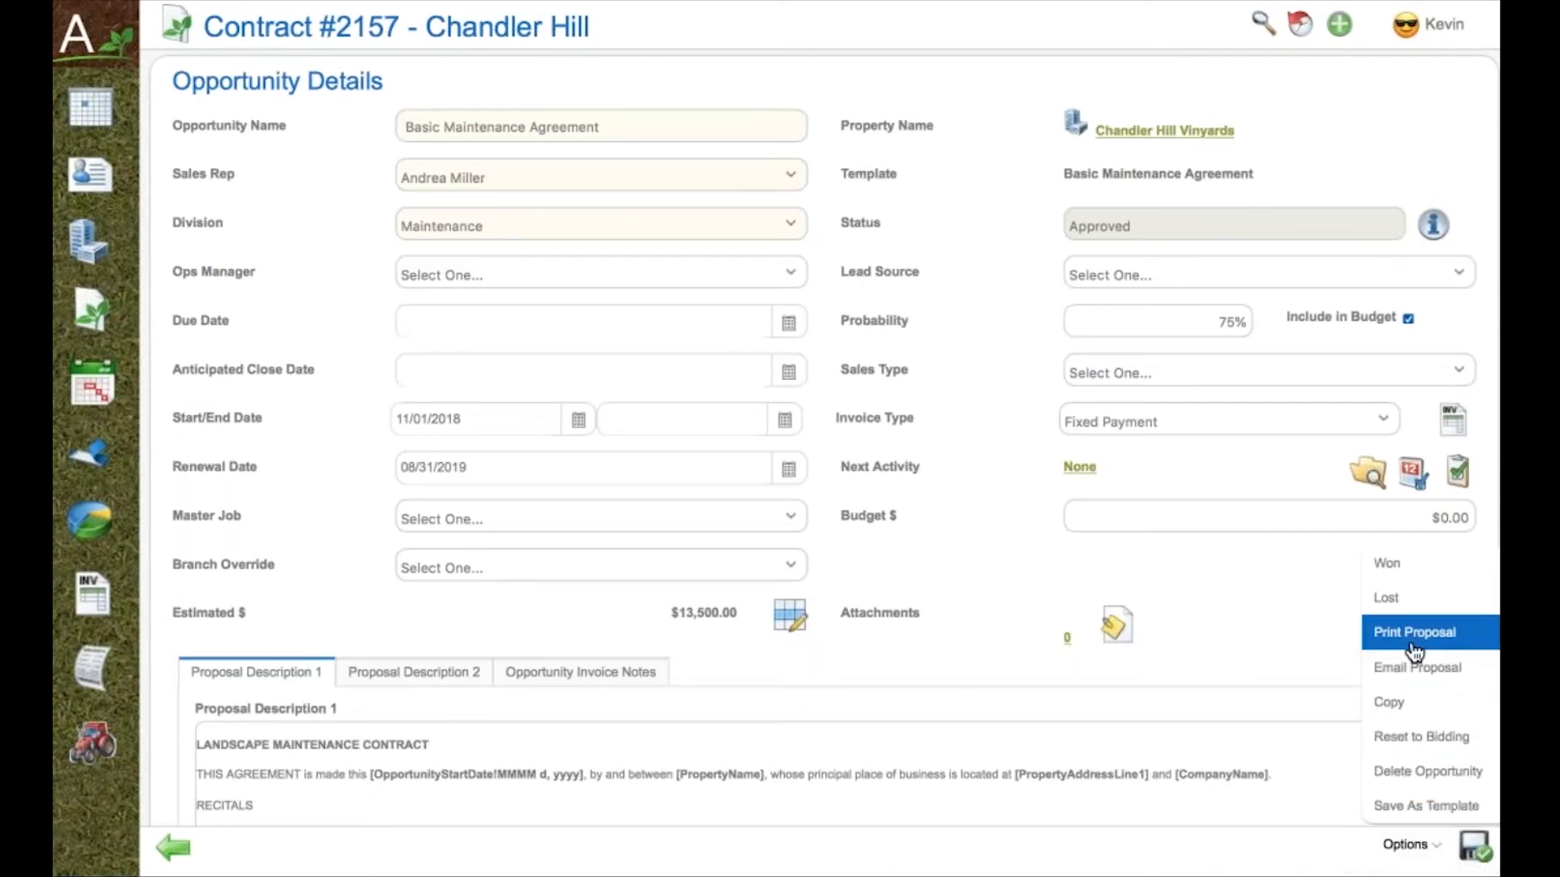
Print the proposal as a PDF Work Order w/ Item Detail and review the generated document.
left_click(1413, 632)
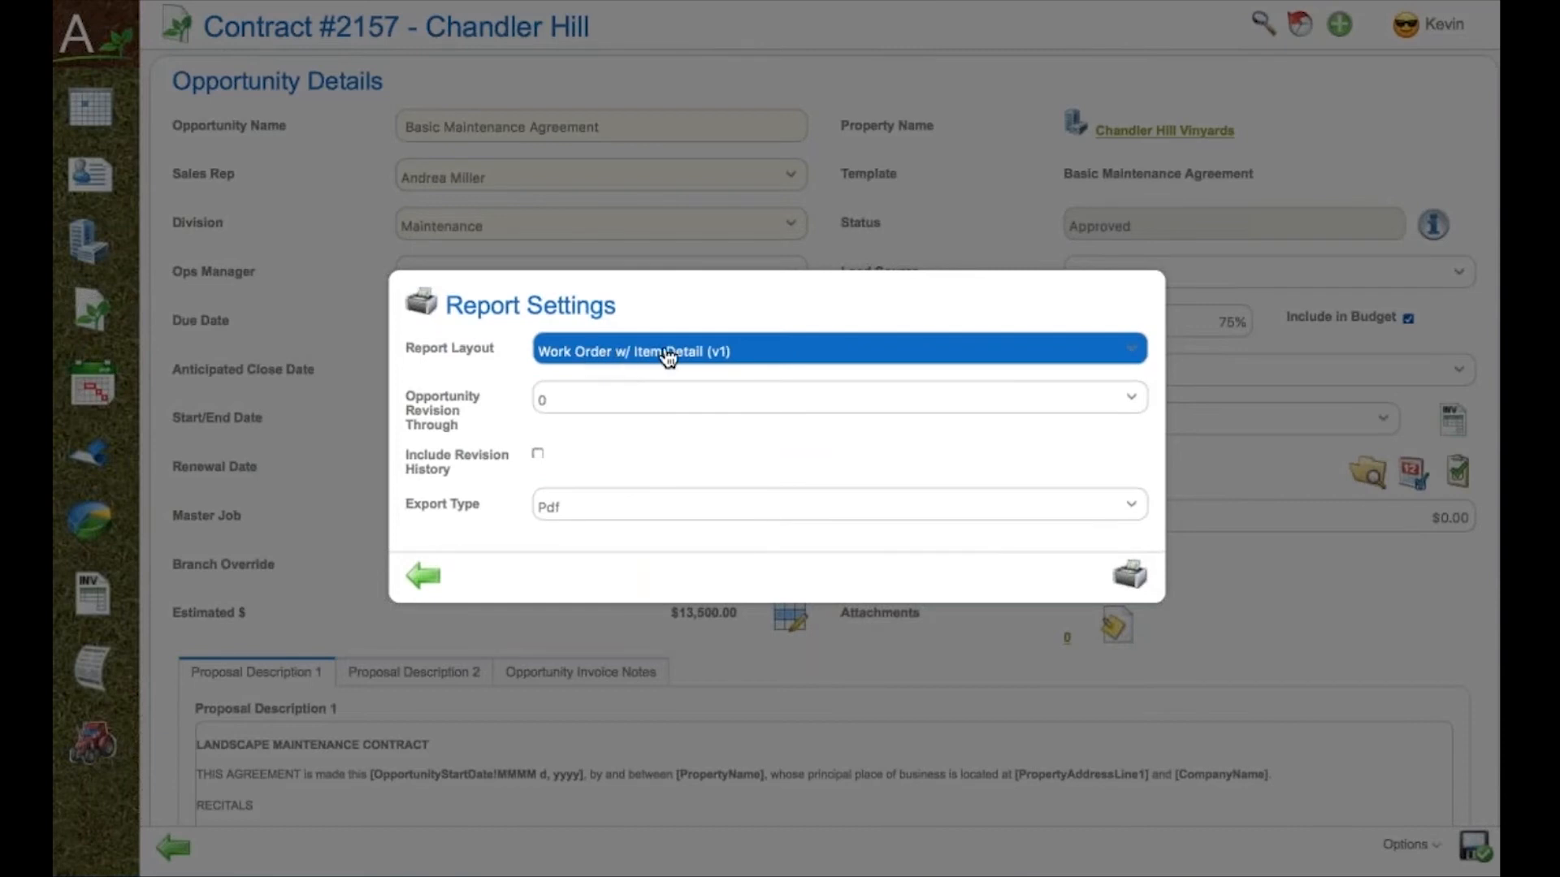
mouse_move(850, 353)
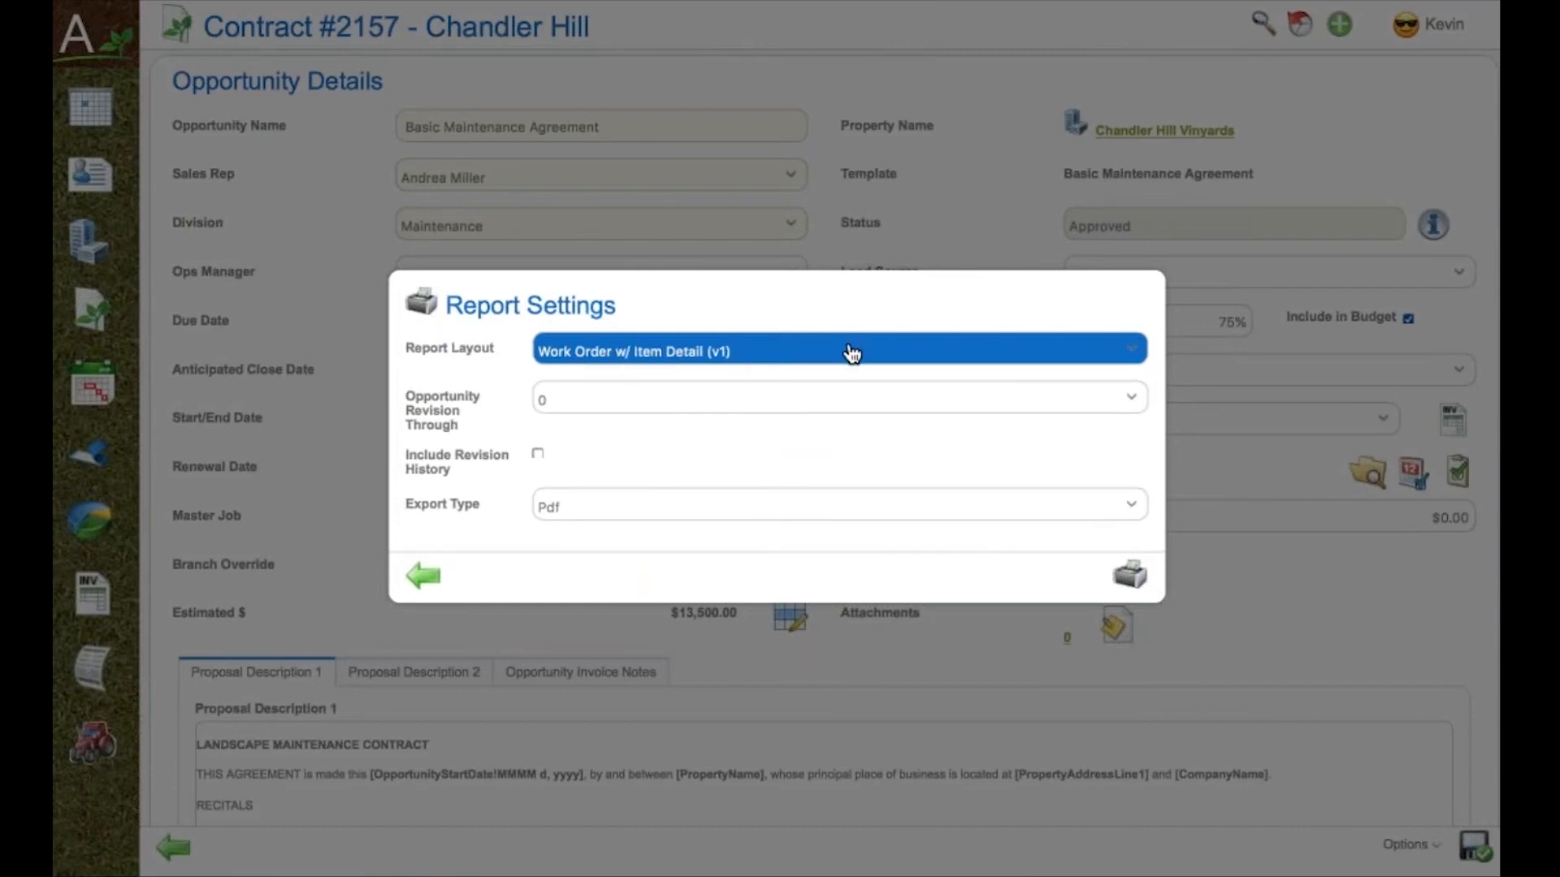
left_click(836, 507)
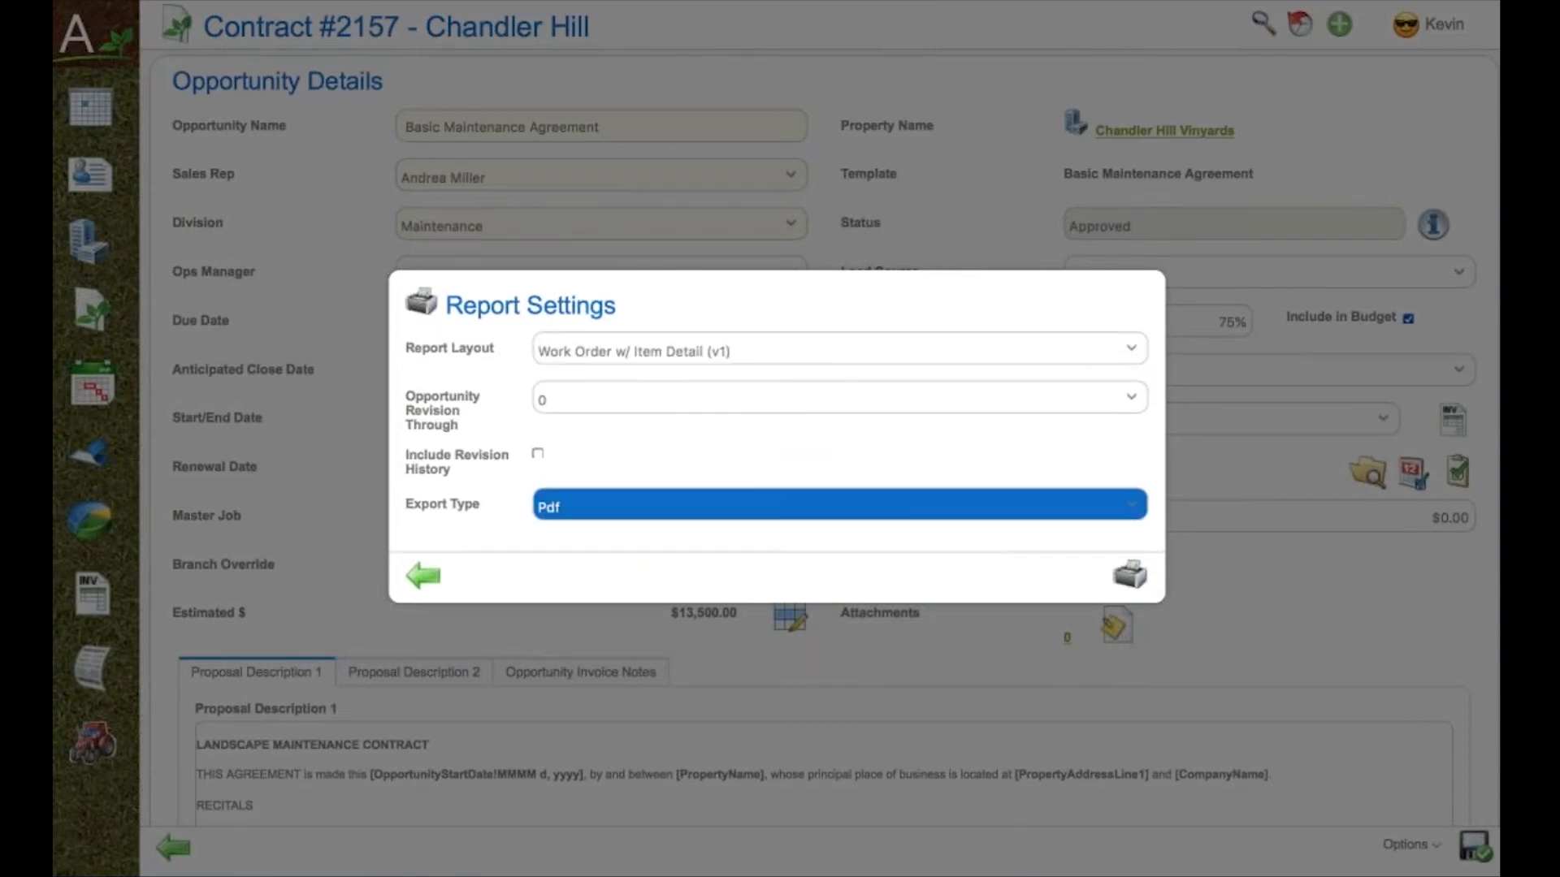
mouse_move(1129, 573)
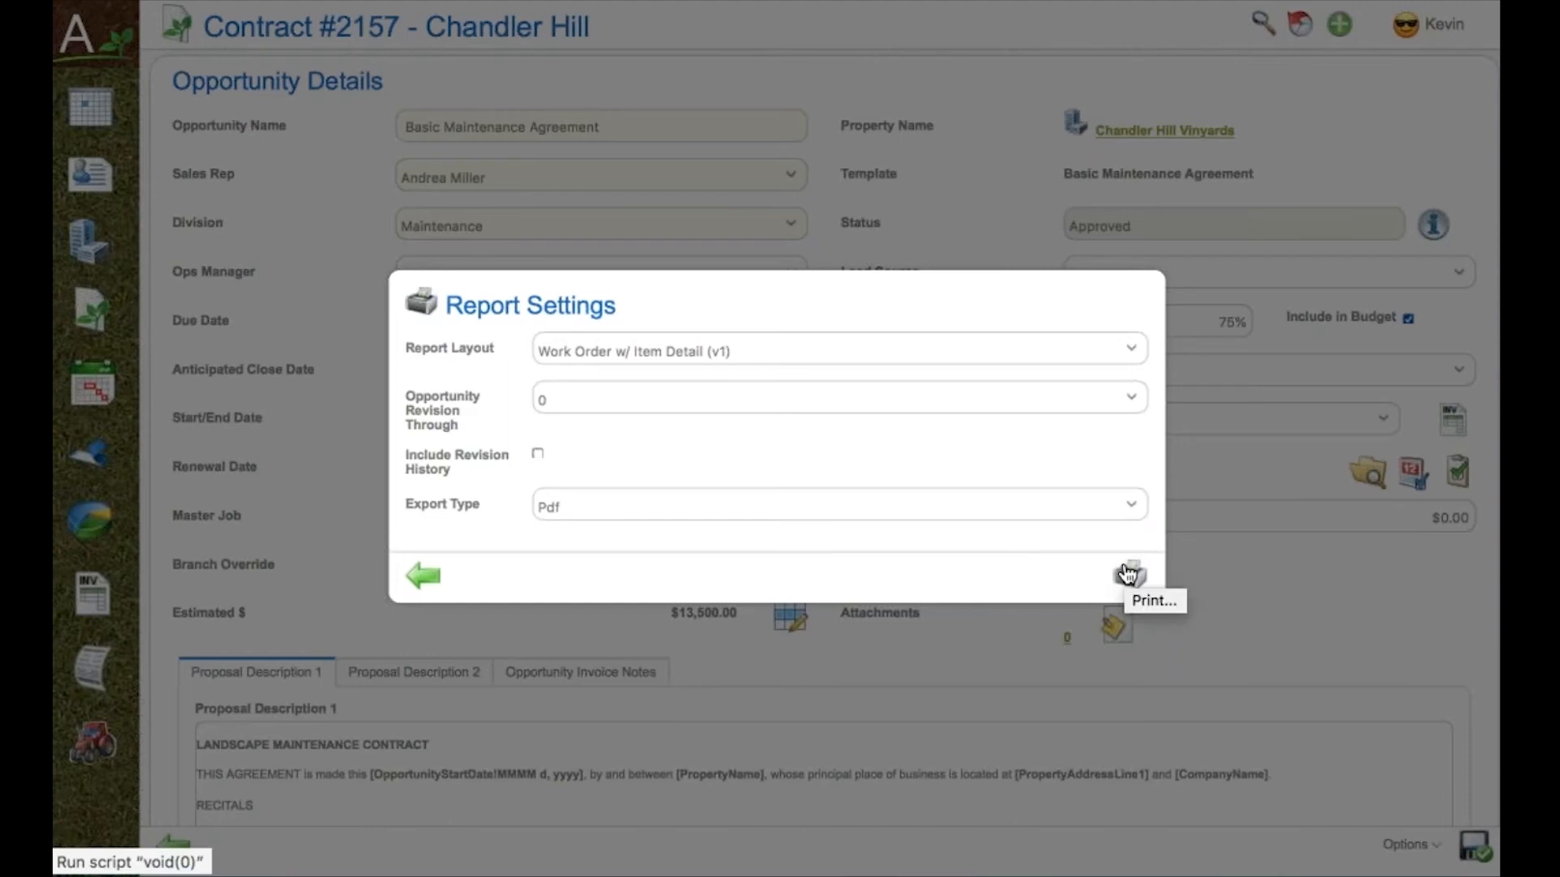
left_click(1128, 575)
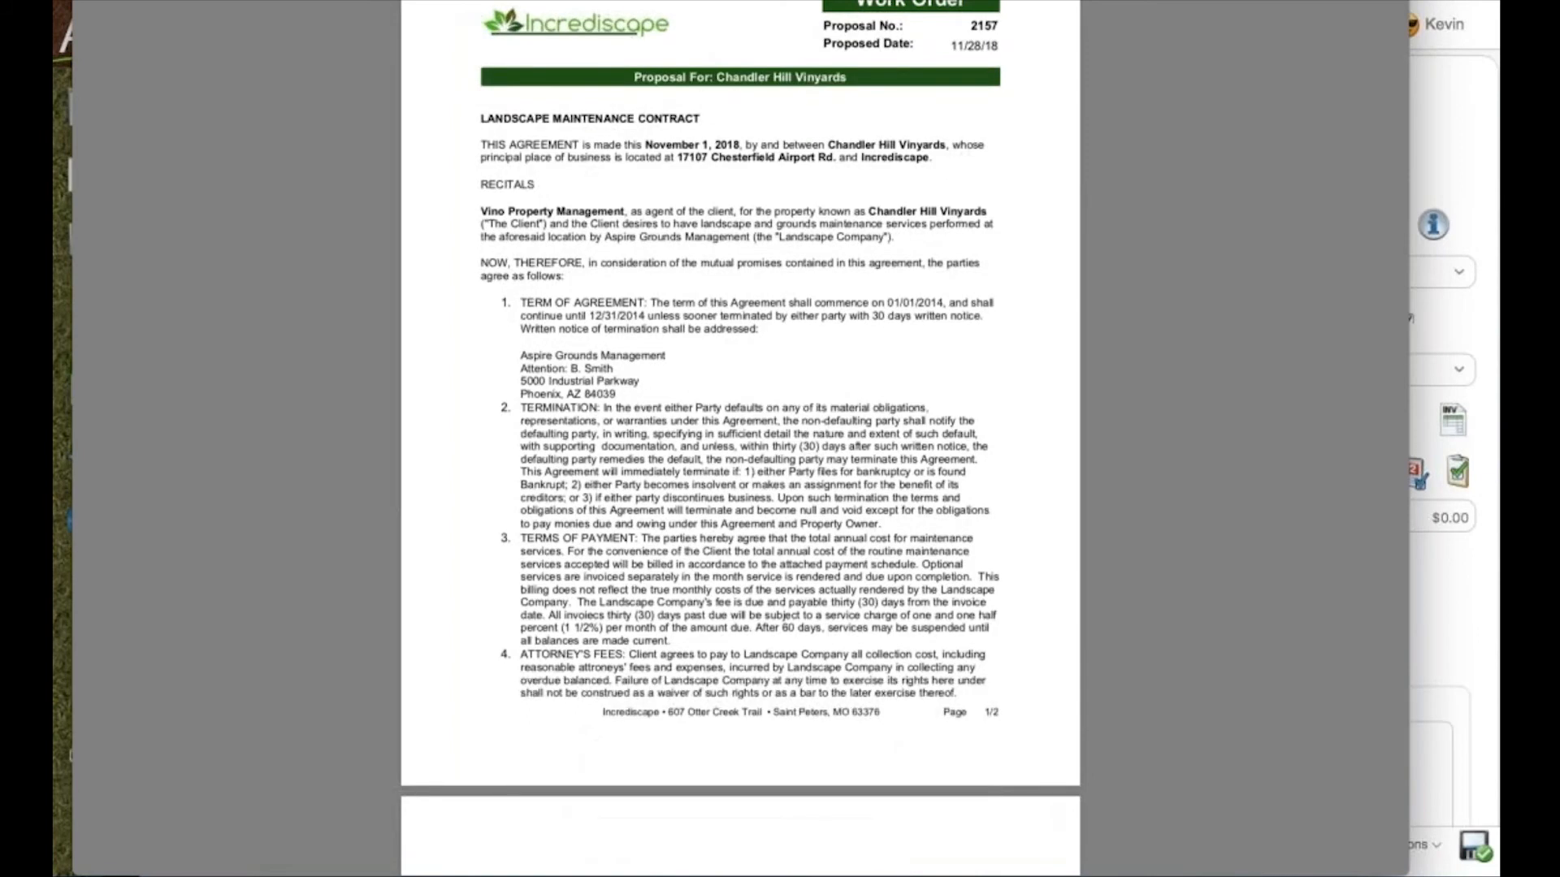
scroll("down", 3)
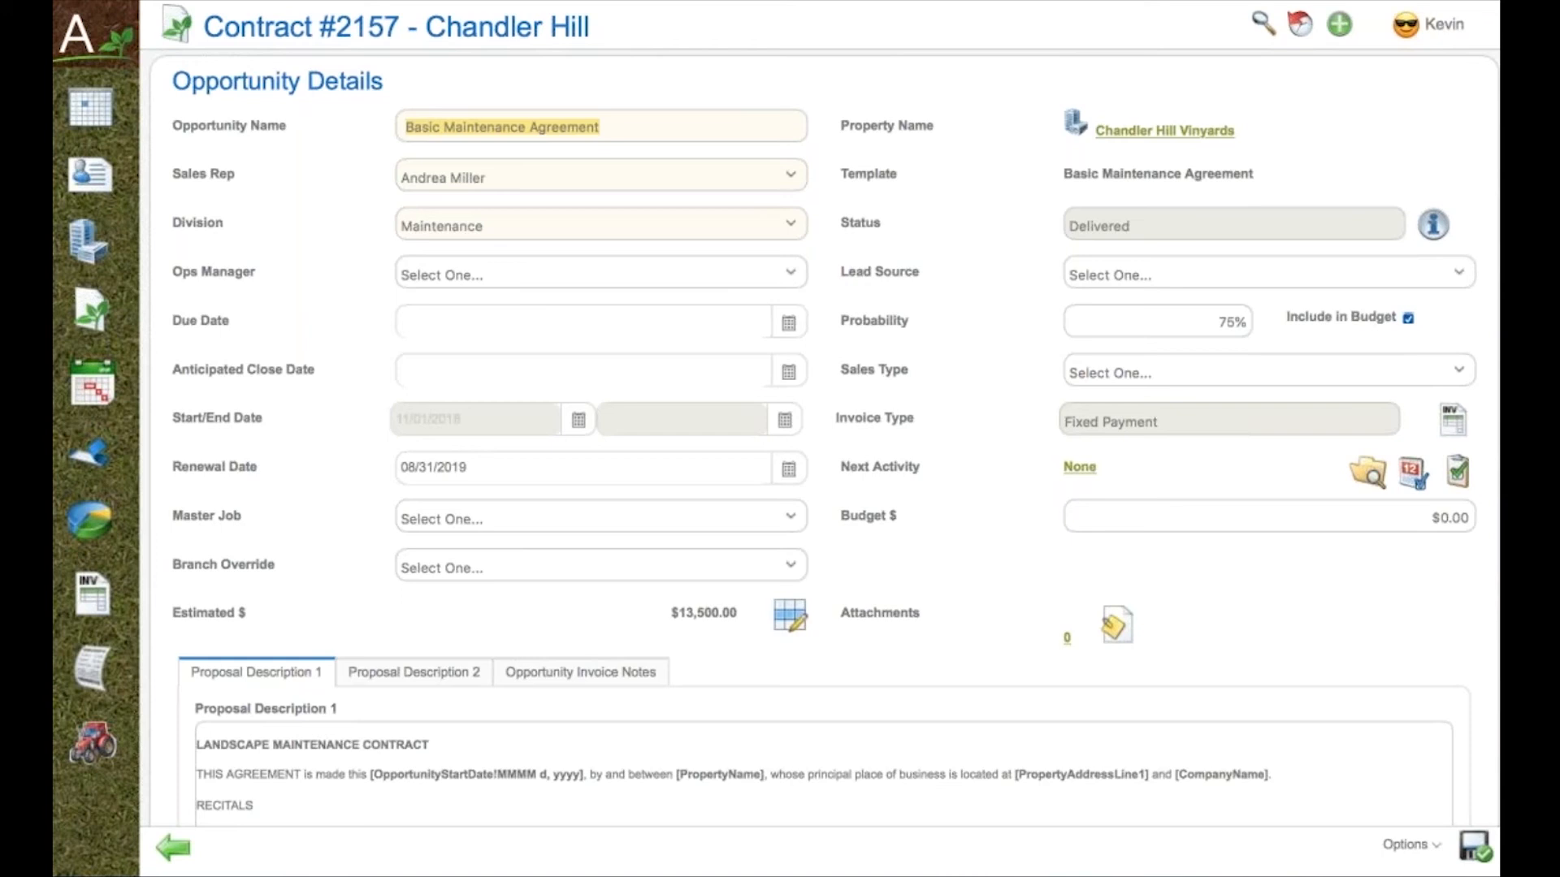
left_click(1407, 845)
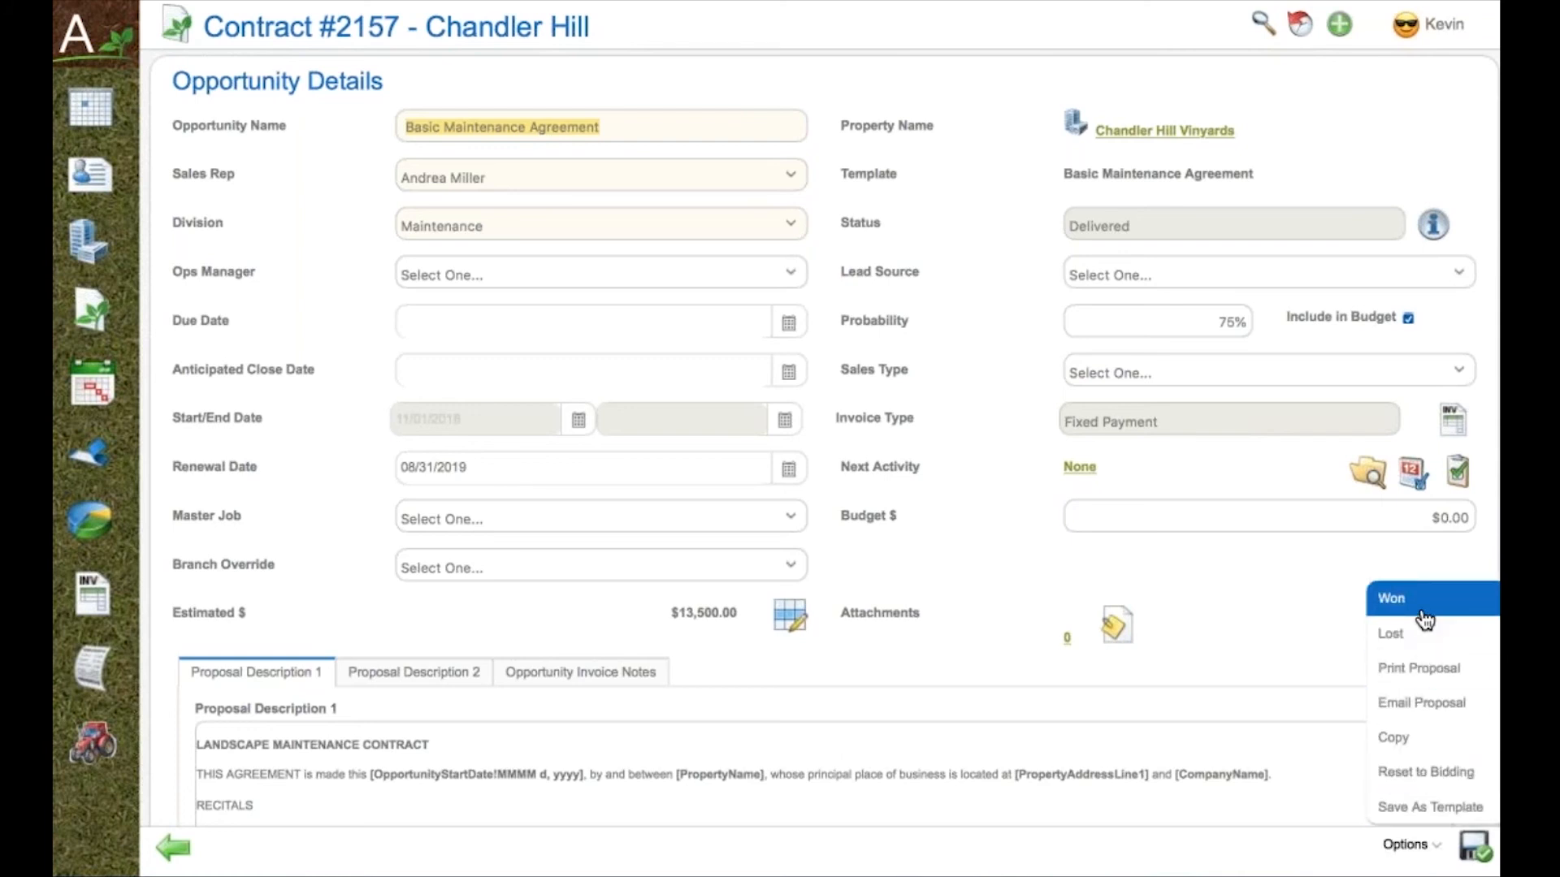
Mark the opportunity Won and confirm despite the overlap warning with contract #1647.
left_click(1391, 598)
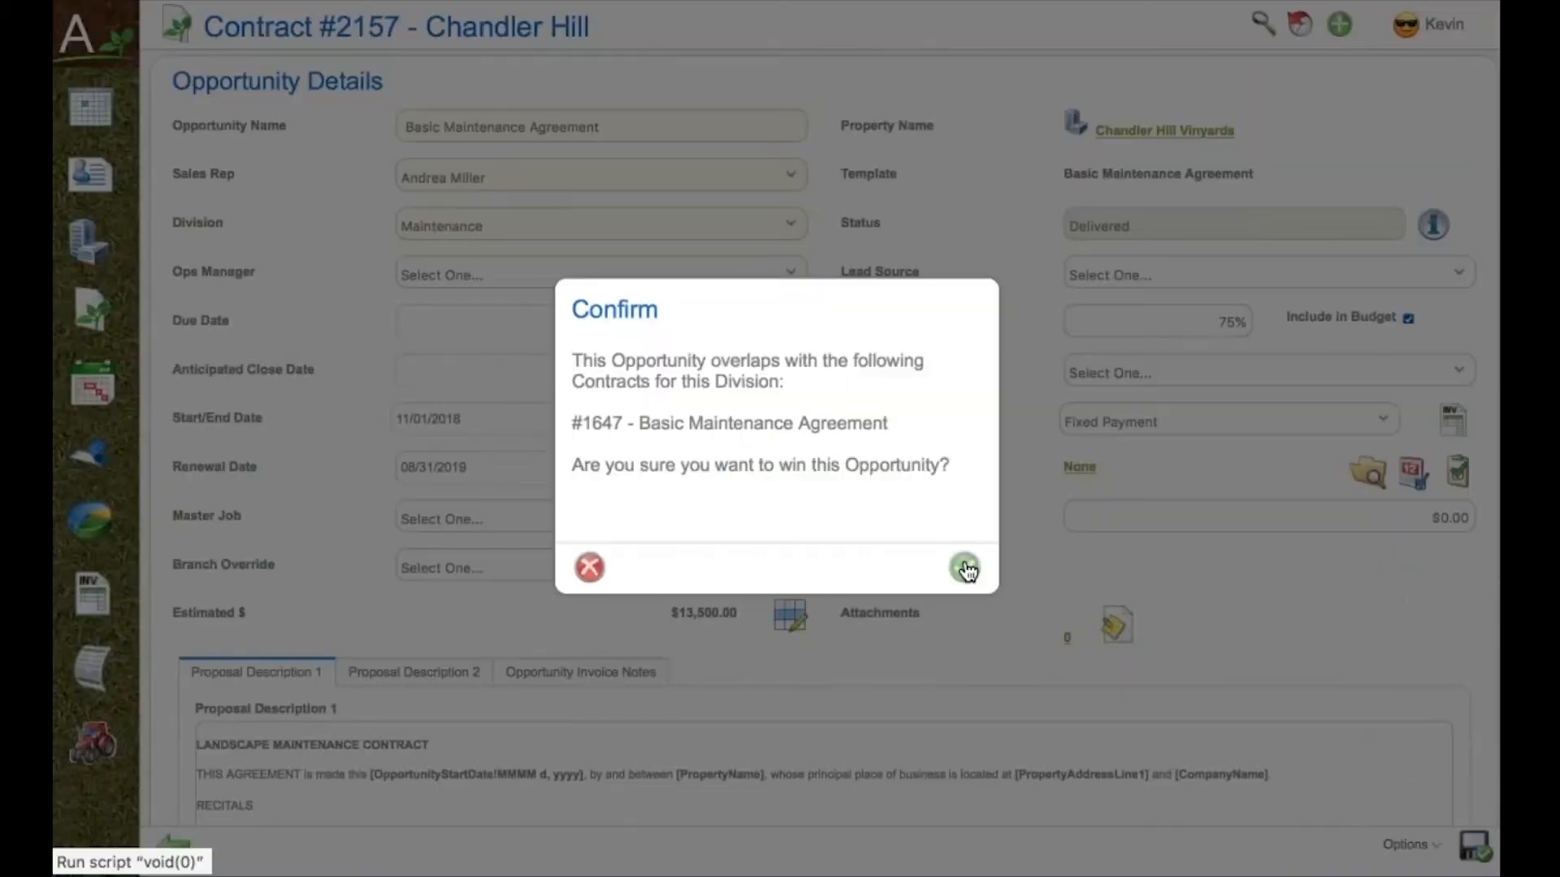
left_click(963, 567)
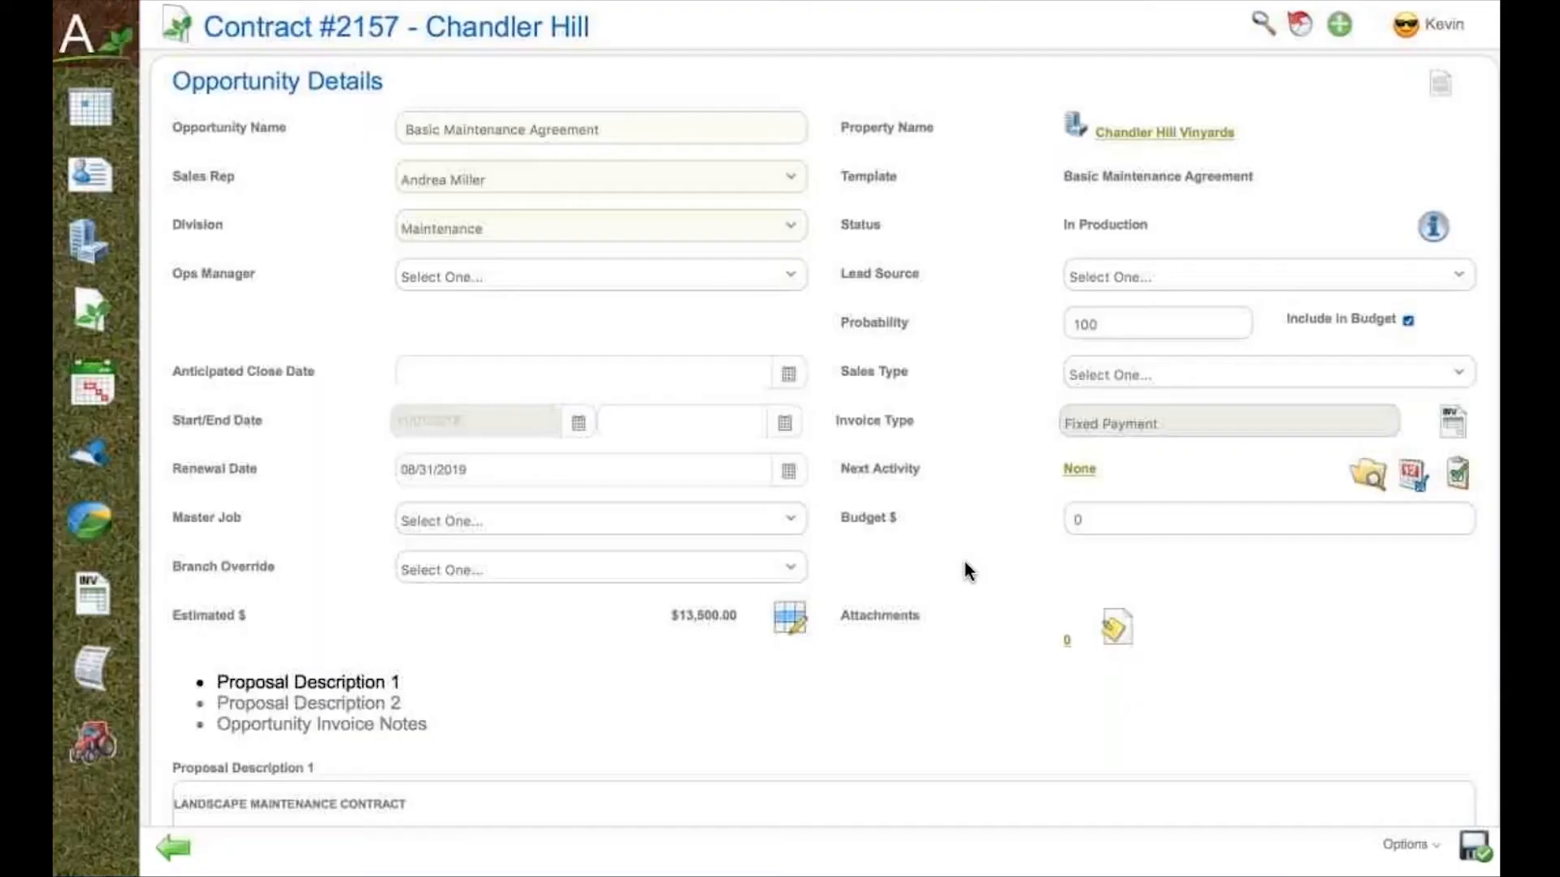